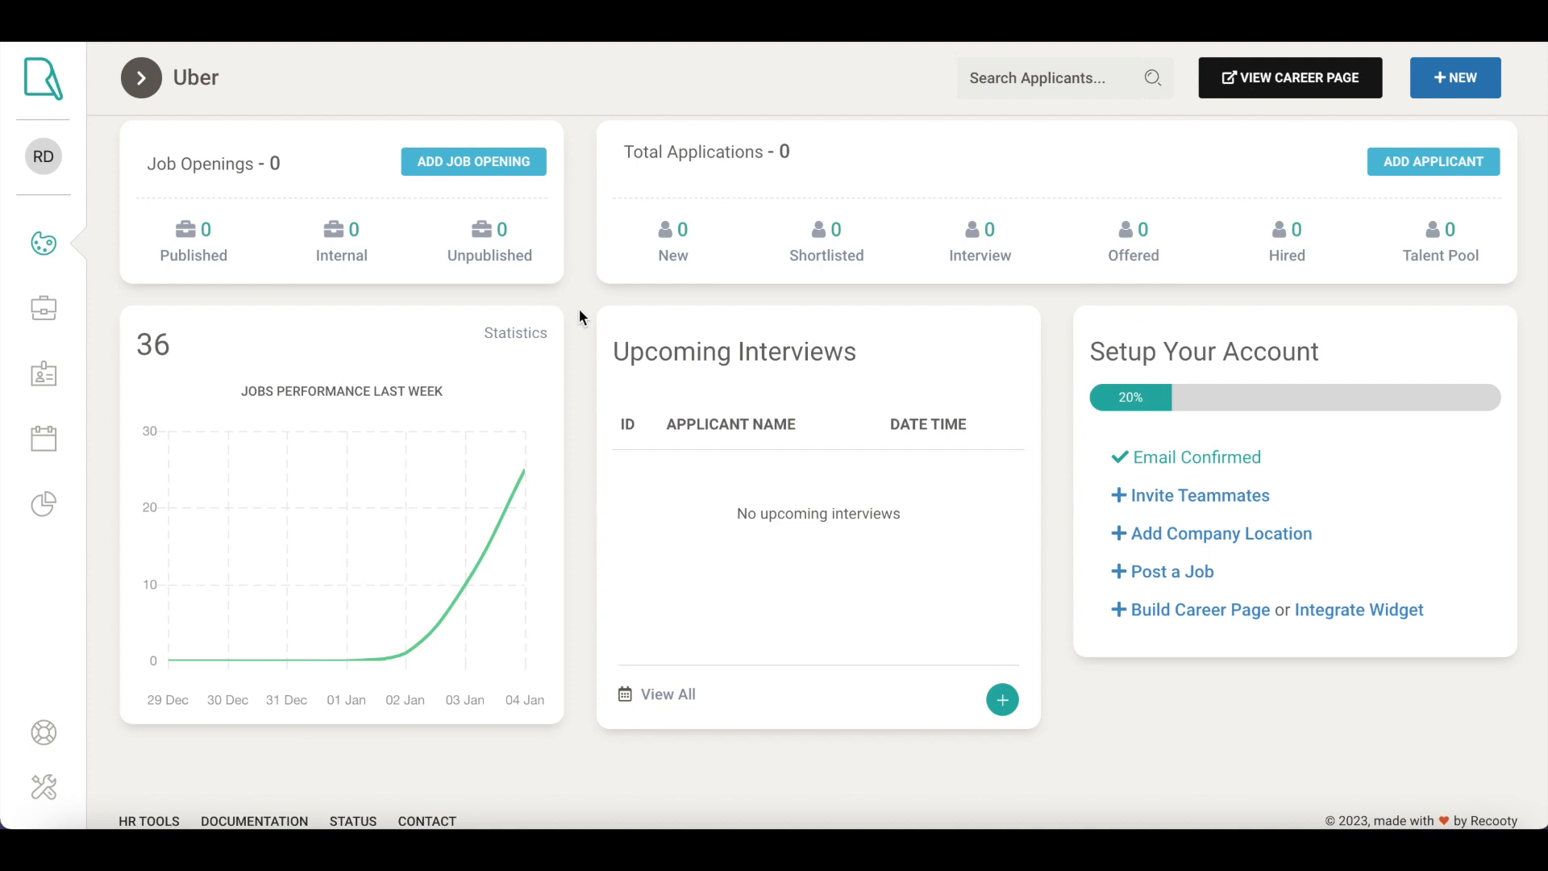
pyautogui.moveTo(591, 360)
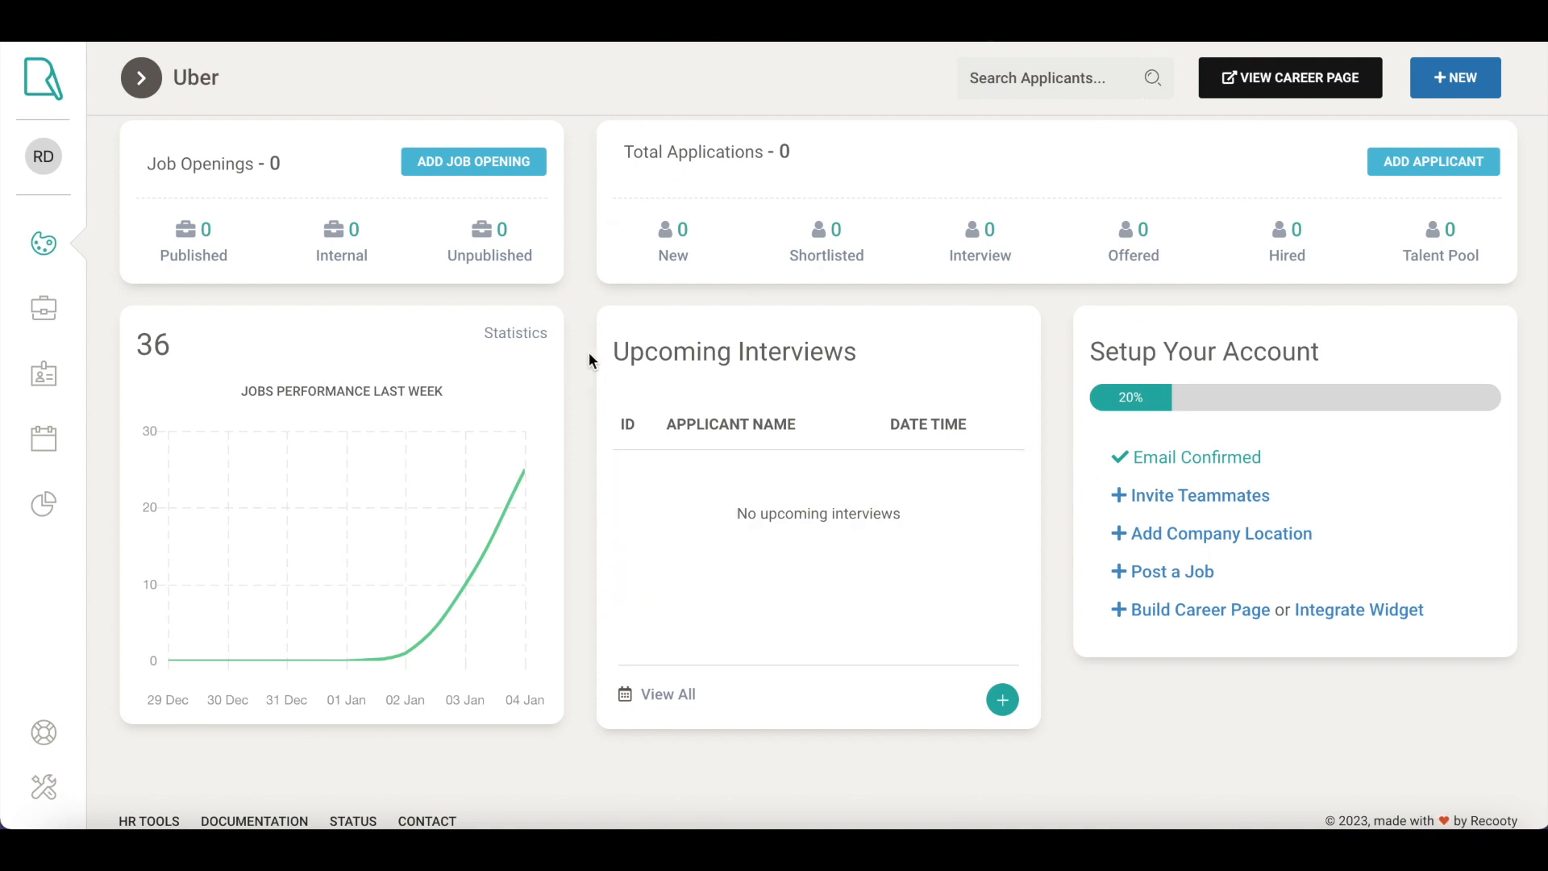
pyautogui.moveTo(1048, 426)
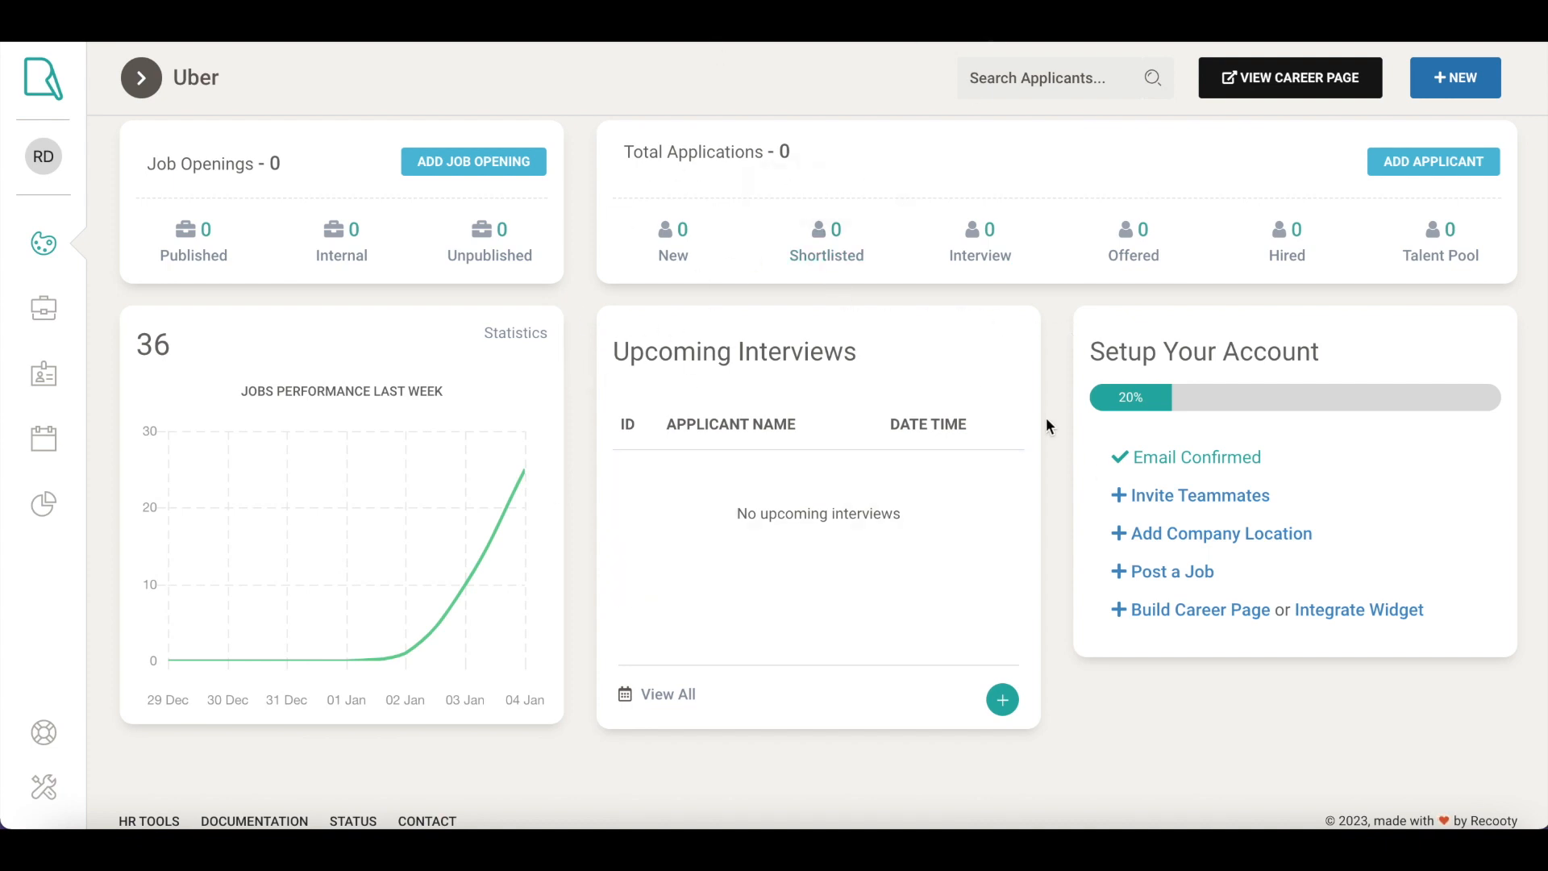
pyautogui.moveTo(1066, 511)
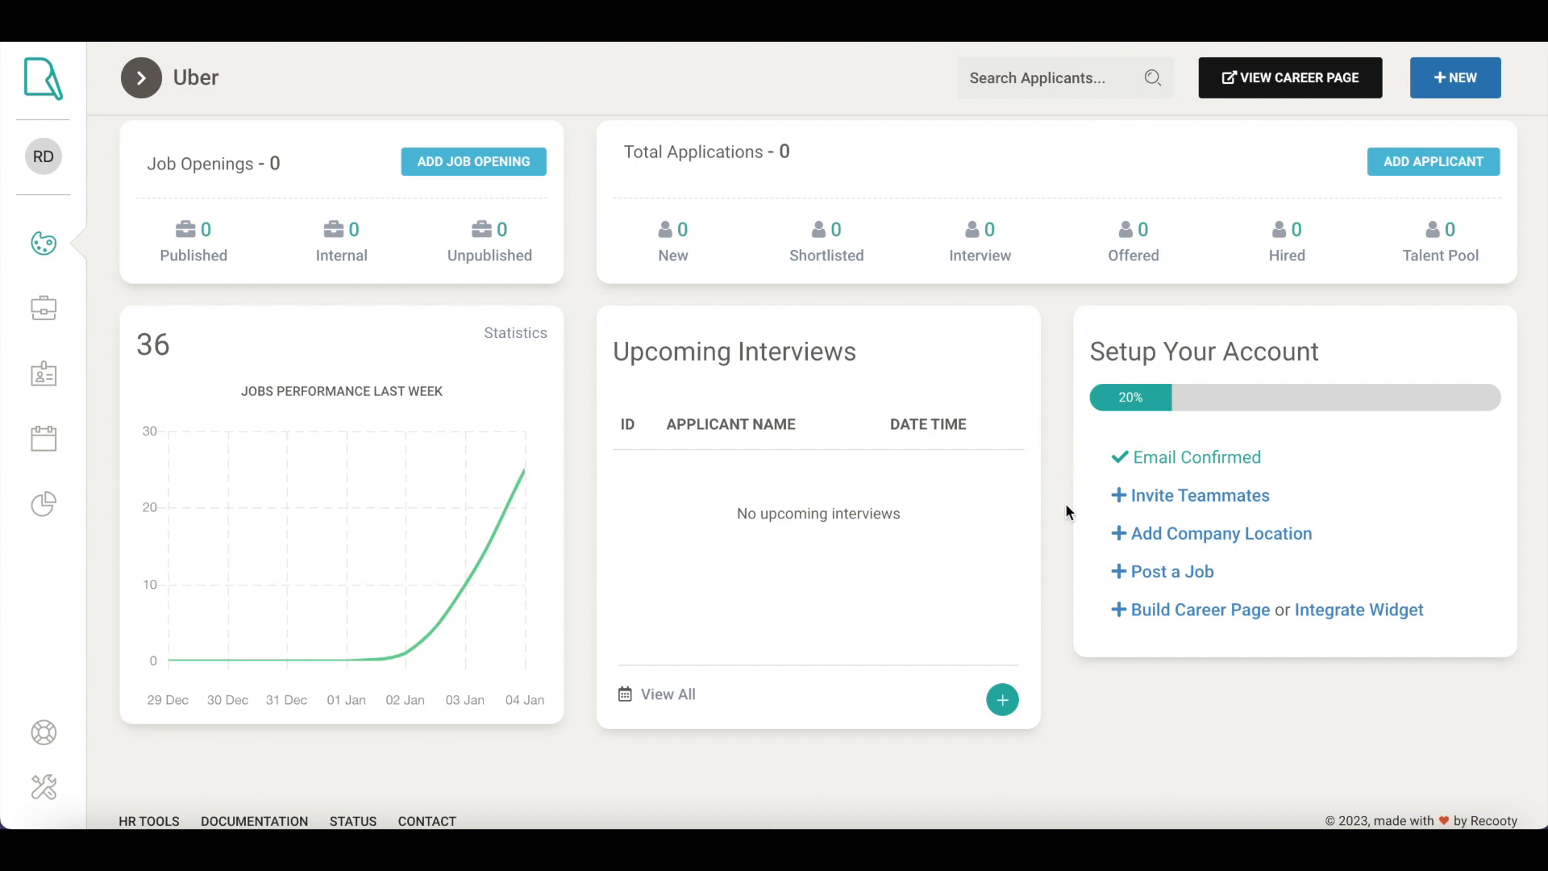
pyautogui.moveTo(1199, 495)
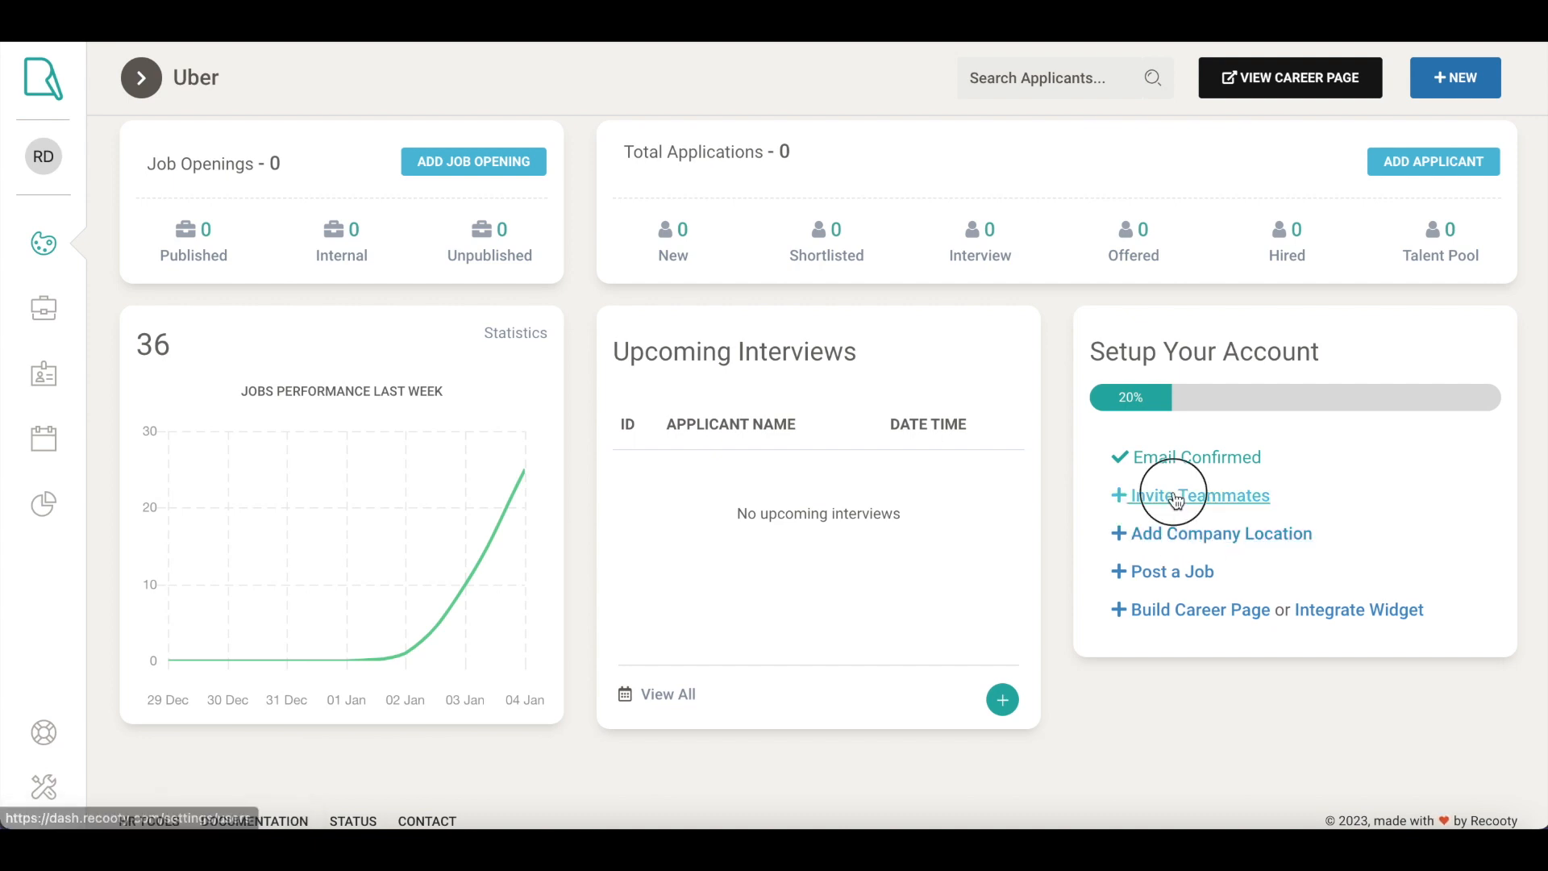
# Step: Visit the Invite Teammates page, then return to the dashboard and start adding a company location
pyautogui.click(1199, 496)
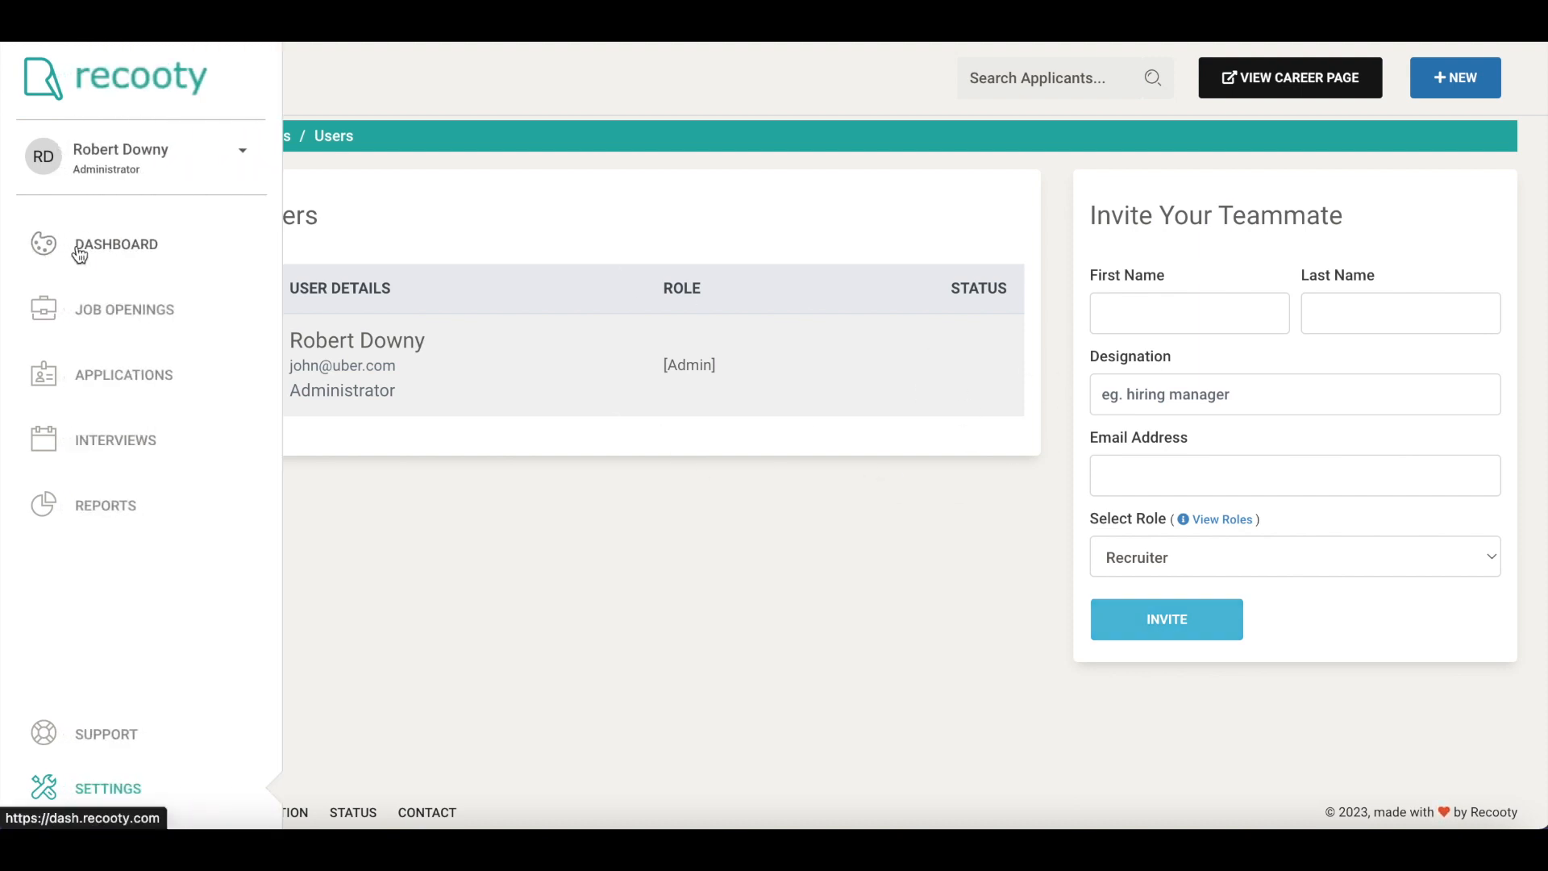
pyautogui.click(115, 243)
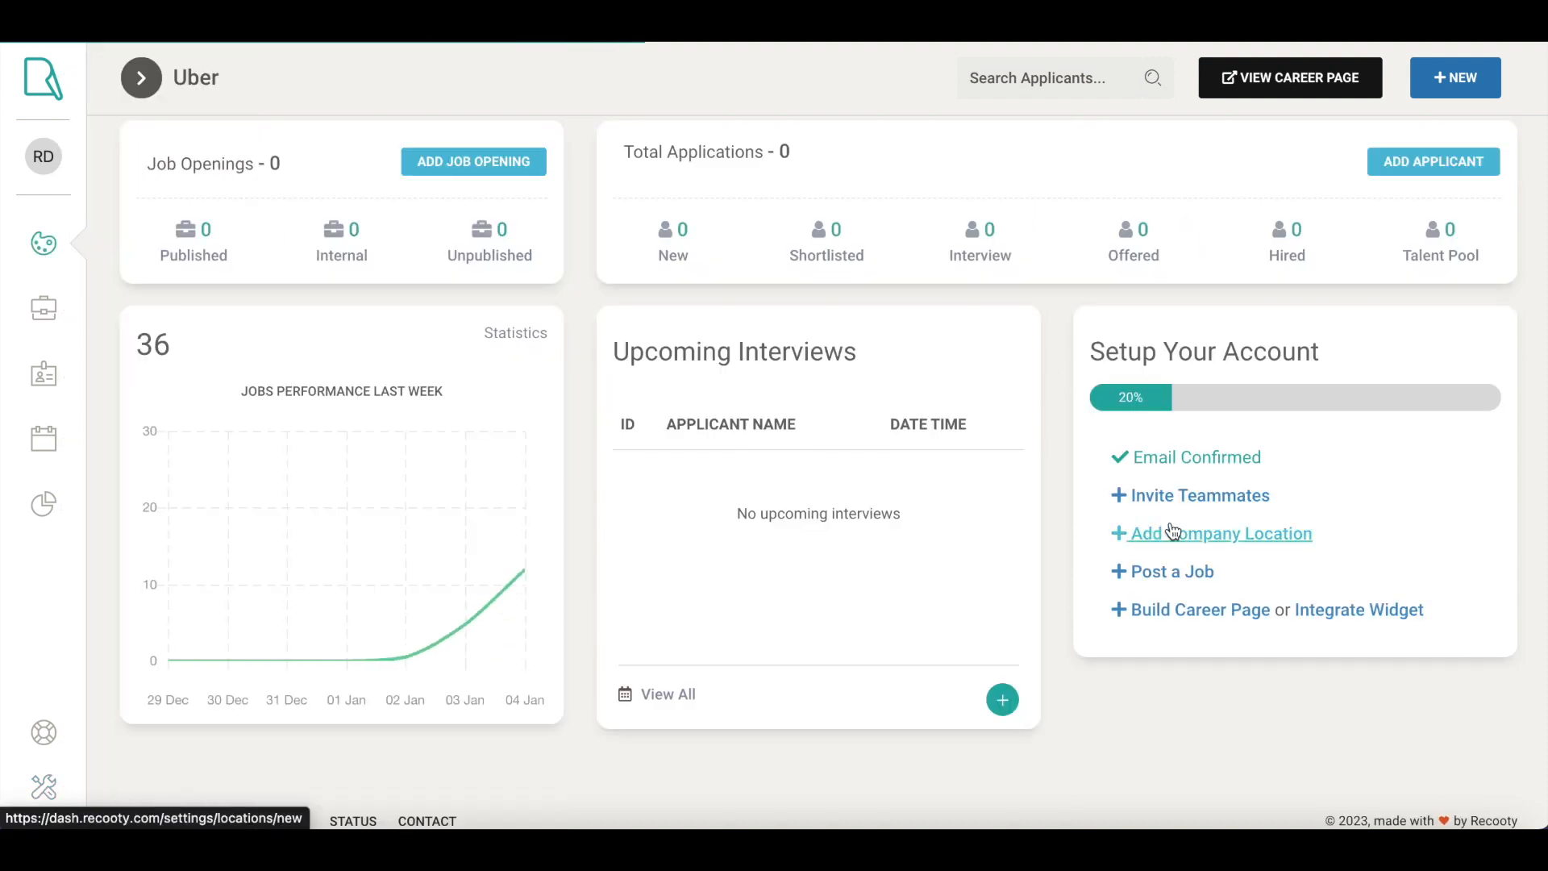
pyautogui.click(1219, 533)
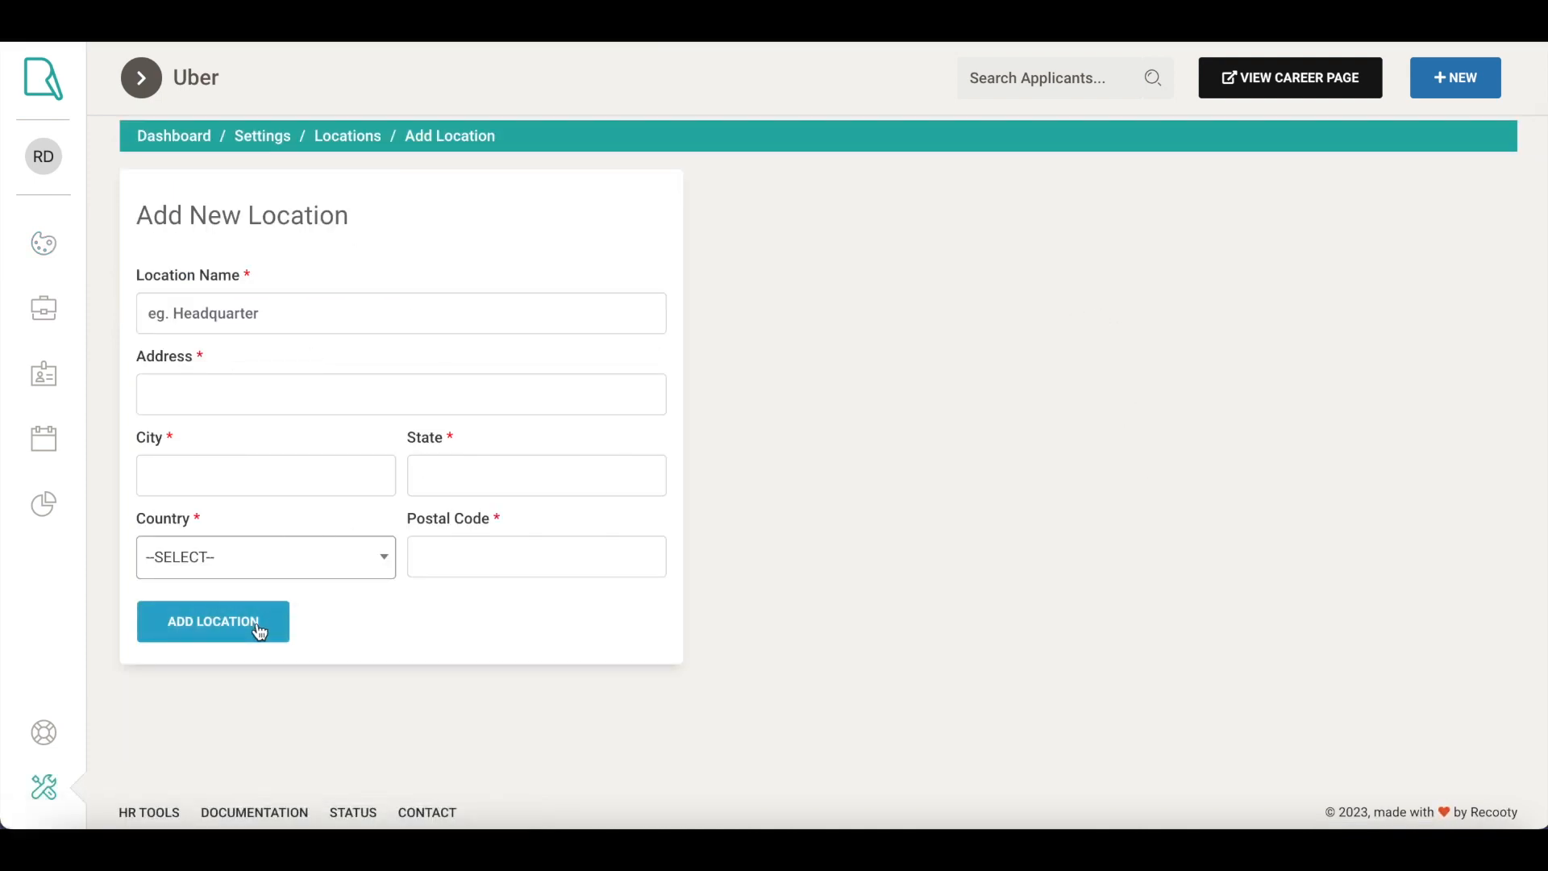
pyautogui.moveTo(272, 395)
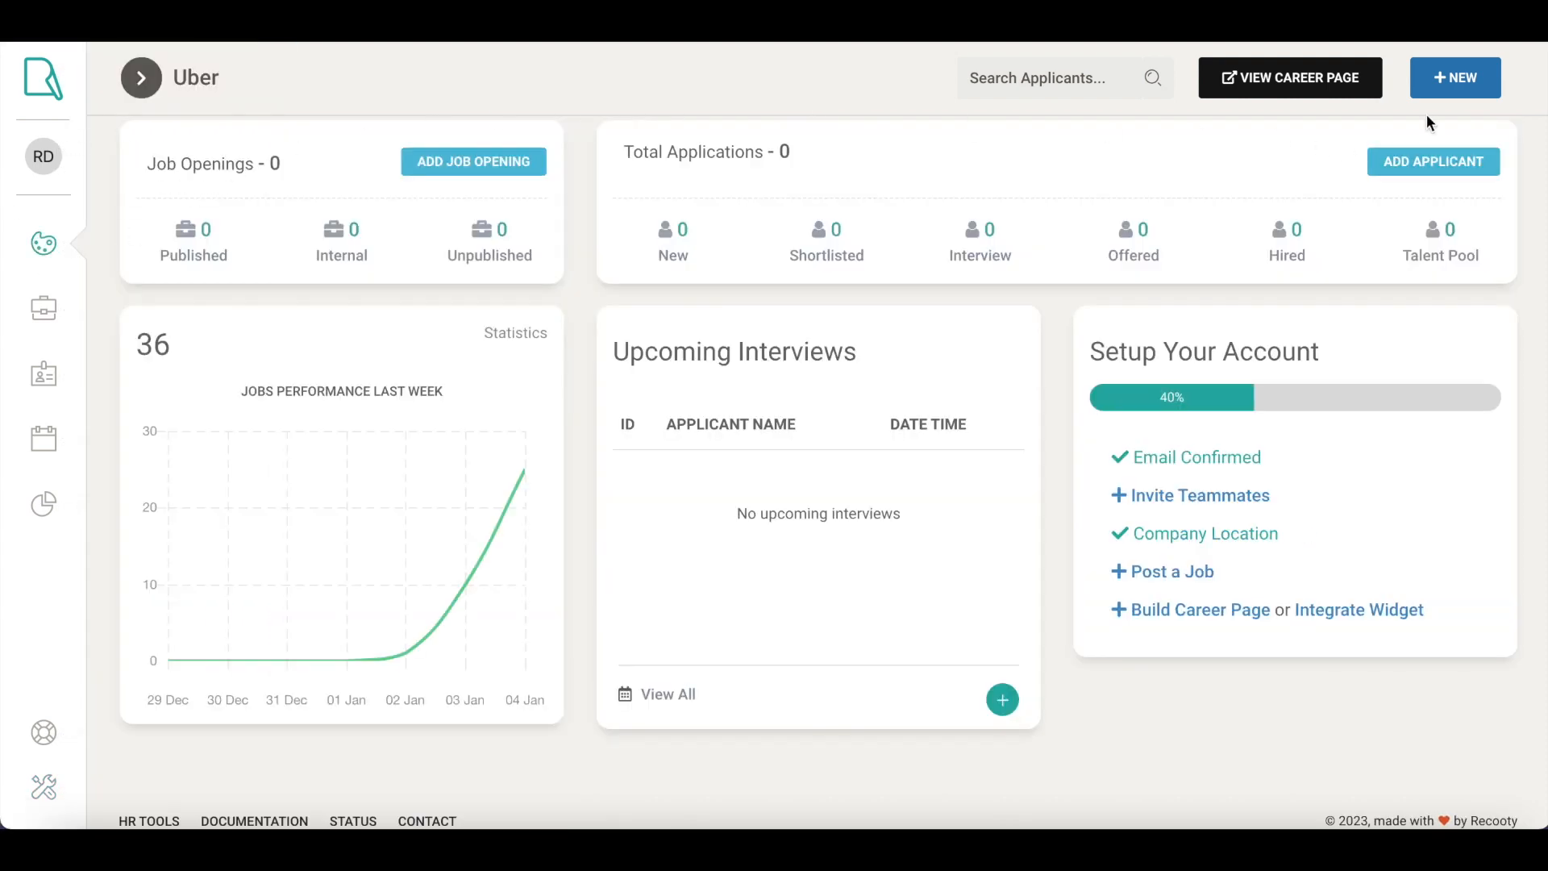
# Step: Create a new job opening titled Big Data Engineer and review its job description
pyautogui.click(1454, 78)
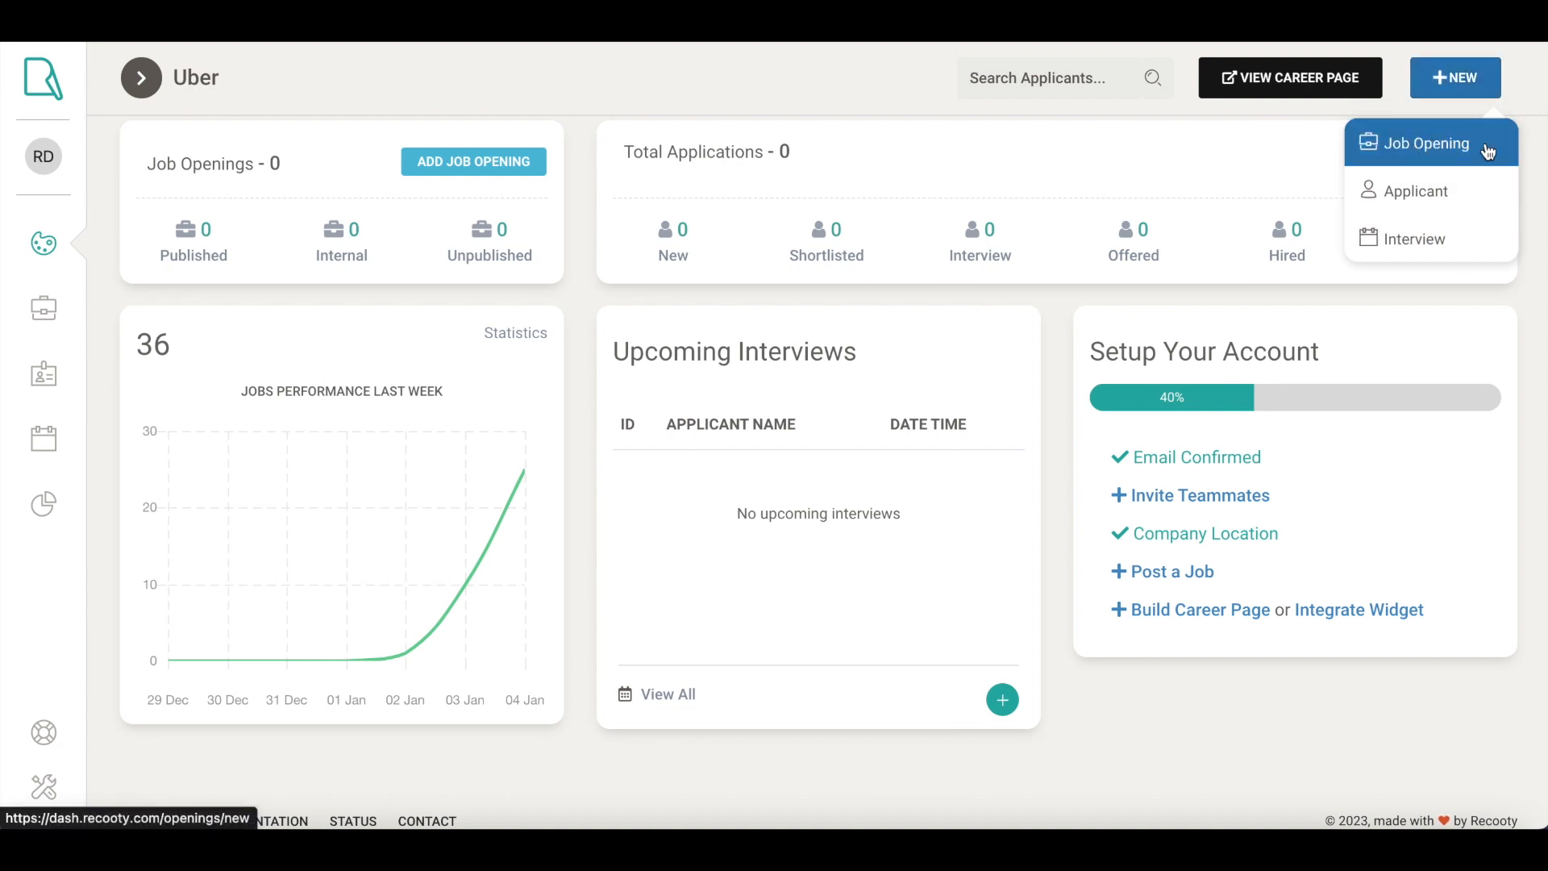
pyautogui.moveTo(1421, 154)
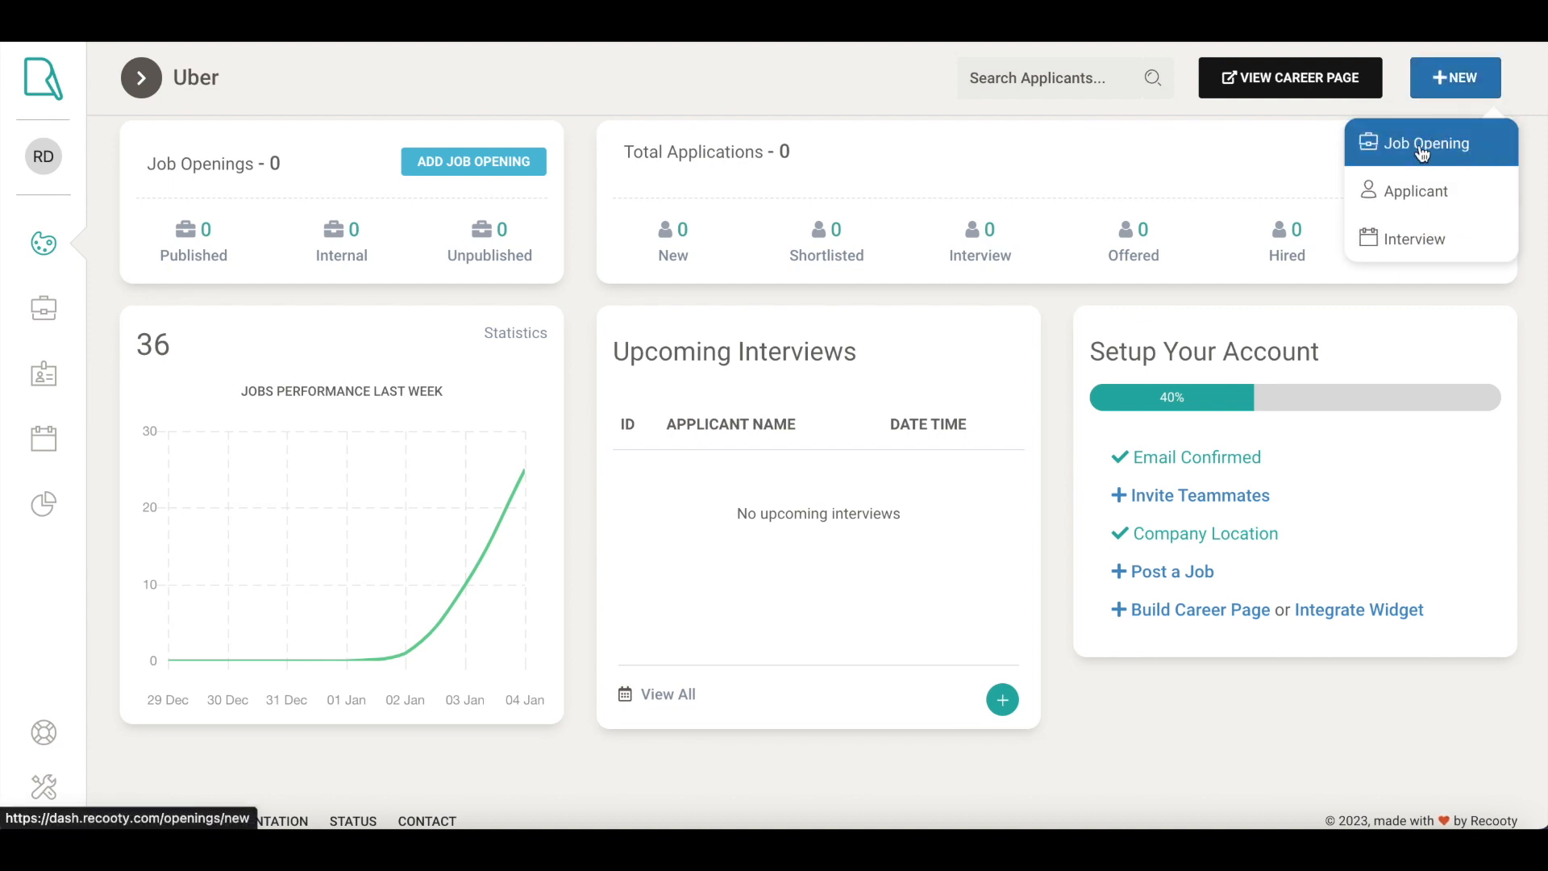
pyautogui.moveTo(1414, 238)
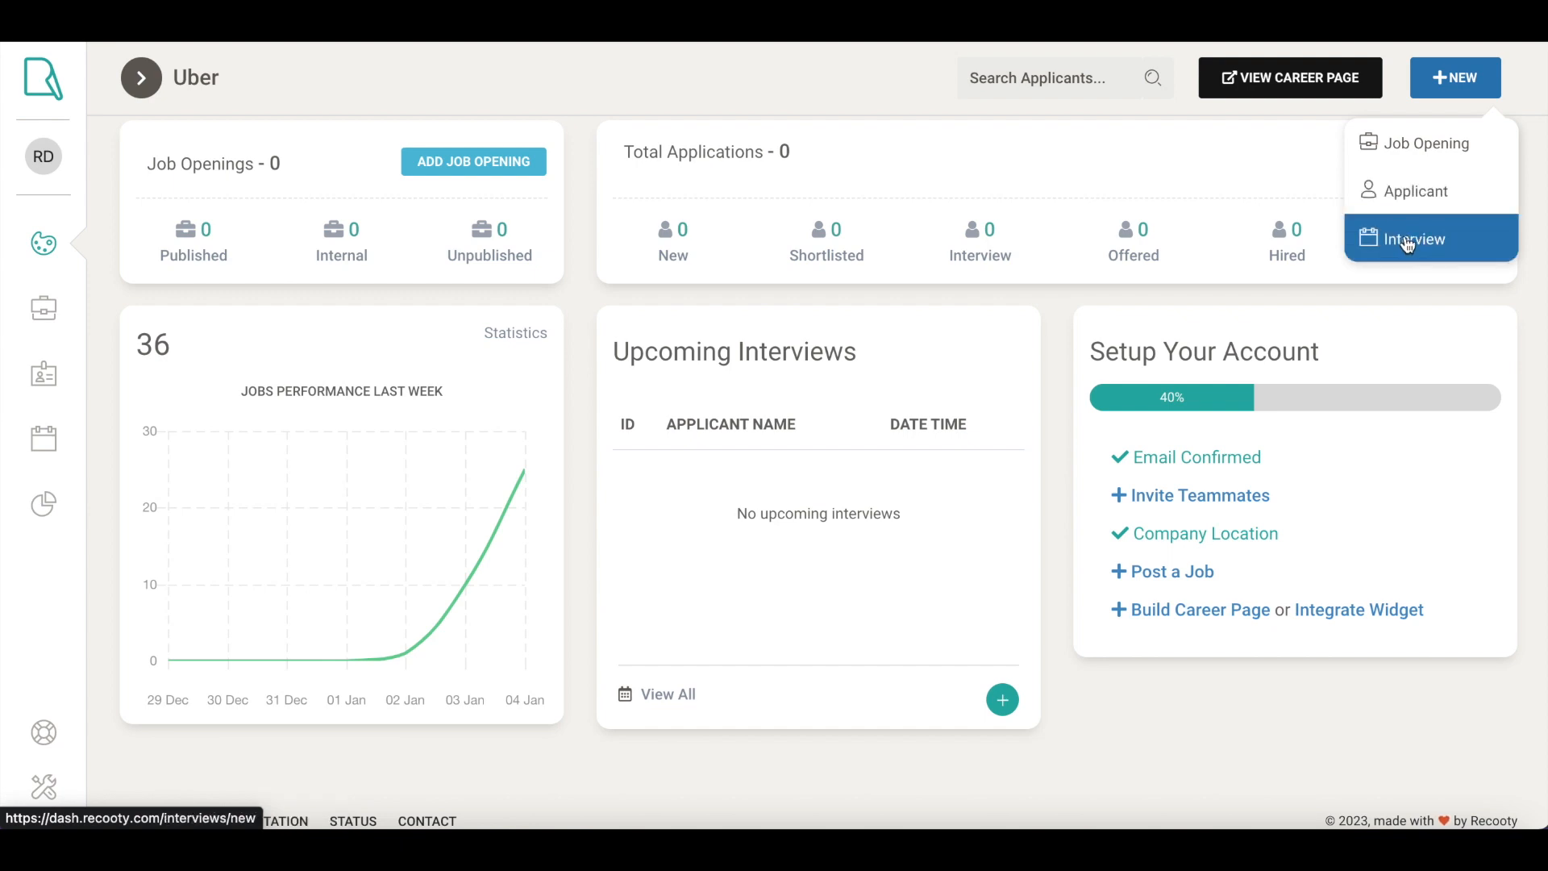
pyautogui.moveTo(1429, 144)
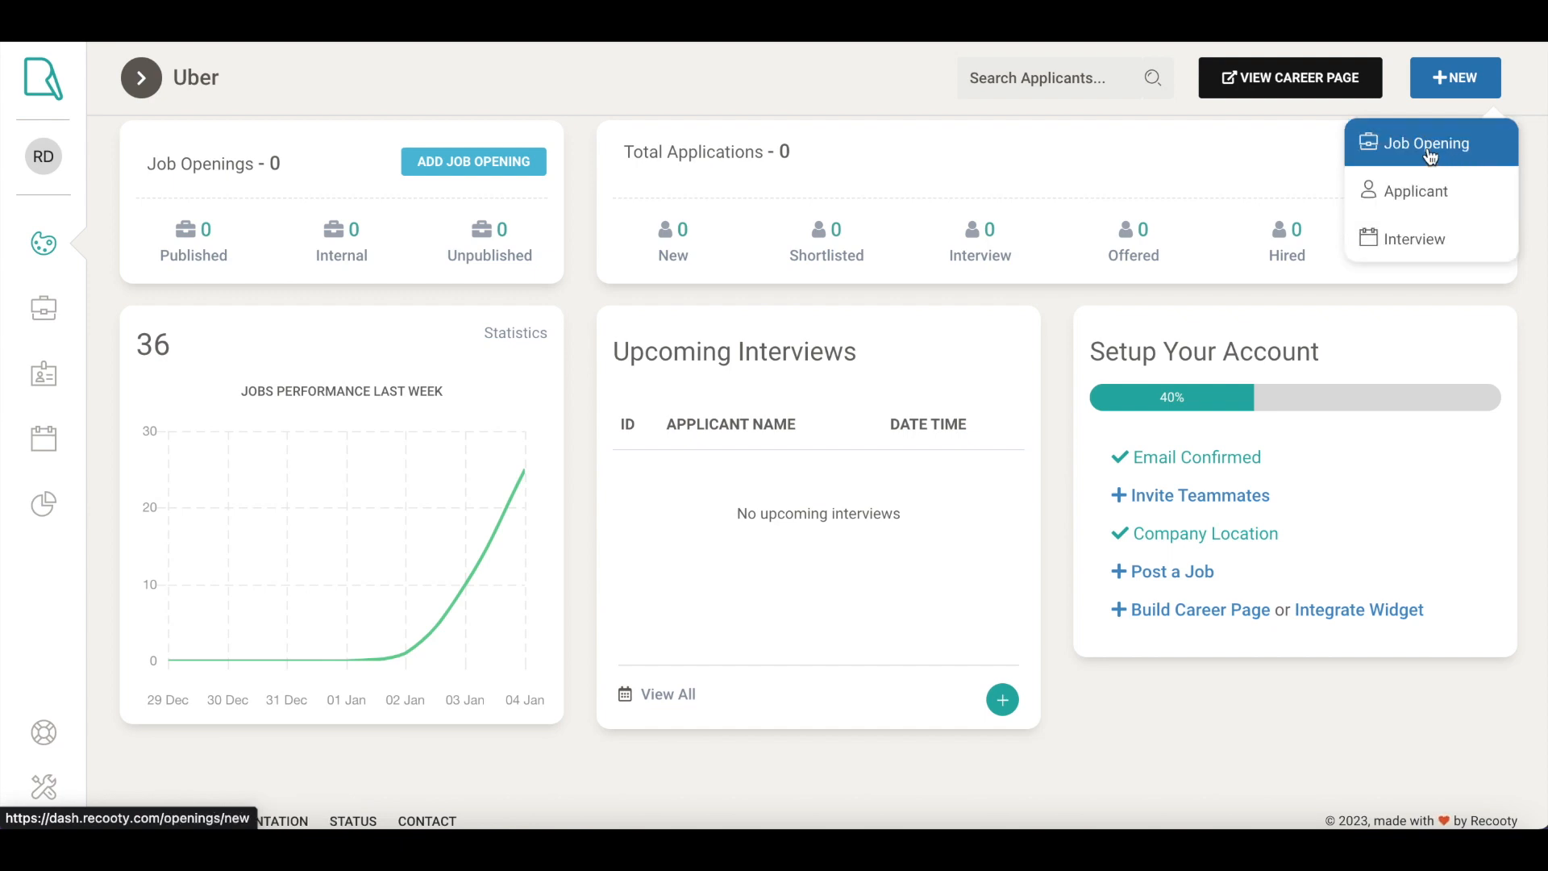
pyautogui.click(1425, 144)
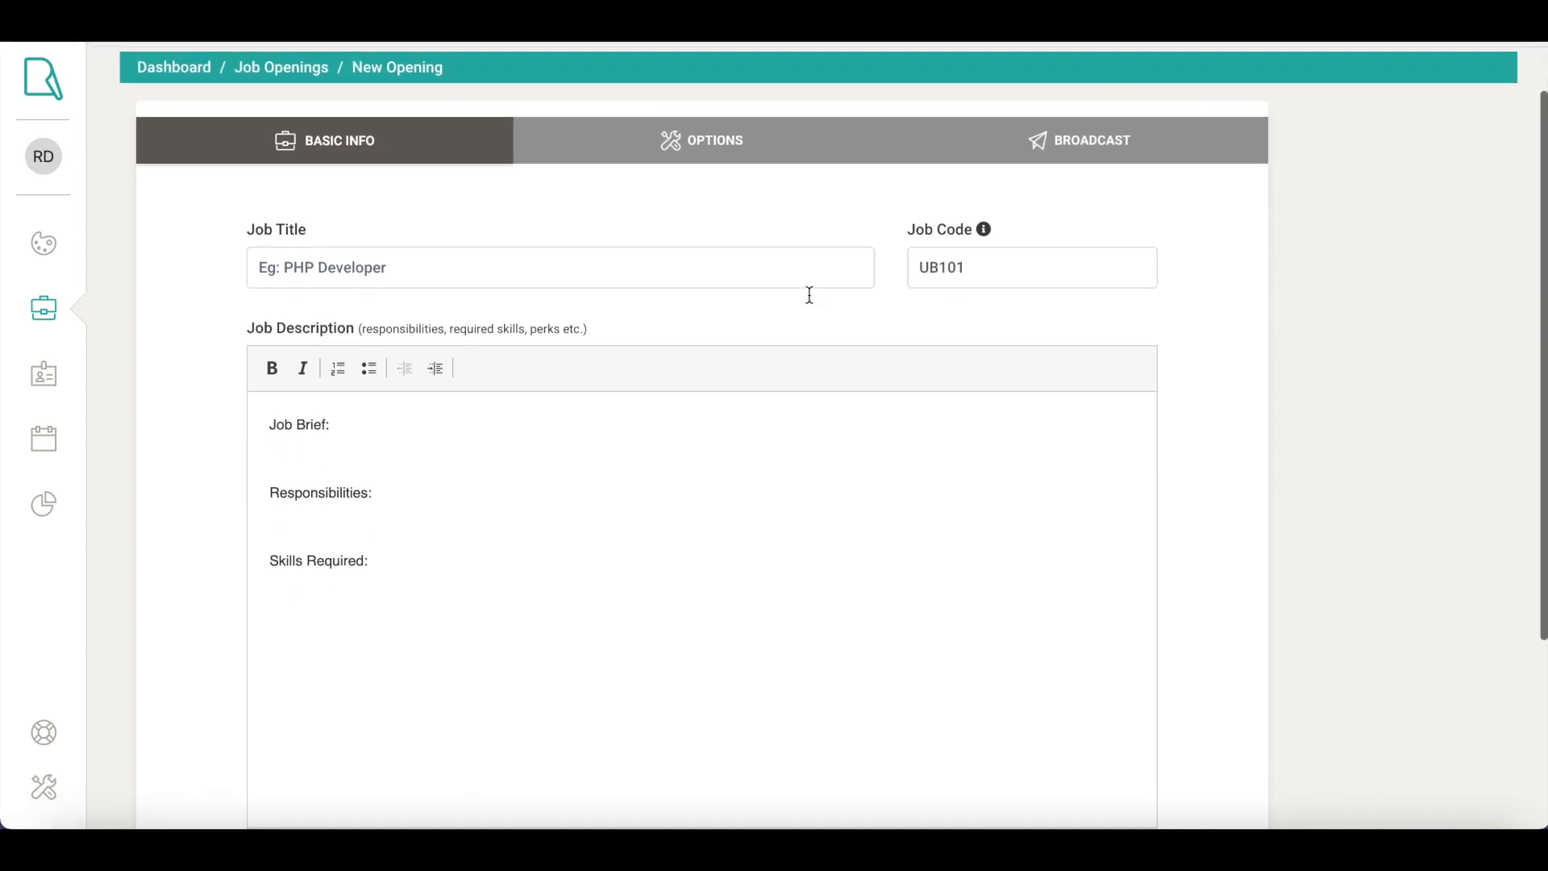
pyautogui.moveTo(517, 277)
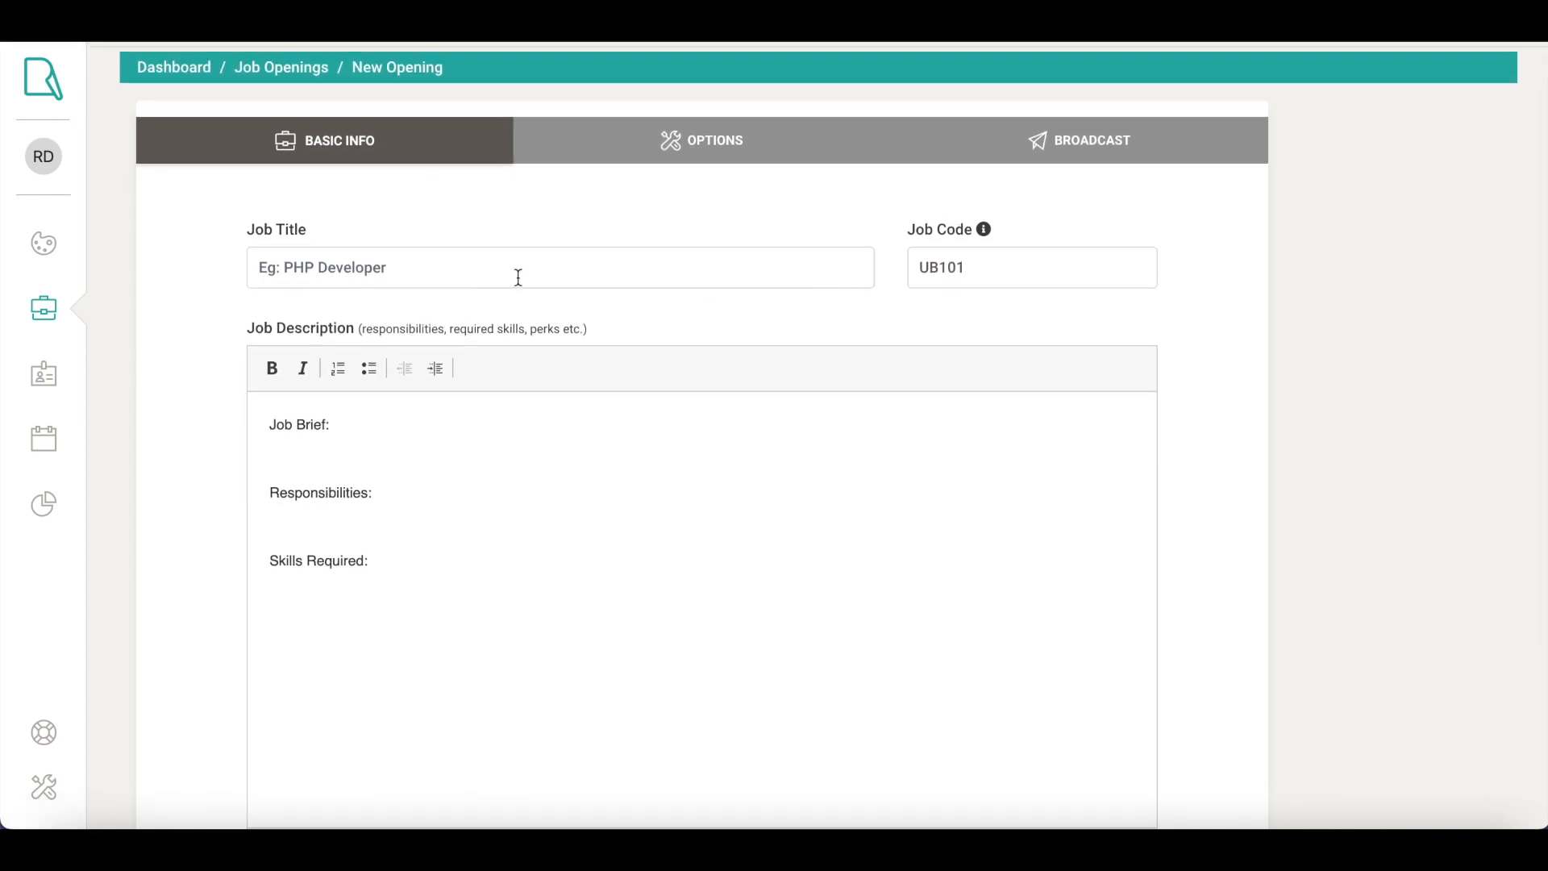
pyautogui.moveTo(445, 439)
pyautogui.write('Data')
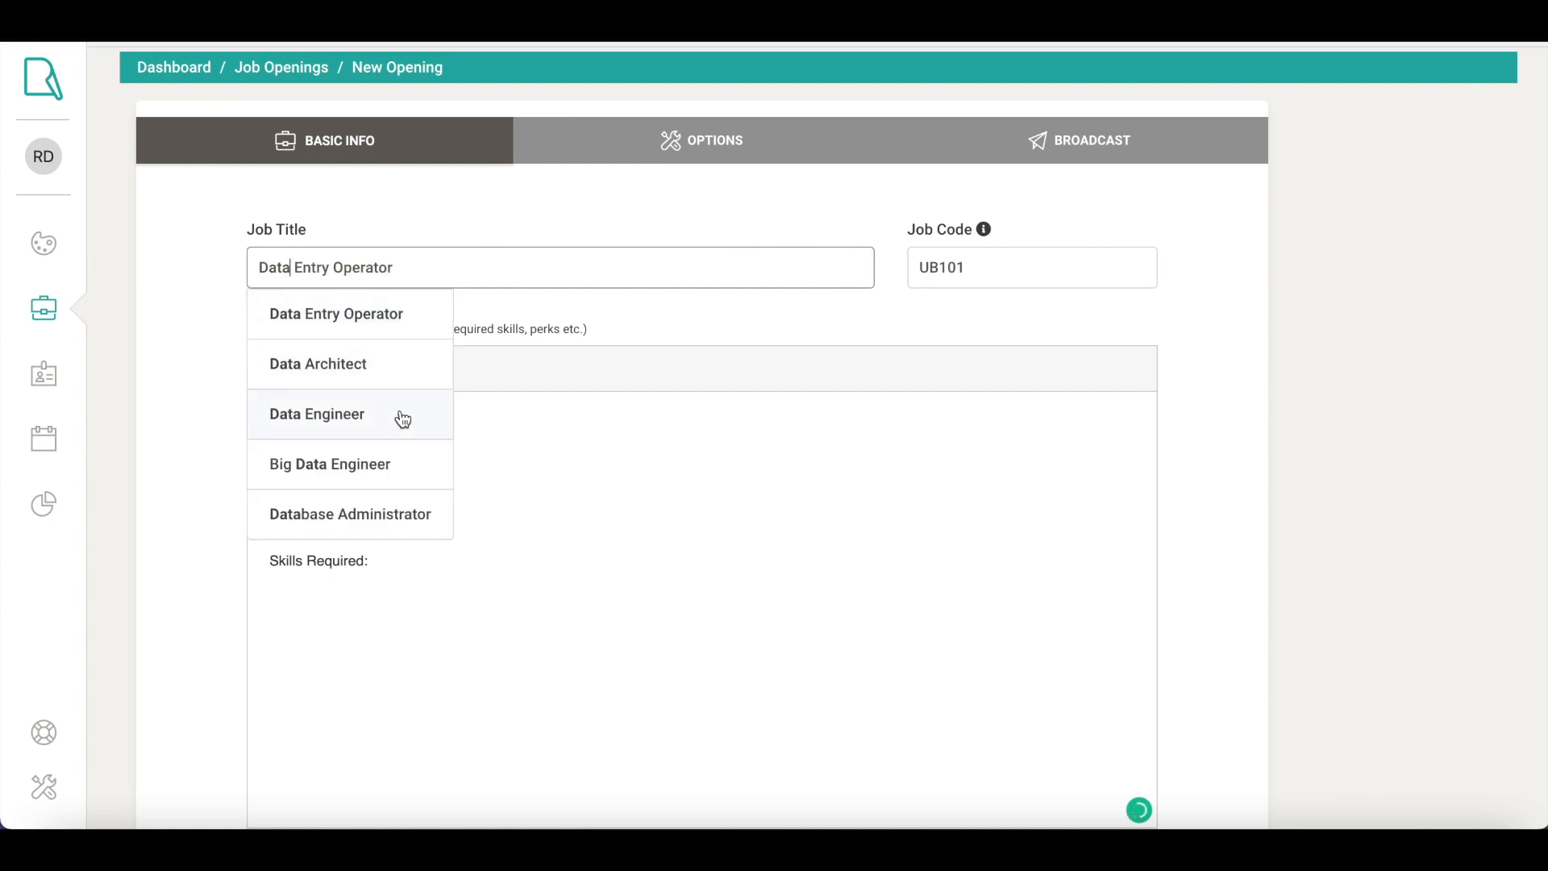
pyautogui.click(330, 464)
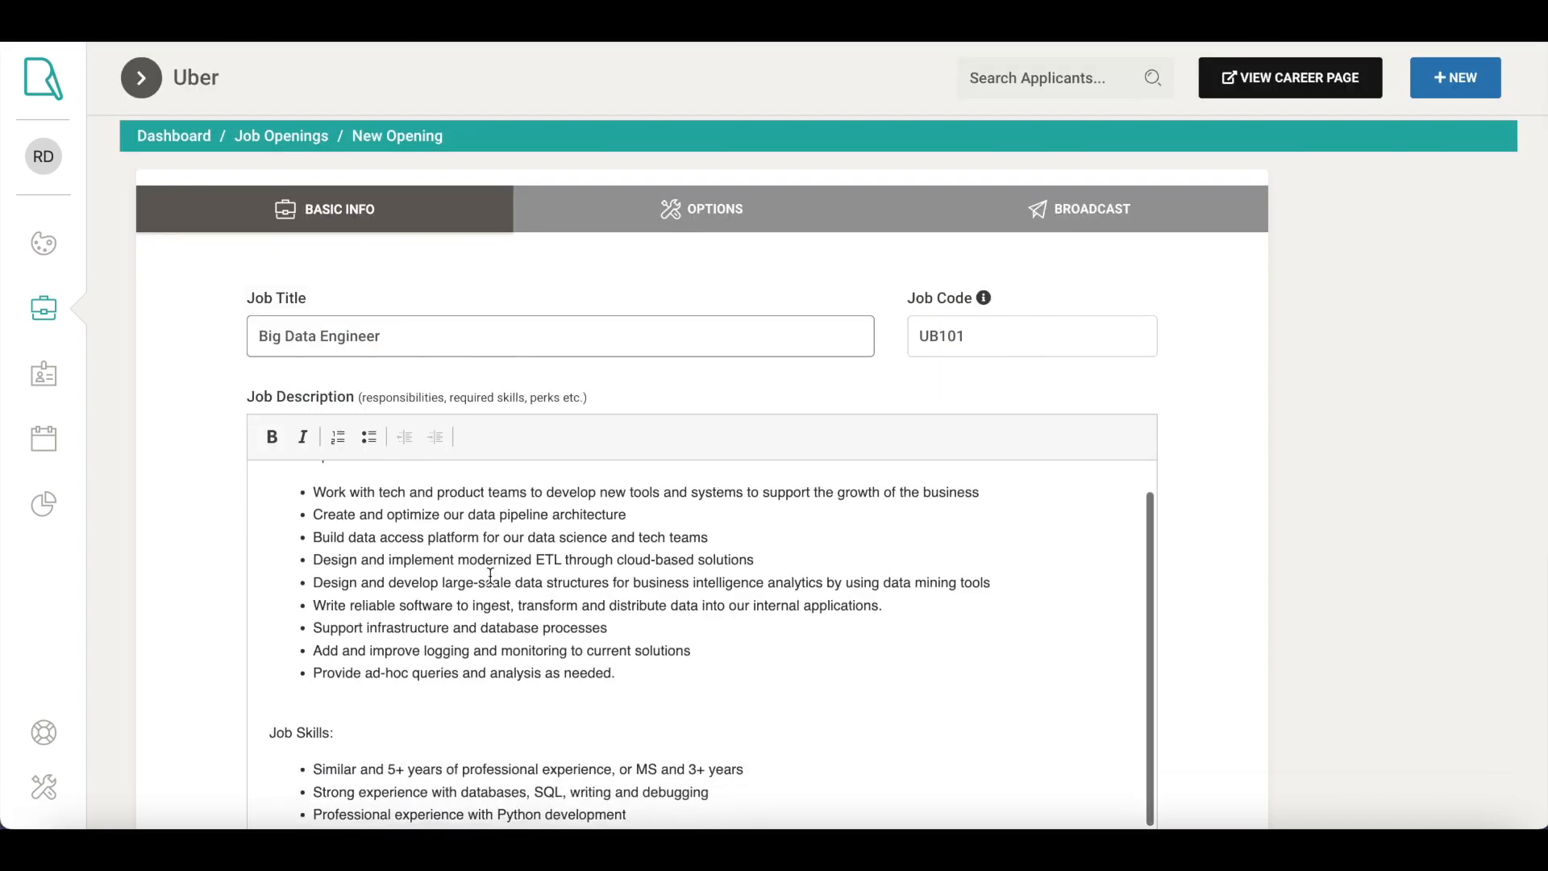
pyautogui.scroll(-3)
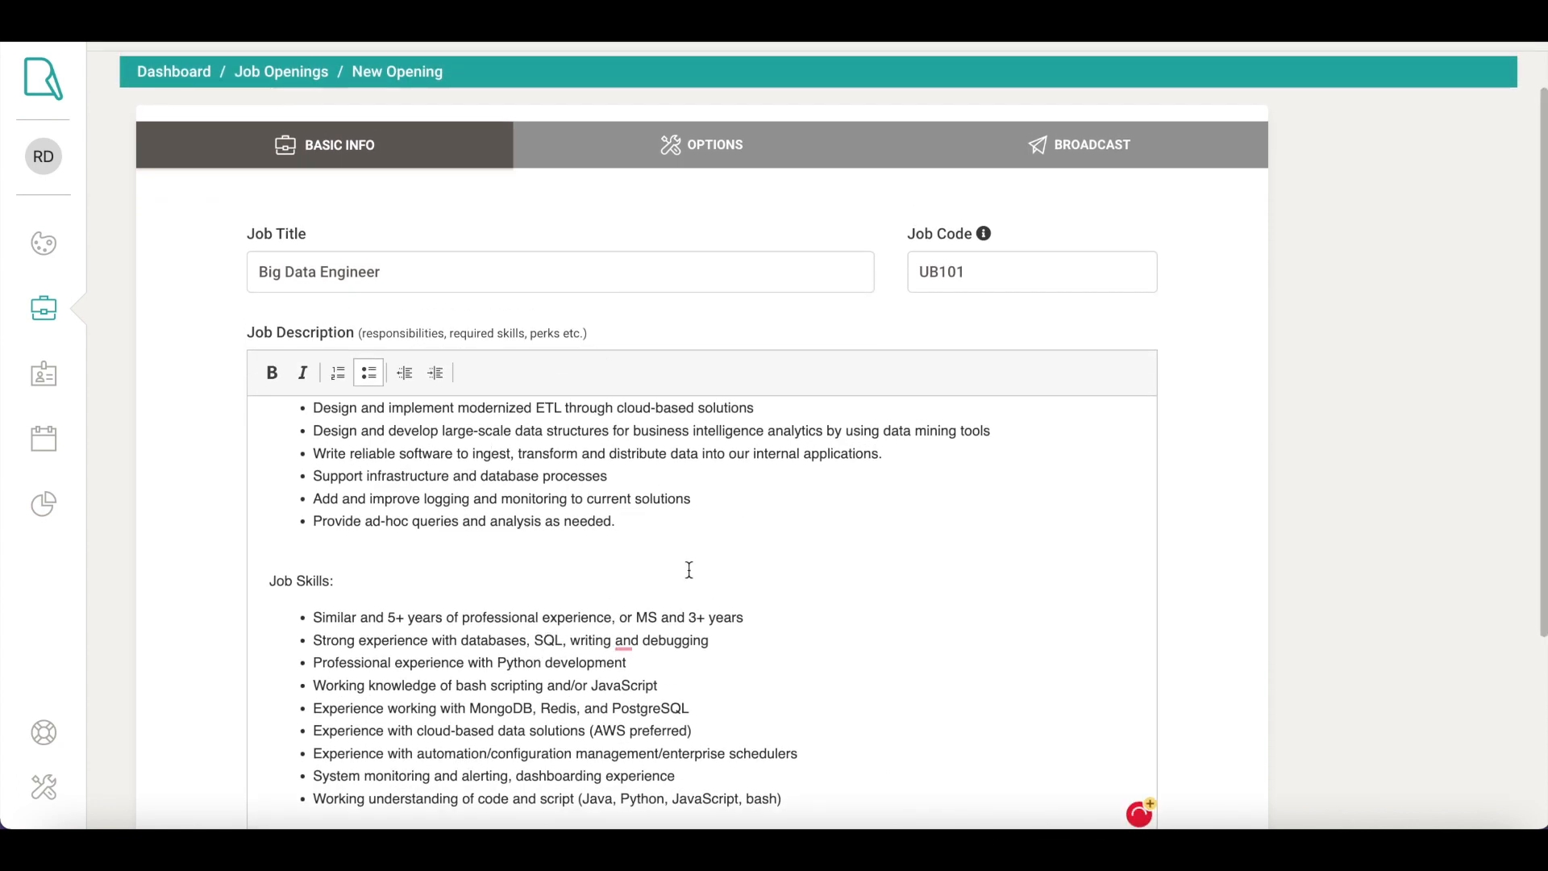
pyautogui.scroll(-3)
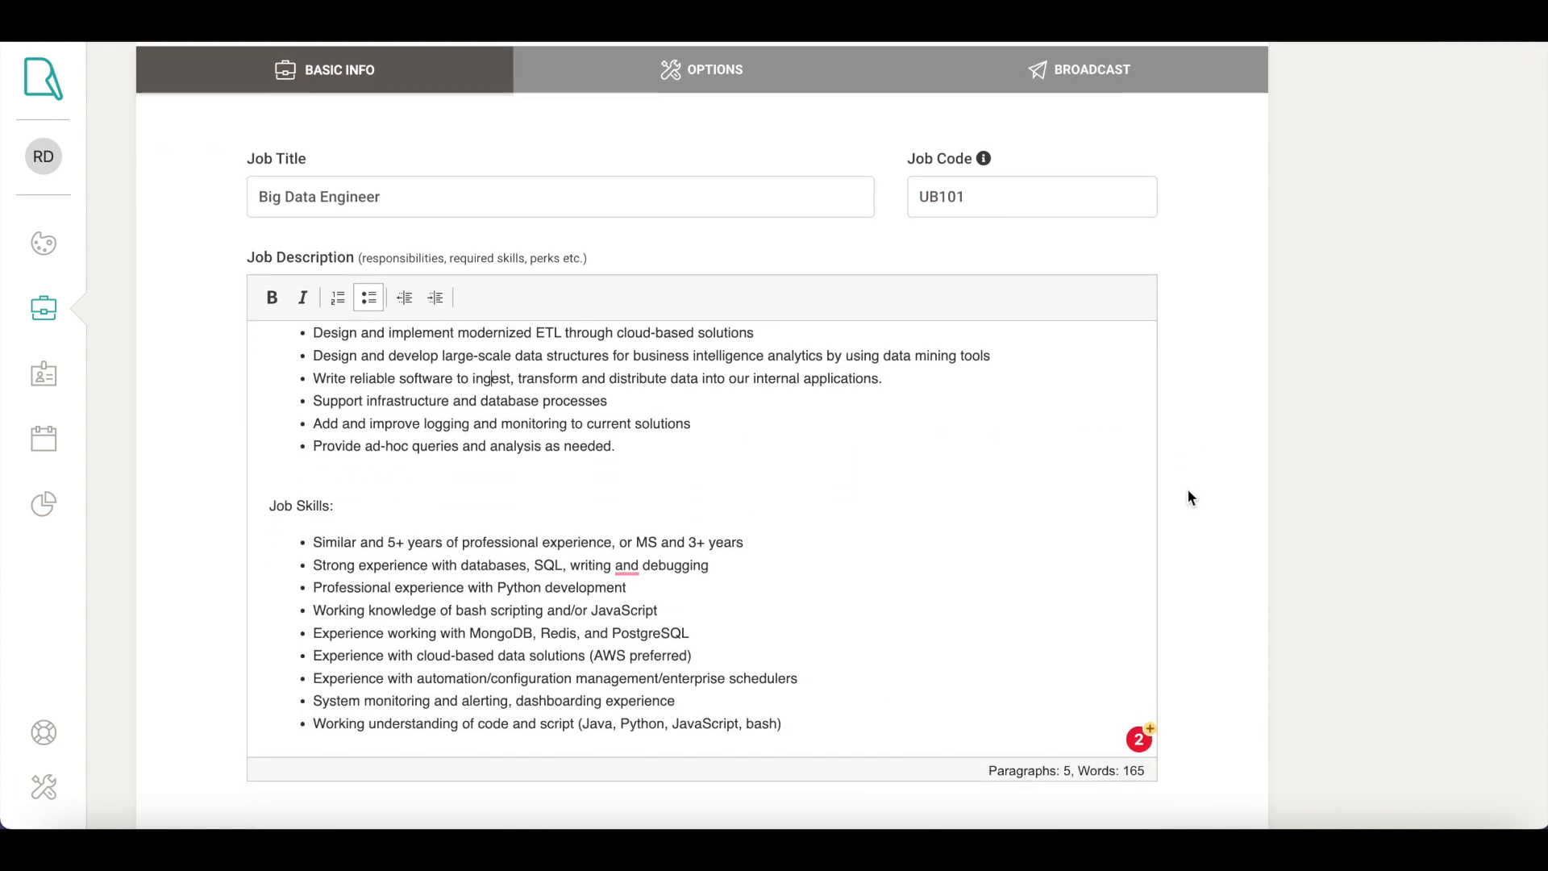
# Step: On the job's Options step, set the experience level and the Big Data screening template
pyautogui.click(704, 69)
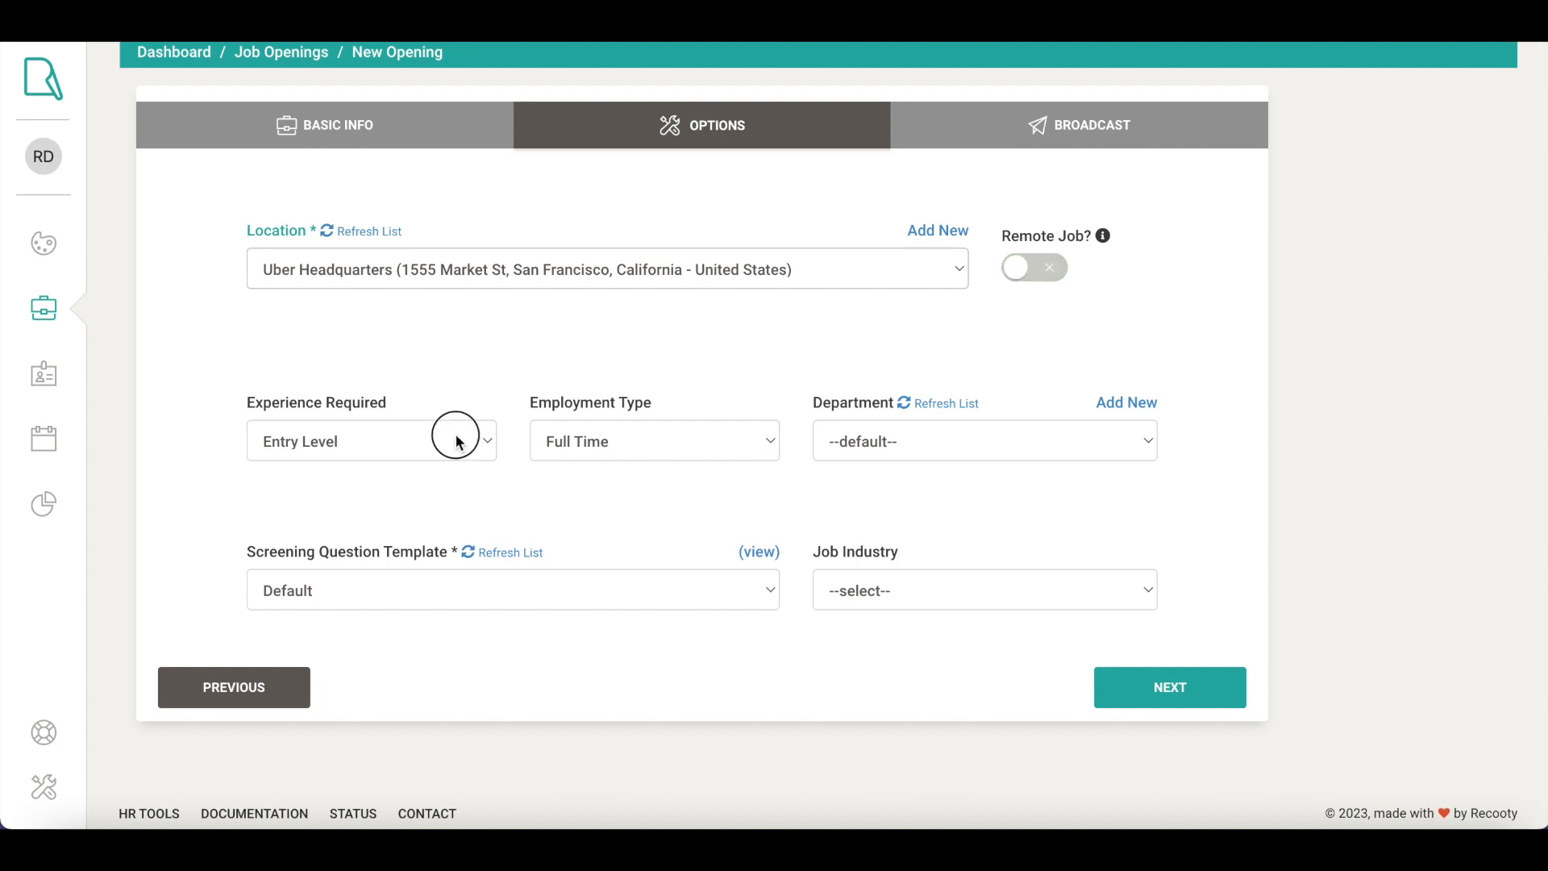
pyautogui.click(654, 441)
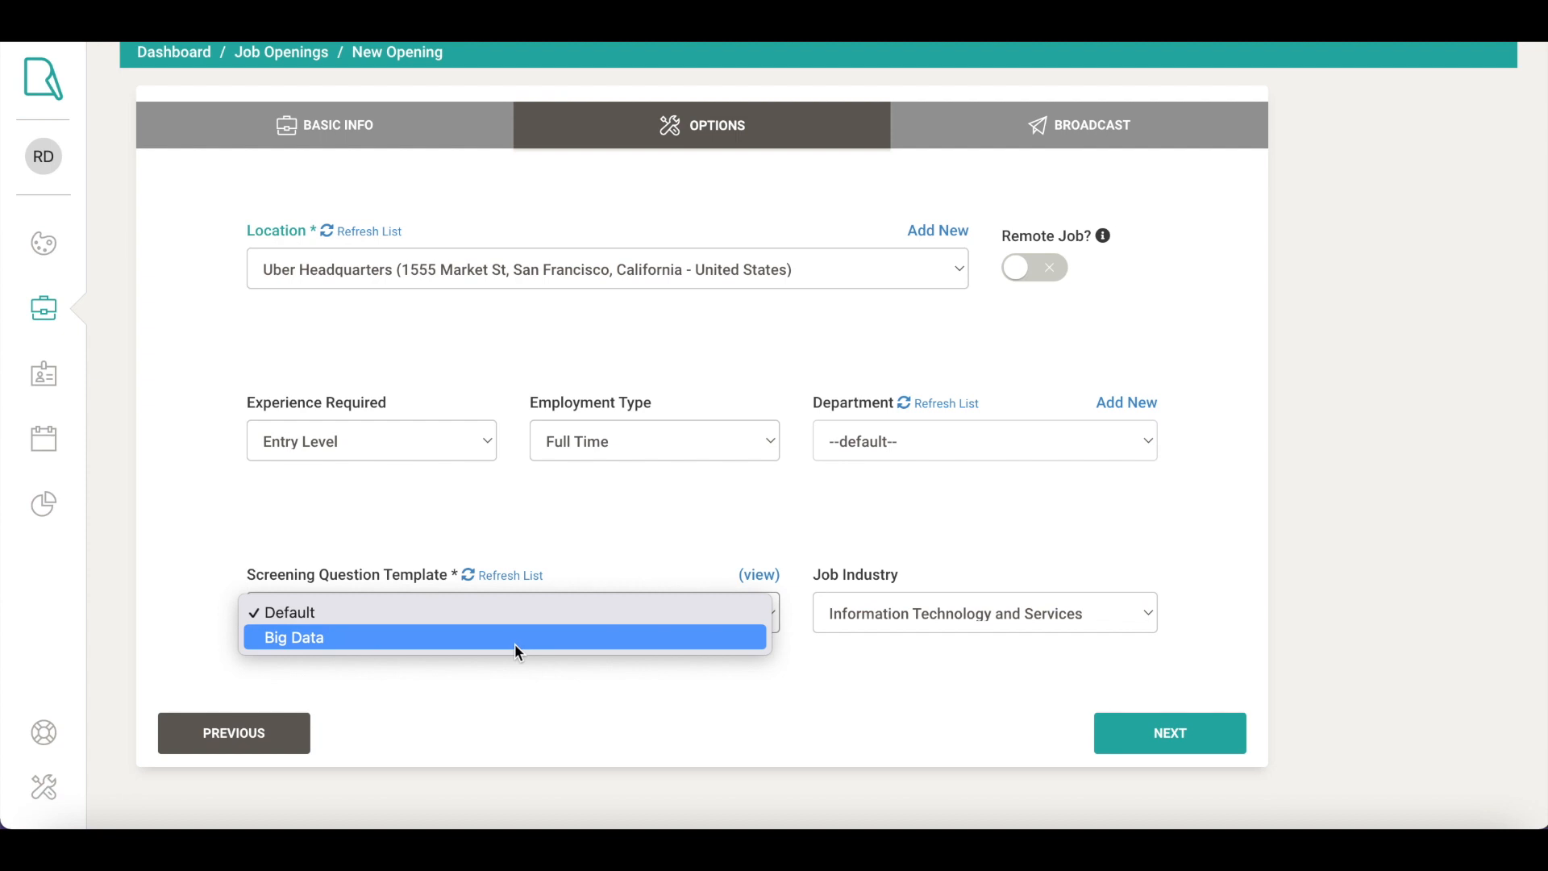
pyautogui.click(293, 637)
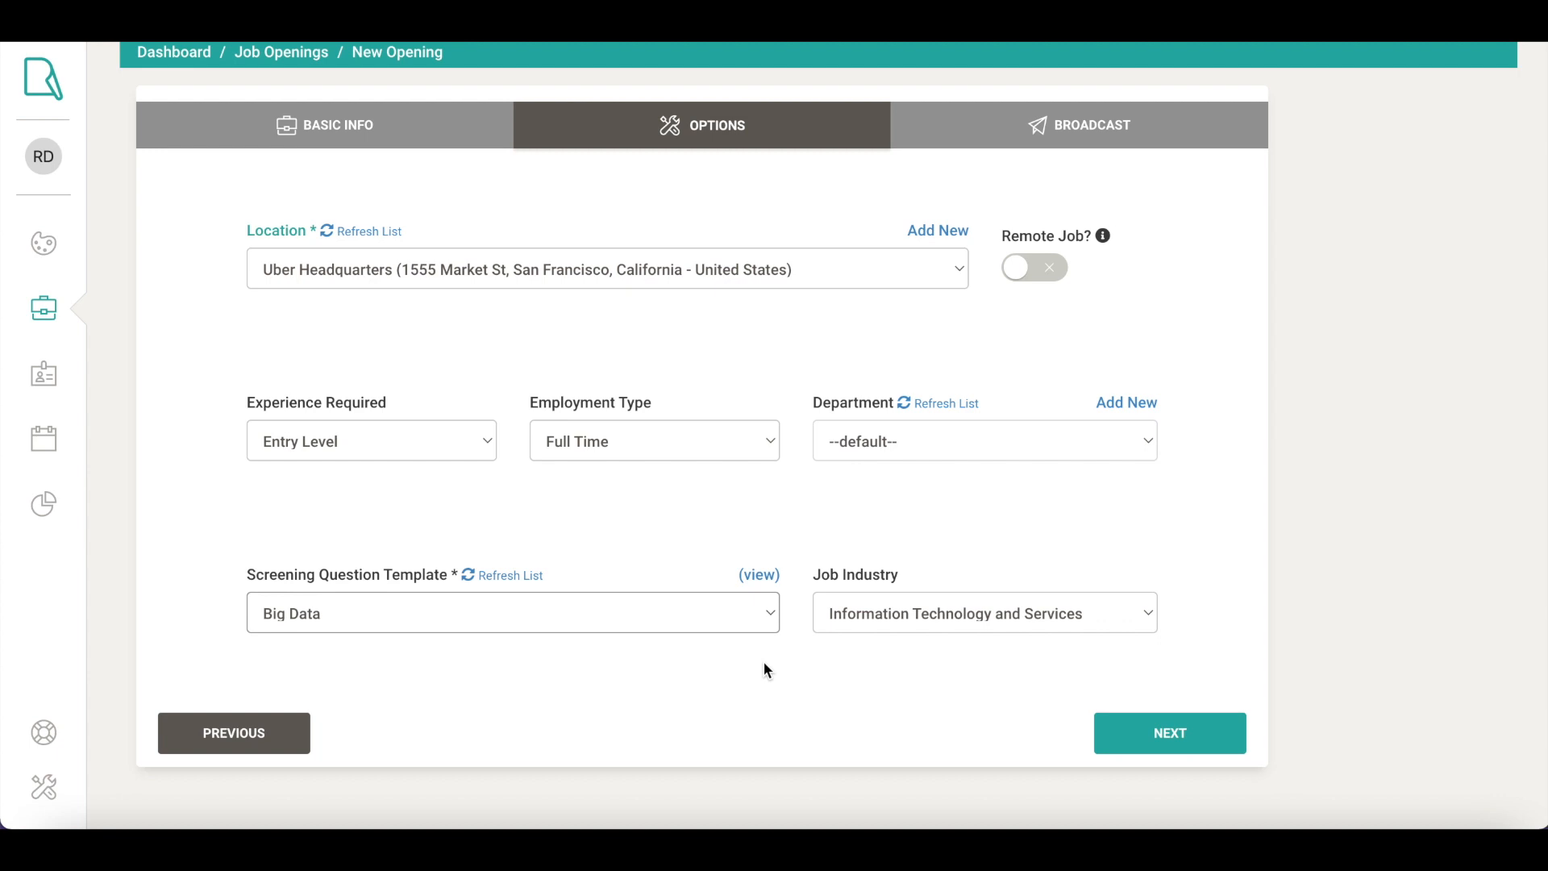
pyautogui.moveTo(1169, 733)
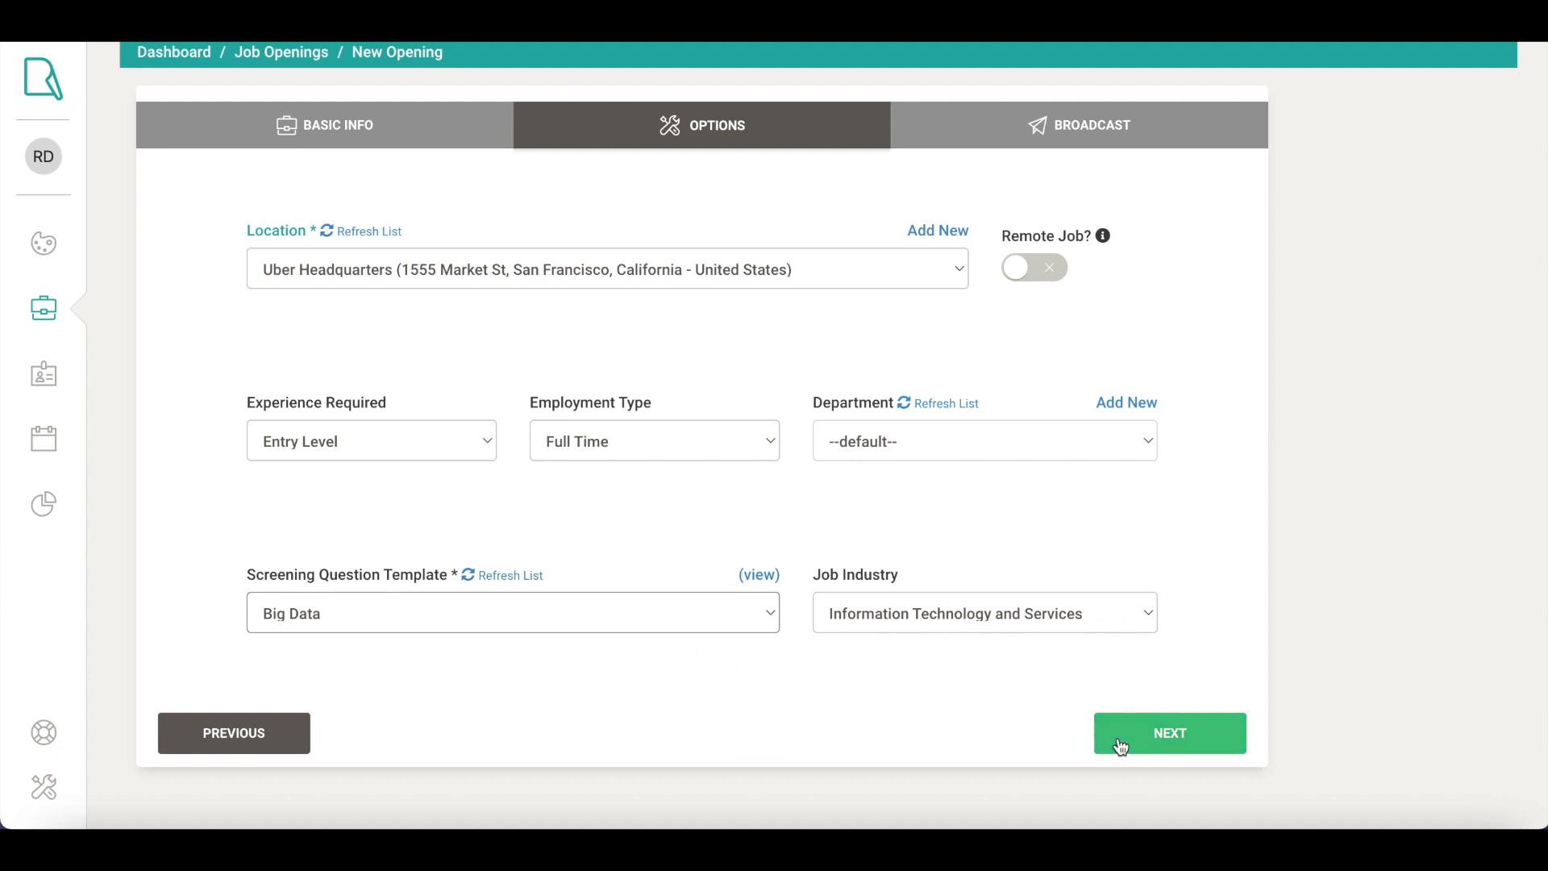
# Step: Advance to the Broadcast step and review the free and premium job boards
pyautogui.click(1169, 733)
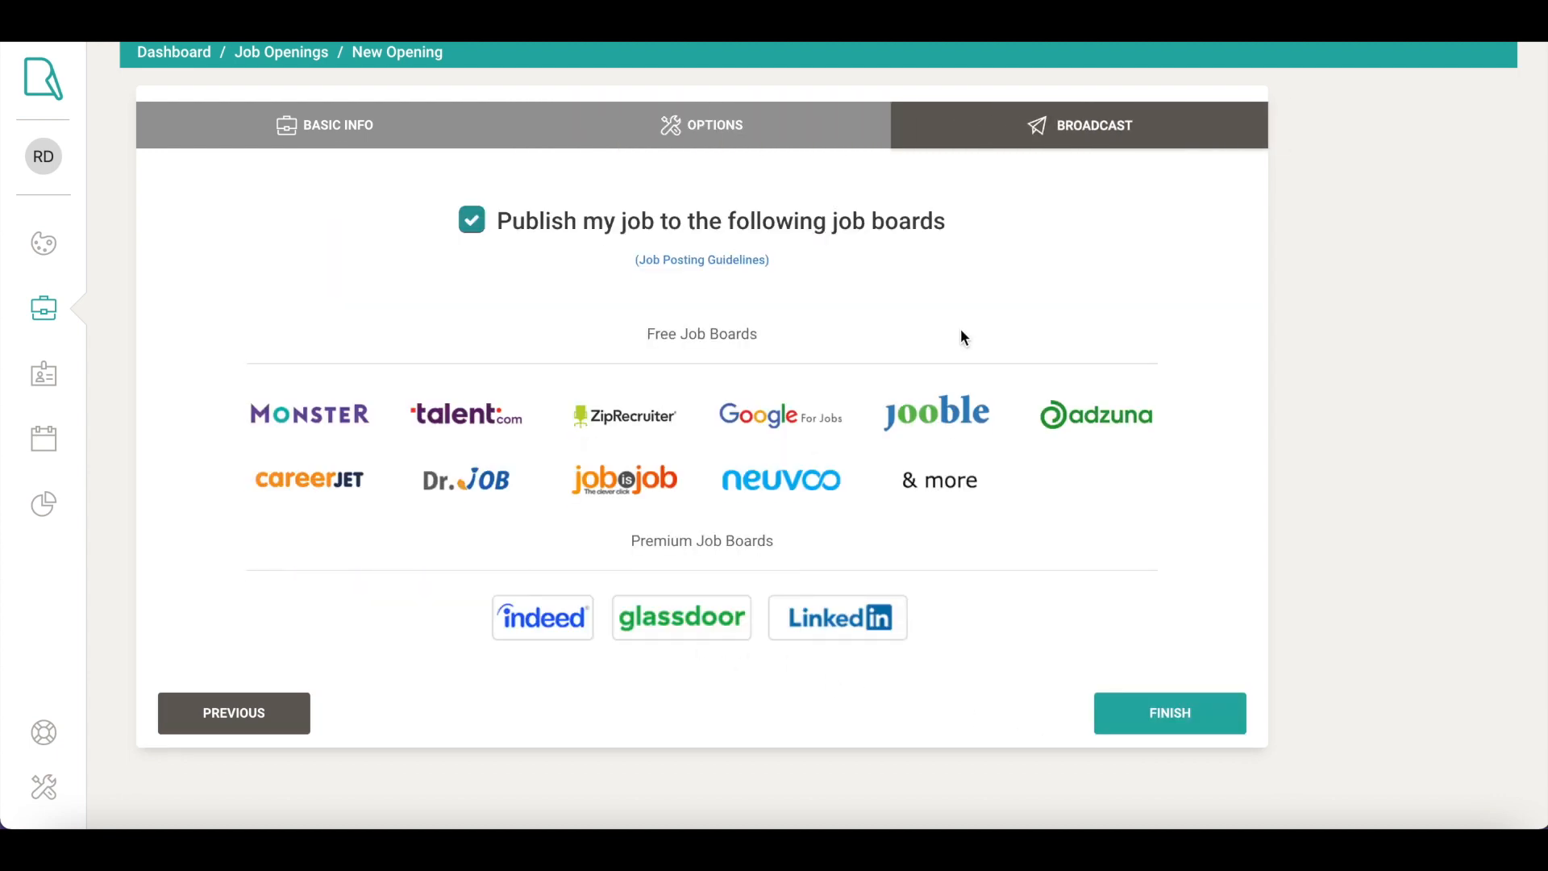
pyautogui.scroll(-3)
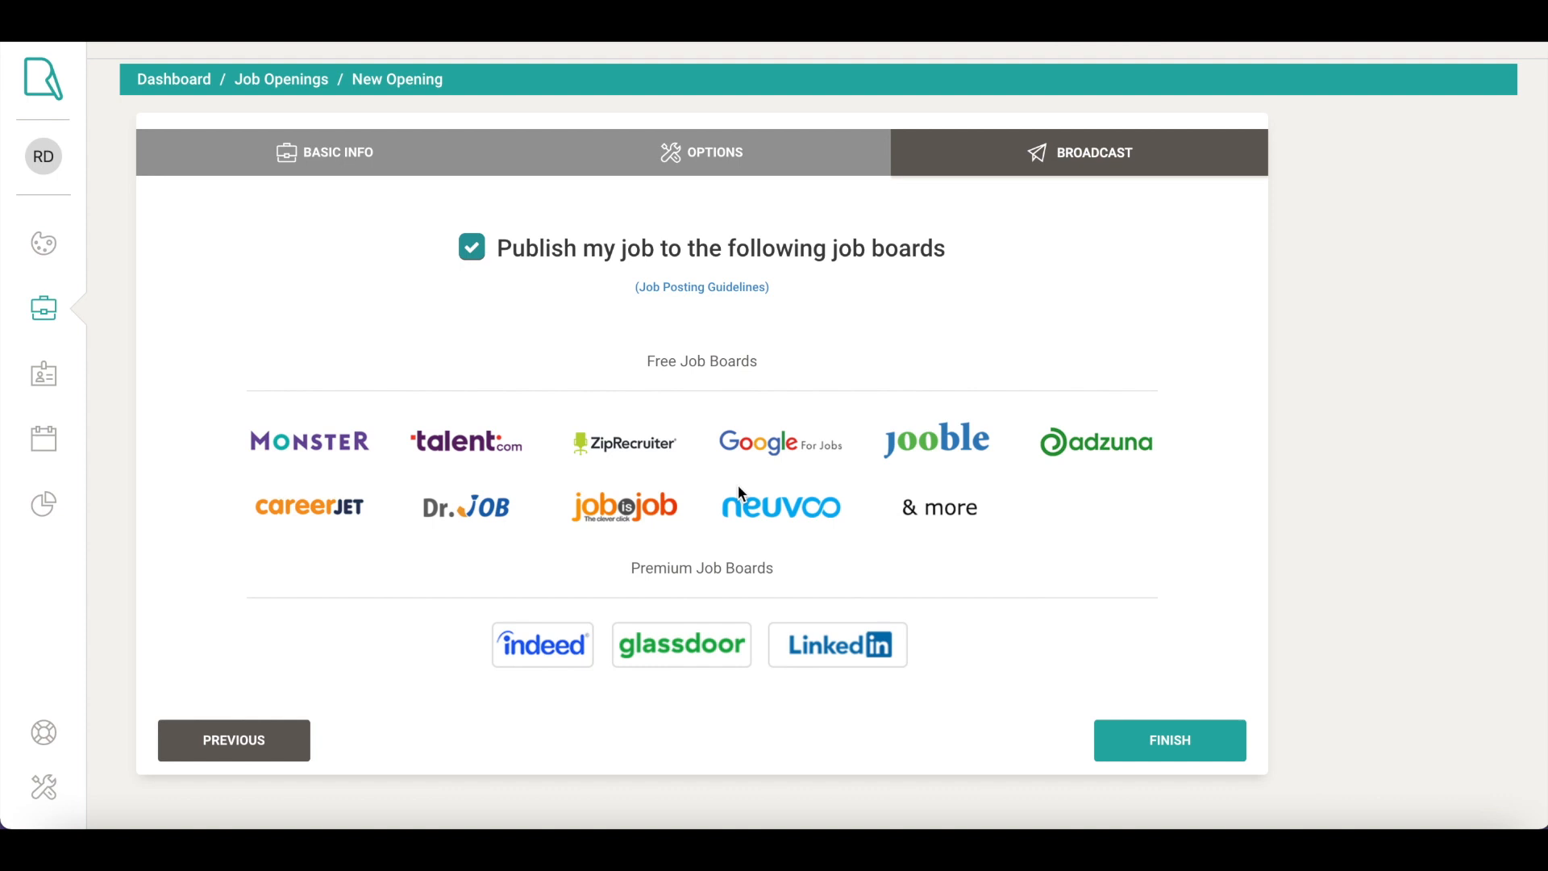
pyautogui.moveTo(1169, 740)
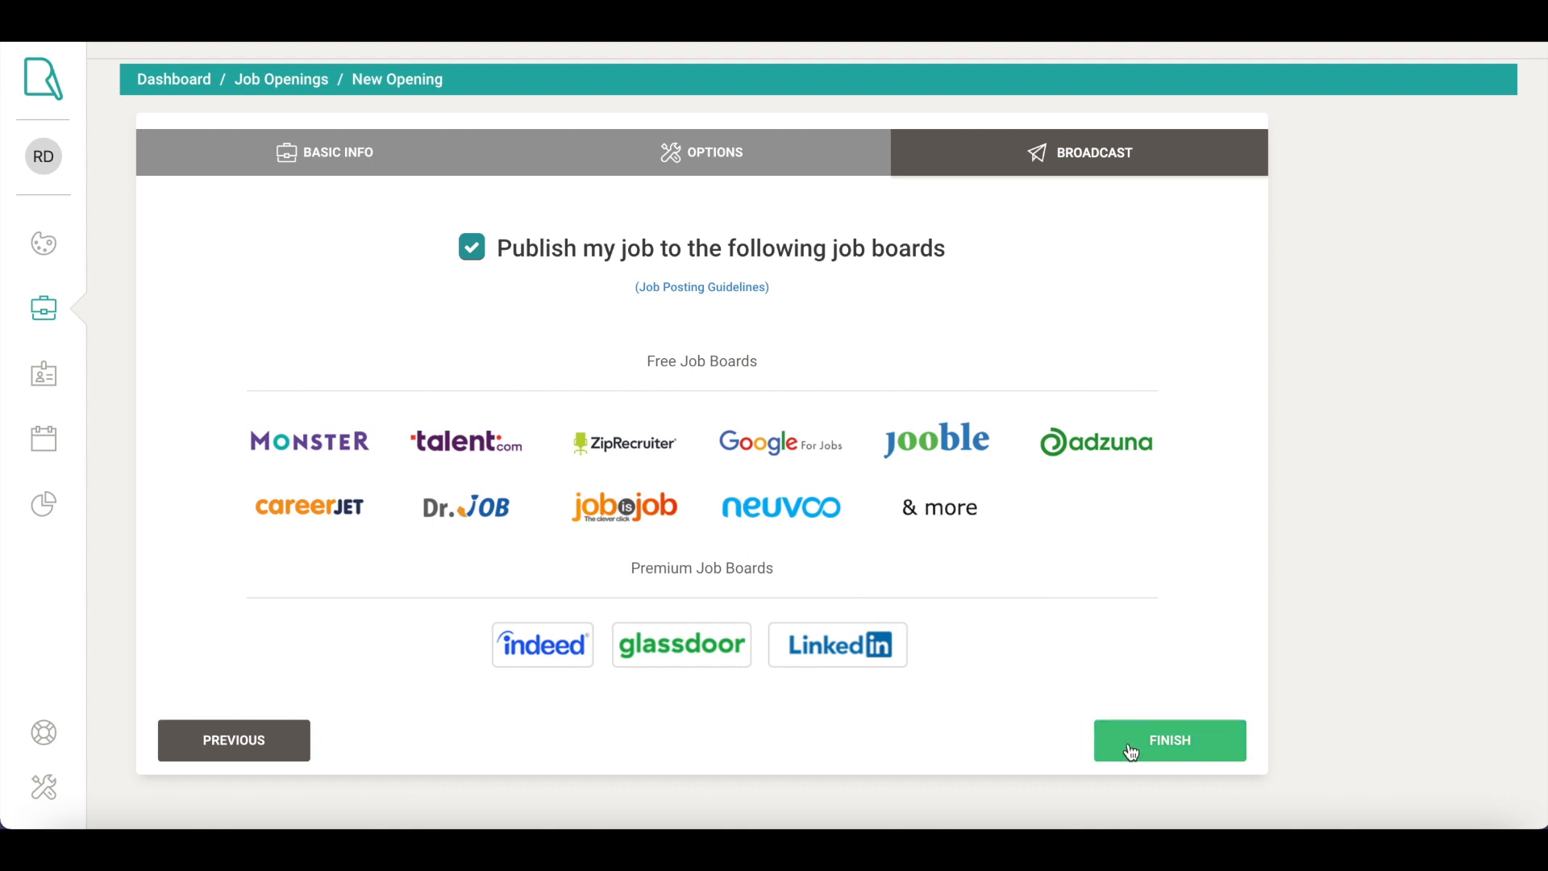
# Step: Publish the Big Data Engineer opening and browse its sharing platforms from the short share link
pyautogui.click(1170, 740)
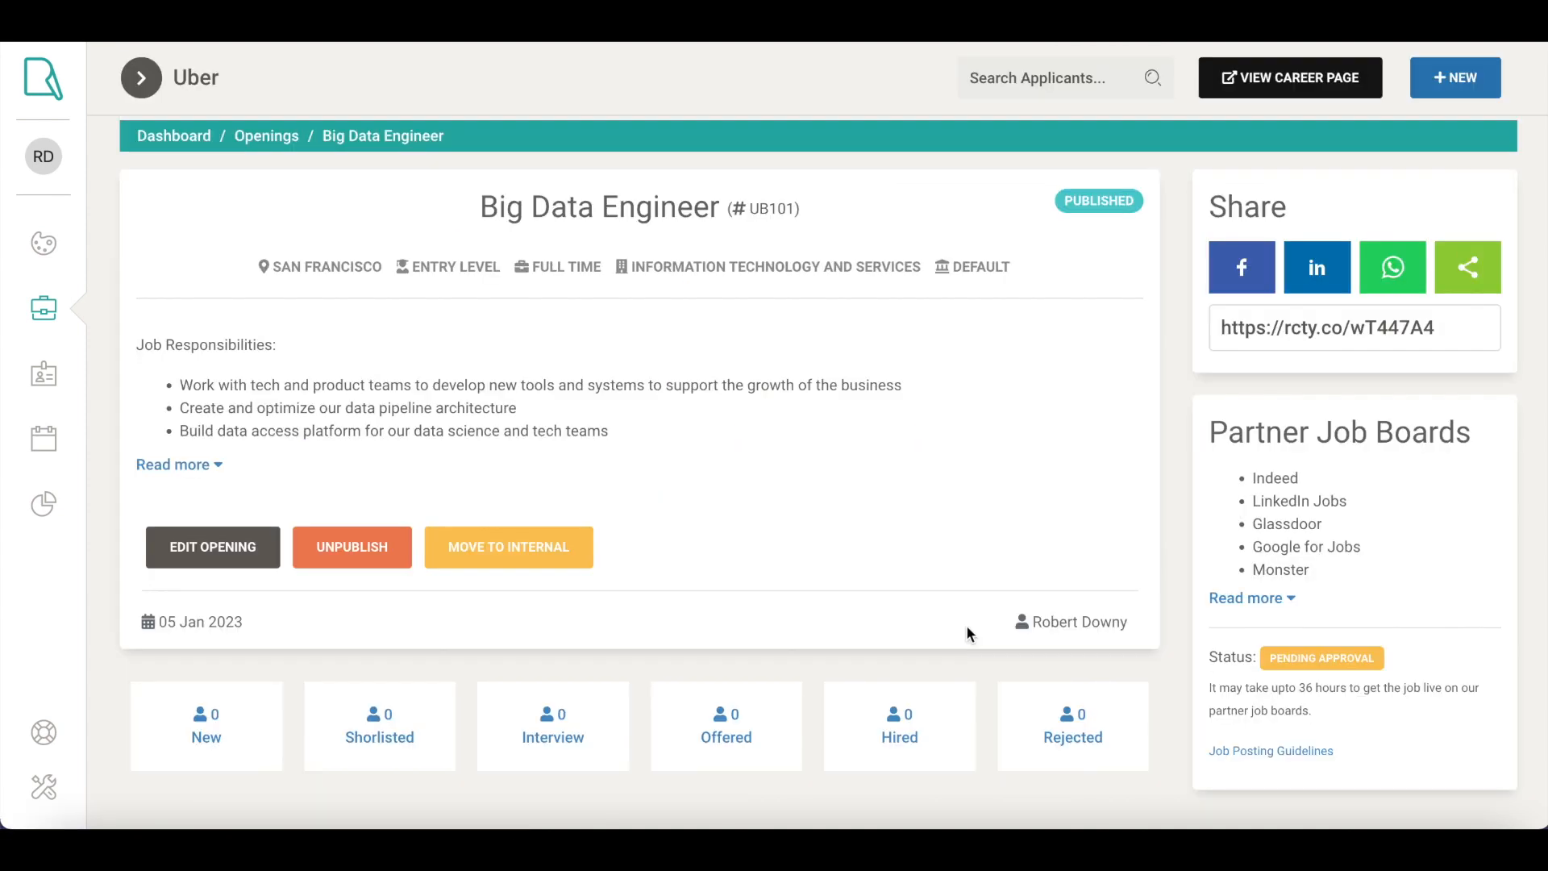
pyautogui.moveTo(711, 441)
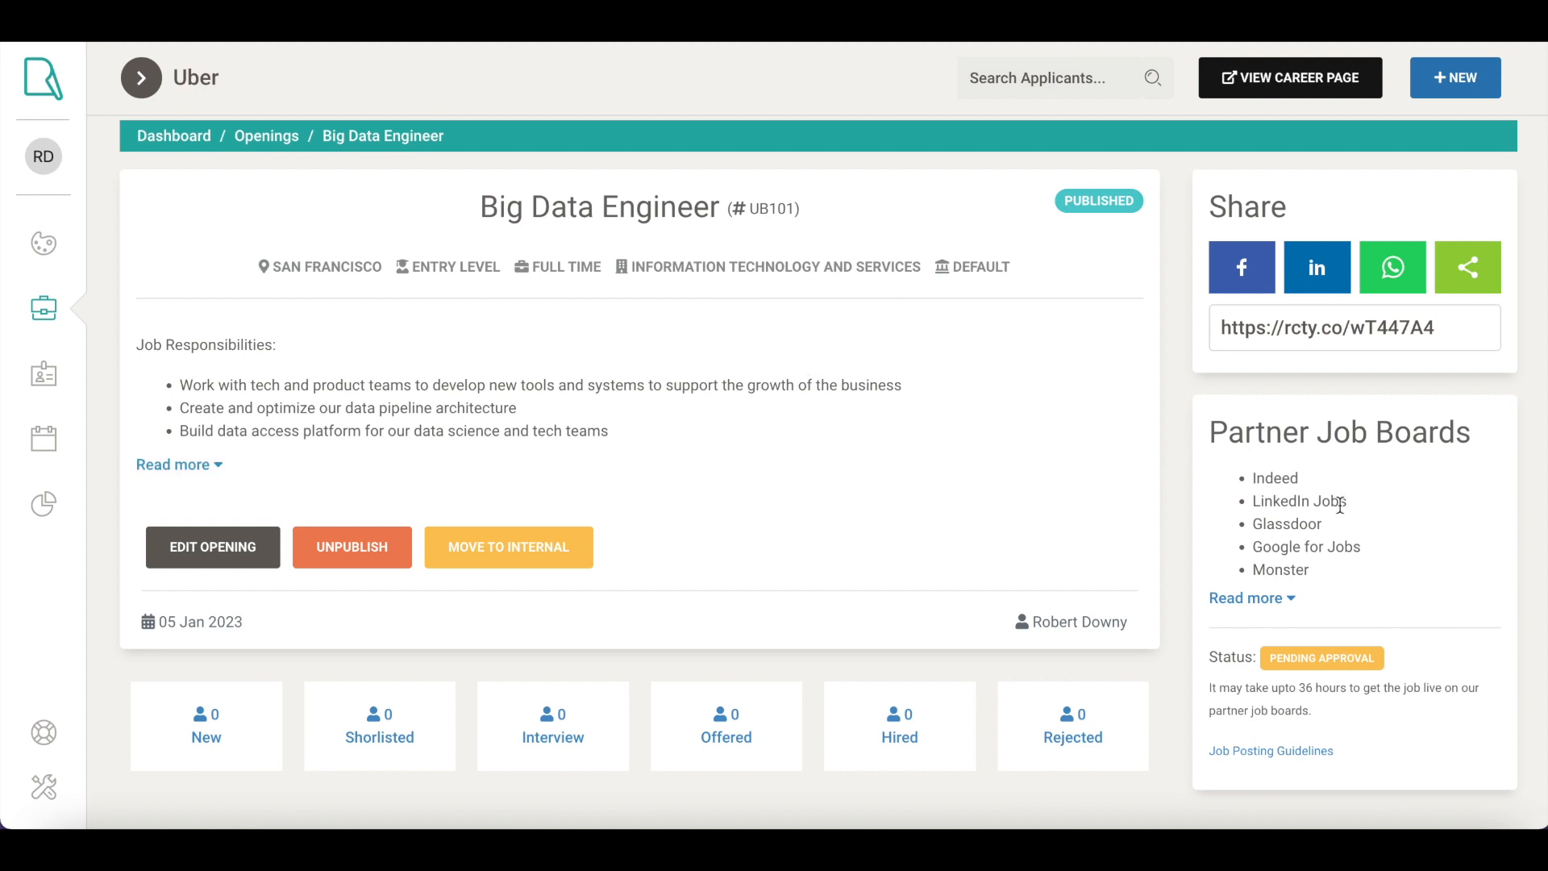
pyautogui.moveTo(954, 461)
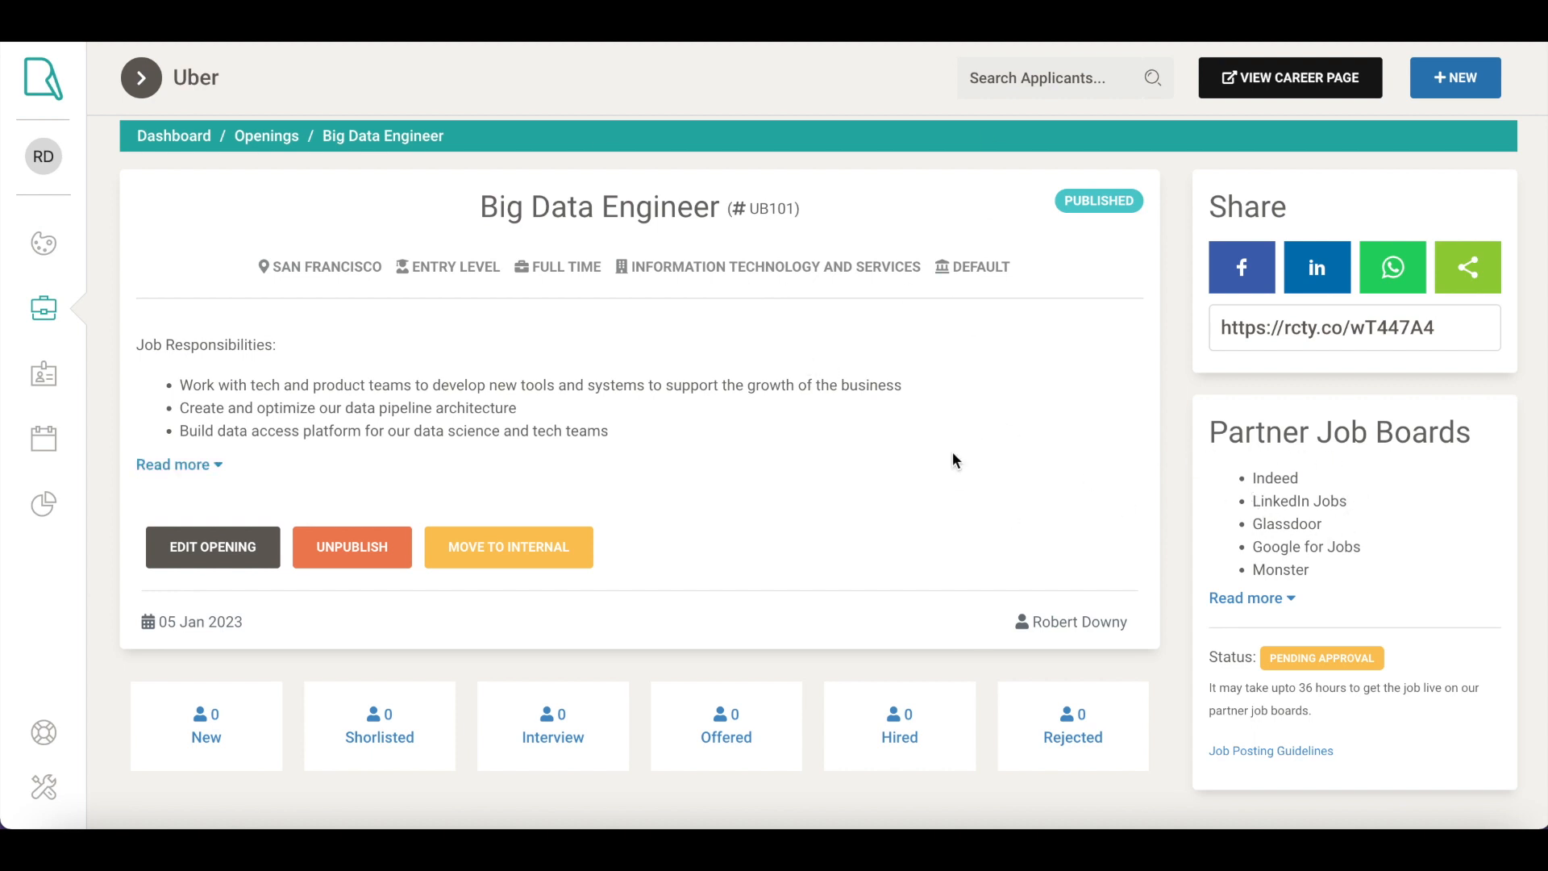
pyautogui.moveTo(845, 486)
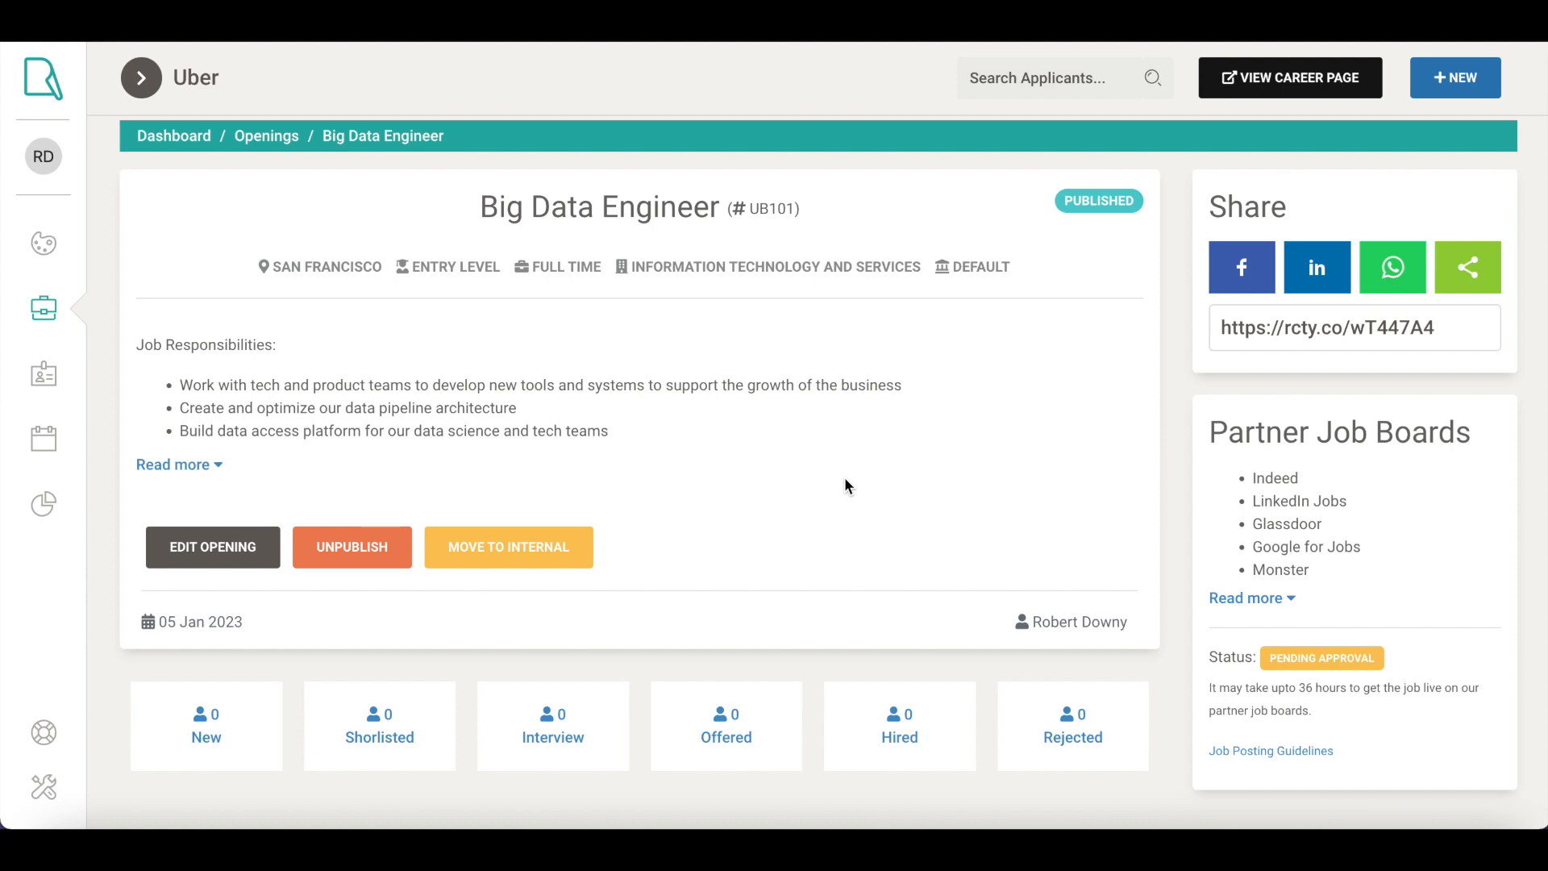
pyautogui.doubleClick(1325, 327)
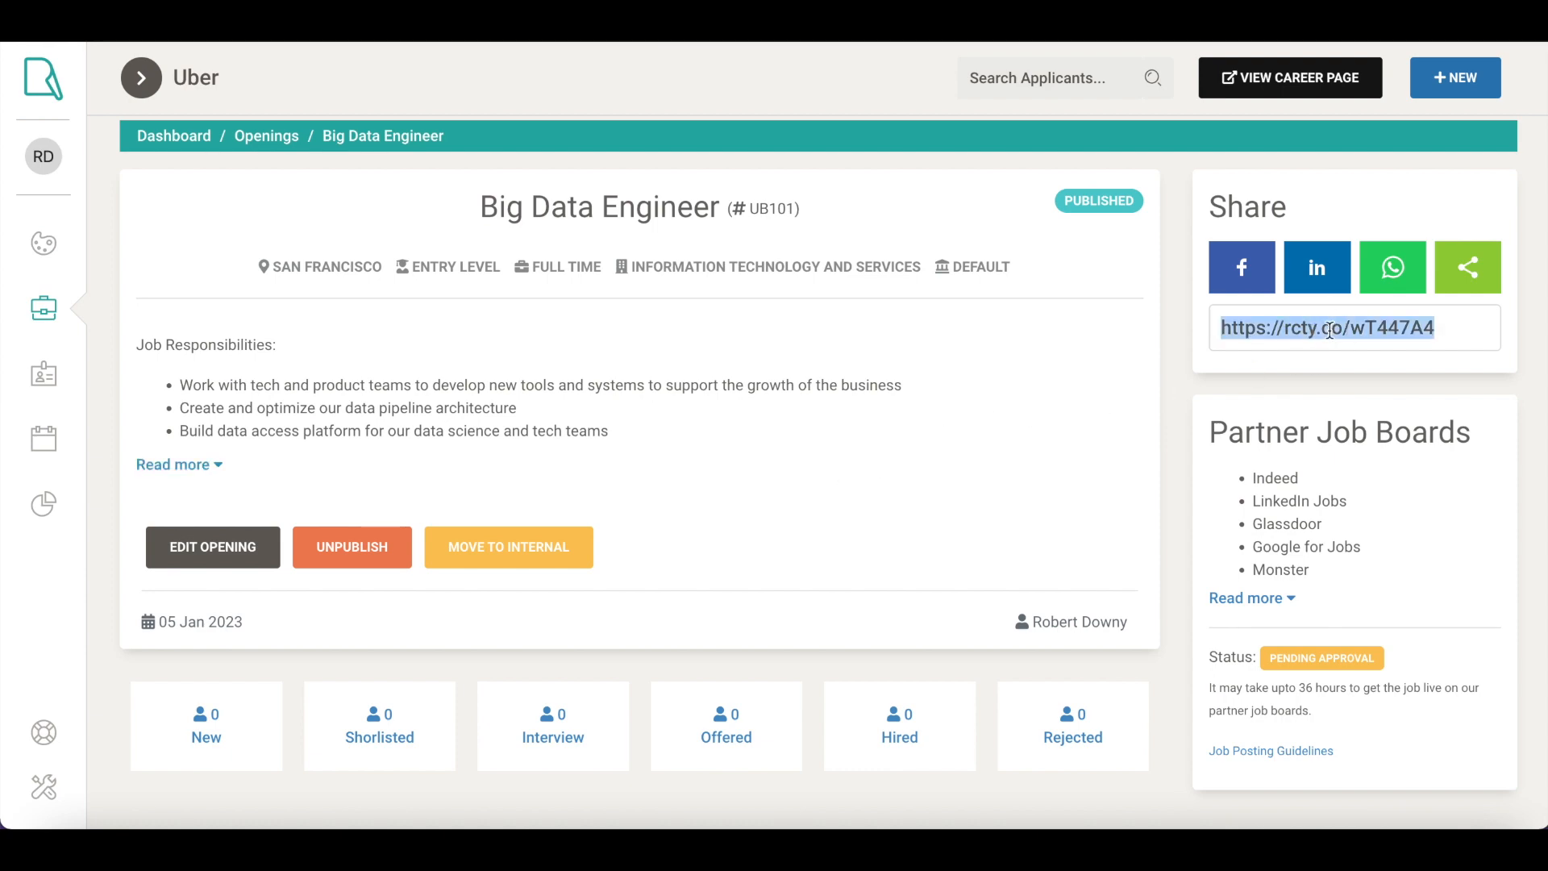
pyautogui.click(1468, 268)
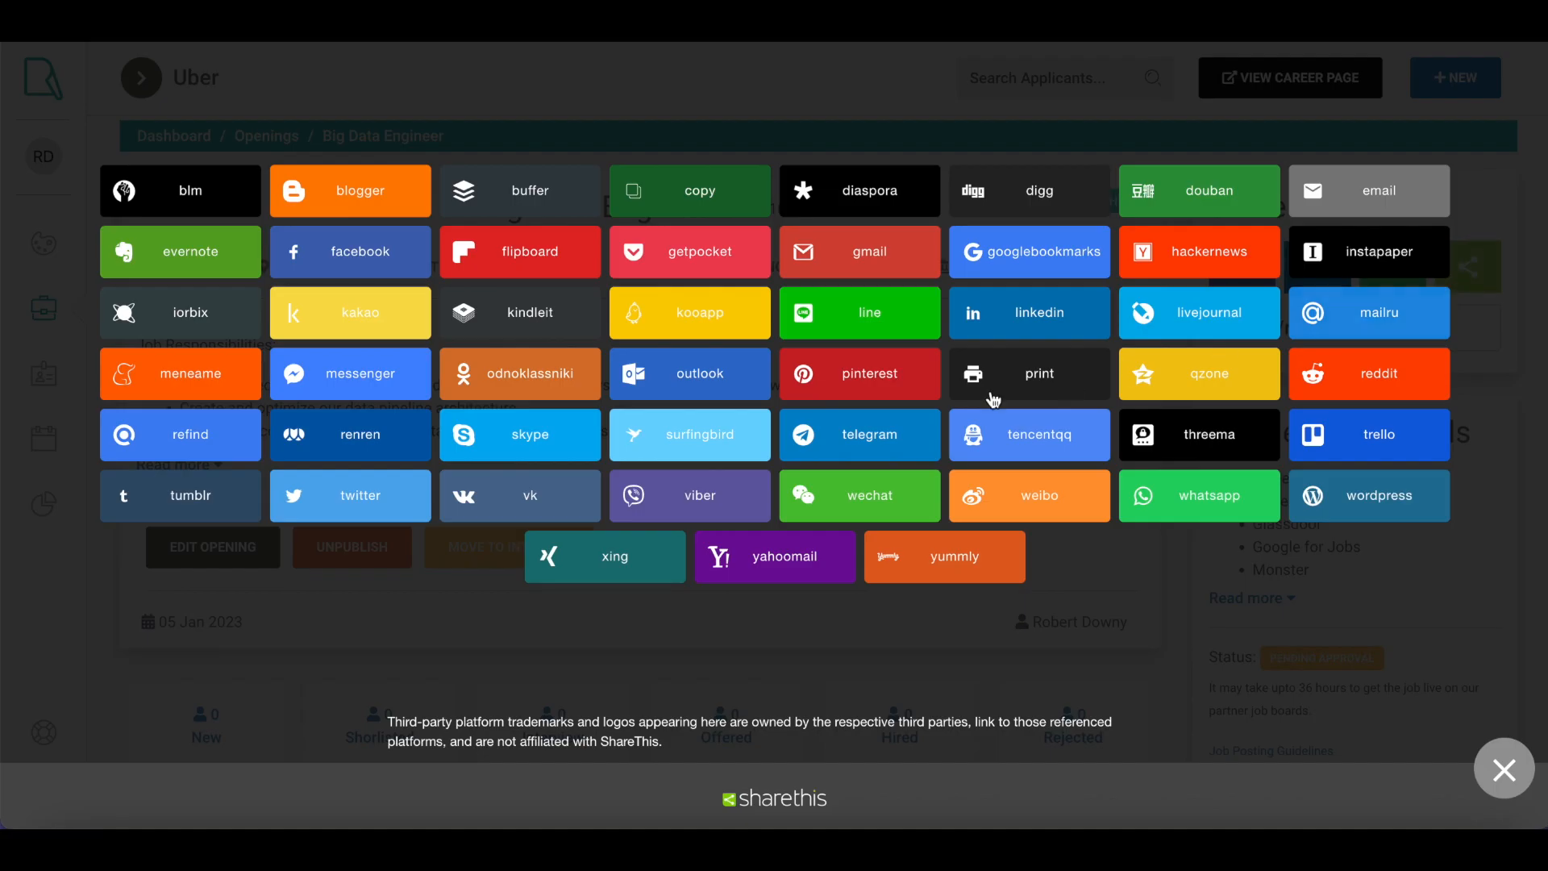
pyautogui.moveTo(1470, 743)
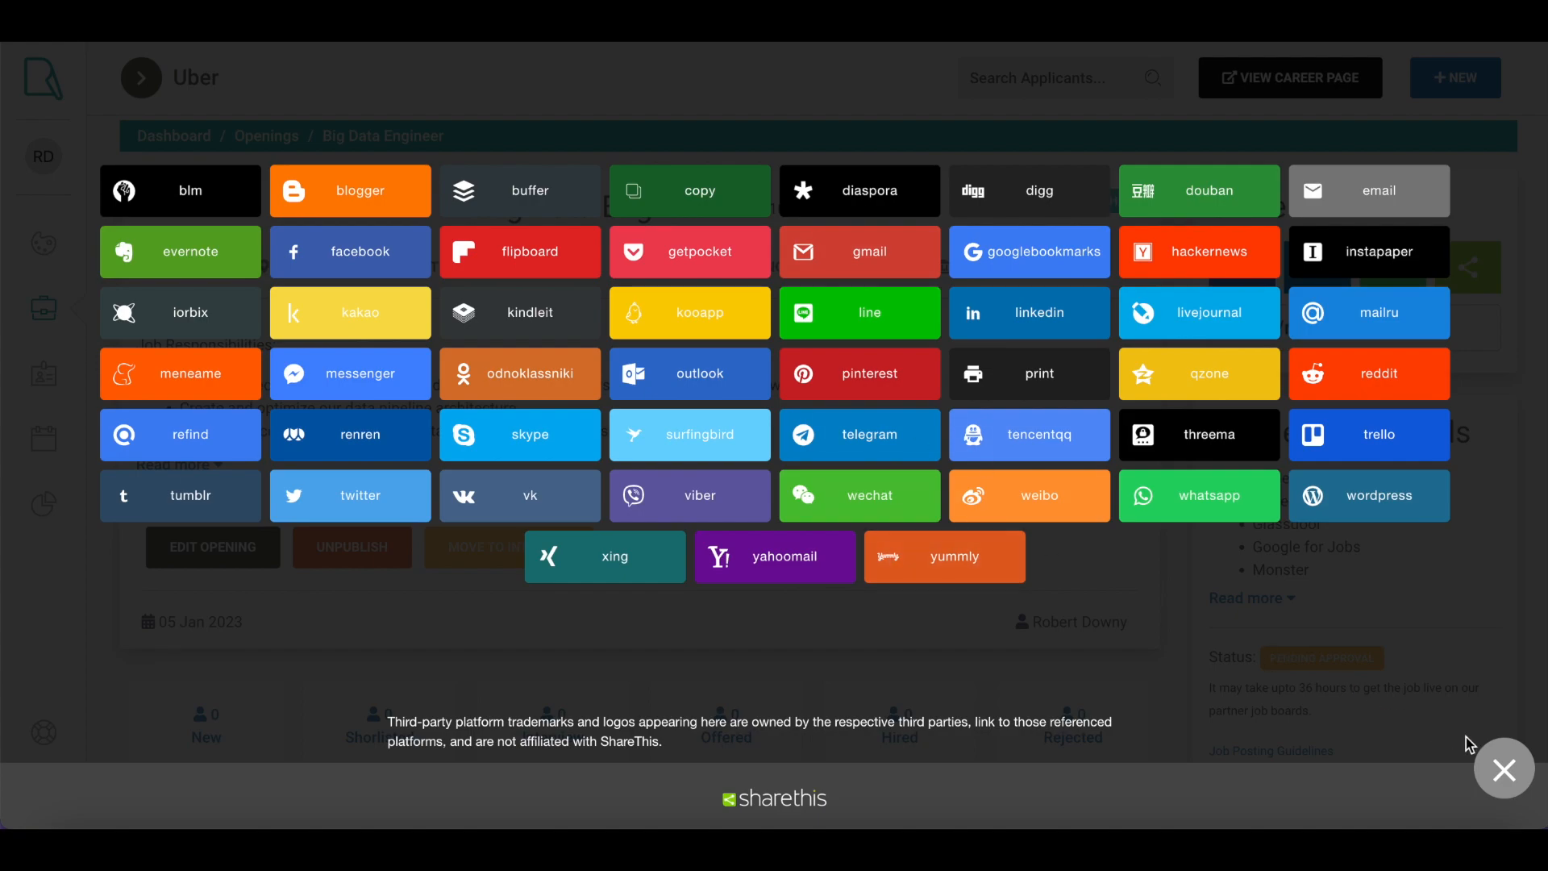
pyautogui.click(1503, 770)
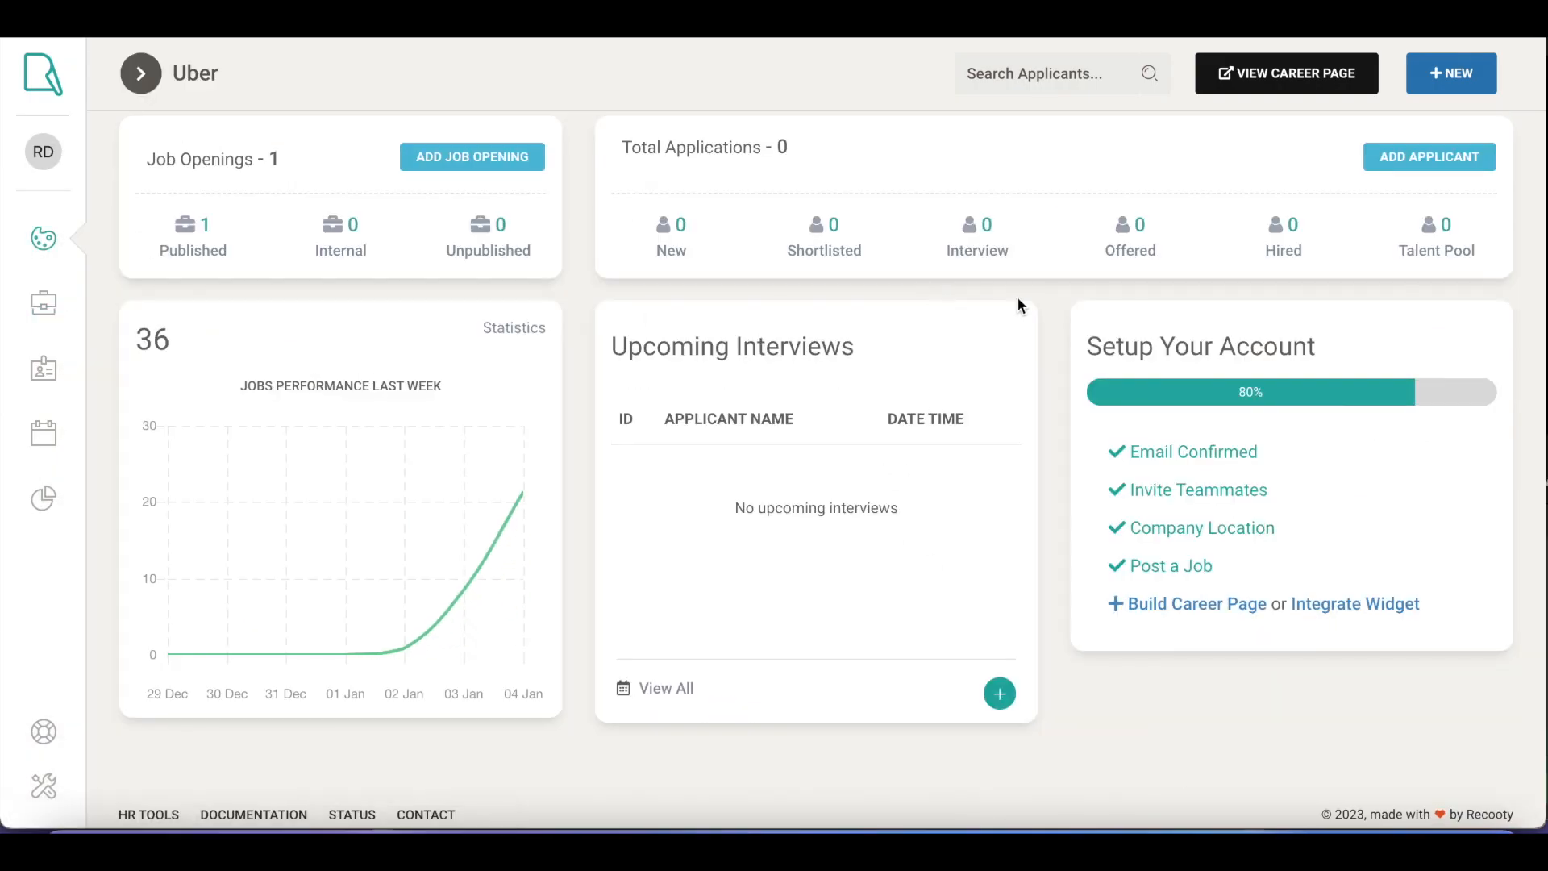
# Step: Browse Uber's public career page and read the Marketing Media Designer job details
pyautogui.click(1286, 73)
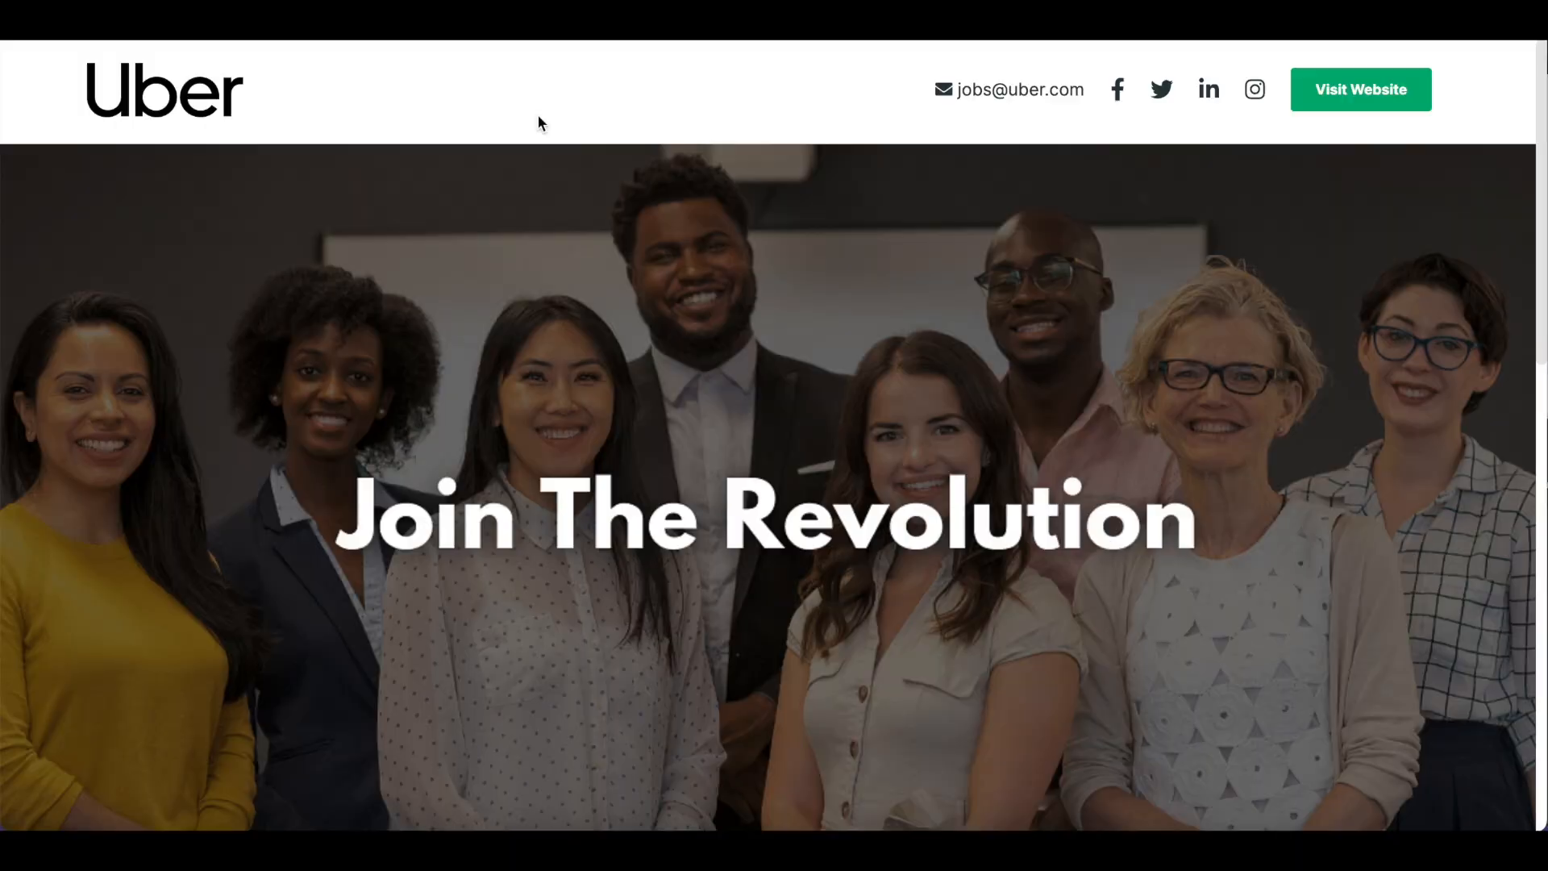
pyautogui.scroll(-3)
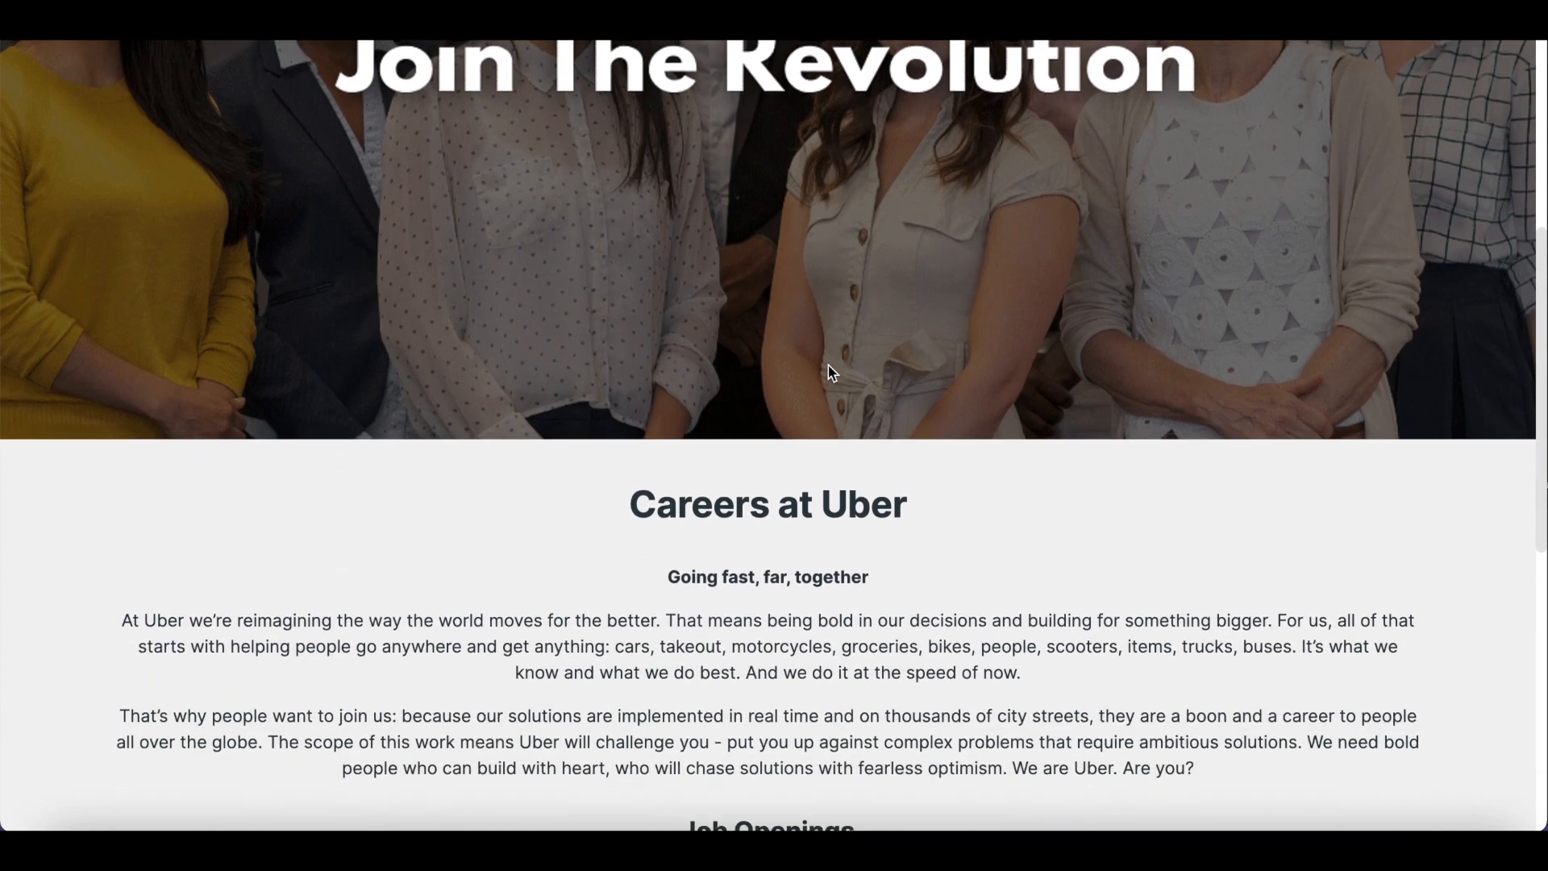
pyautogui.scroll(-3)
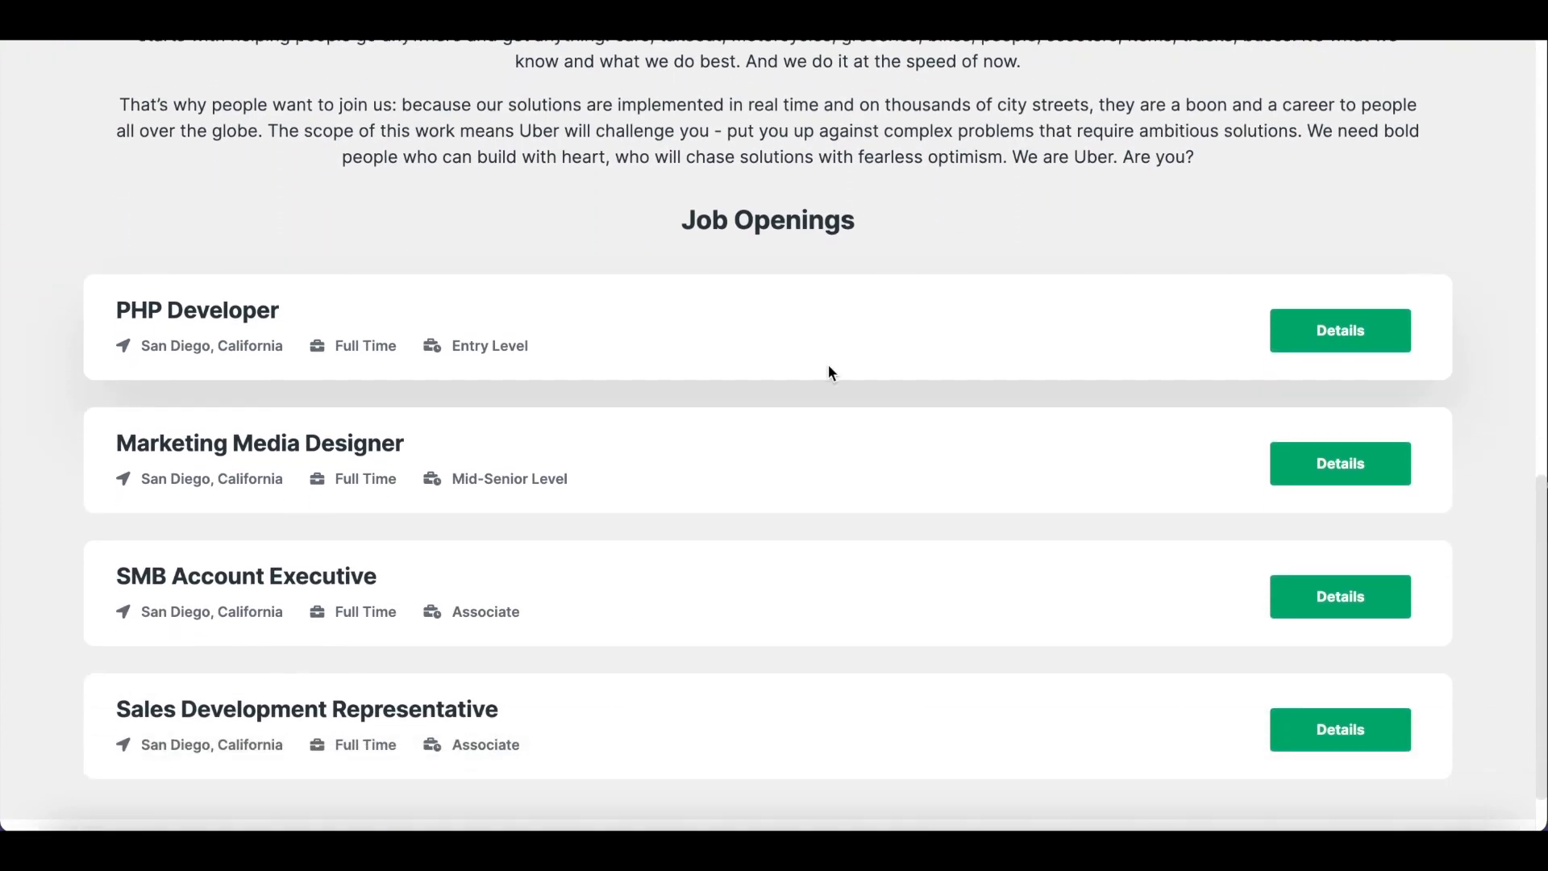
pyautogui.click(1340, 463)
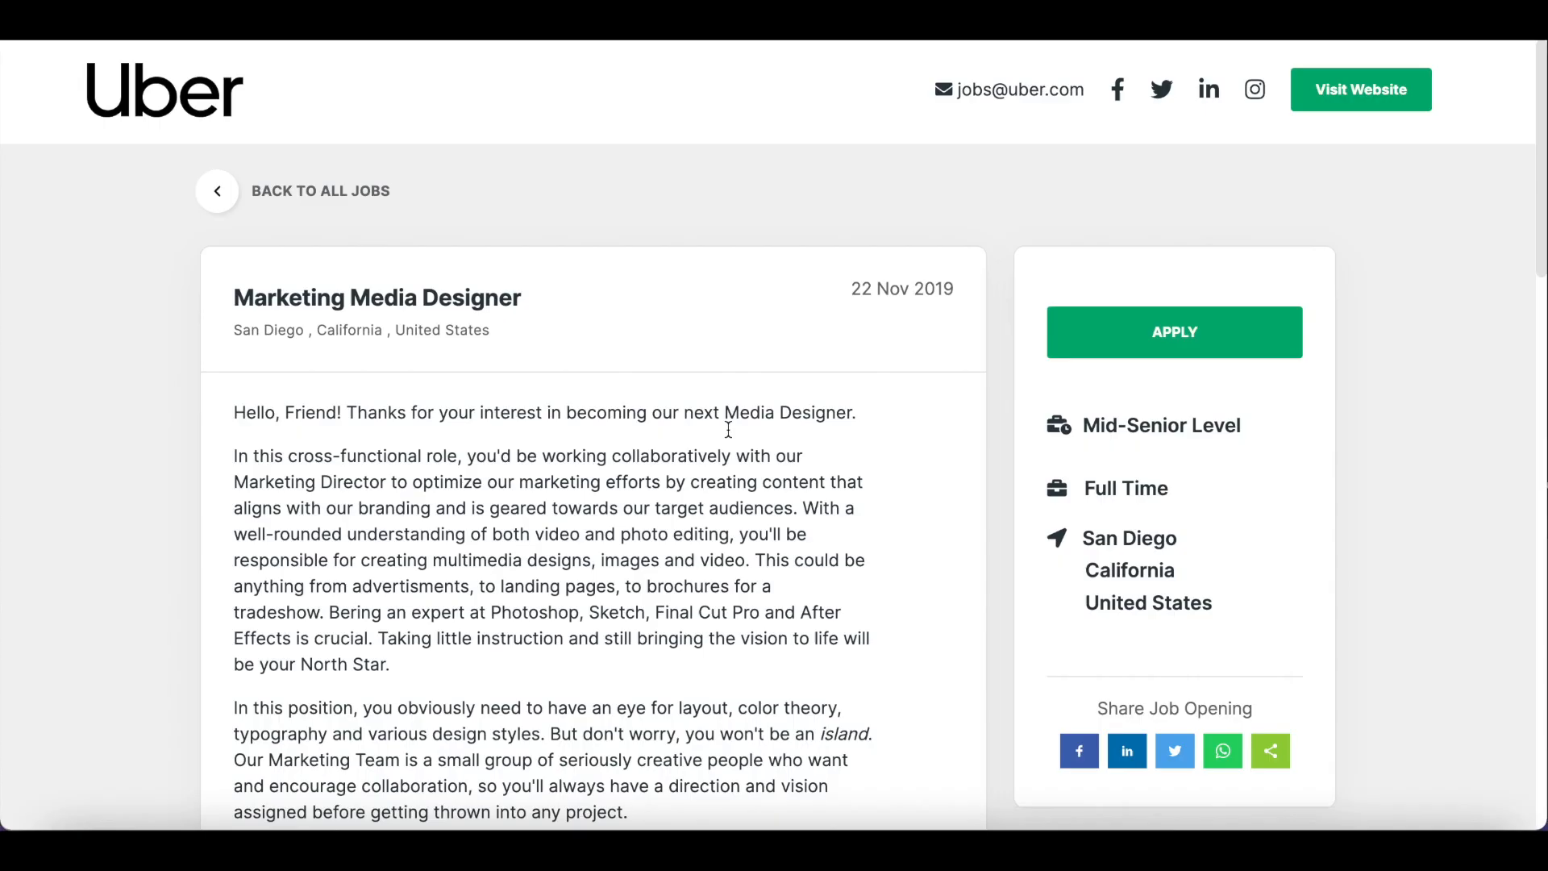
pyautogui.scroll(-3)
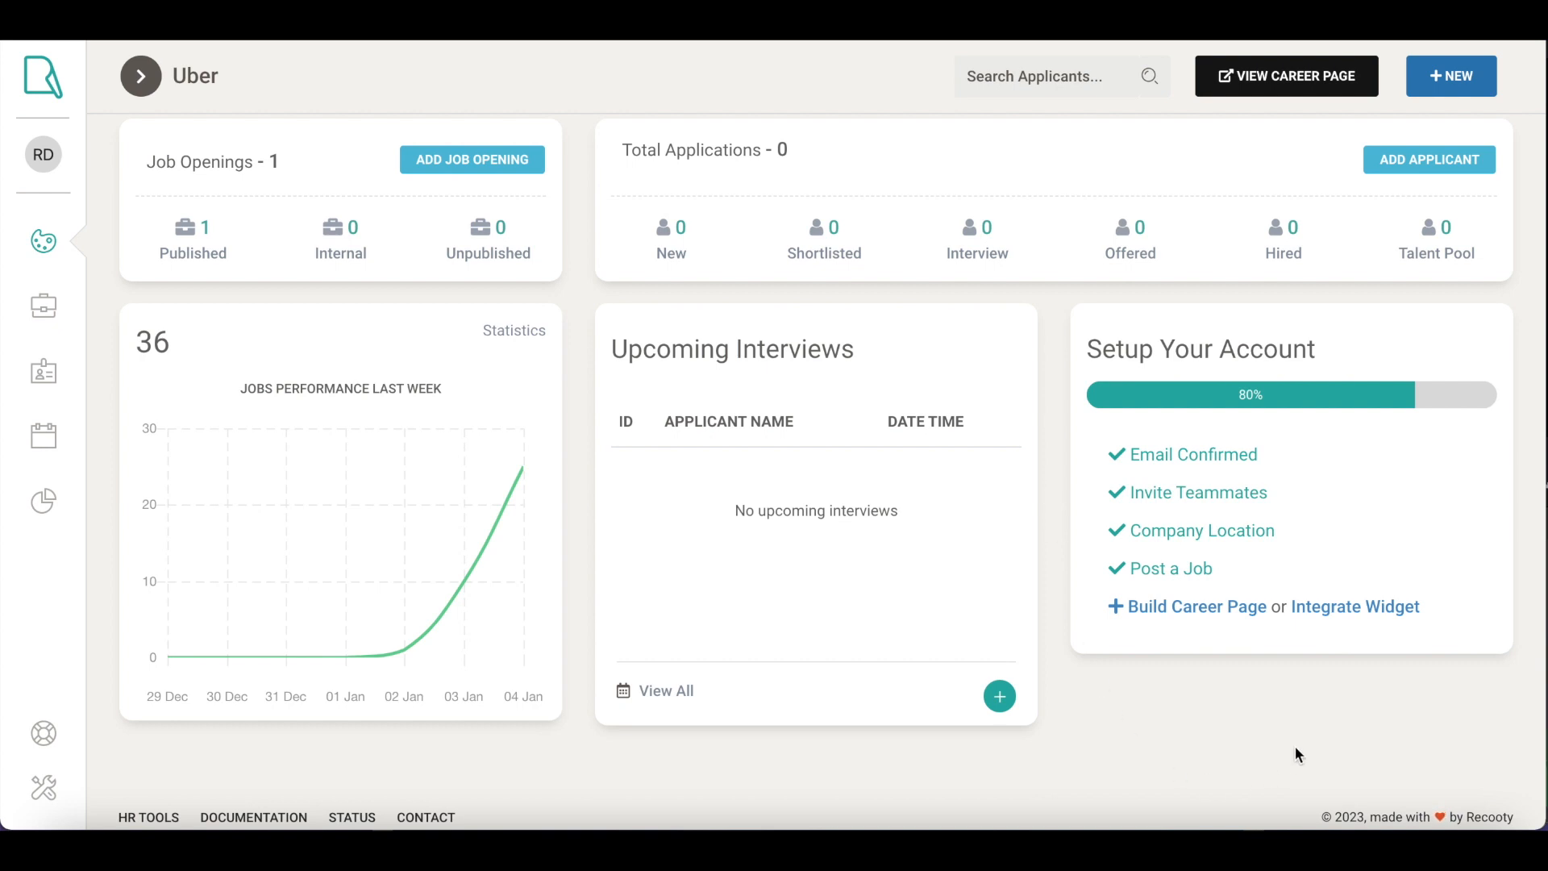
pyautogui.moveTo(1355, 606)
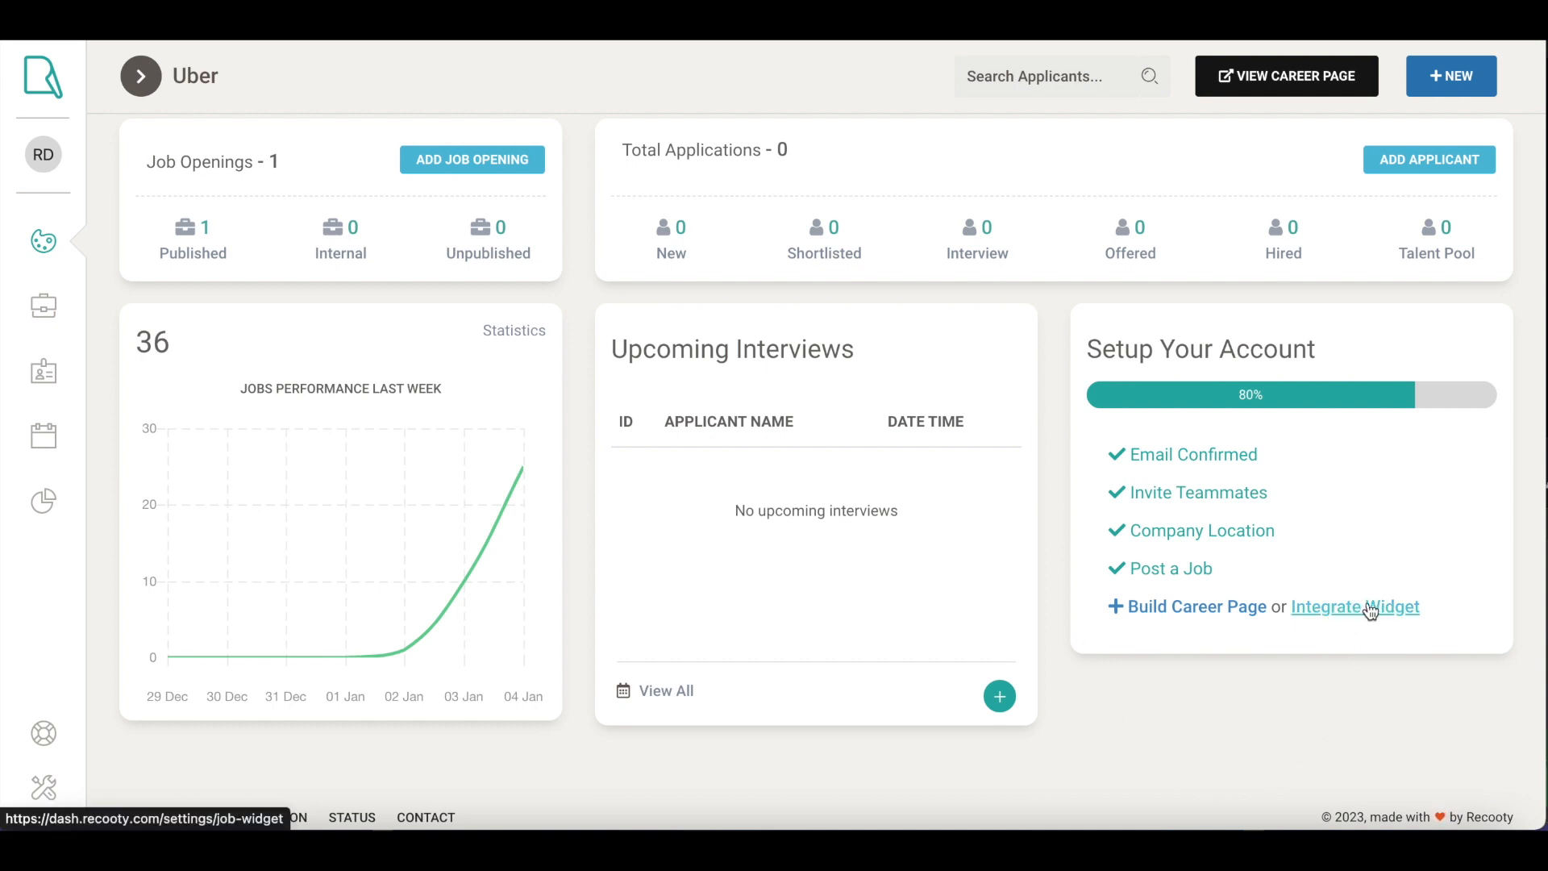
pyautogui.moveTo(1195, 607)
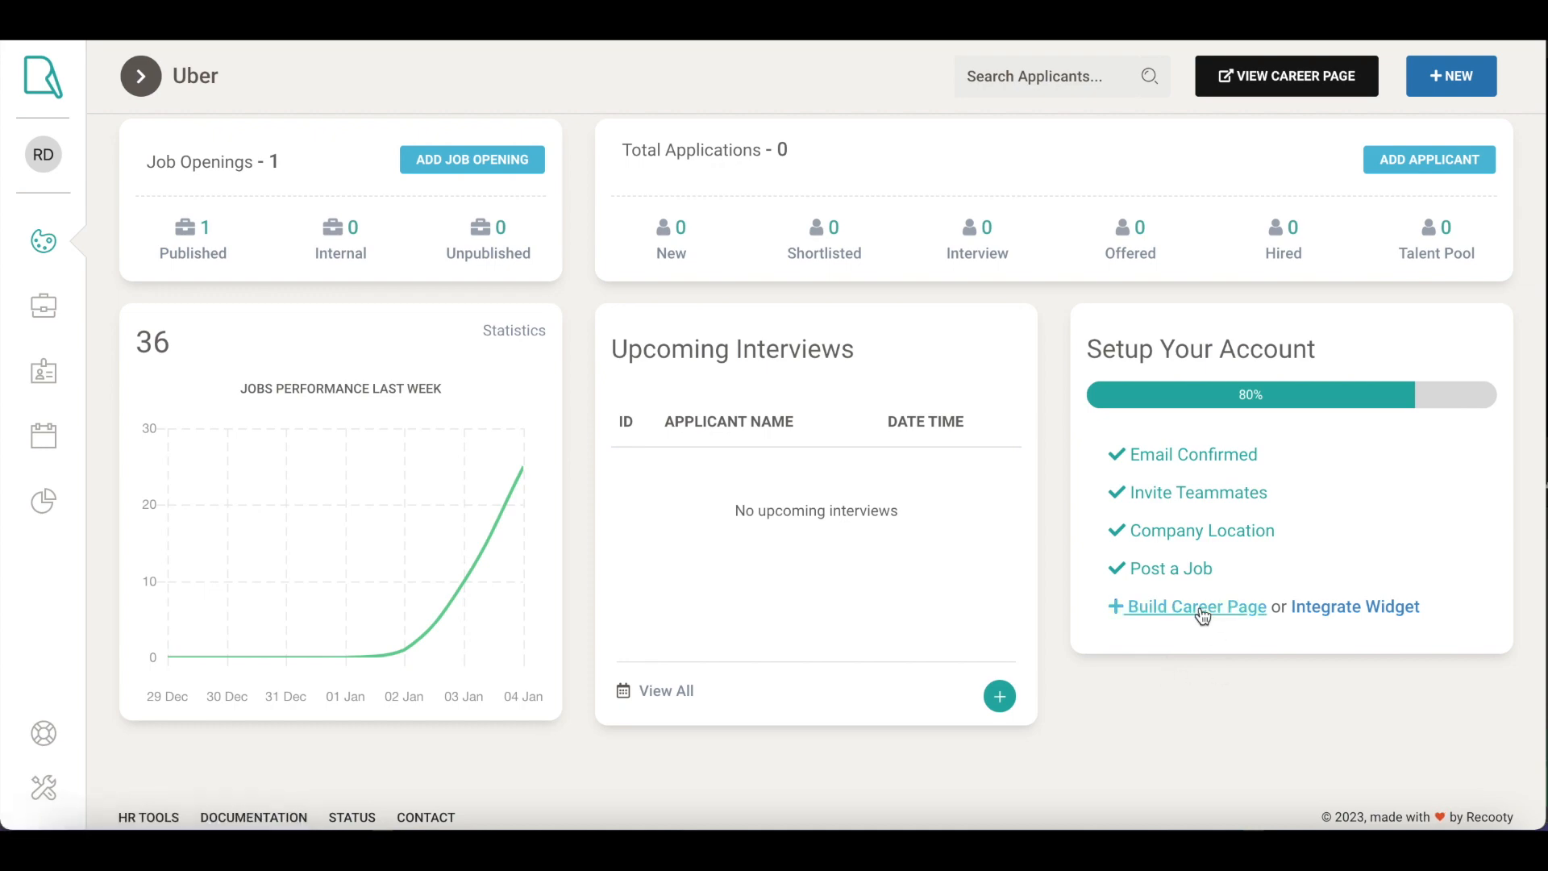
pyautogui.click(1195, 606)
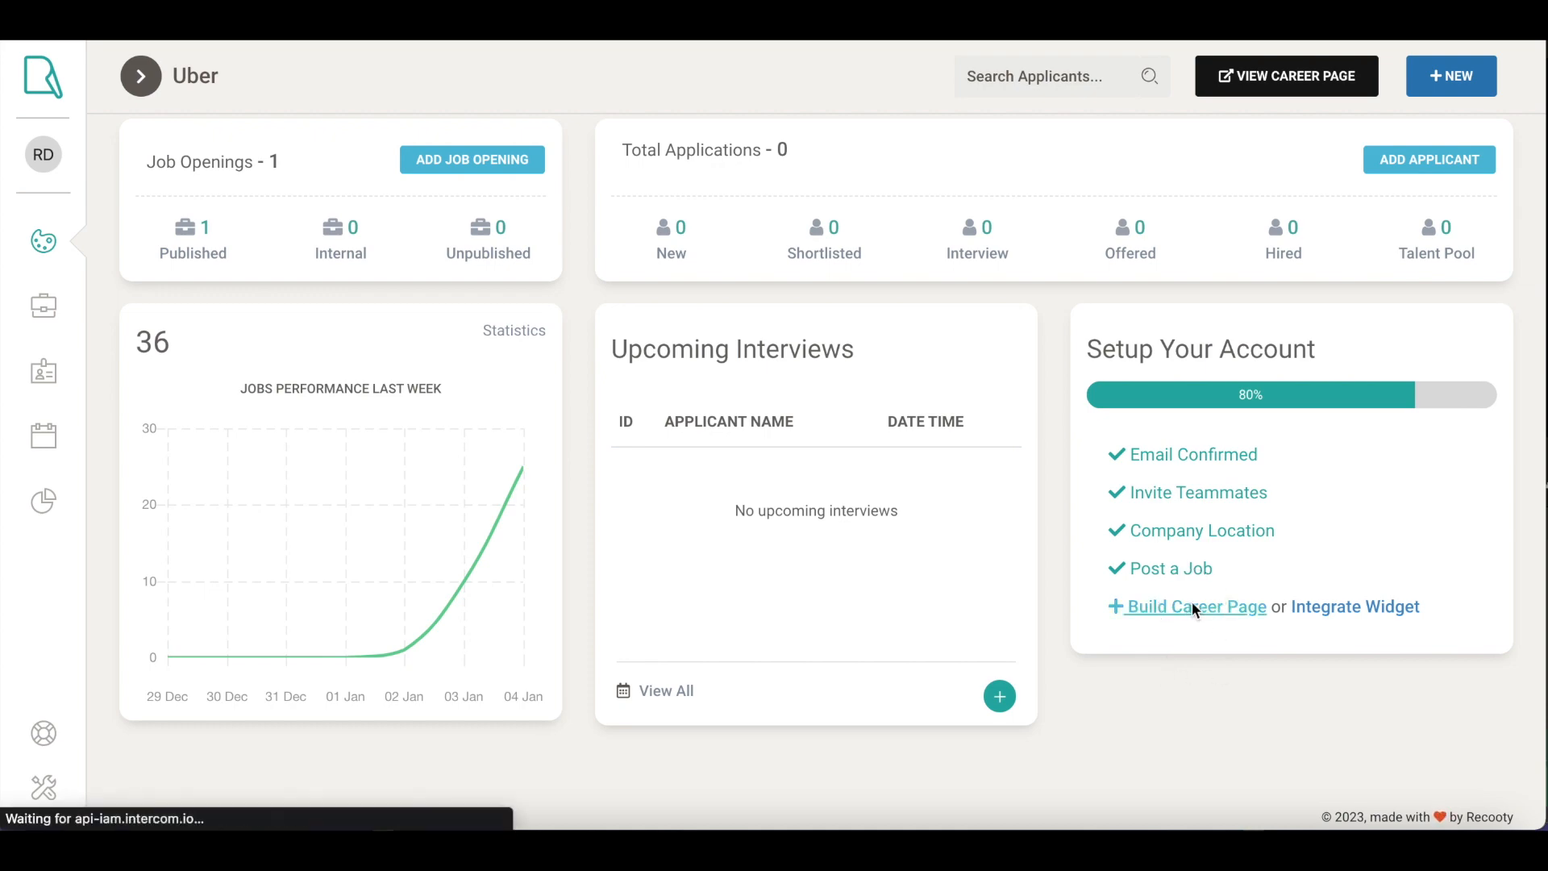
# Step: Review Uber's company profile, social links and colour customization in the Career Page settings
pyautogui.click(1195, 606)
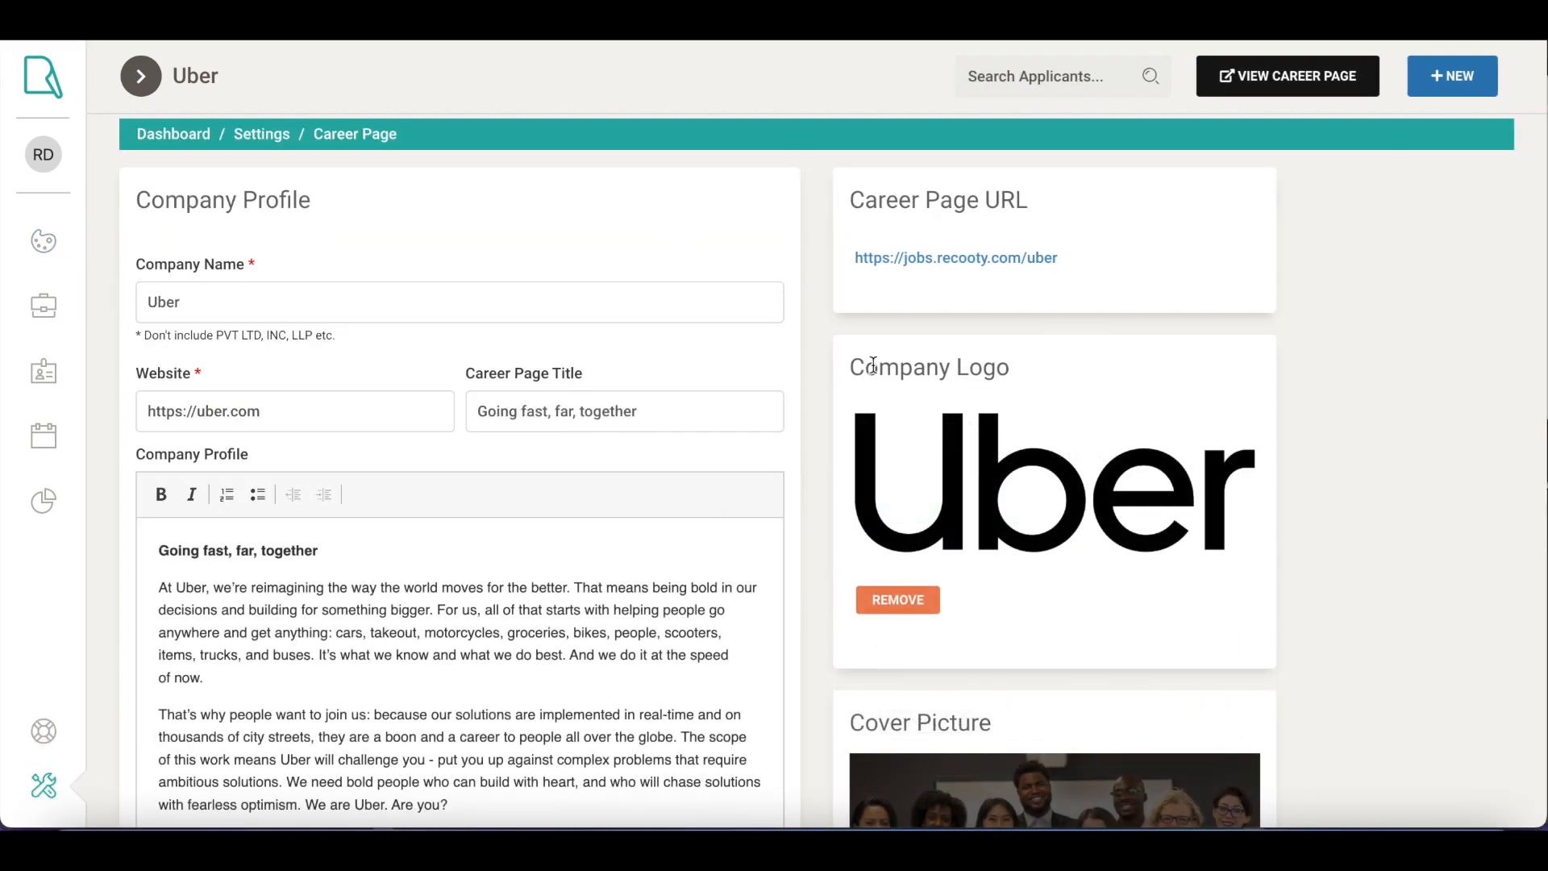
pyautogui.moveTo(291, 283)
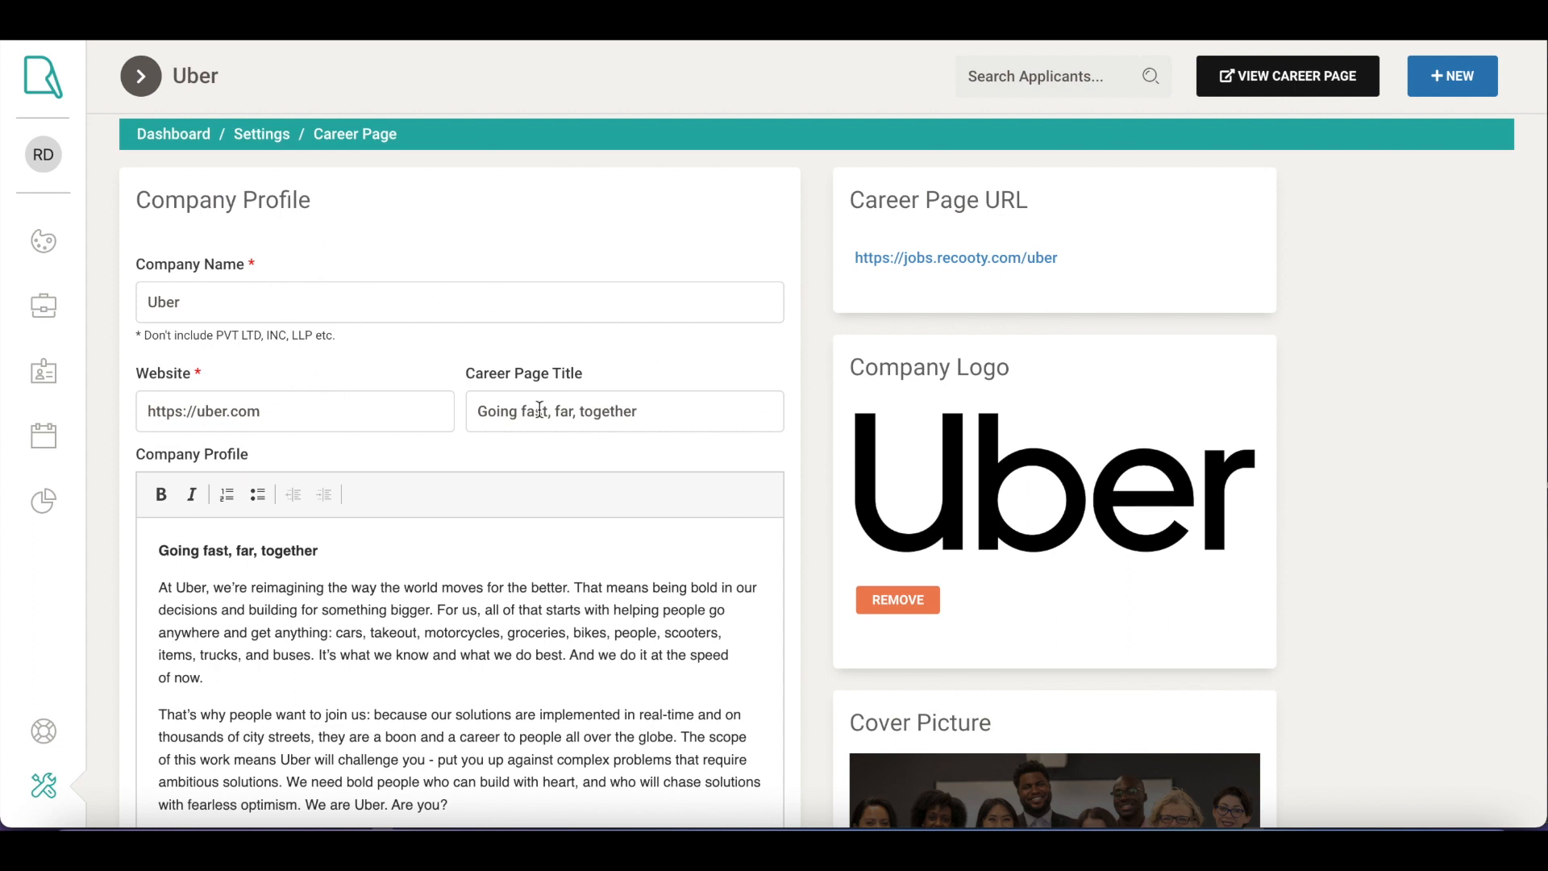
pyautogui.scroll(-3)
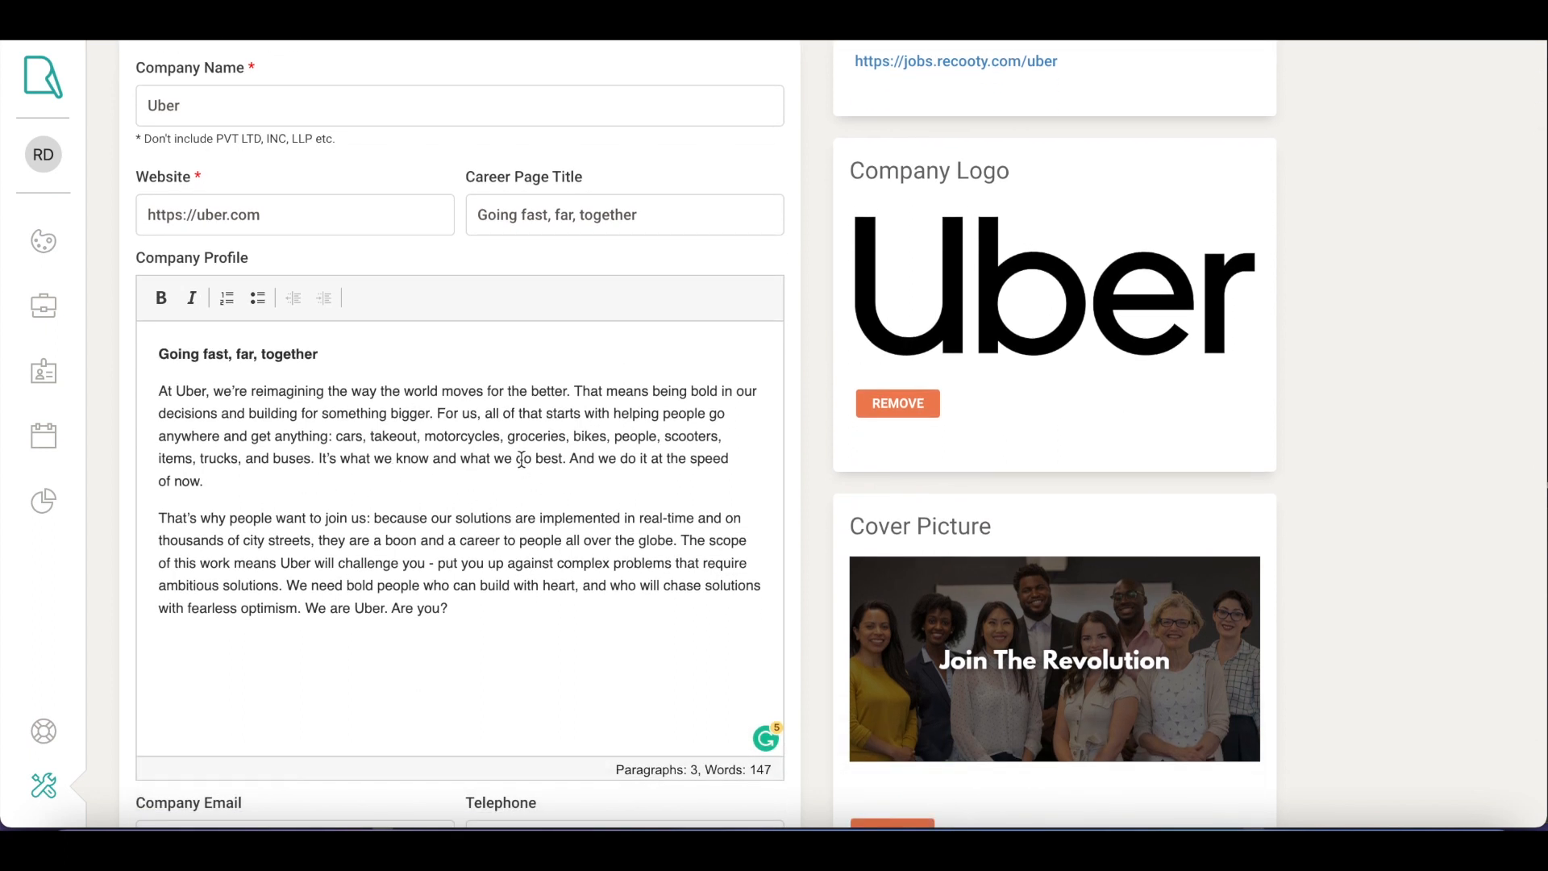
pyautogui.scroll(-3)
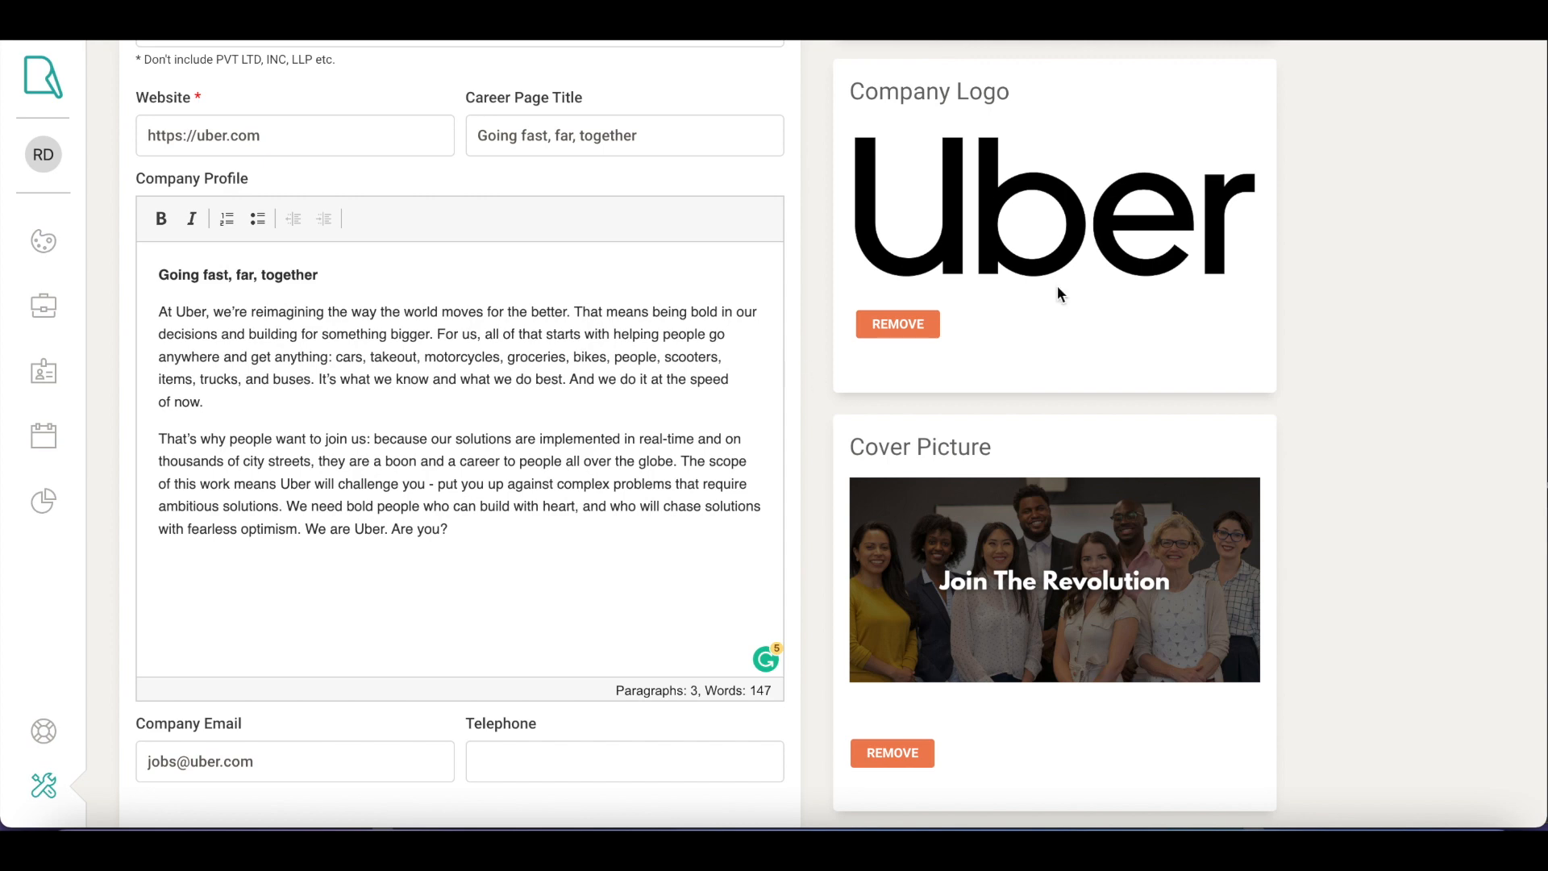
pyautogui.moveTo(989, 623)
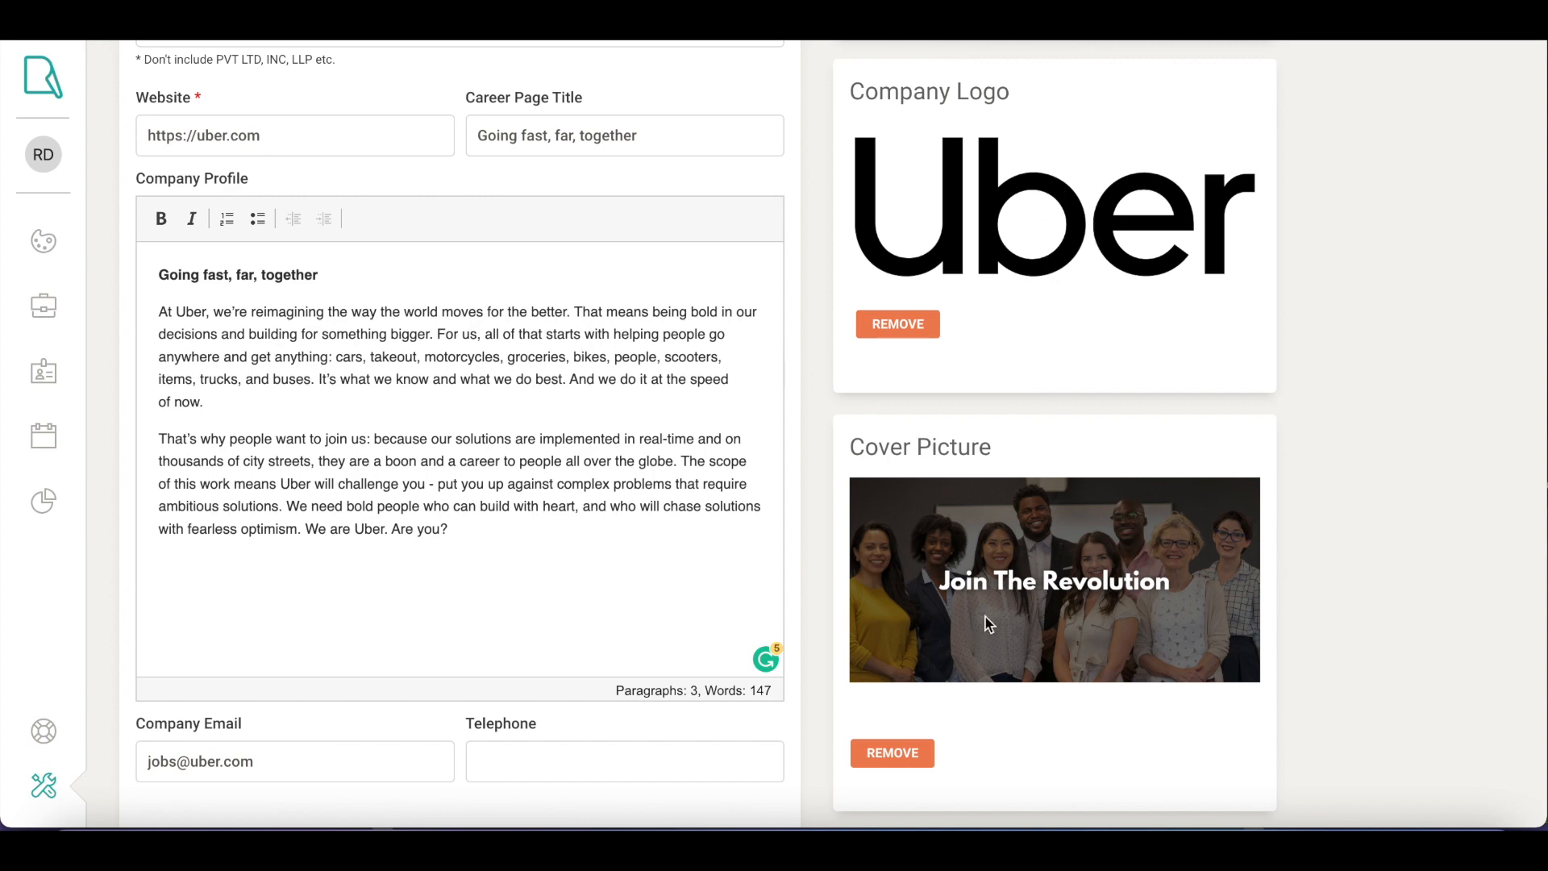
pyautogui.scroll(-3)
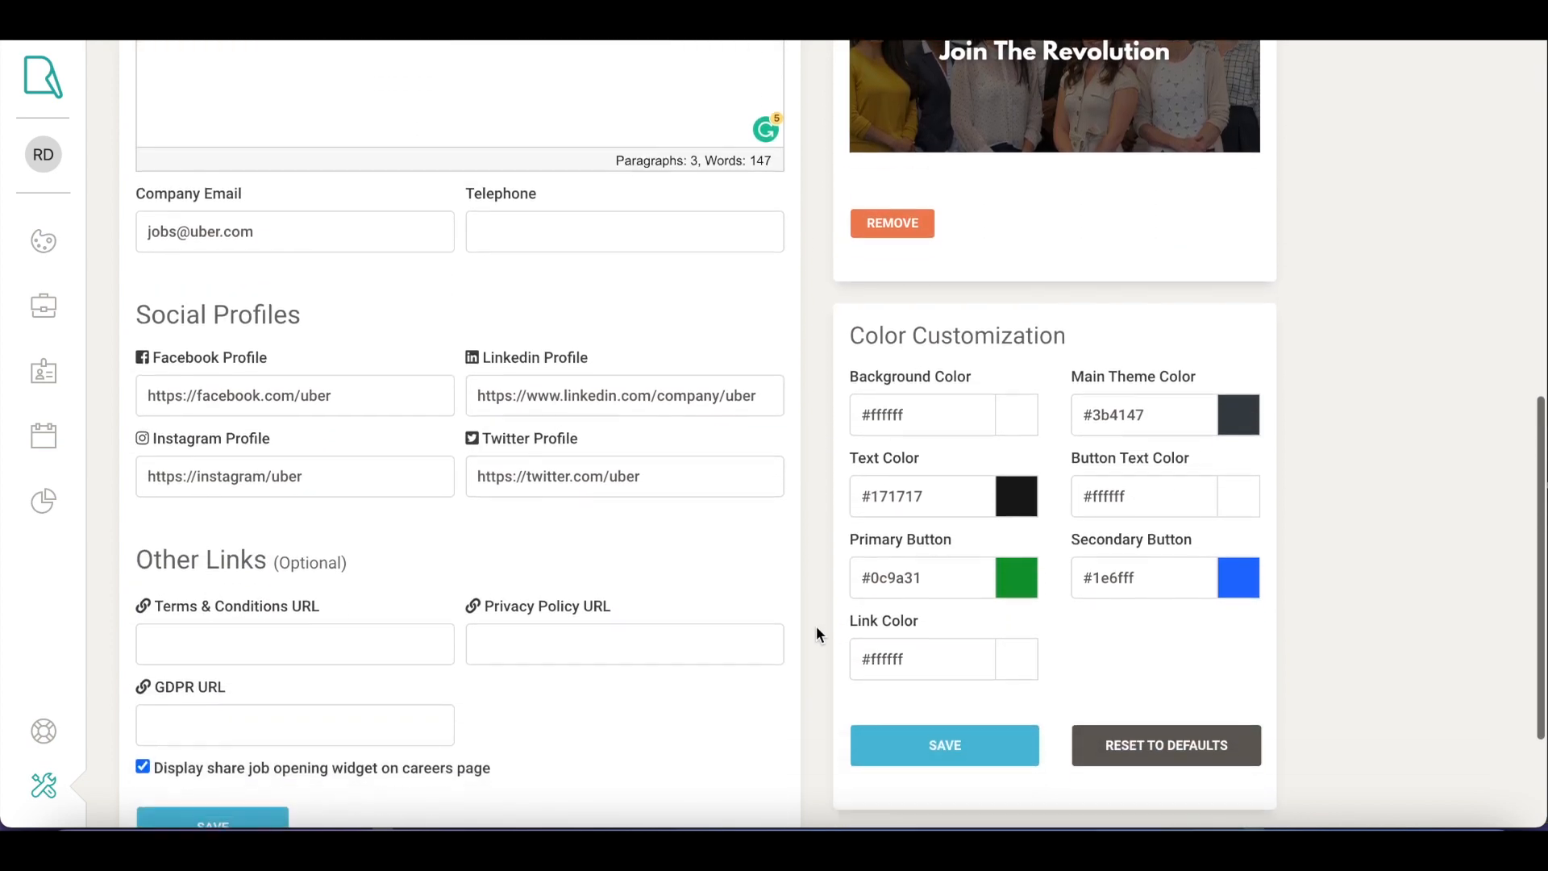
pyautogui.scroll(-3)
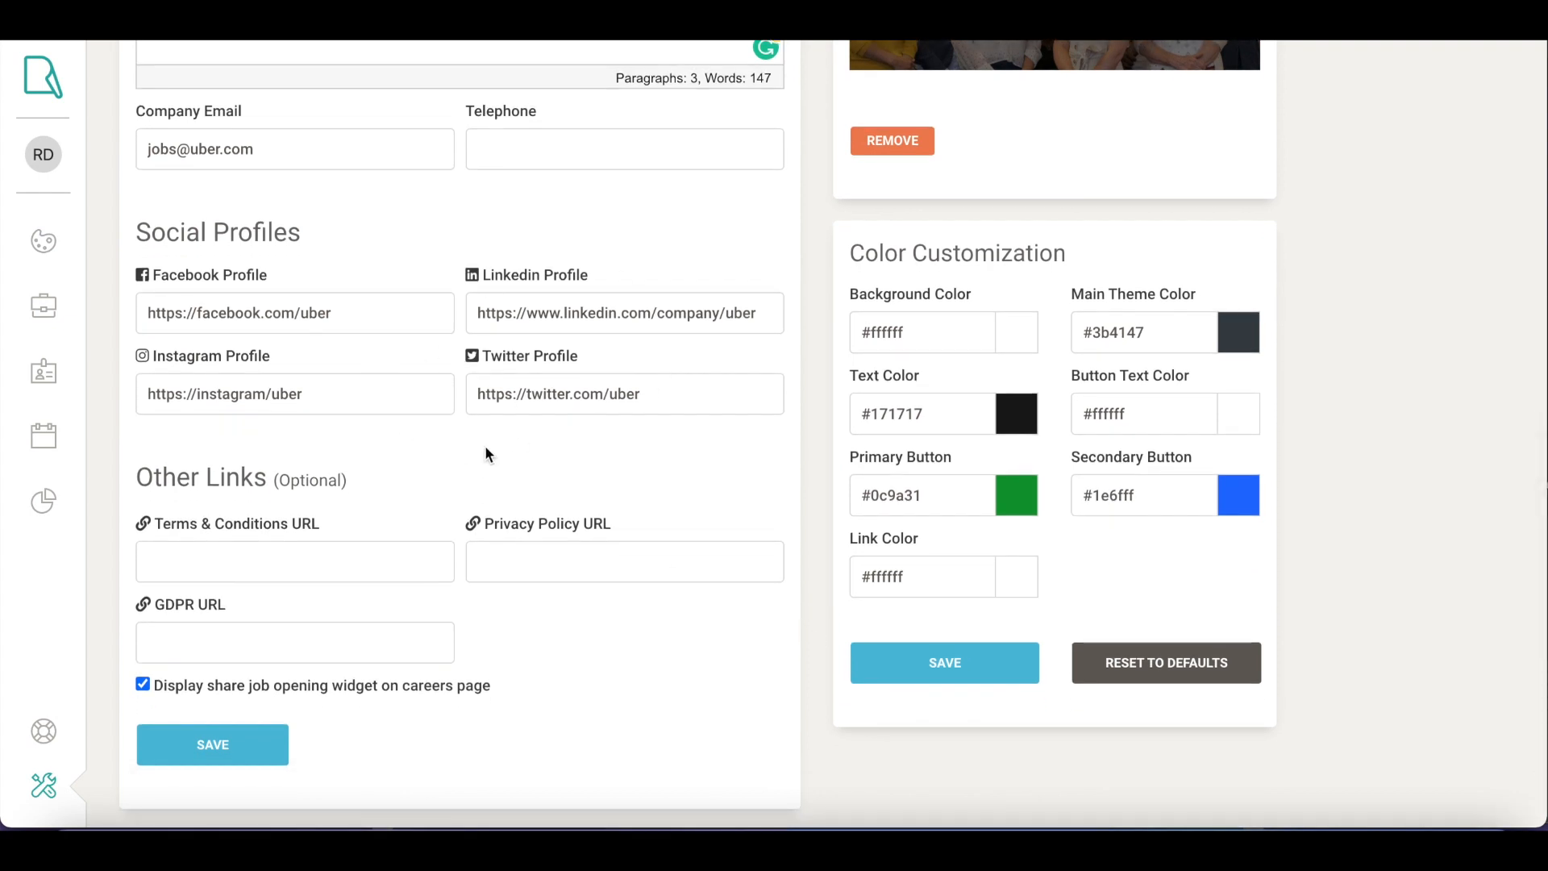
pyautogui.moveTo(455, 446)
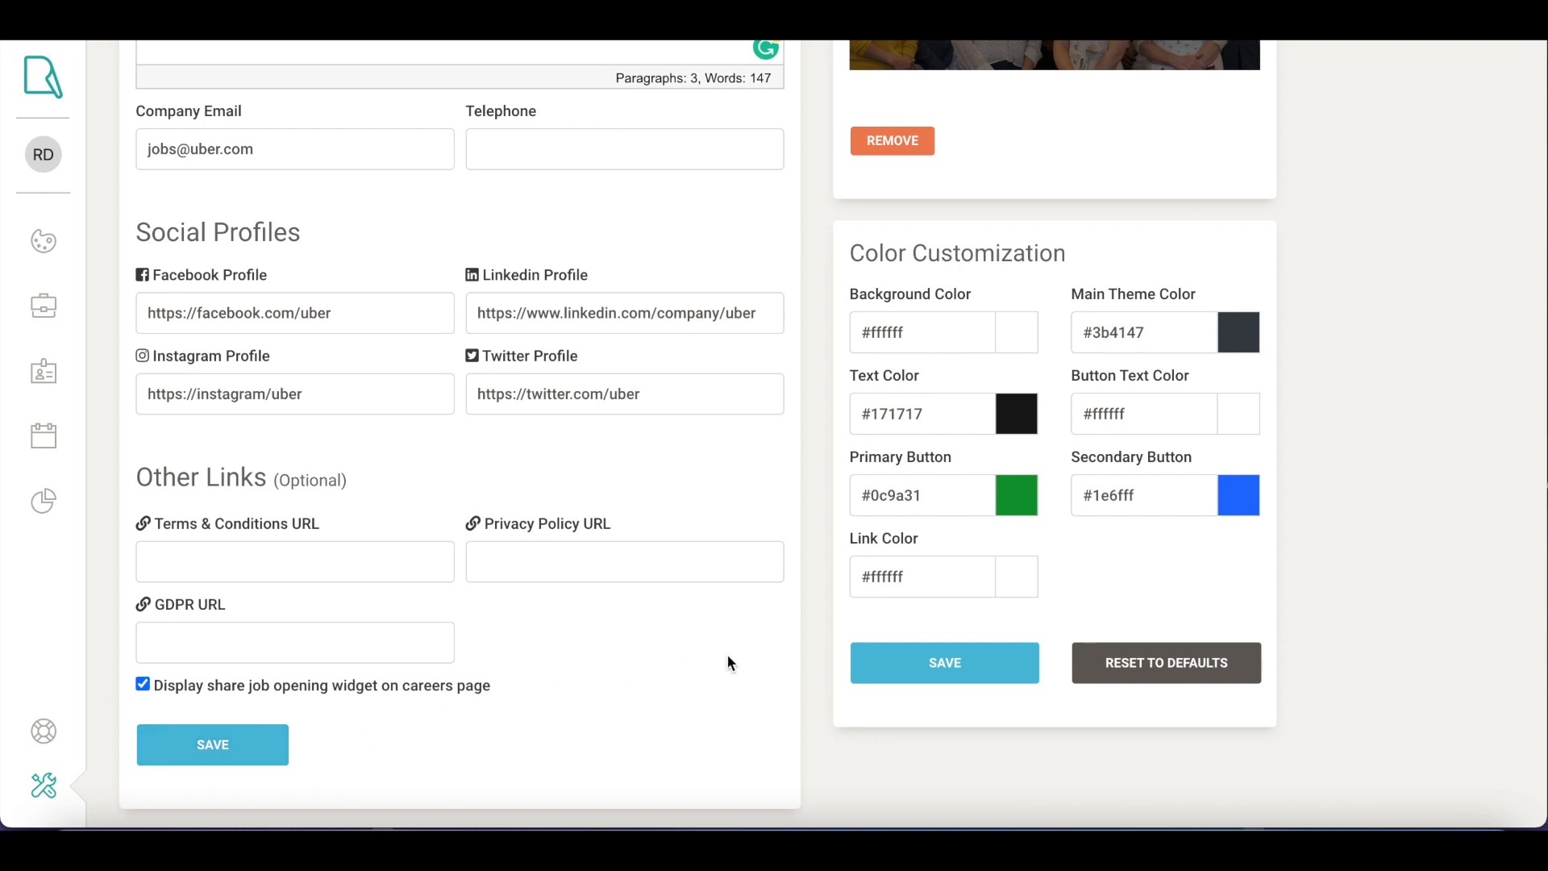
pyautogui.moveTo(1052, 533)
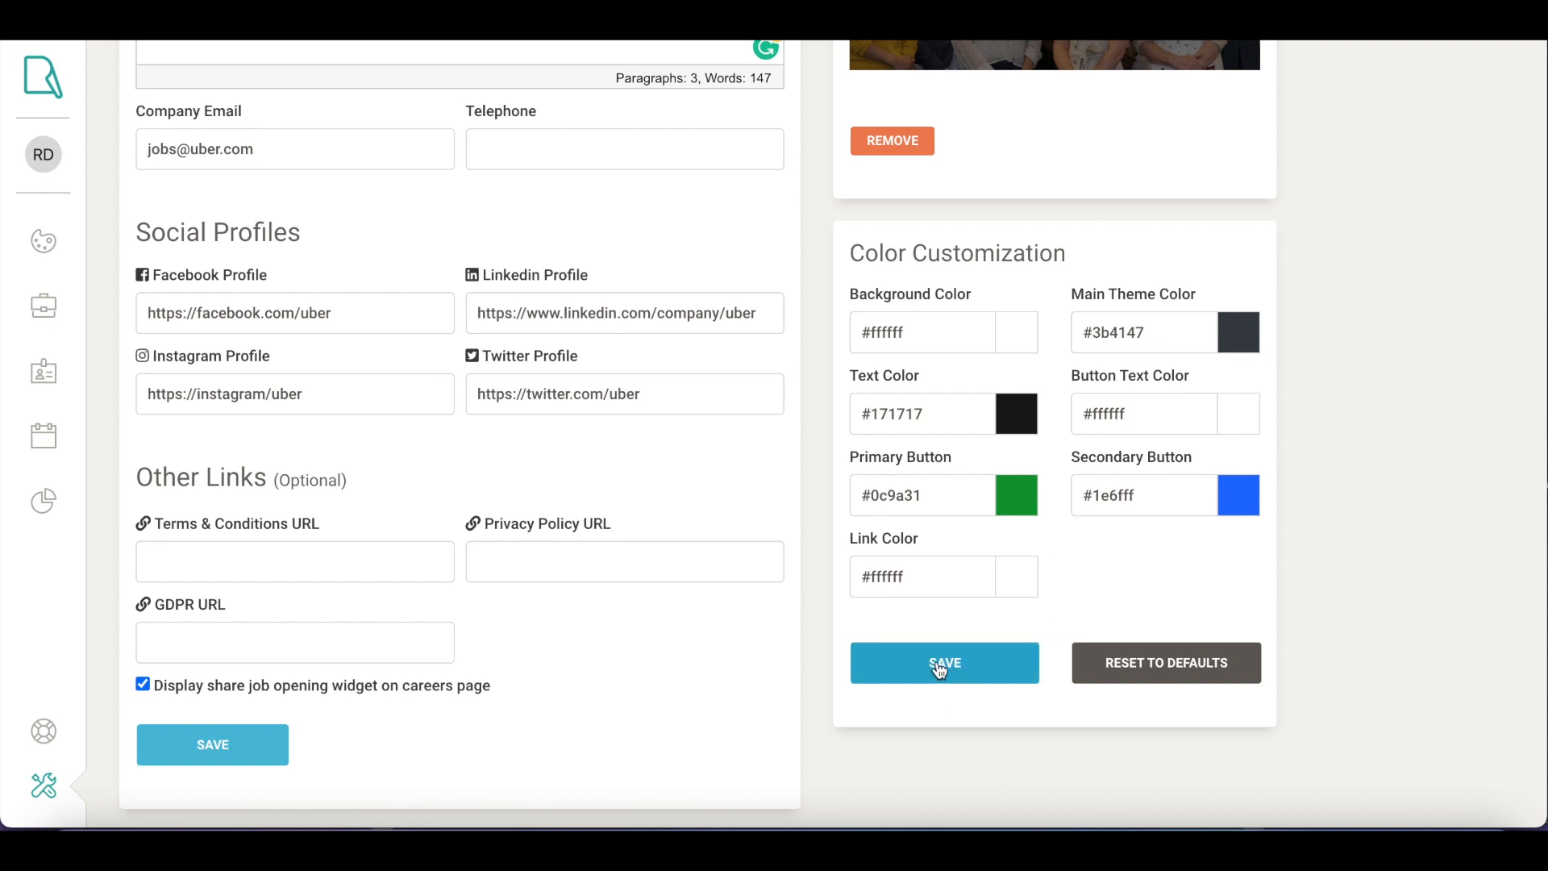
pyautogui.scroll(3)
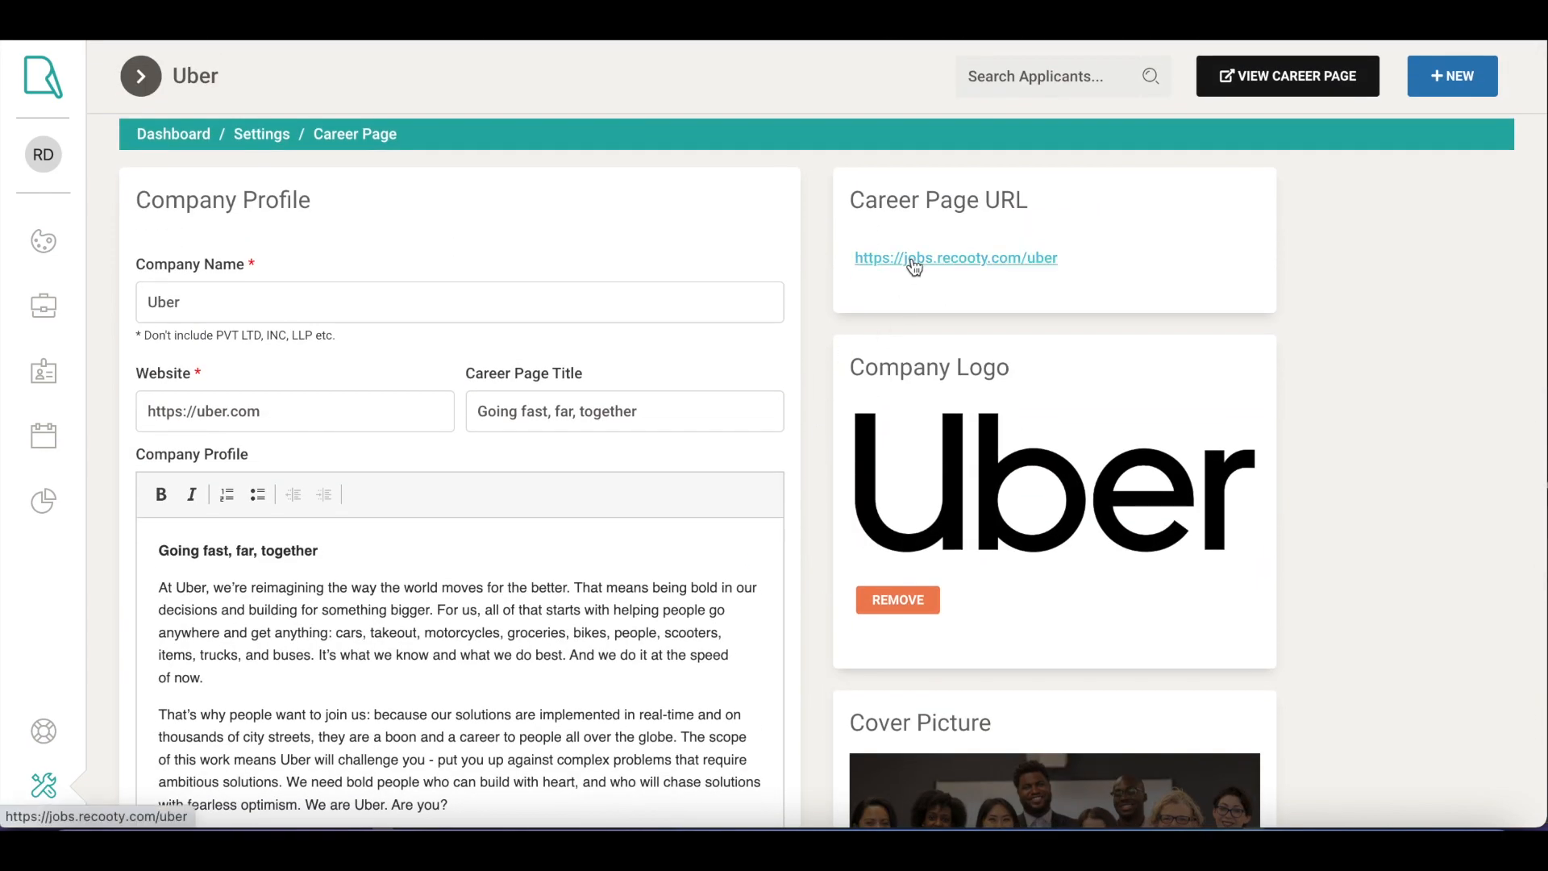
# Step: Preview the live Uber career page and read the Marketing Media Designer posting
pyautogui.click(954, 258)
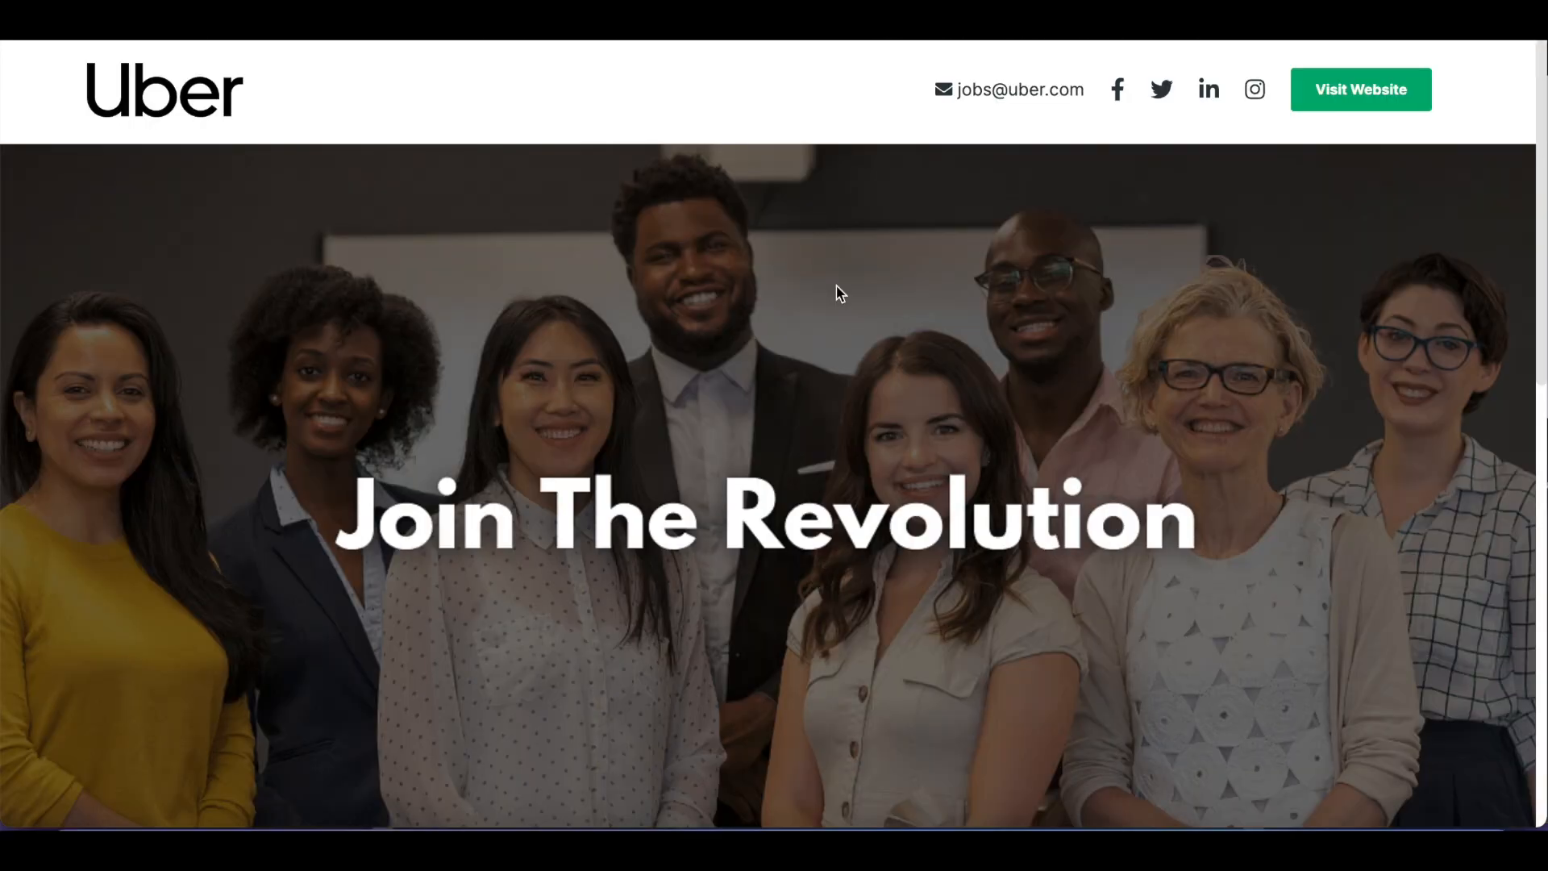
pyautogui.scroll(-3)
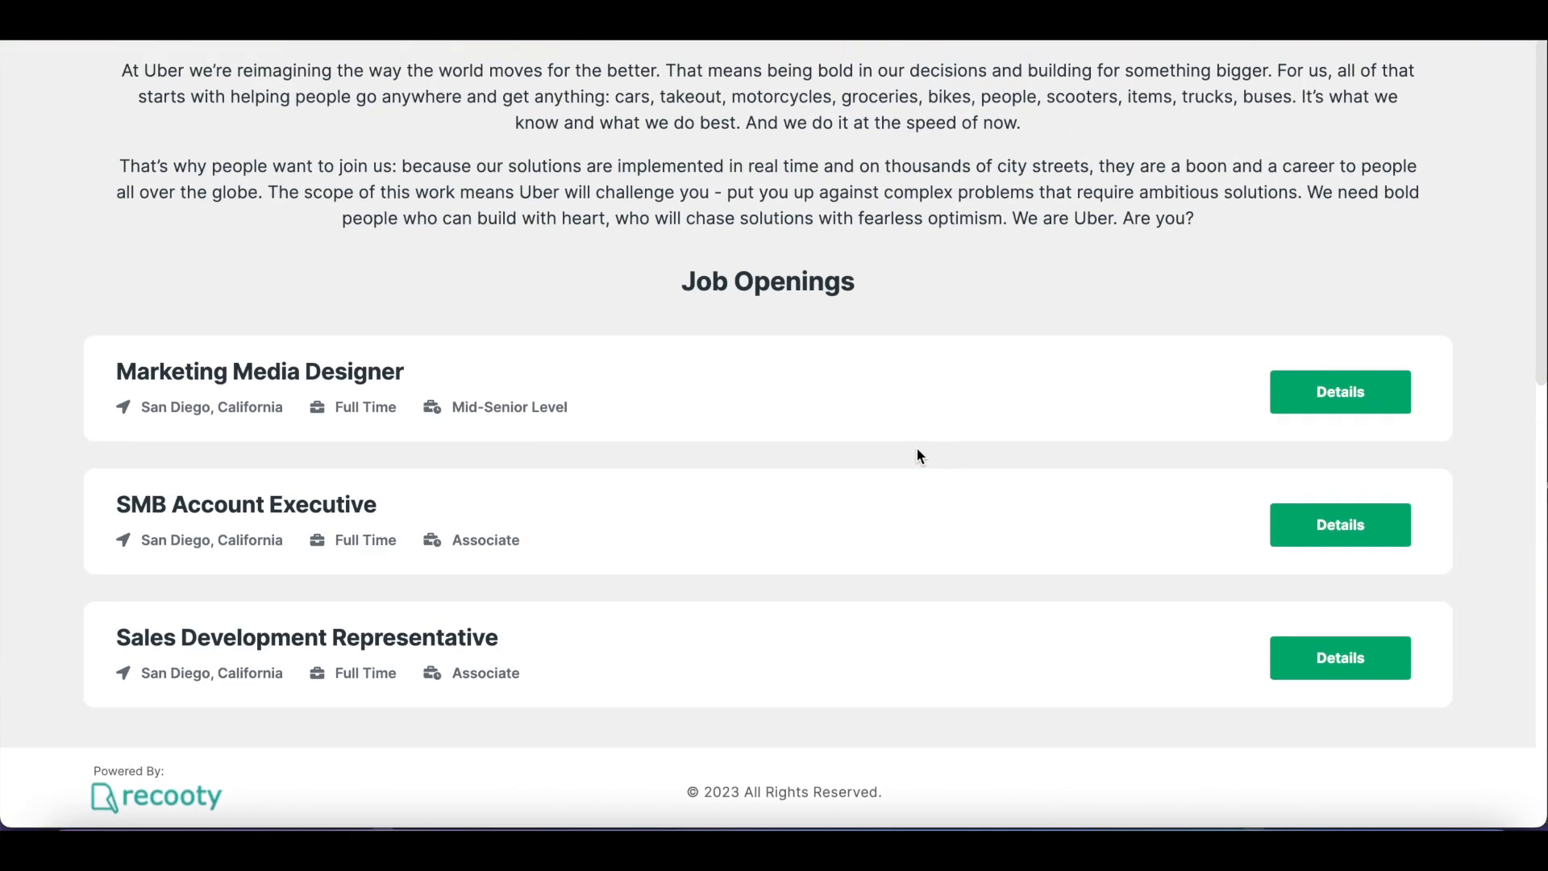
pyautogui.scroll(3)
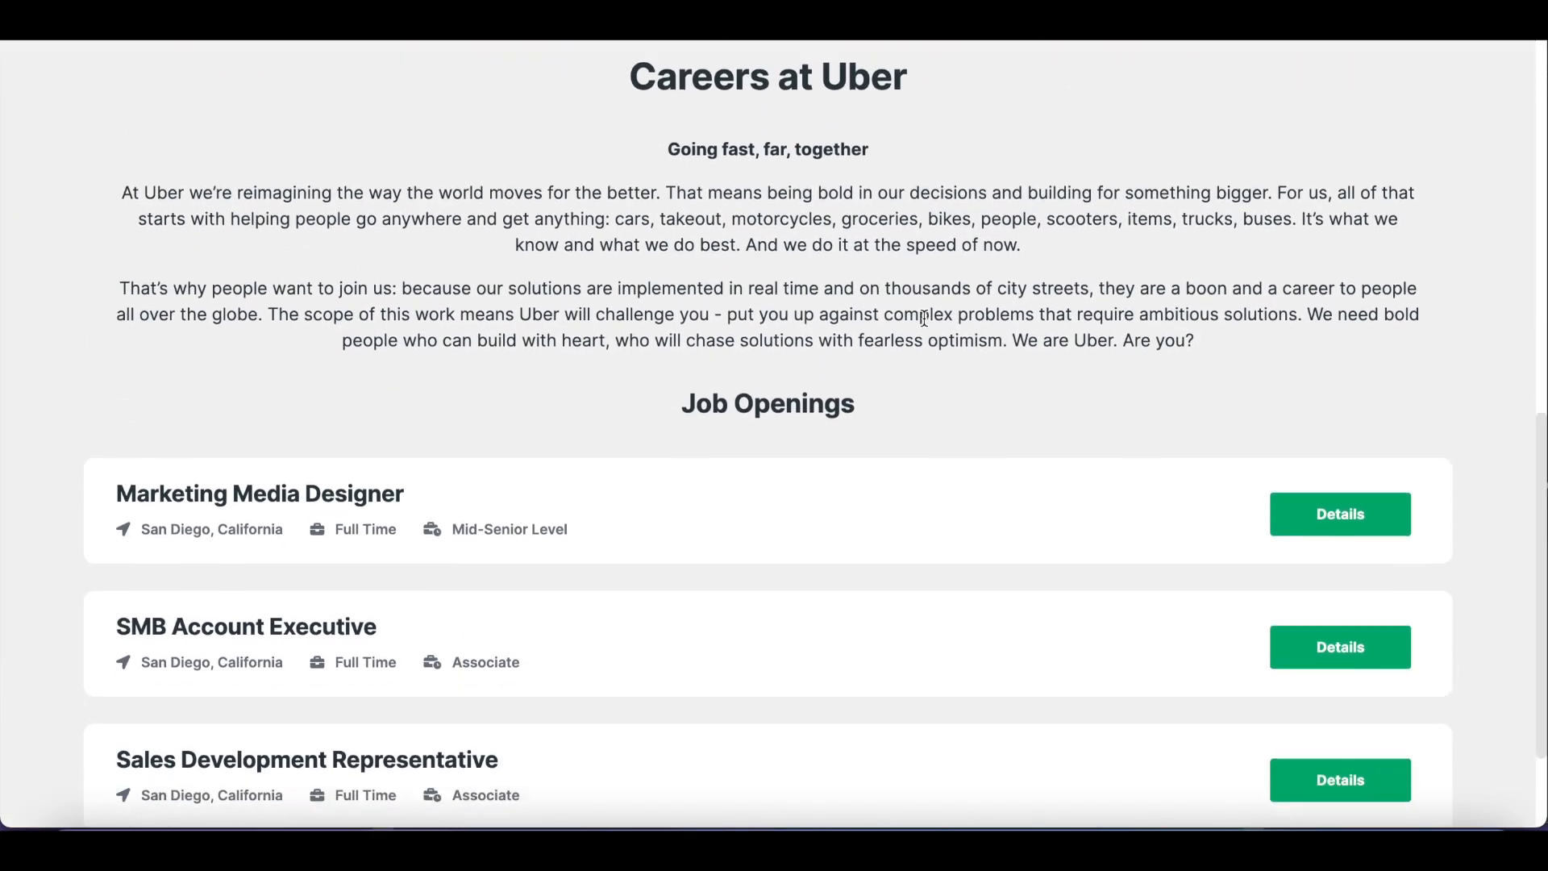
pyautogui.scroll(-3)
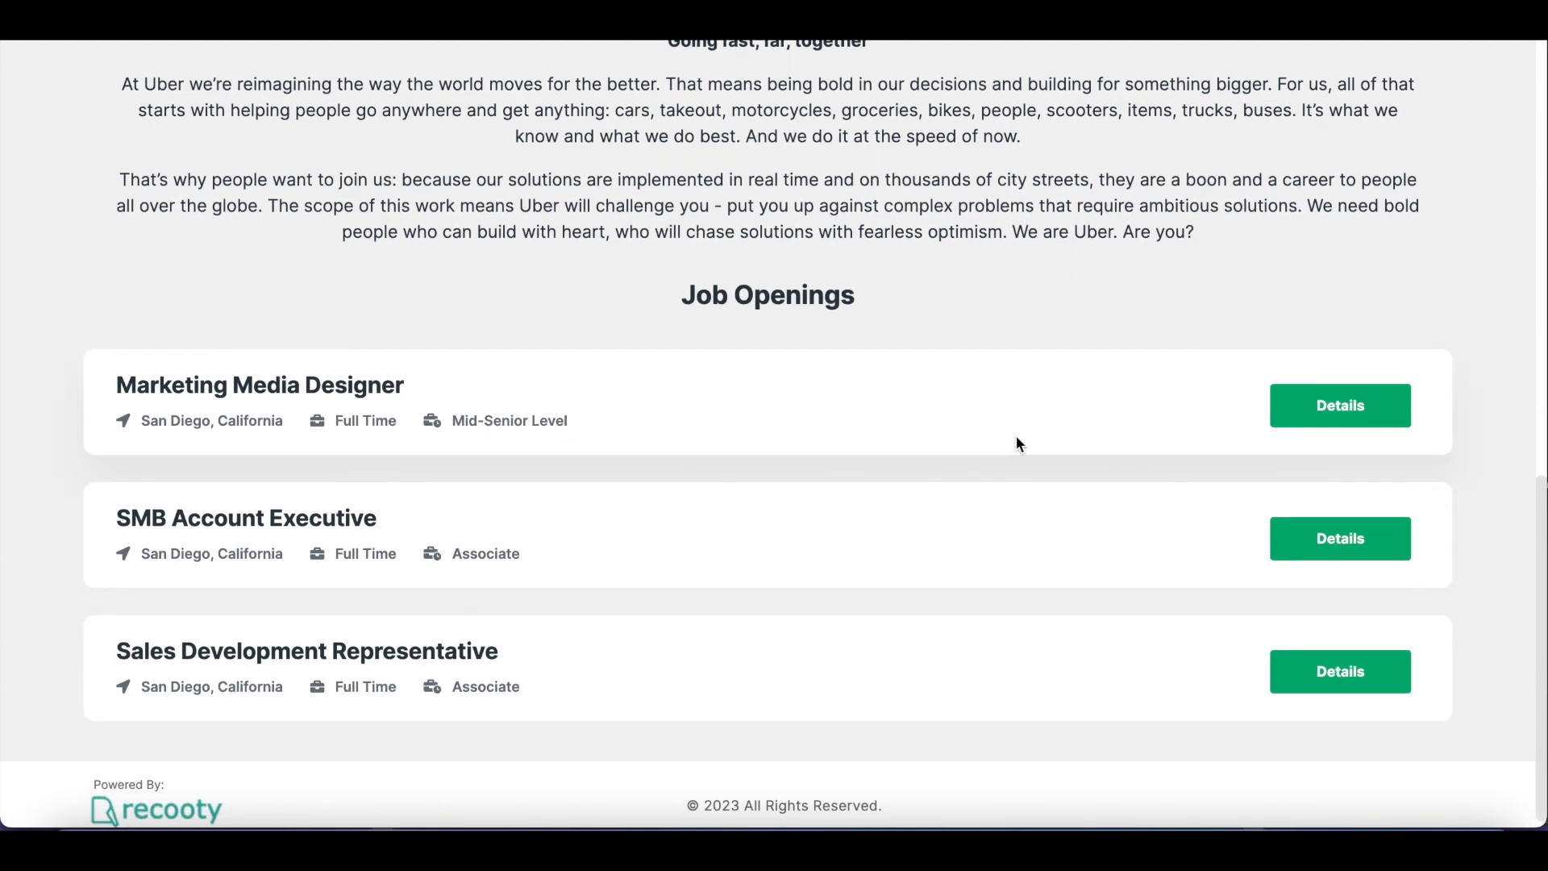
pyautogui.click(1338, 404)
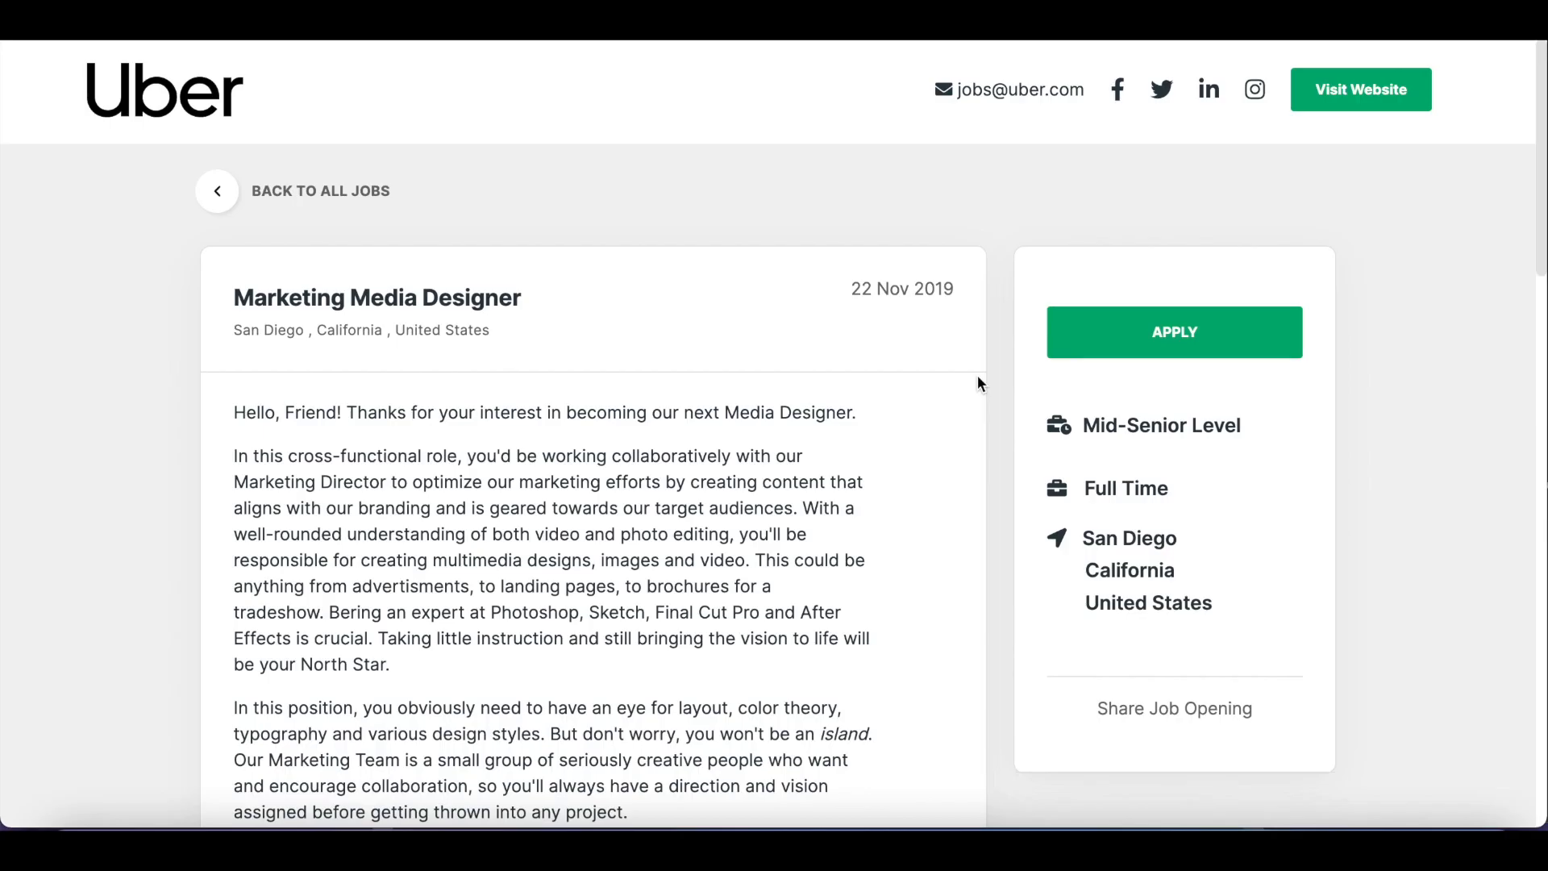
pyautogui.scroll(-3)
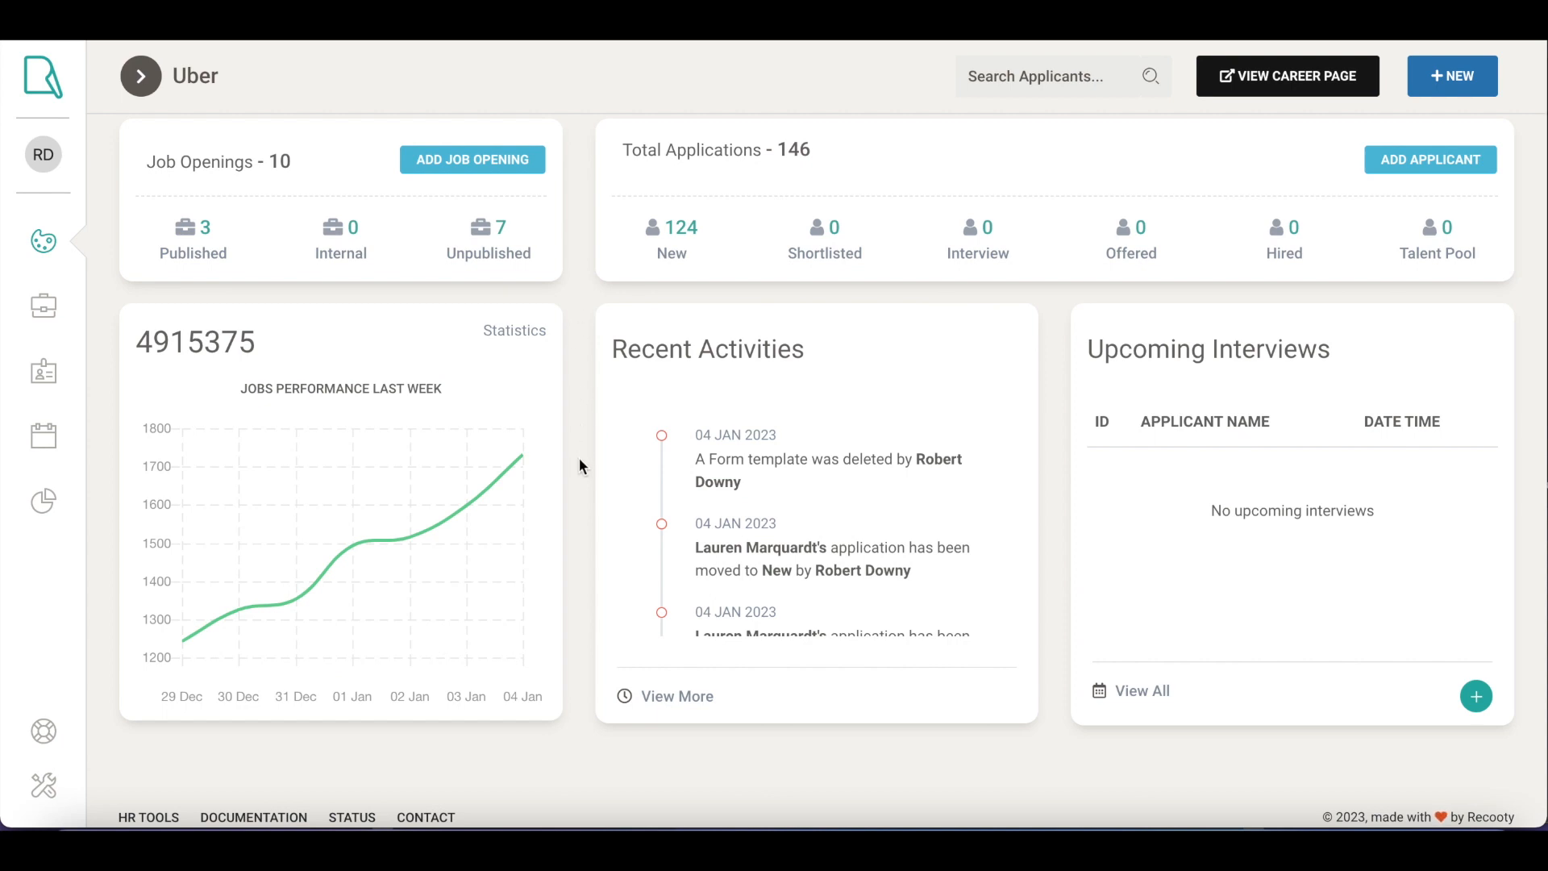
pyautogui.moveTo(570, 373)
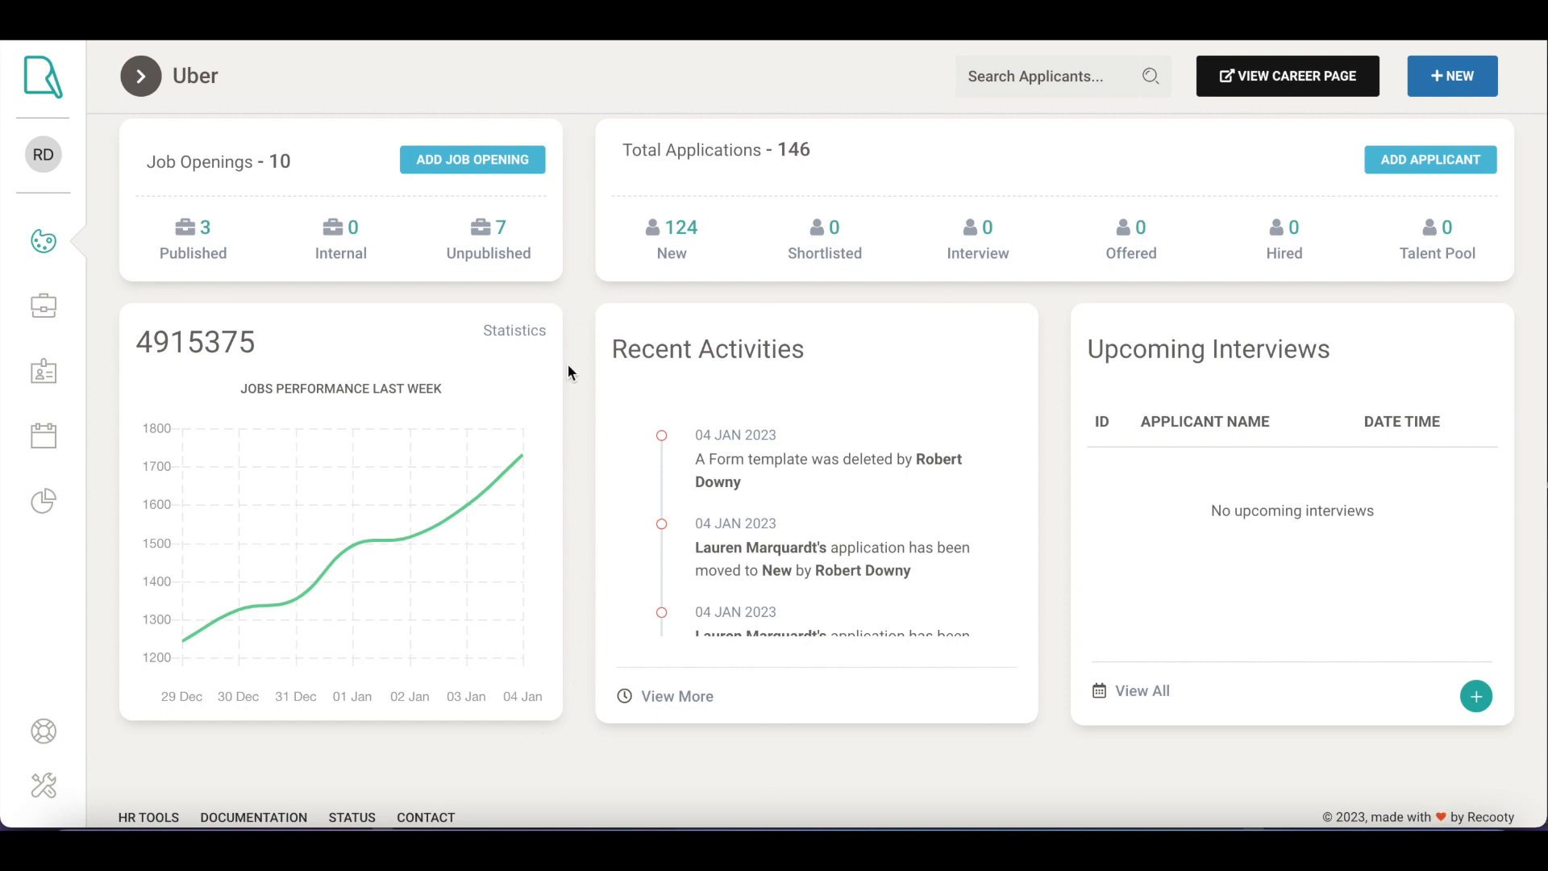
pyautogui.moveTo(304, 535)
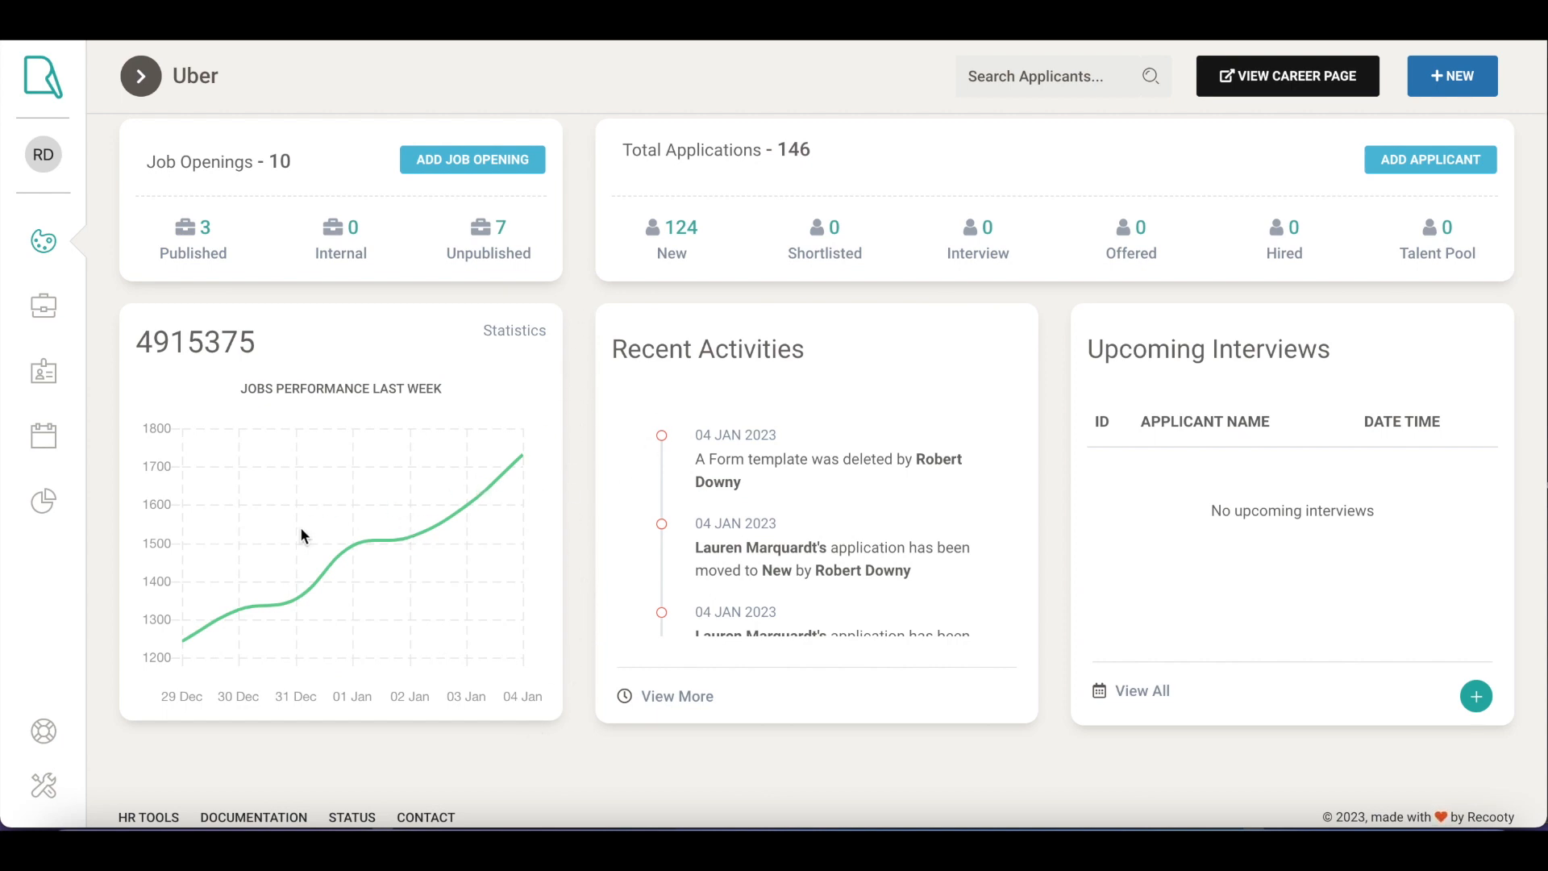
# Step: Copy the For Custom Website integration code from the Job Widget settings
pyautogui.click(43, 785)
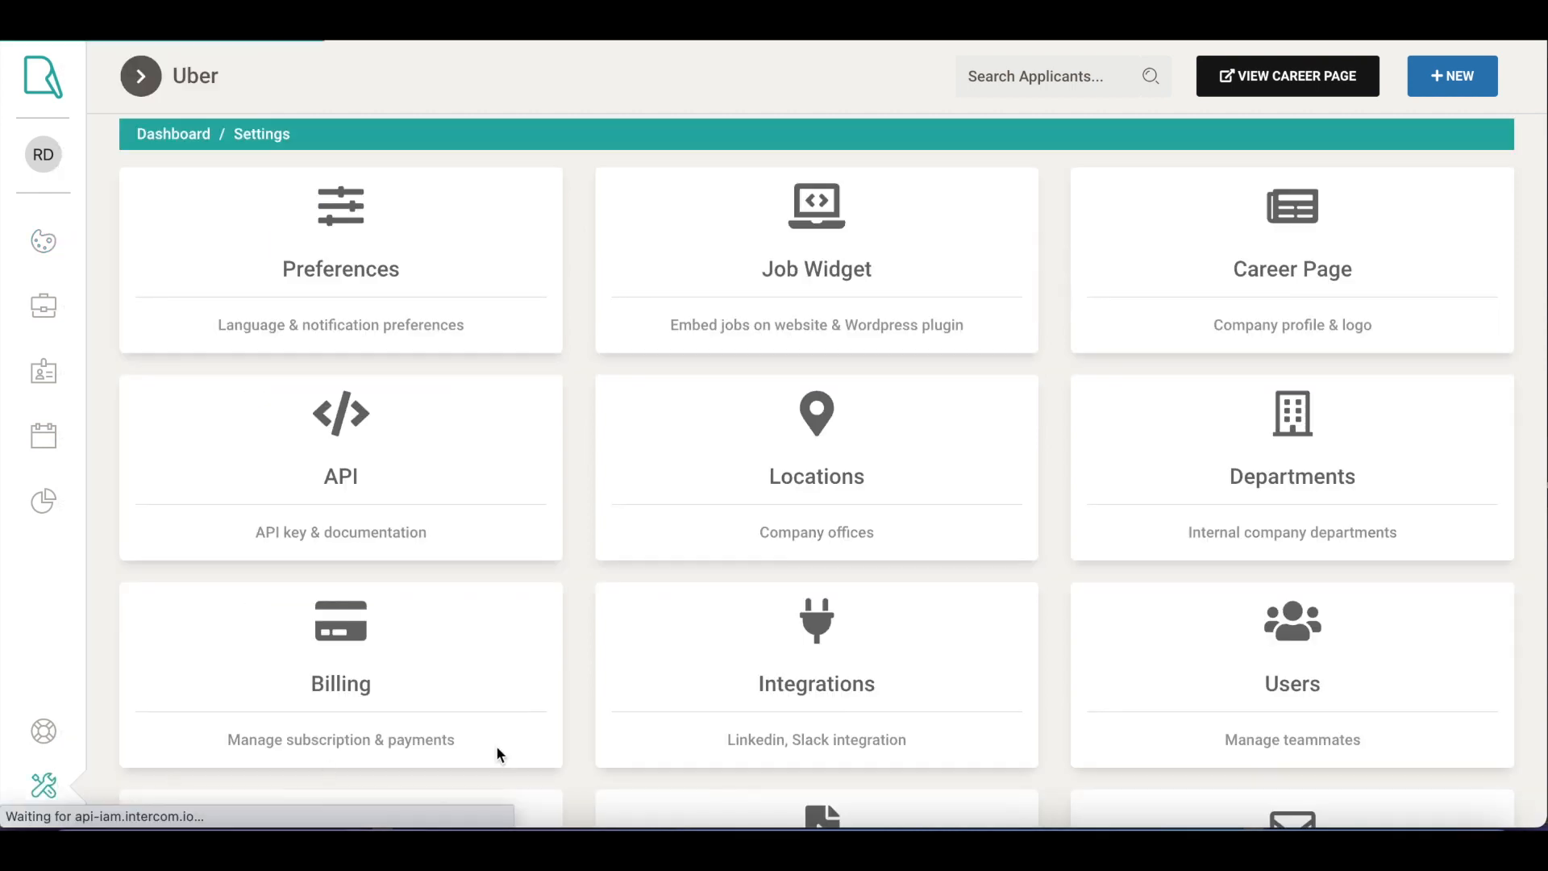
pyautogui.click(815, 257)
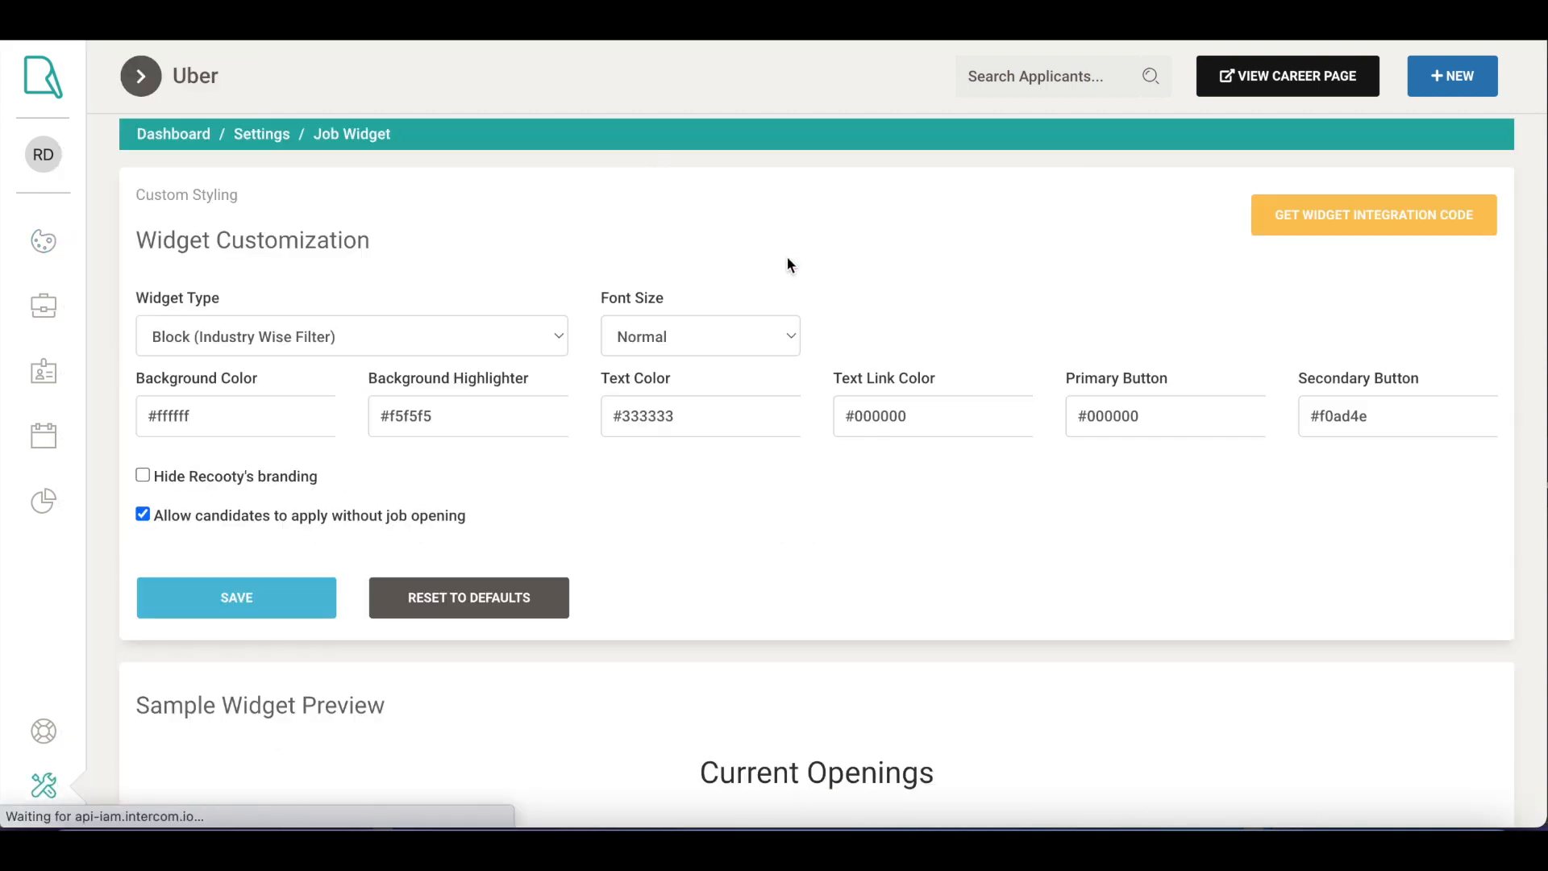
pyautogui.scroll(-3)
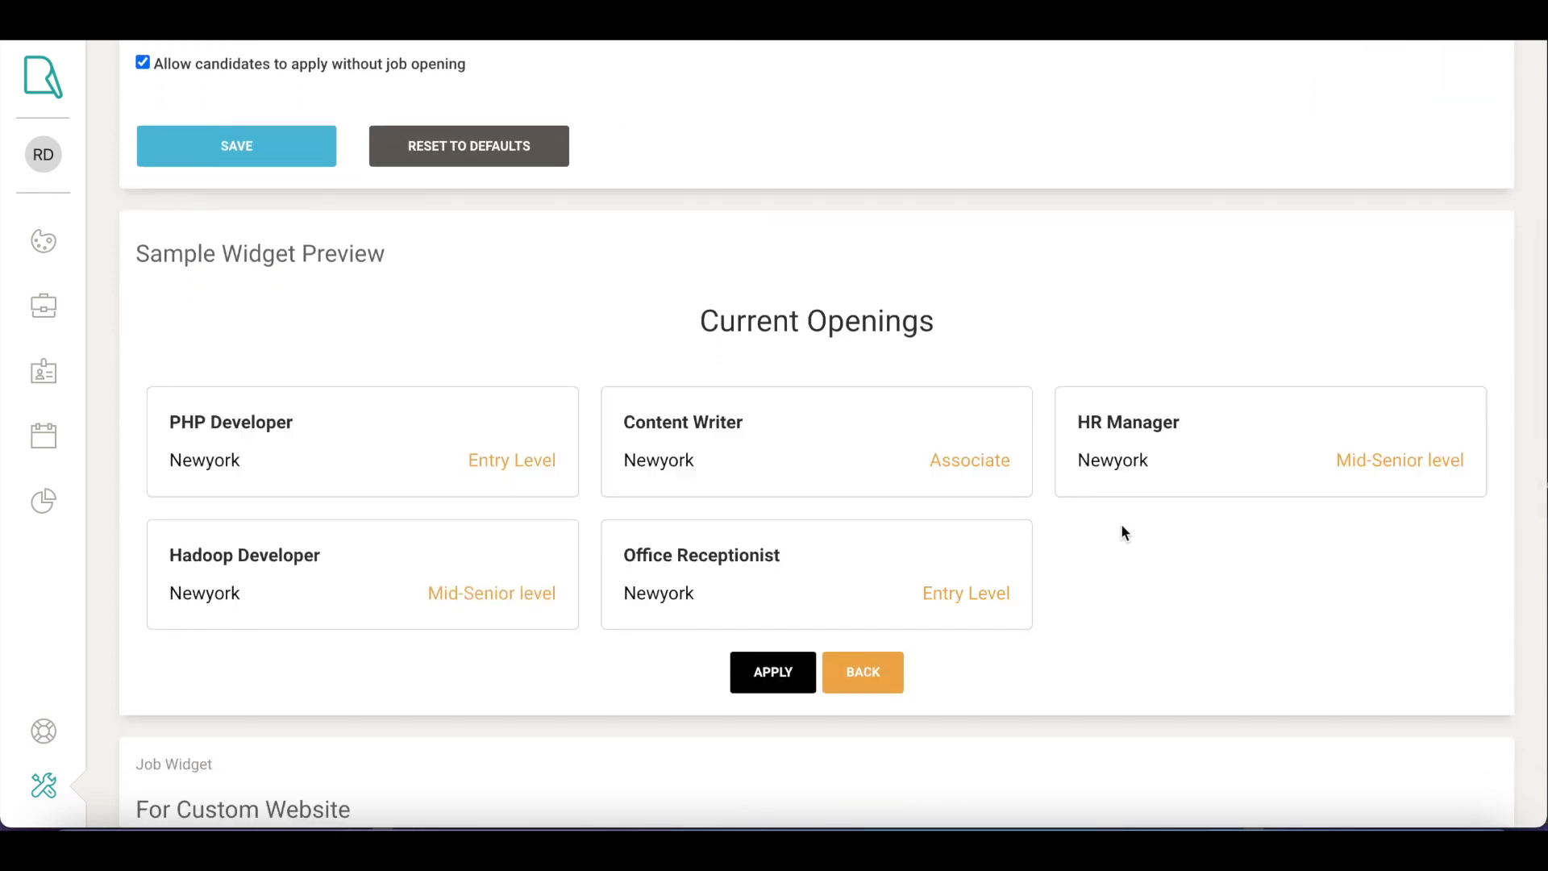
pyautogui.scroll(-3)
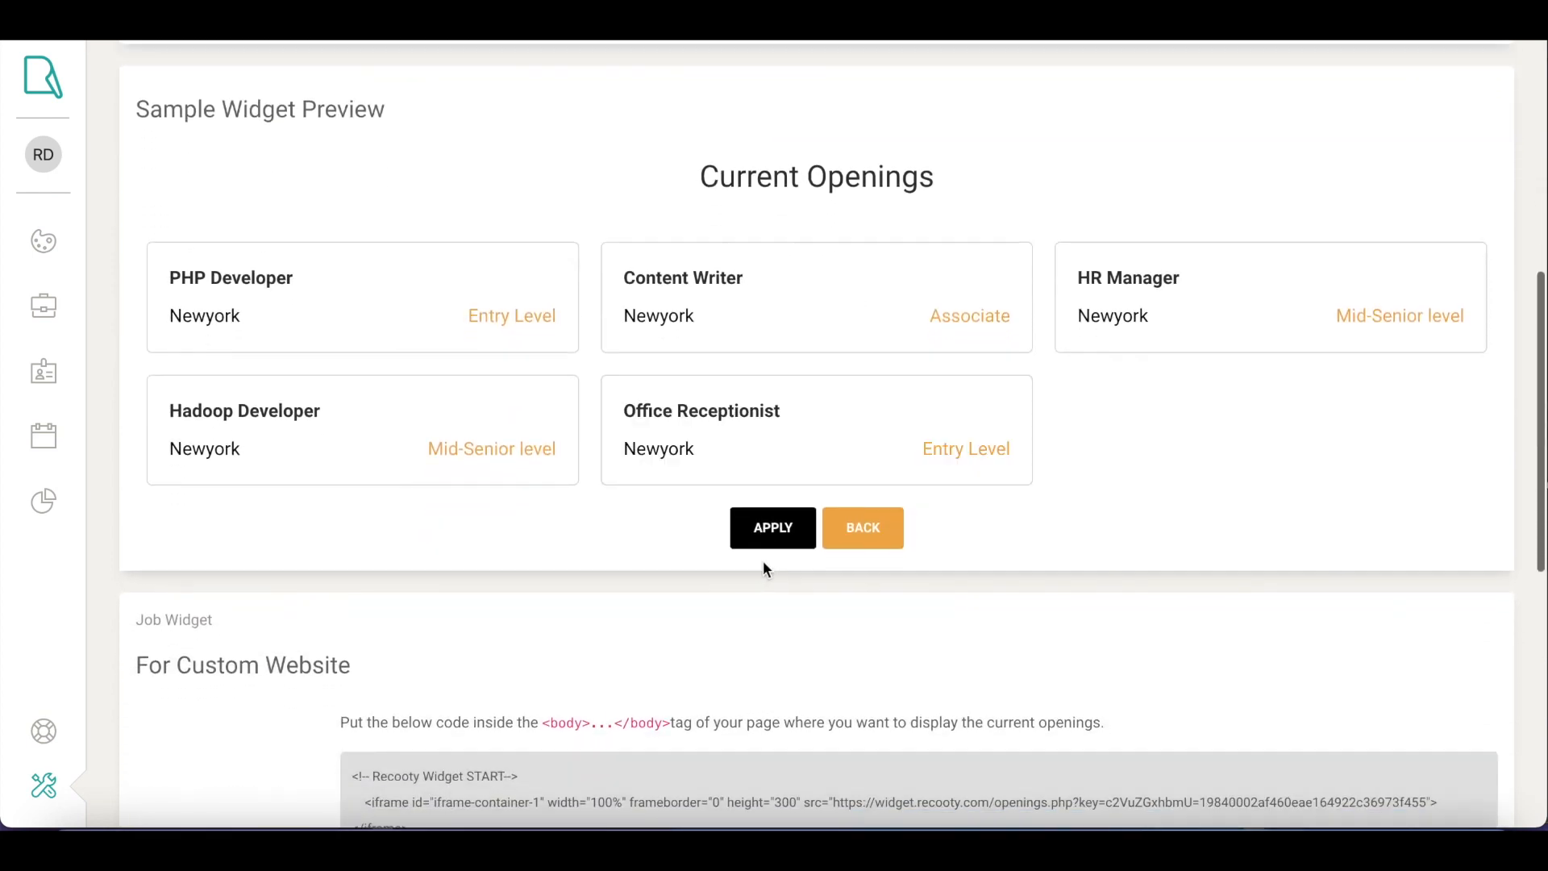
pyautogui.scroll(-3)
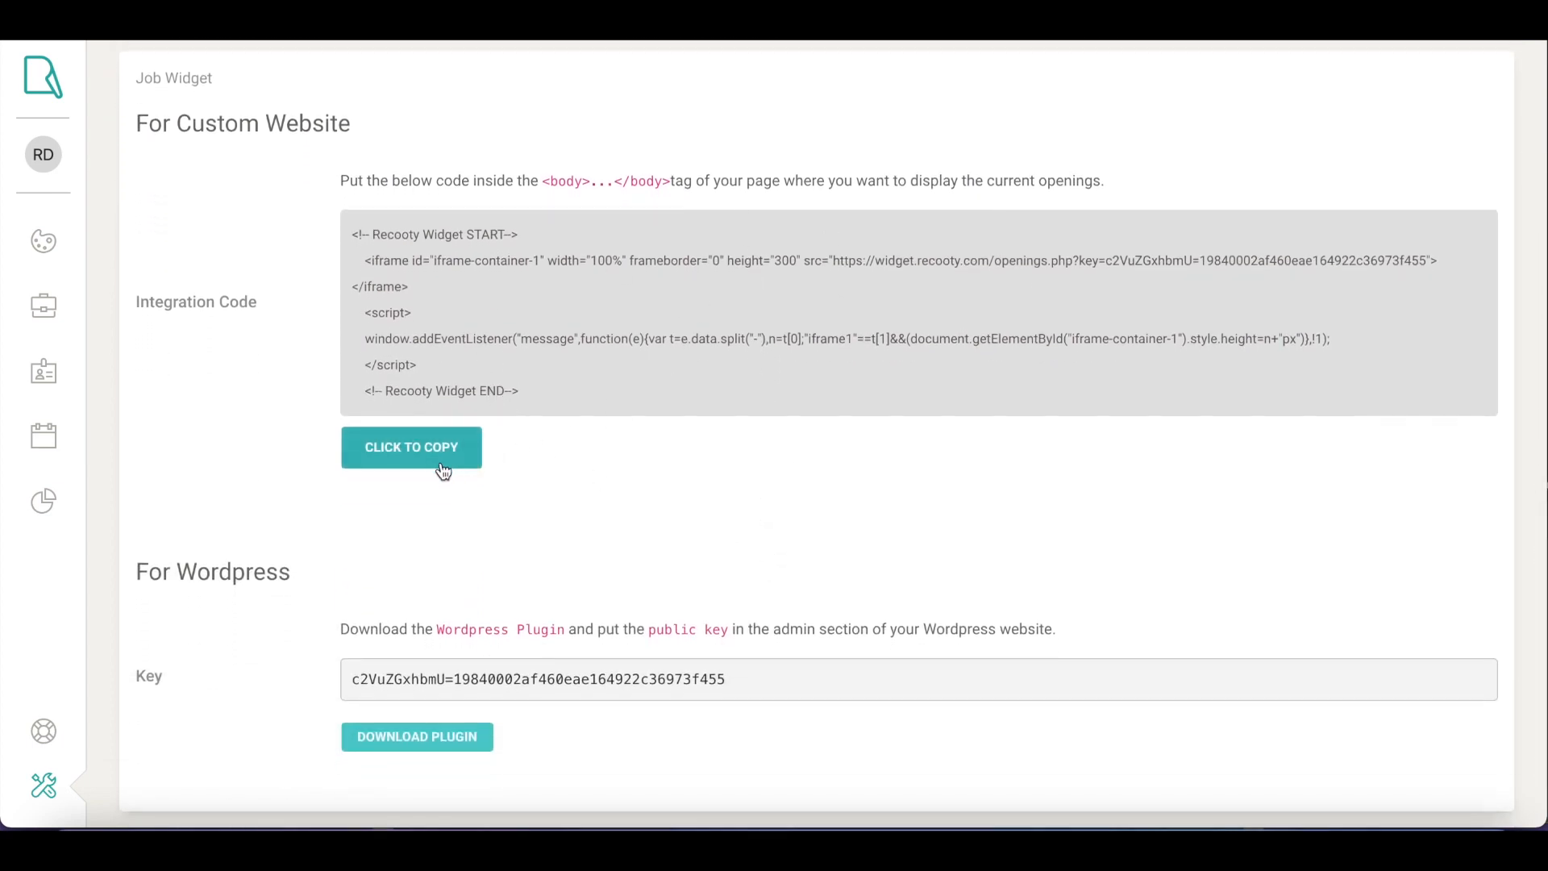
pyautogui.click(411, 448)
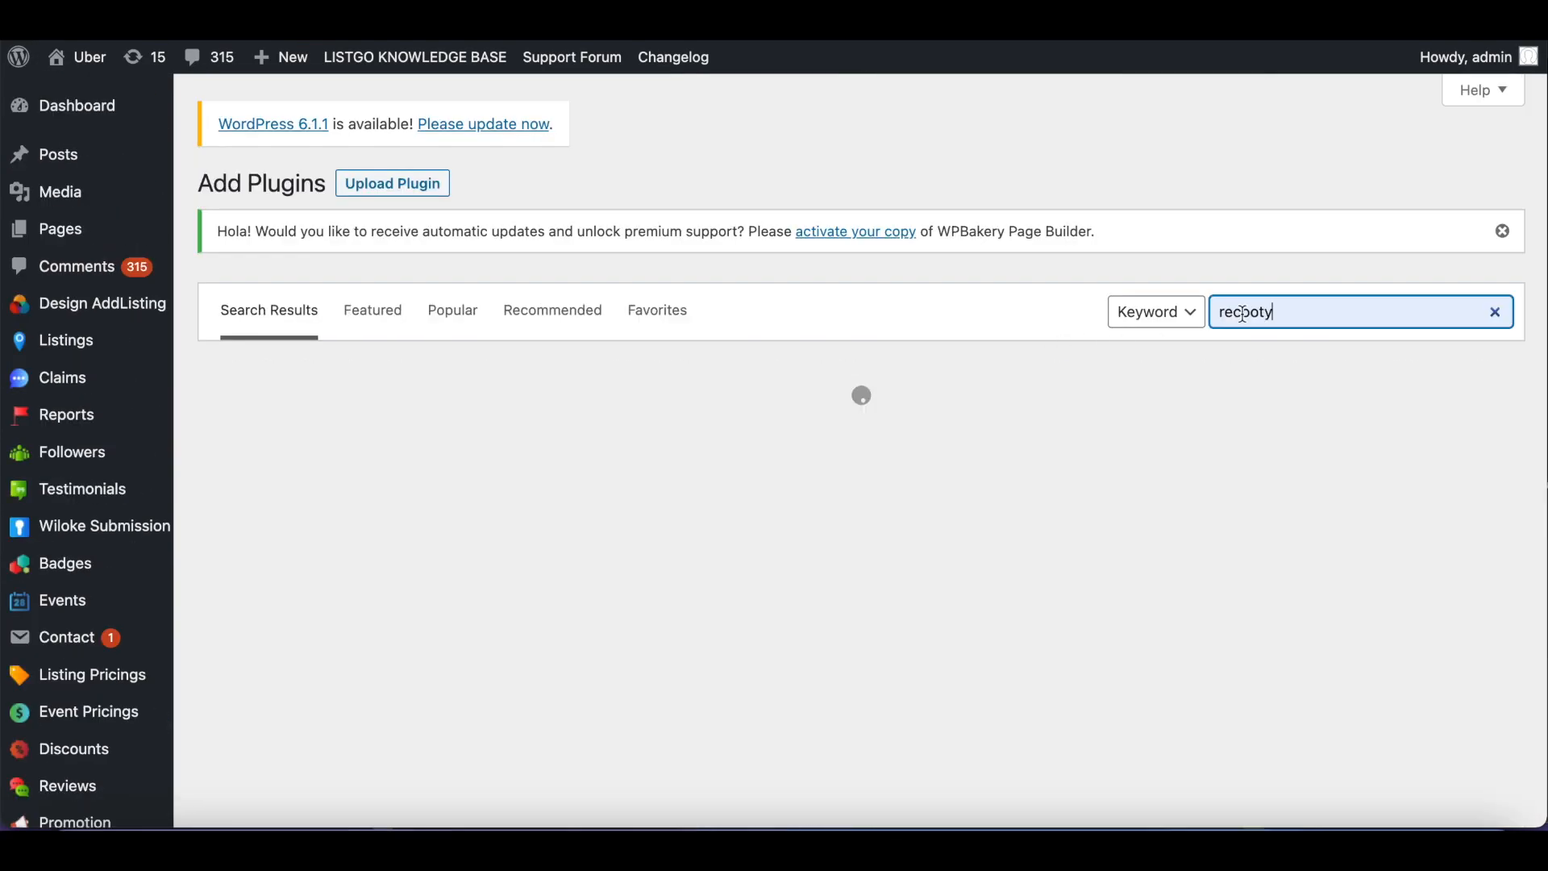
# Step: Search WordPress plugins for 'recooty', then open the Careers page from the Pages list
pyautogui.write('recooty')
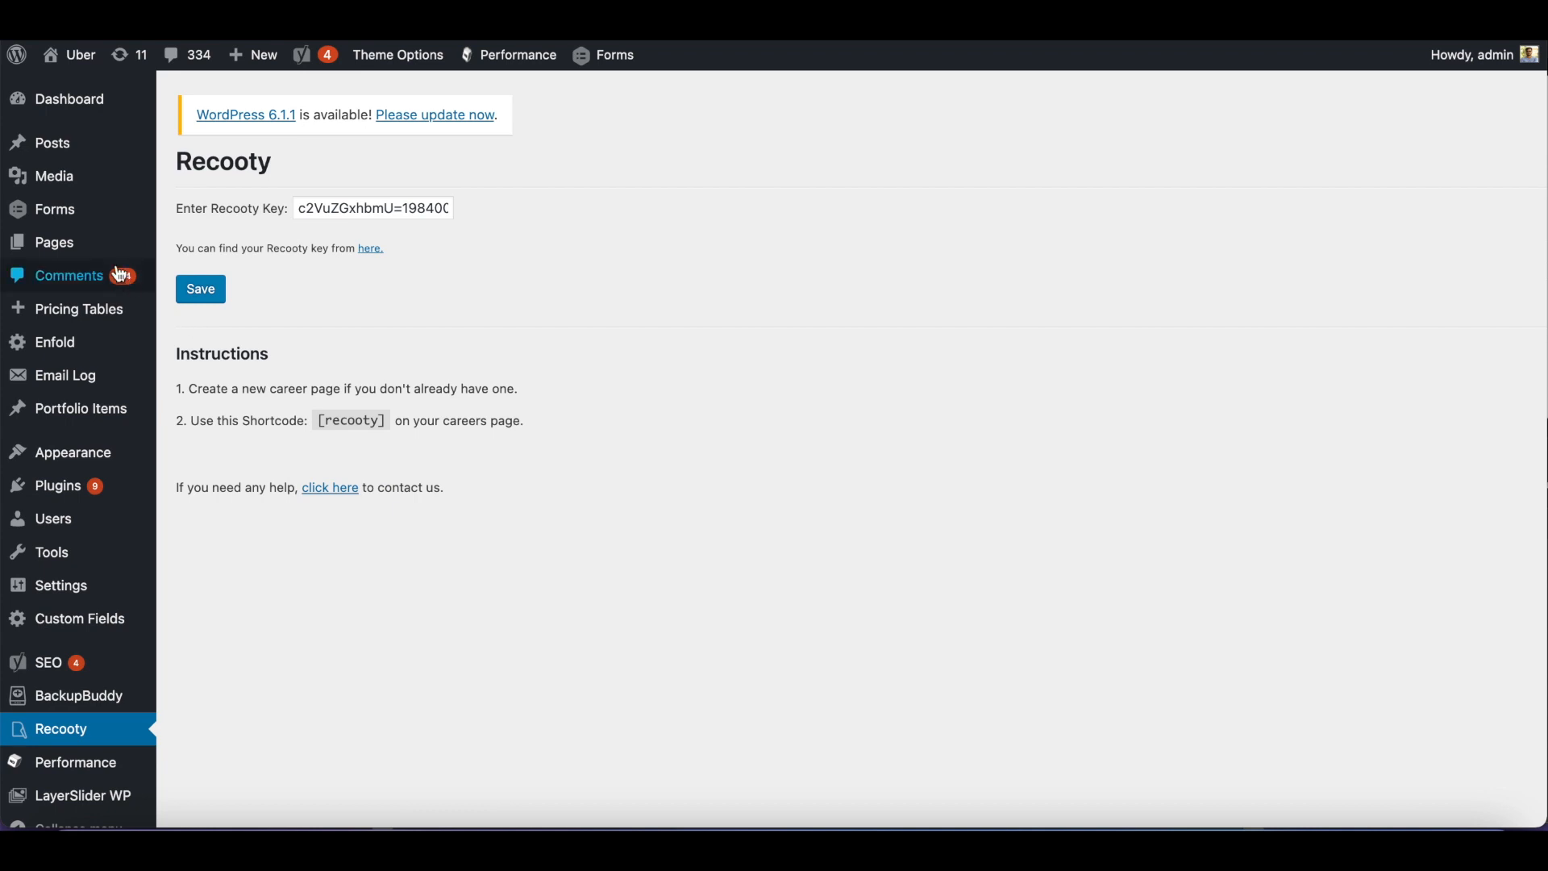
pyautogui.click(54, 242)
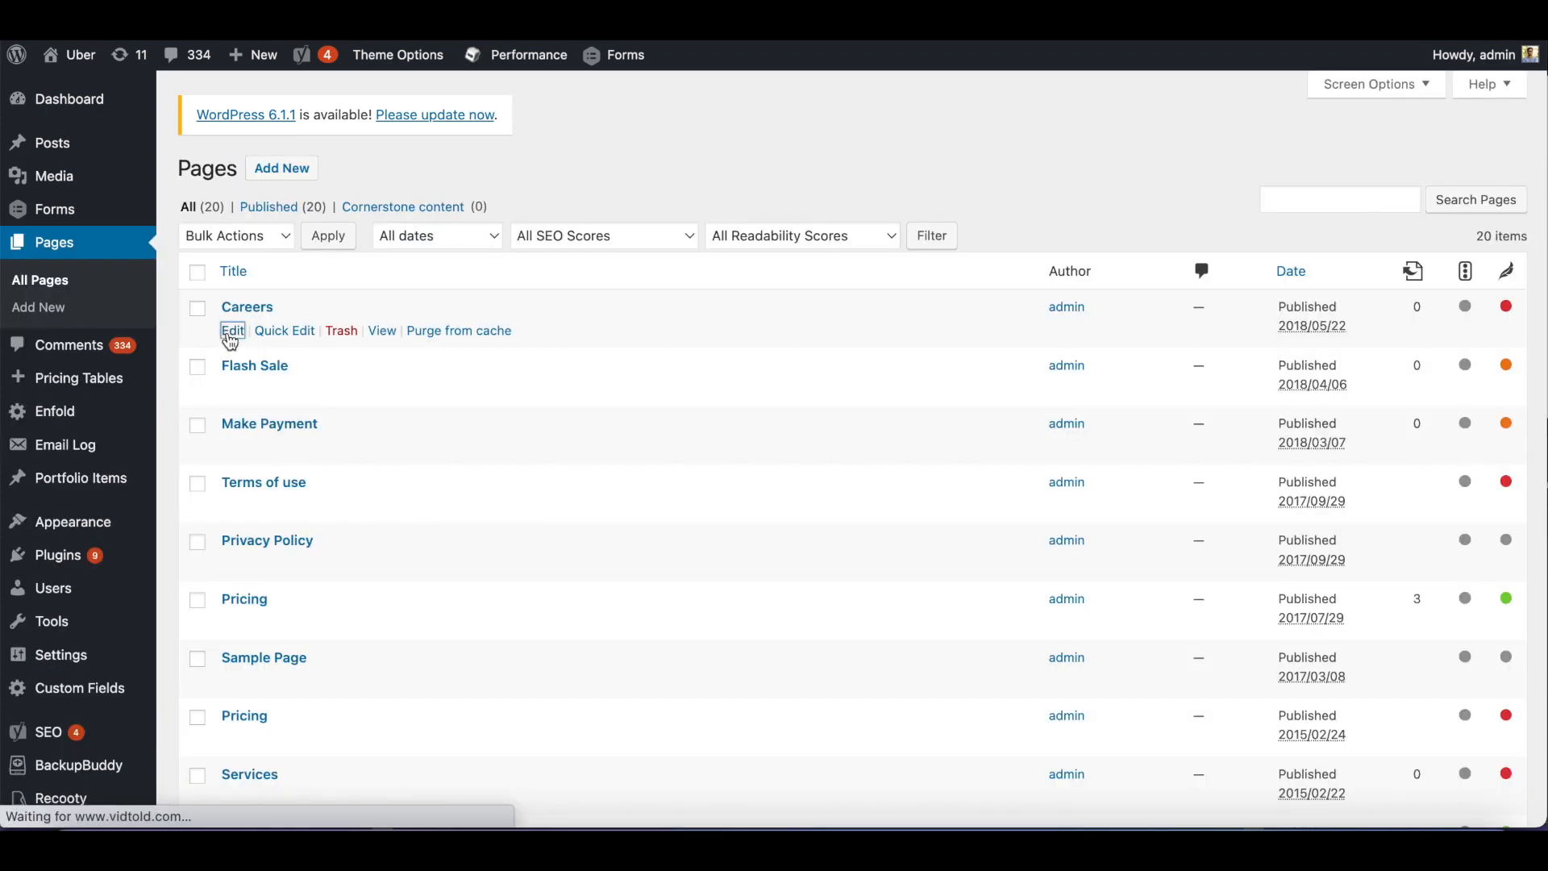
pyautogui.click(232, 330)
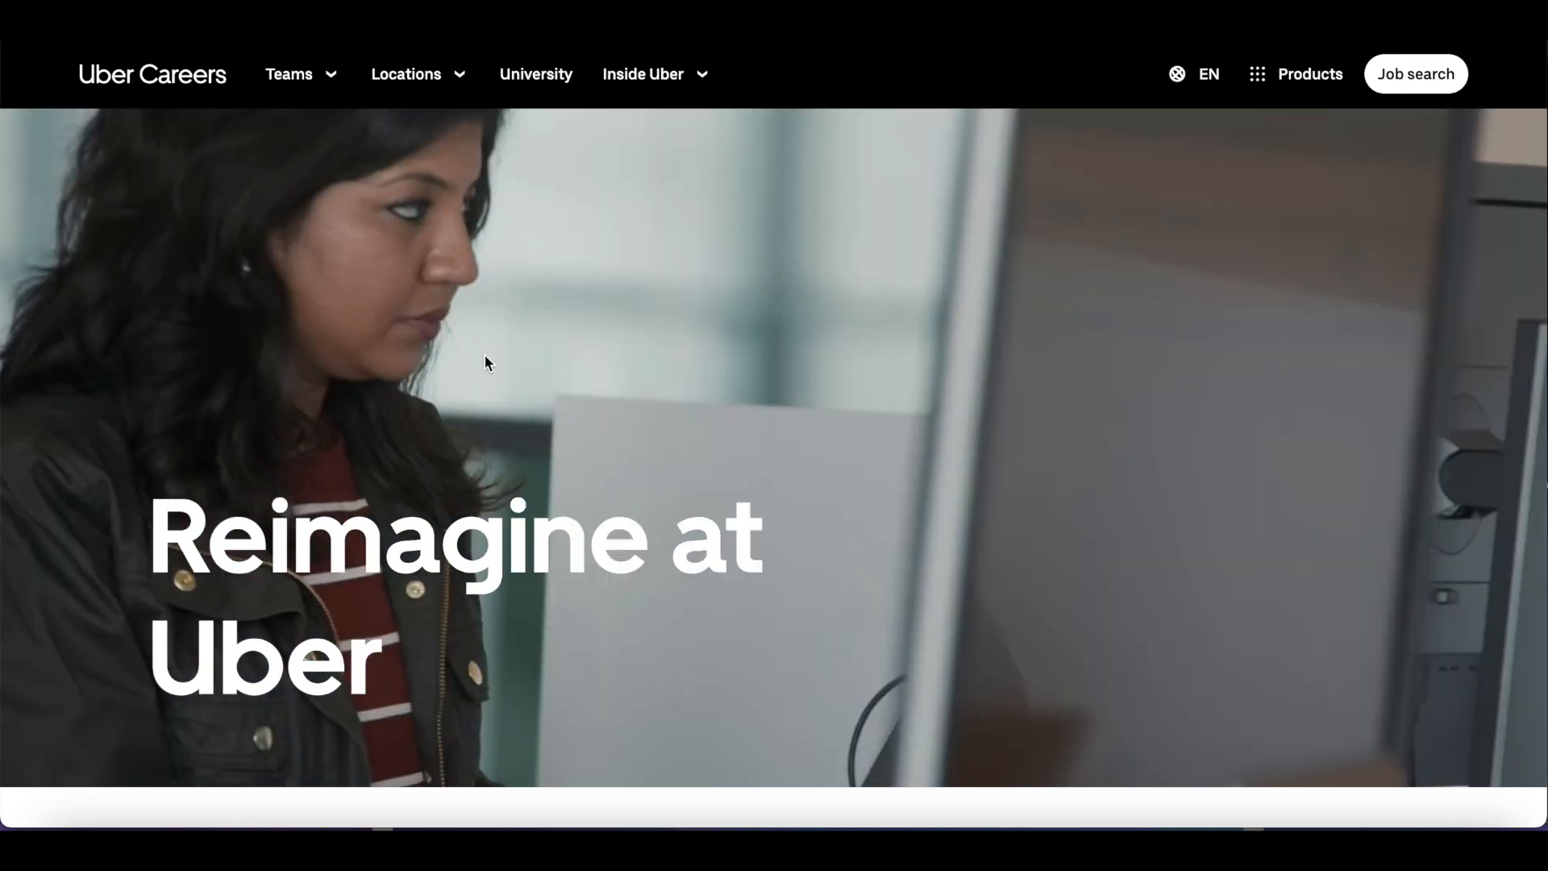
# Step: Scroll the Uber careers page down to the Current Openings list of three San Diego jobs
pyautogui.scroll(-3)
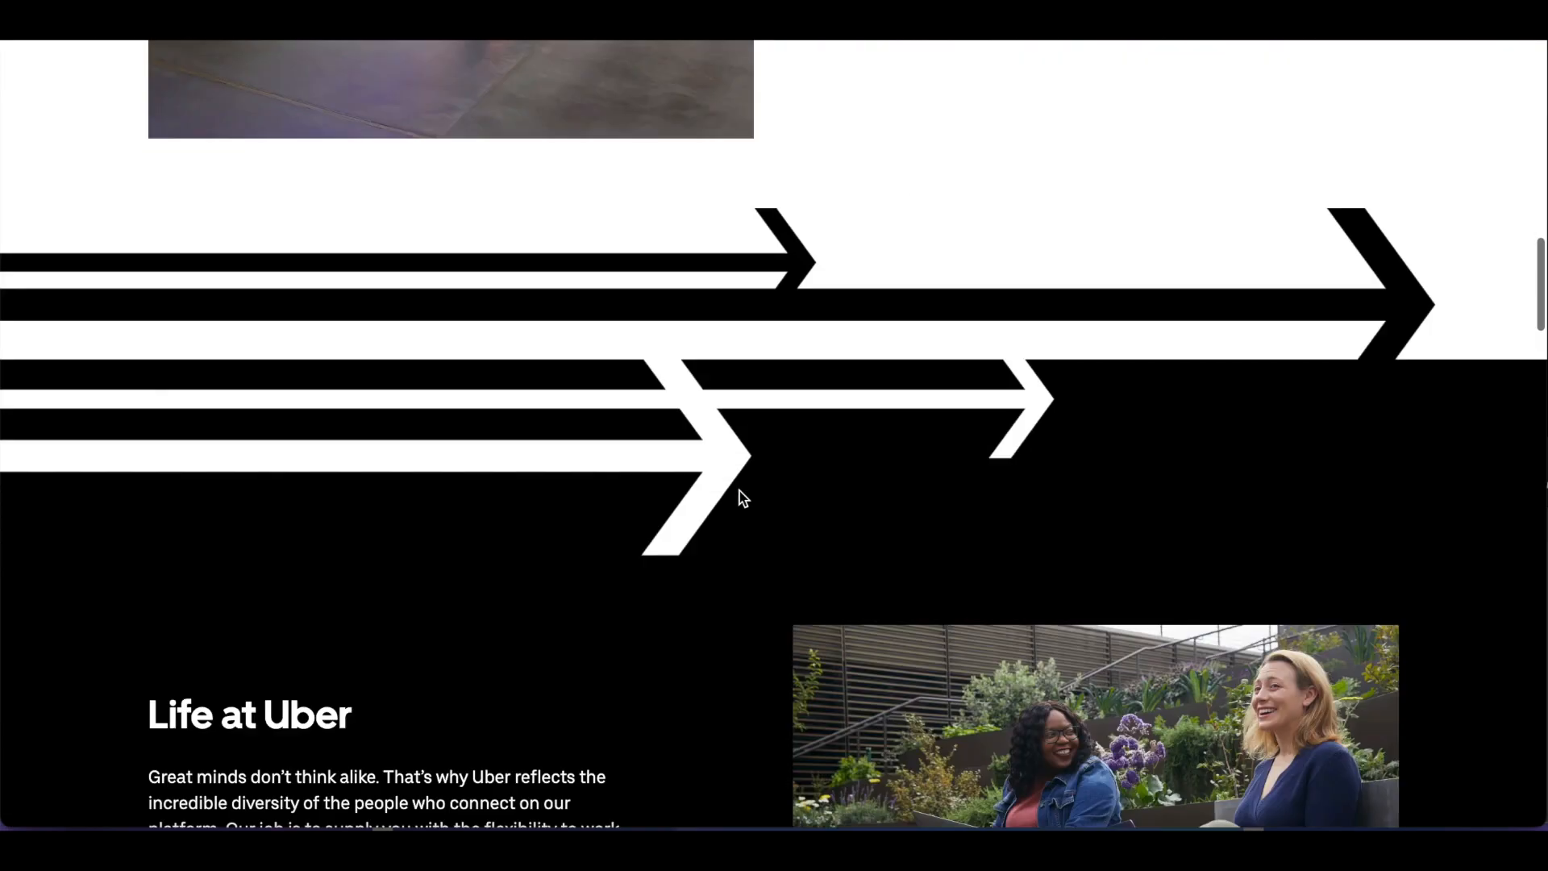
pyautogui.scroll(-3)
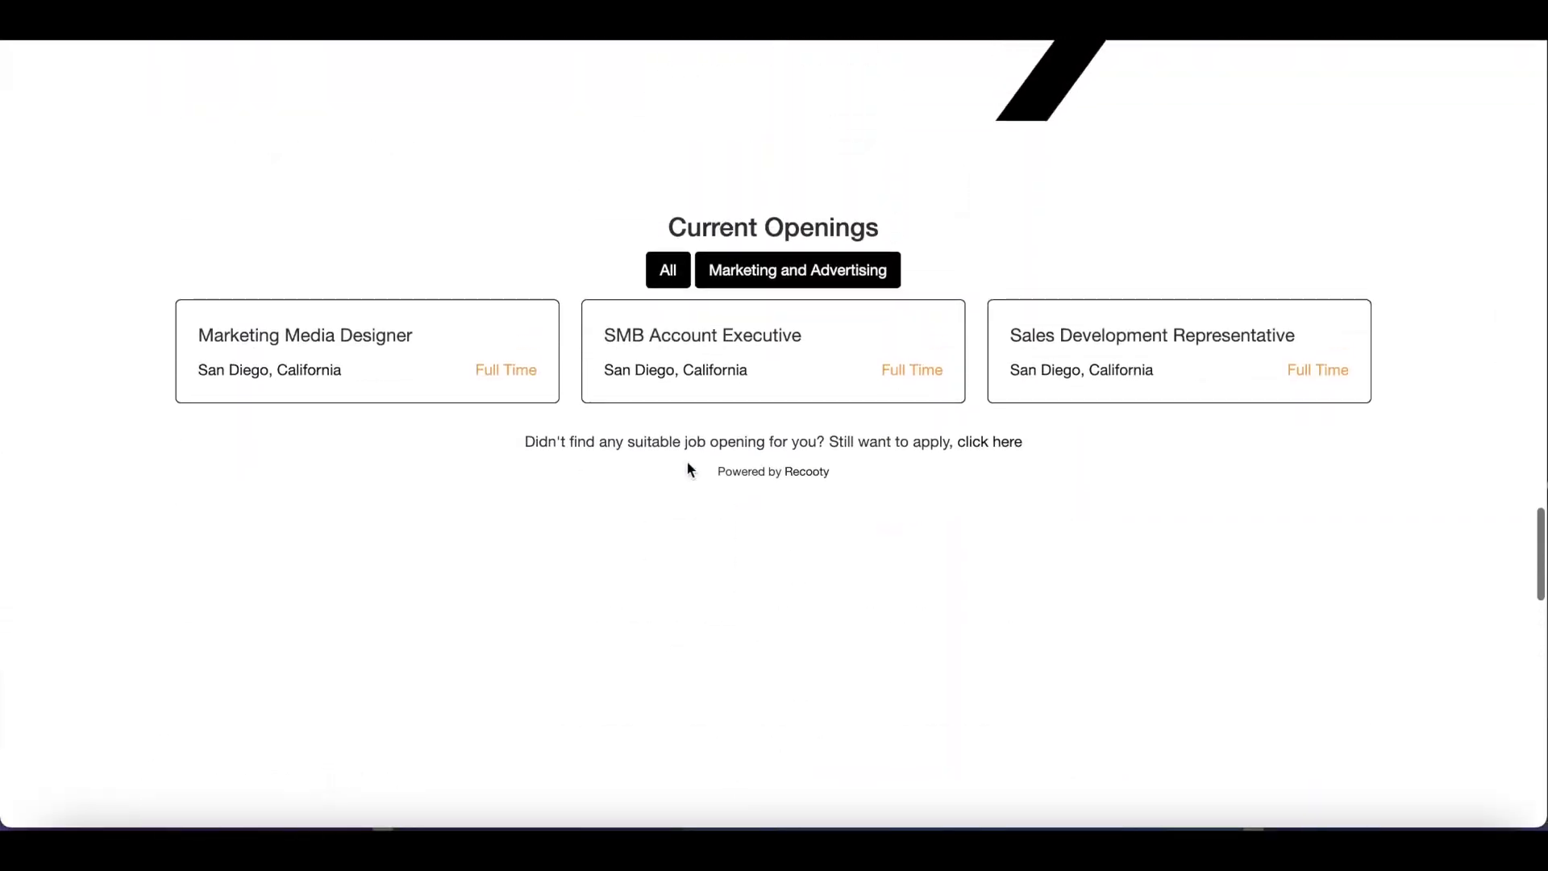
pyautogui.moveTo(795, 378)
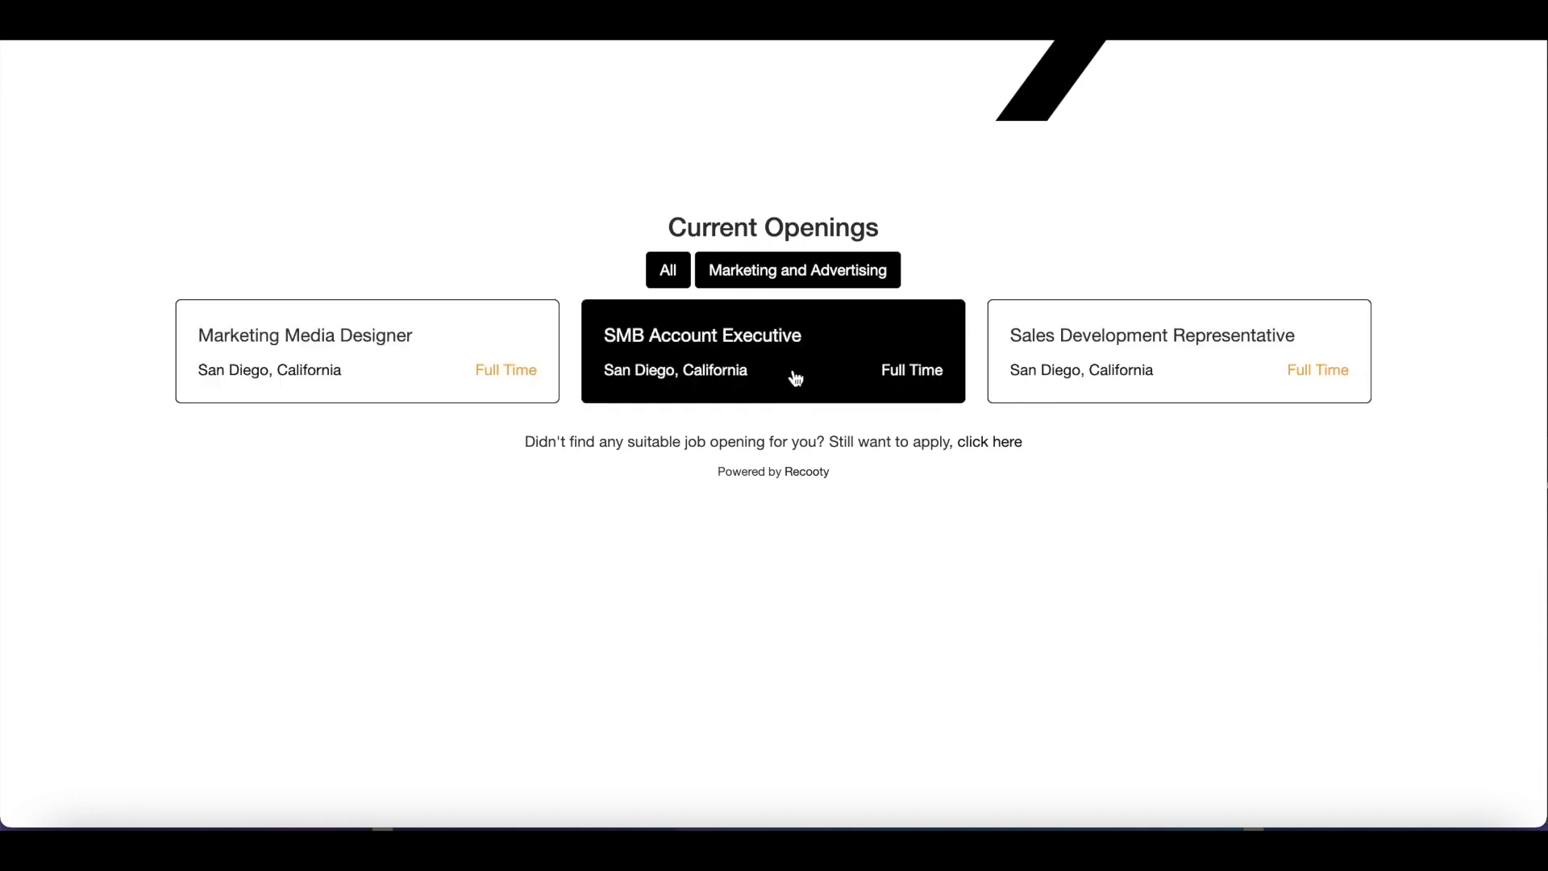
pyautogui.moveTo(819, 387)
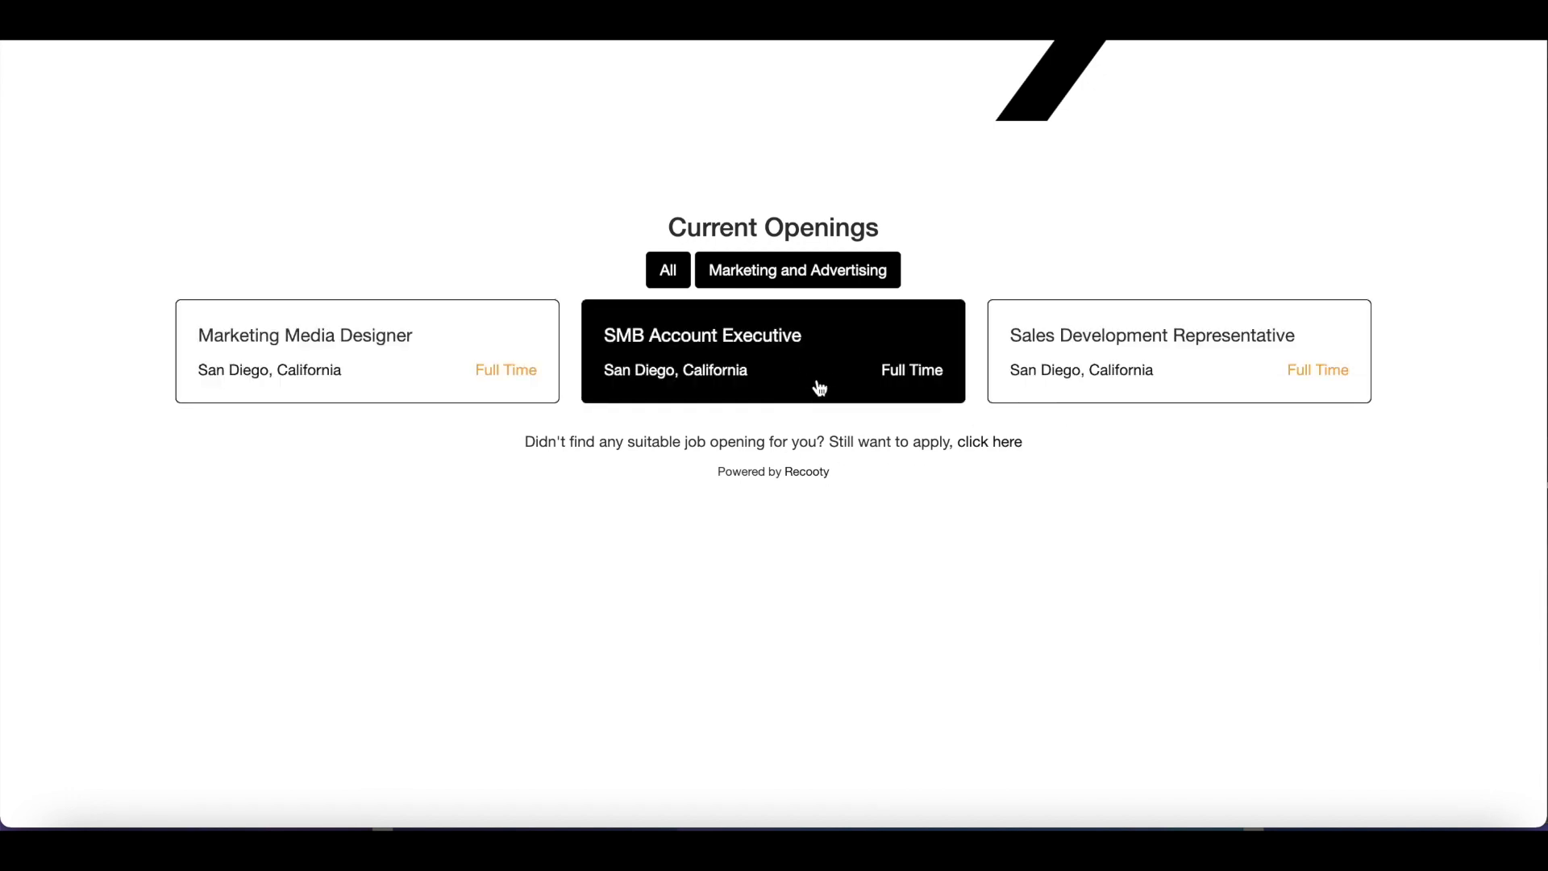
pyautogui.moveTo(320, 109)
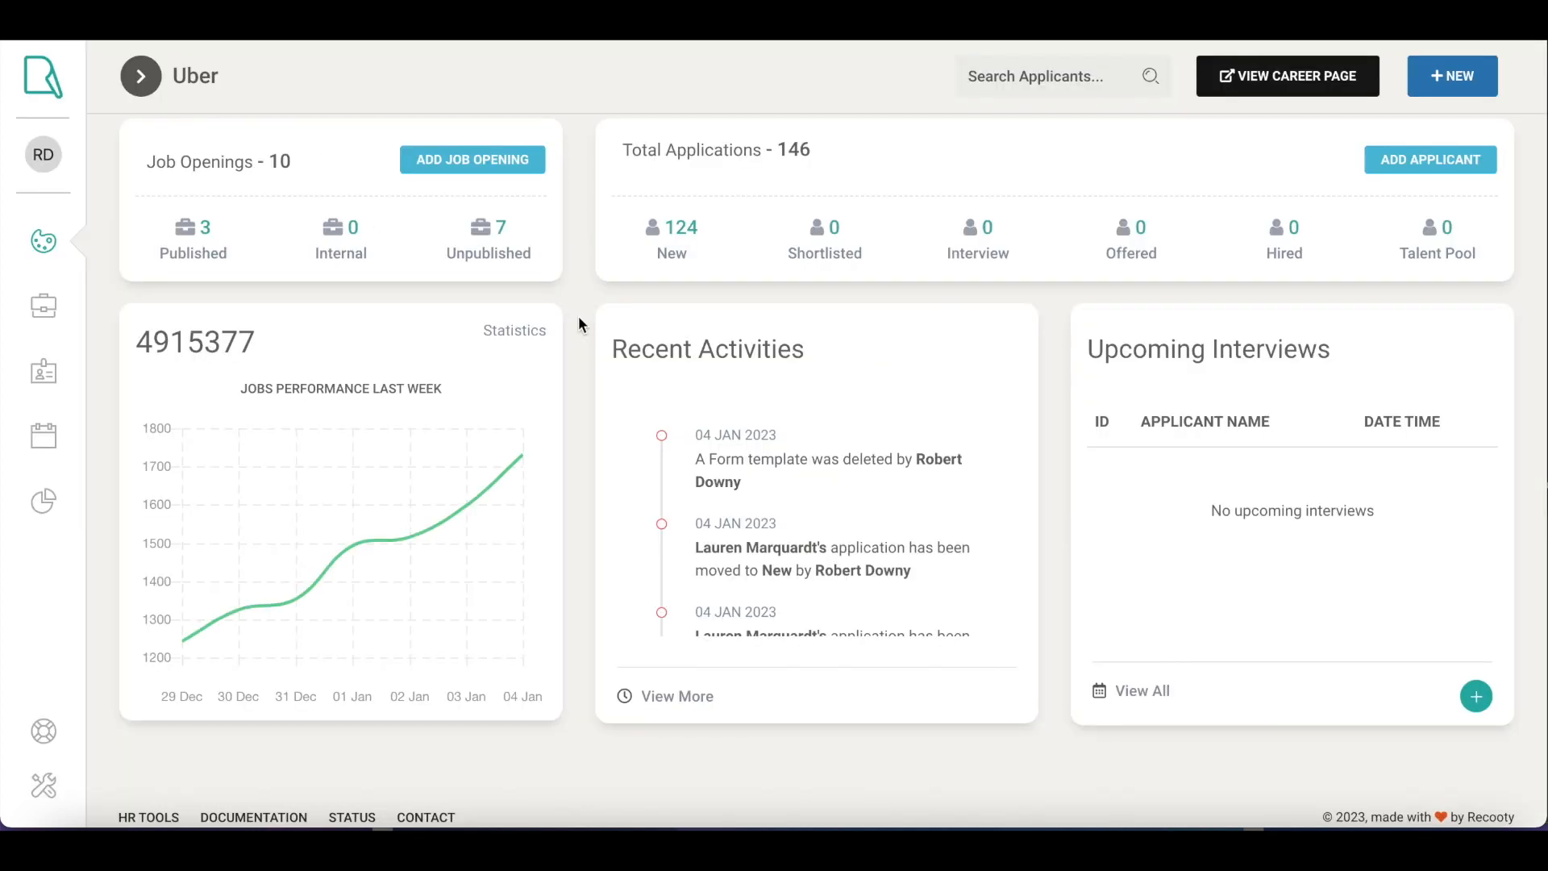
pyautogui.moveTo(577, 313)
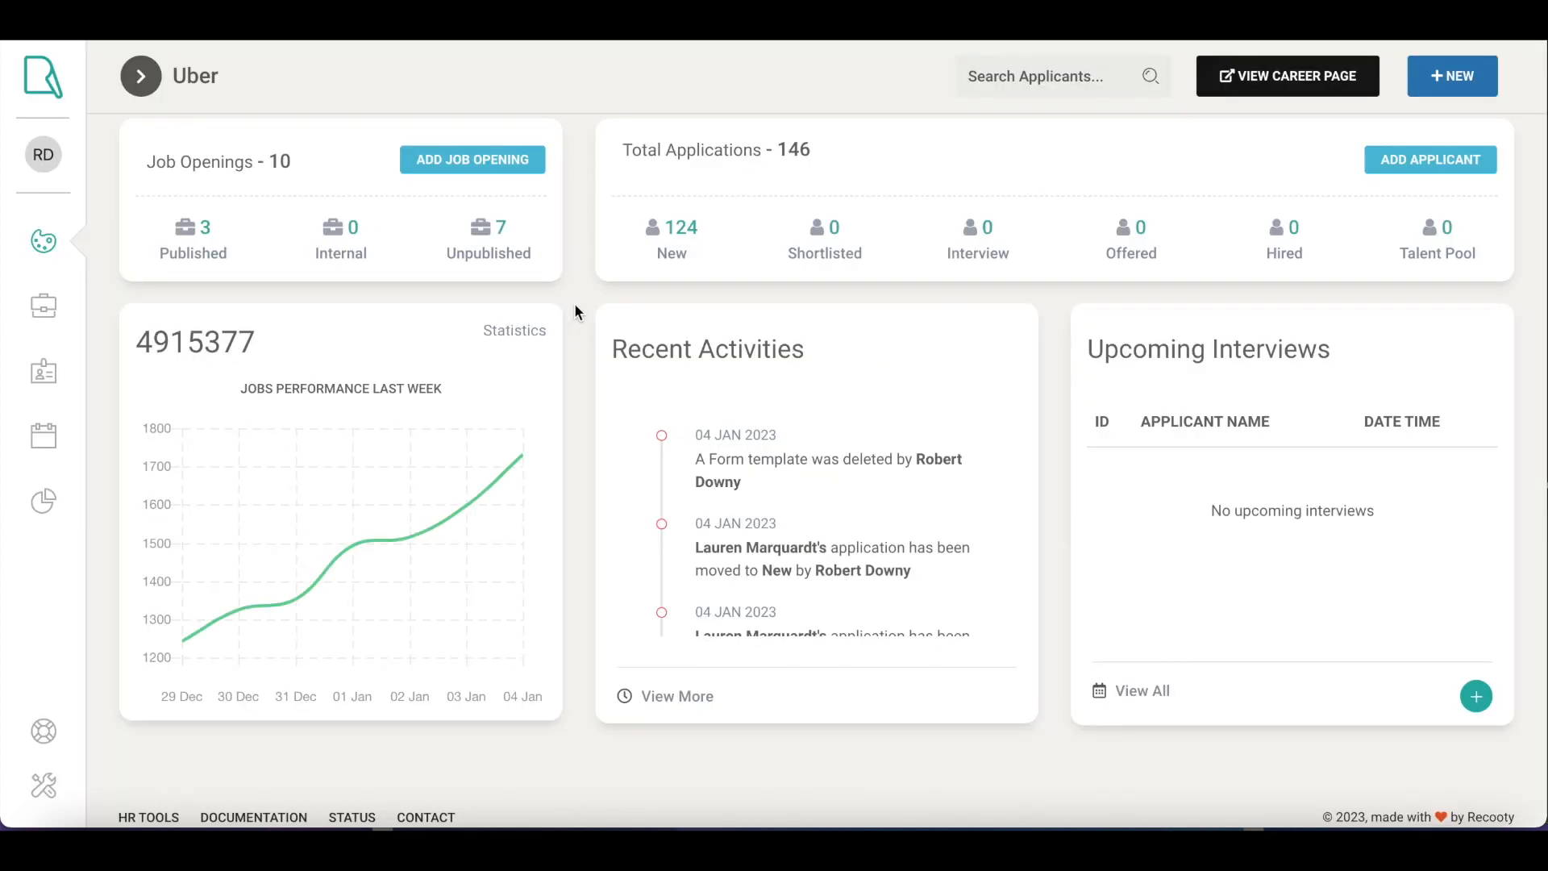
pyautogui.moveTo(581, 302)
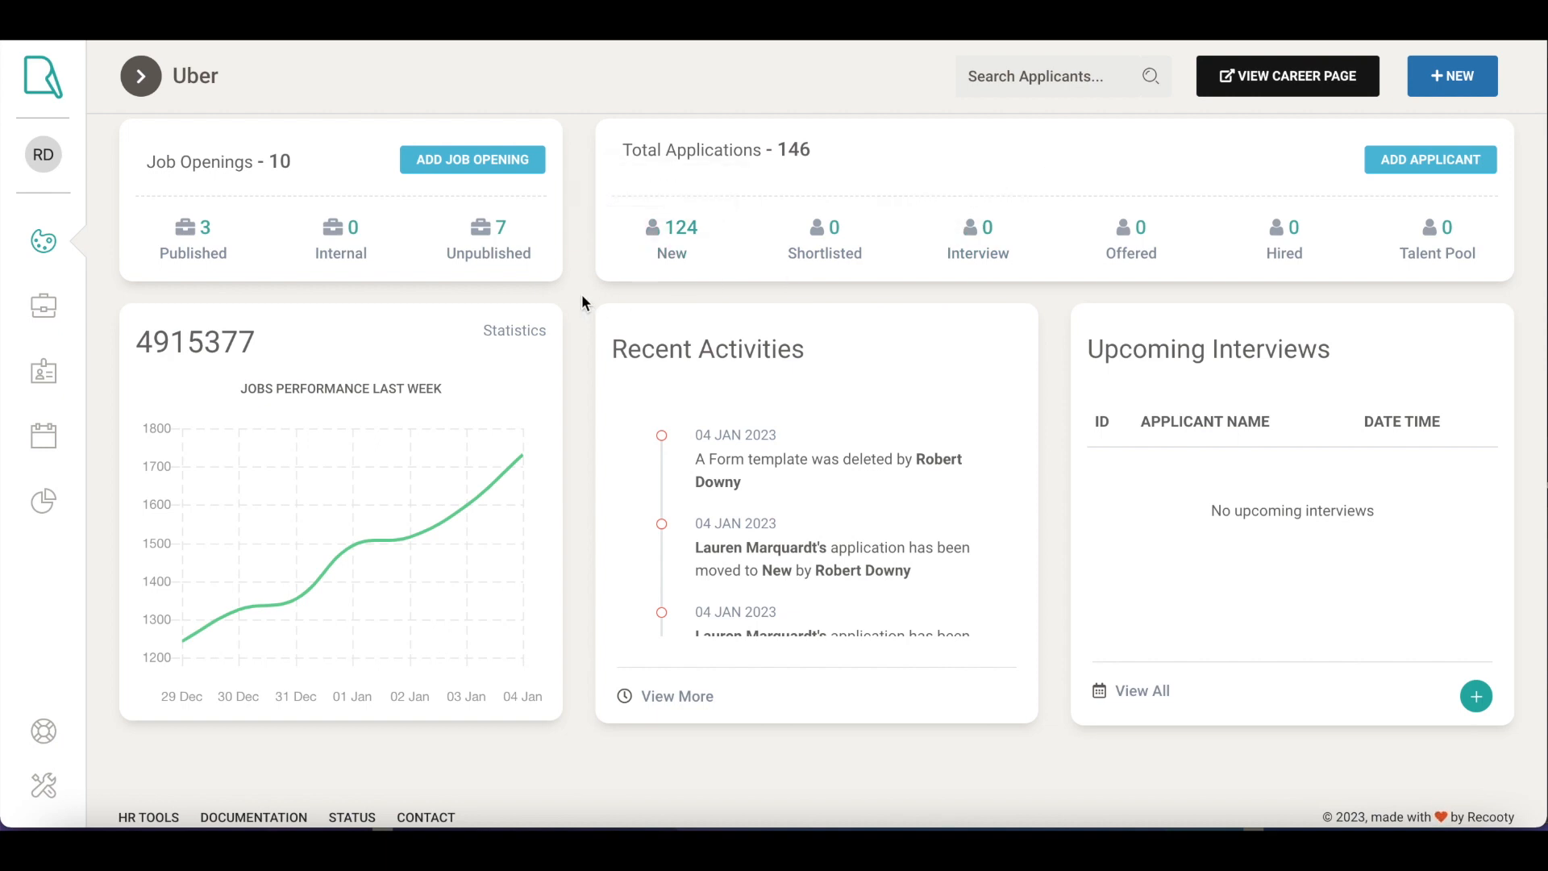
# Step: Expand the sidebar menu on Recooty's Uber dashboard showing 10 openings and 146 applications
pyautogui.click(140, 76)
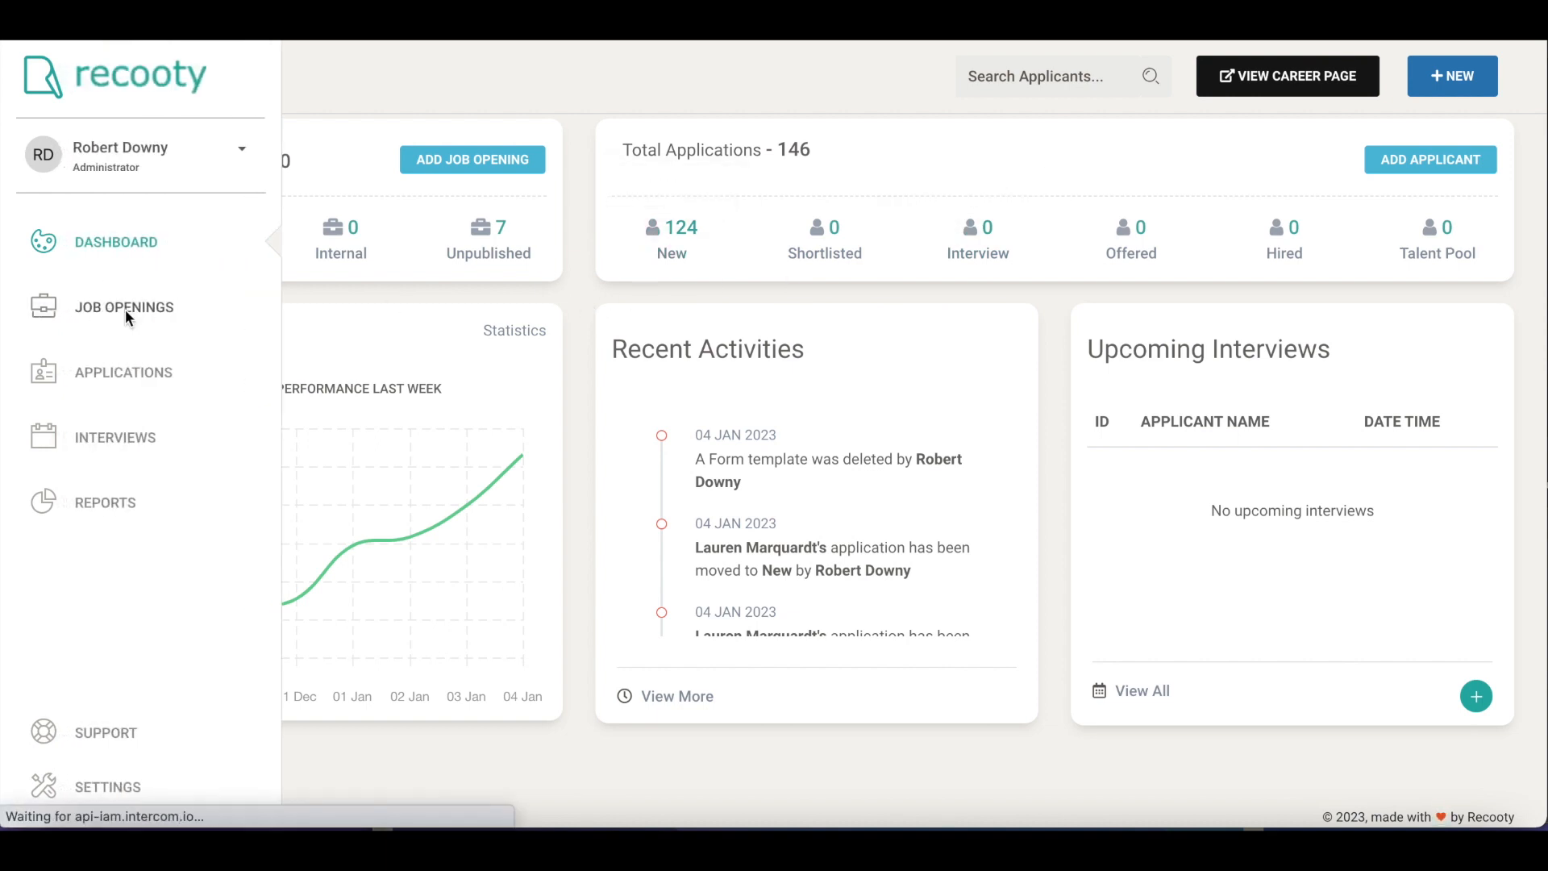
# Step: Go through Job Openings to the new-stage applicants for Marketing Media Designer
pyautogui.click(123, 307)
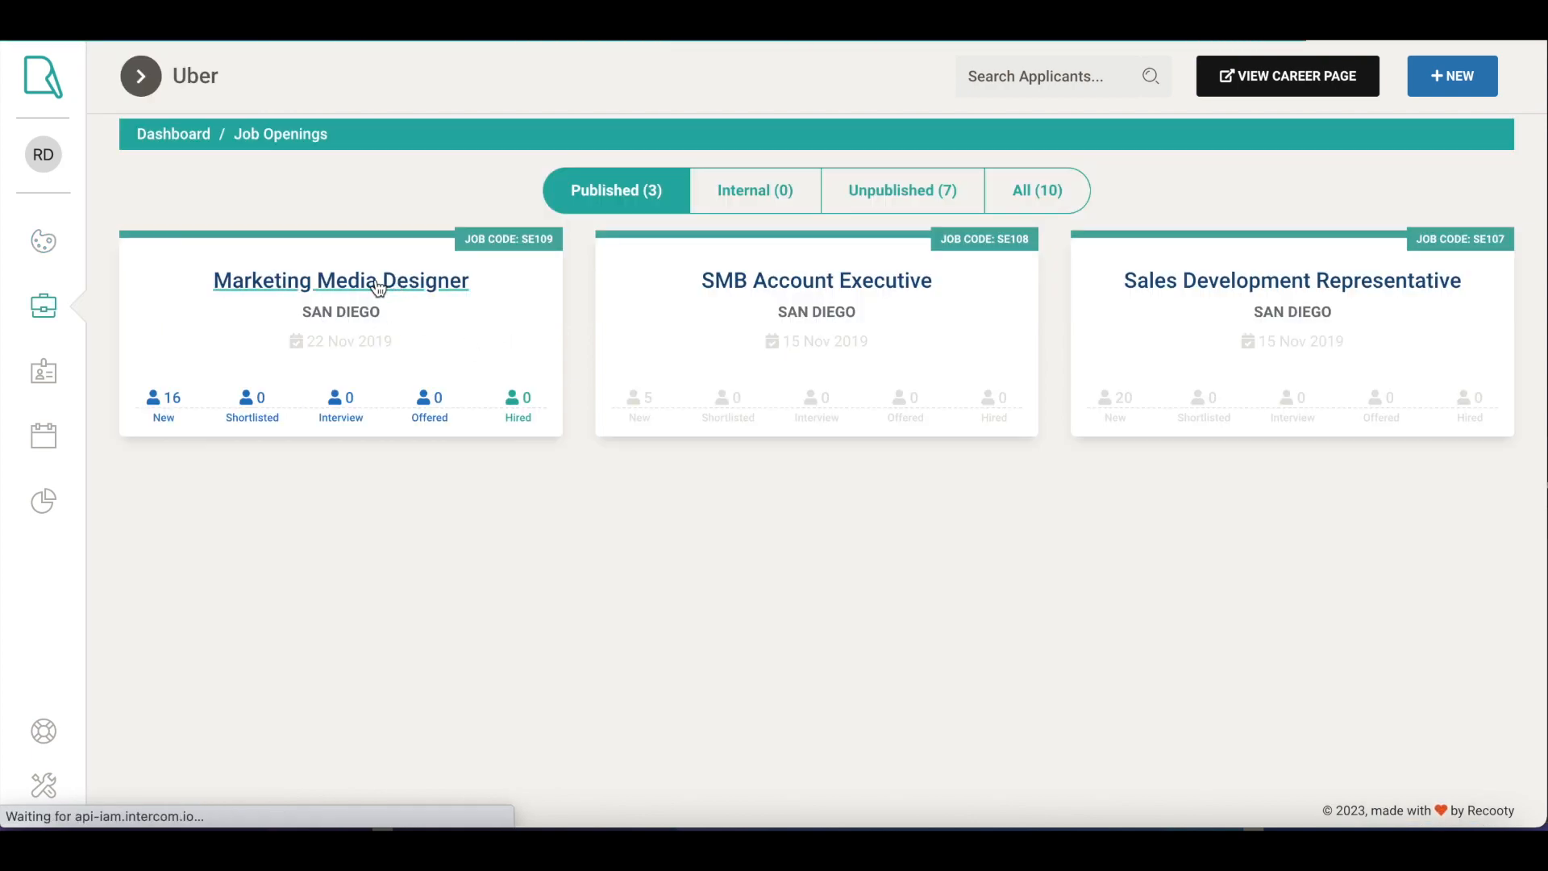
pyautogui.click(340, 280)
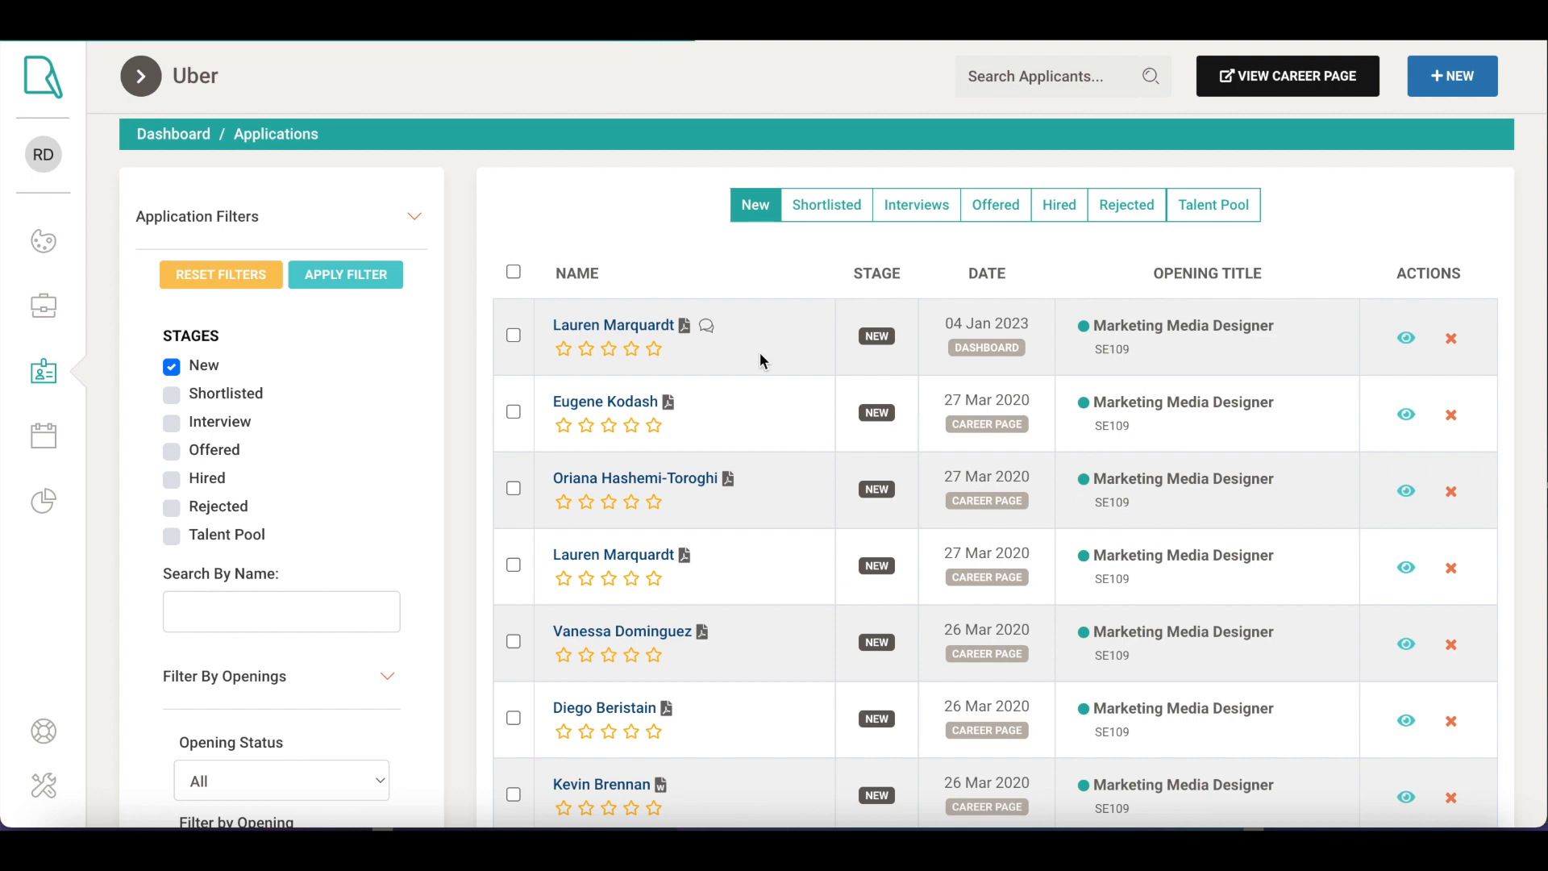
pyautogui.scroll(-3)
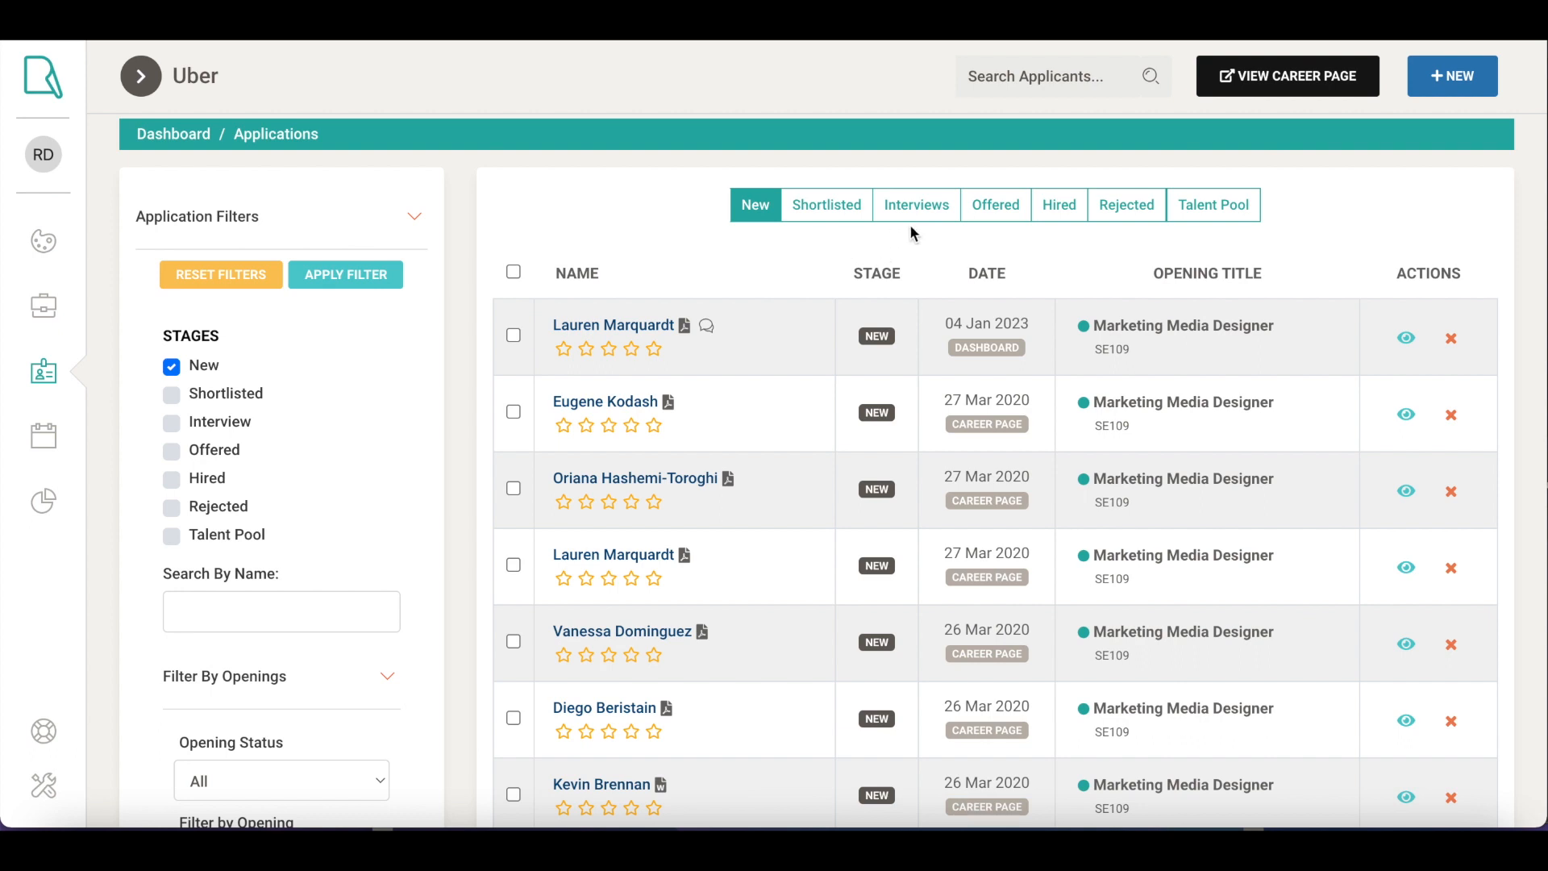
pyautogui.moveTo(797, 349)
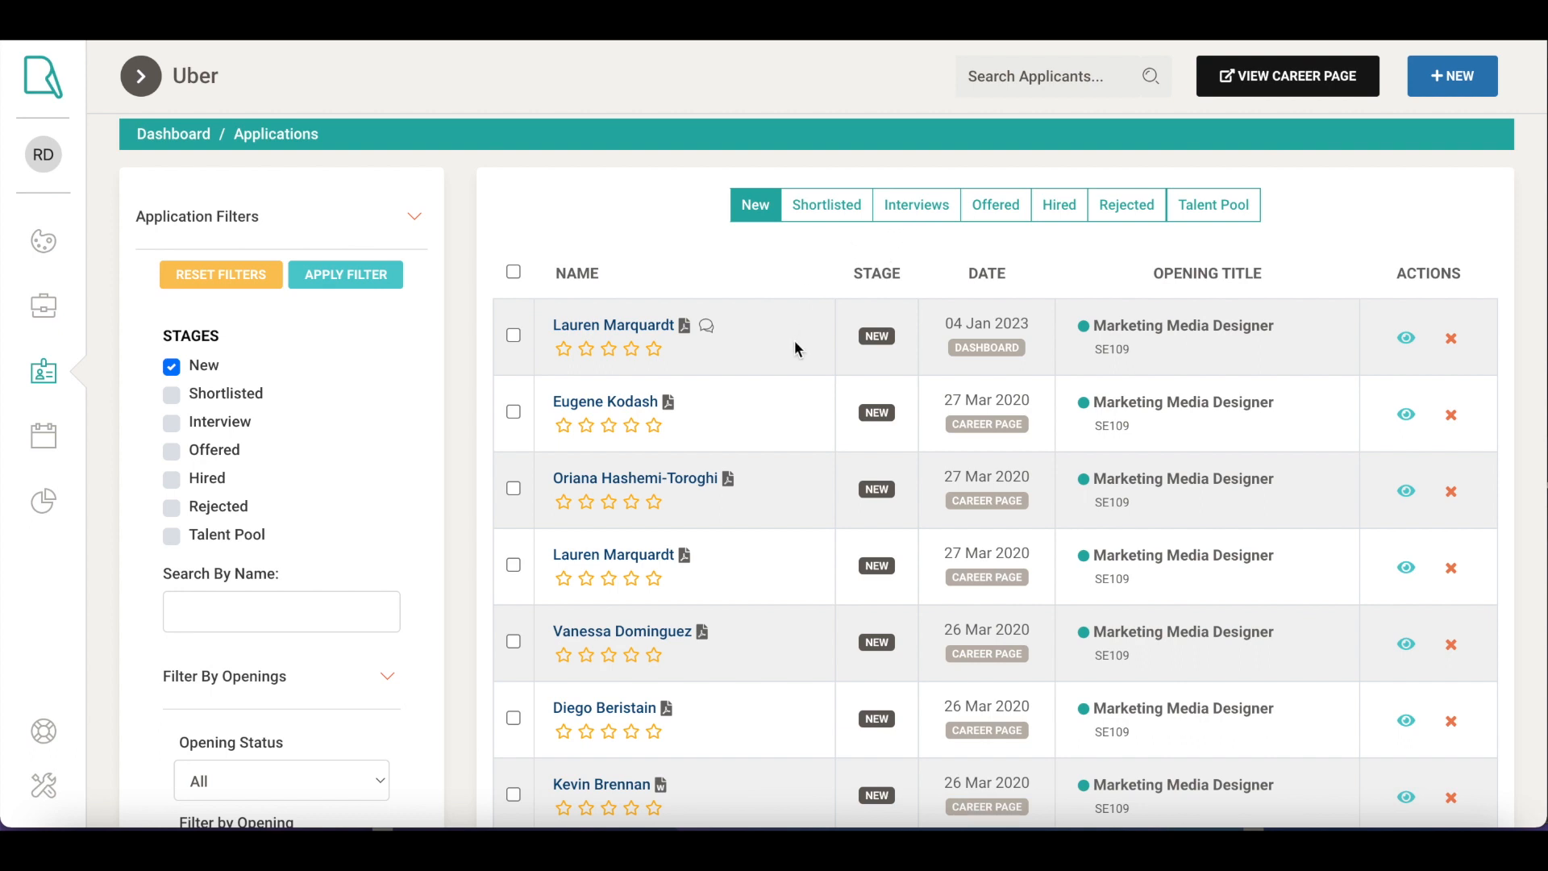
pyautogui.moveTo(733, 271)
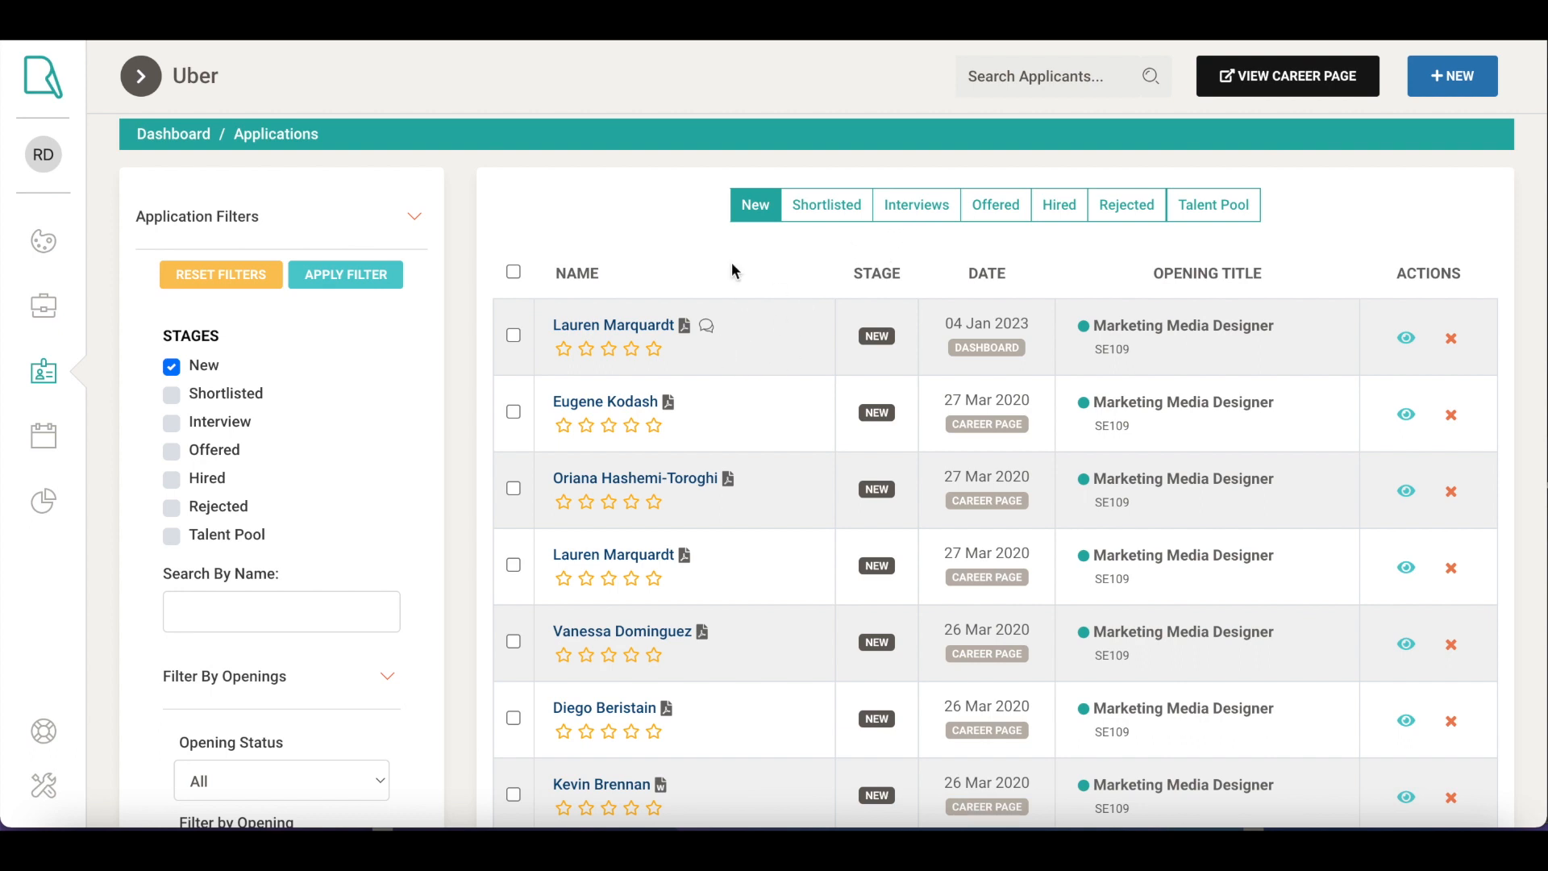
pyautogui.moveTo(780, 309)
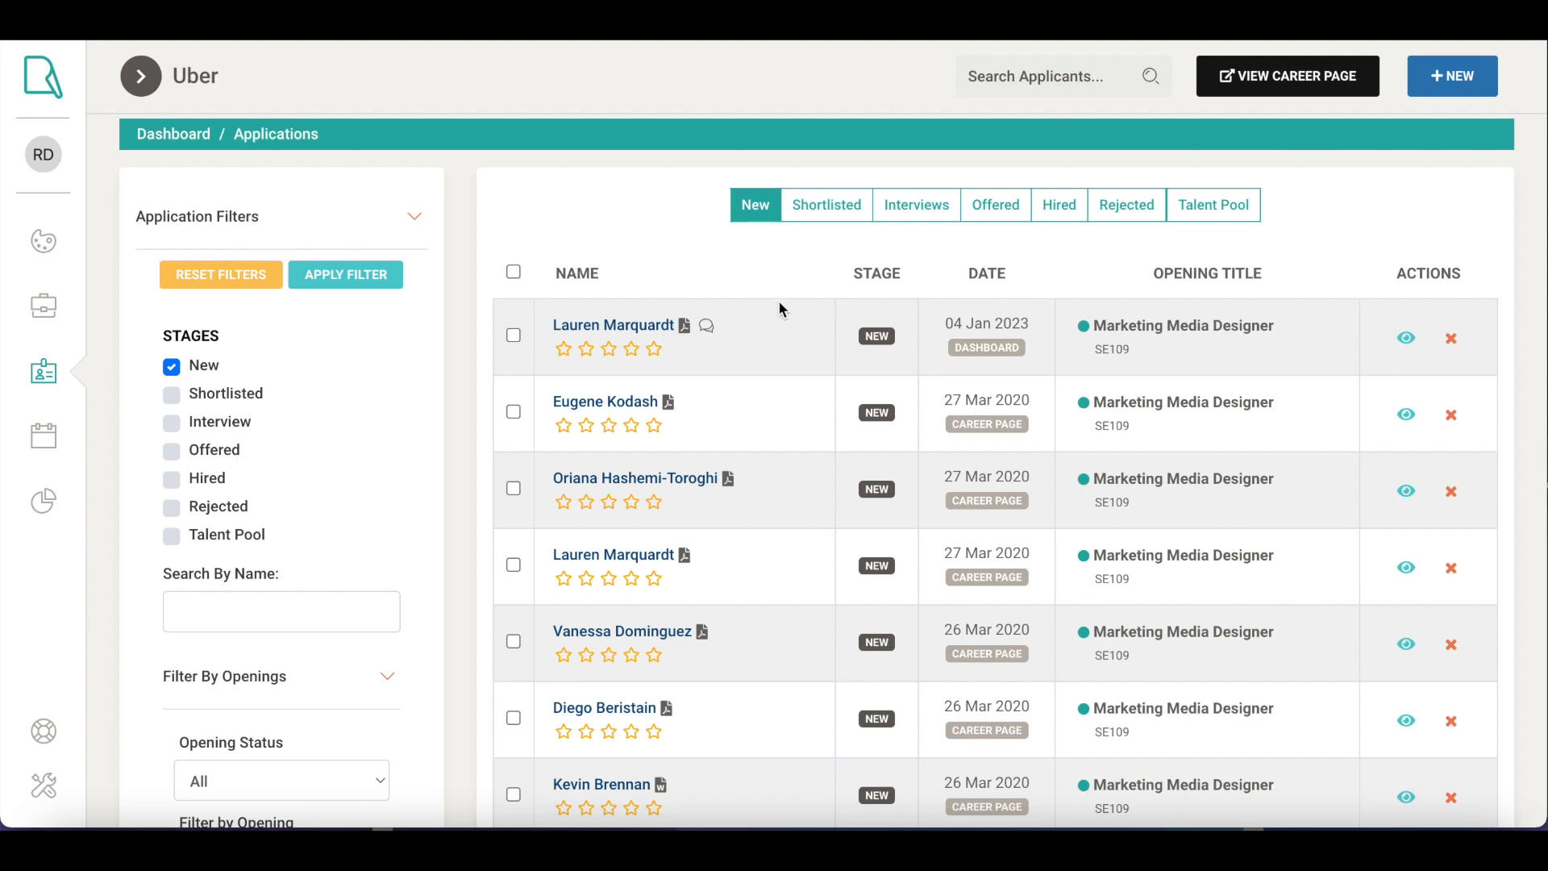
pyautogui.moveTo(615, 325)
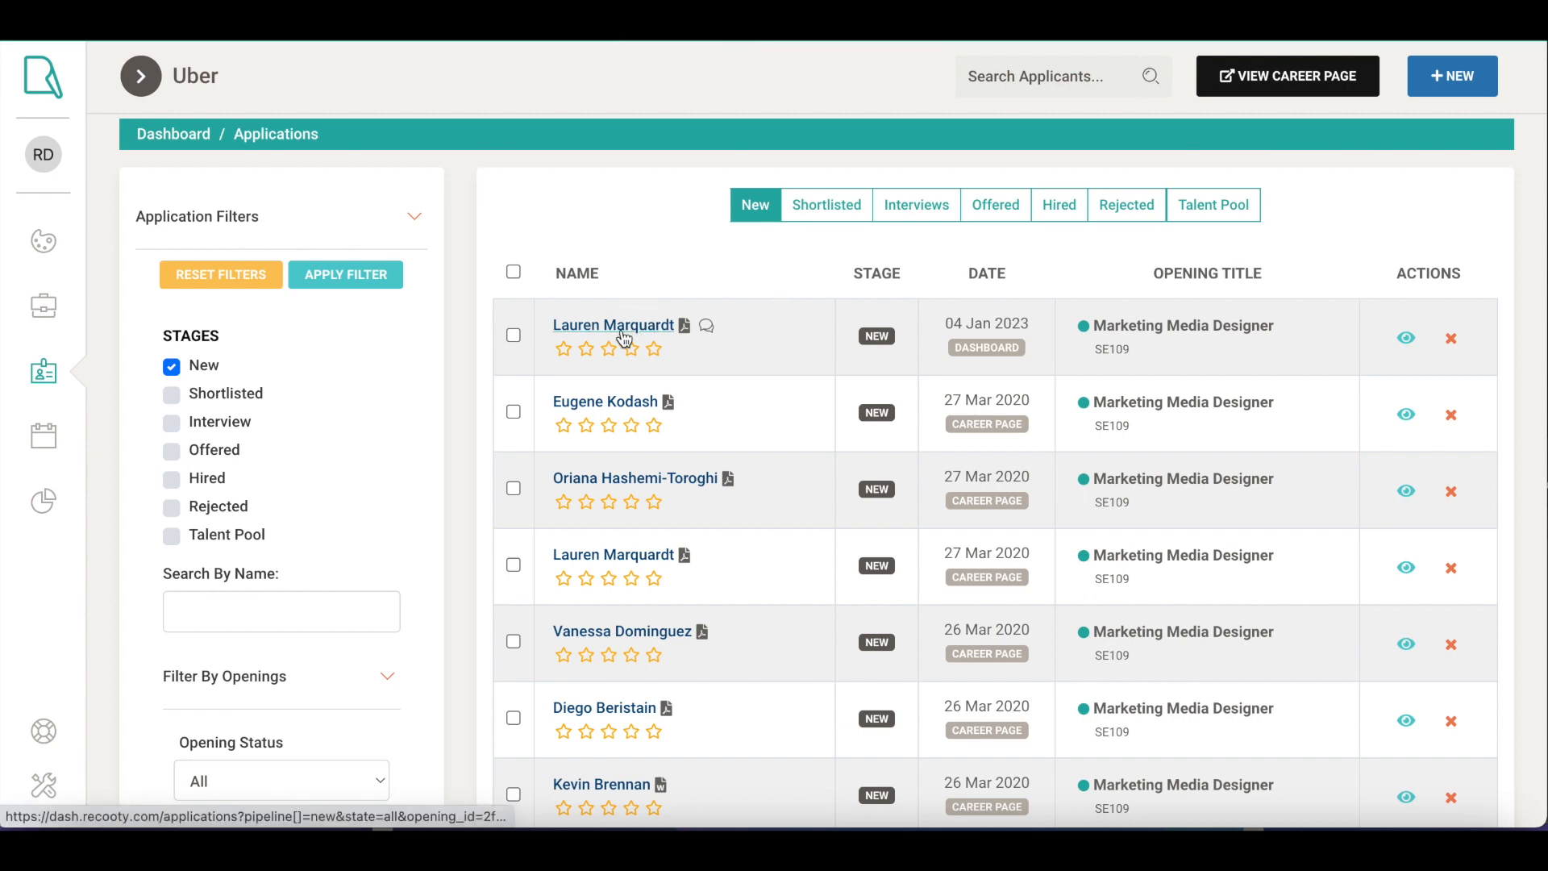
pyautogui.click(613, 325)
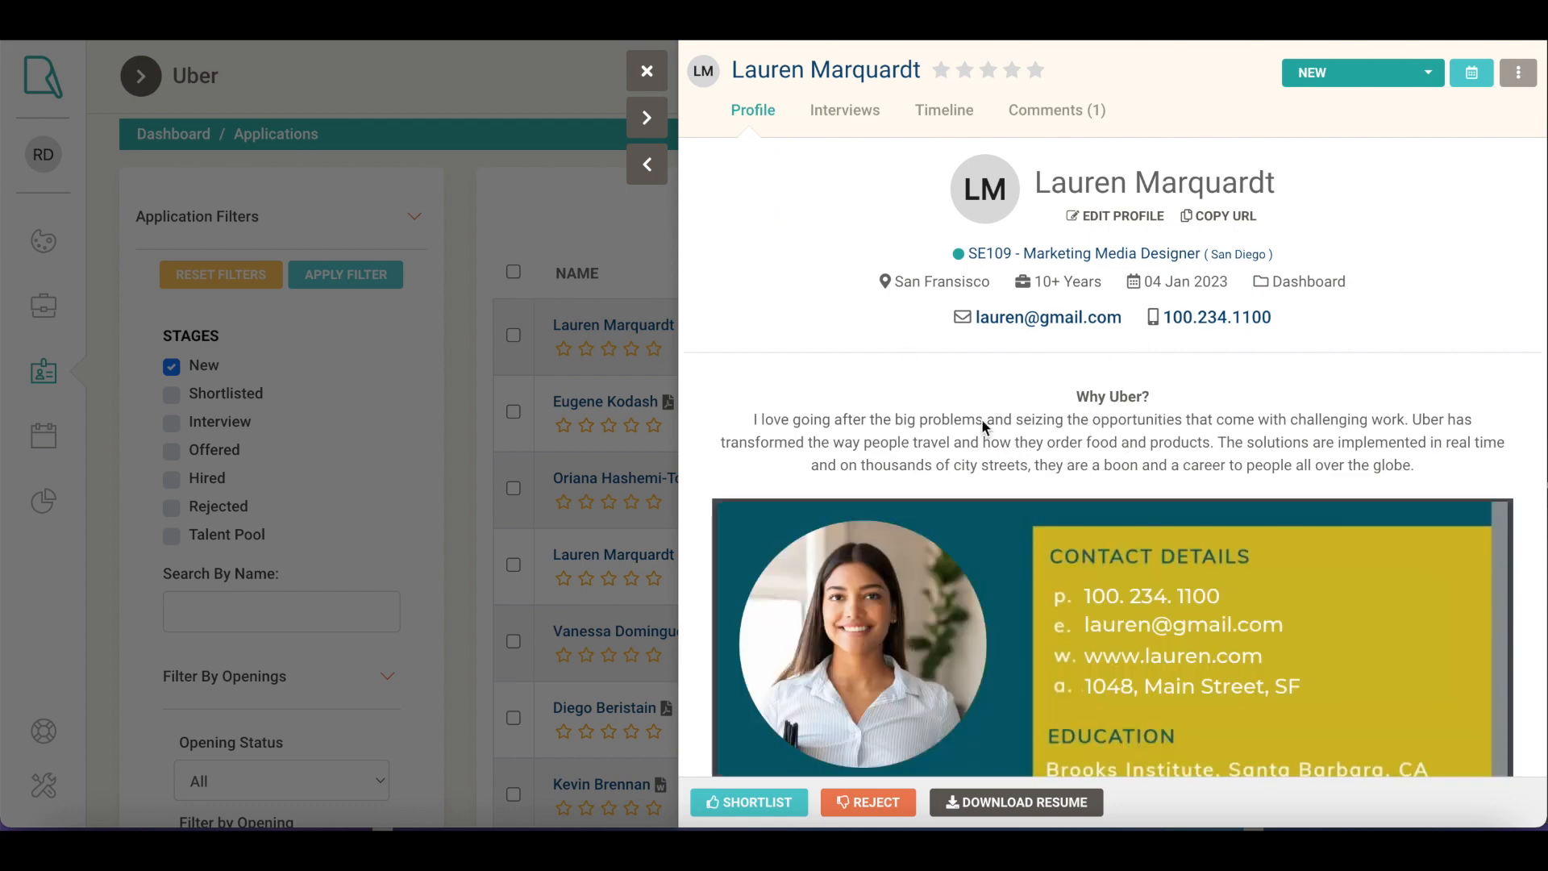
pyautogui.moveTo(1143, 447)
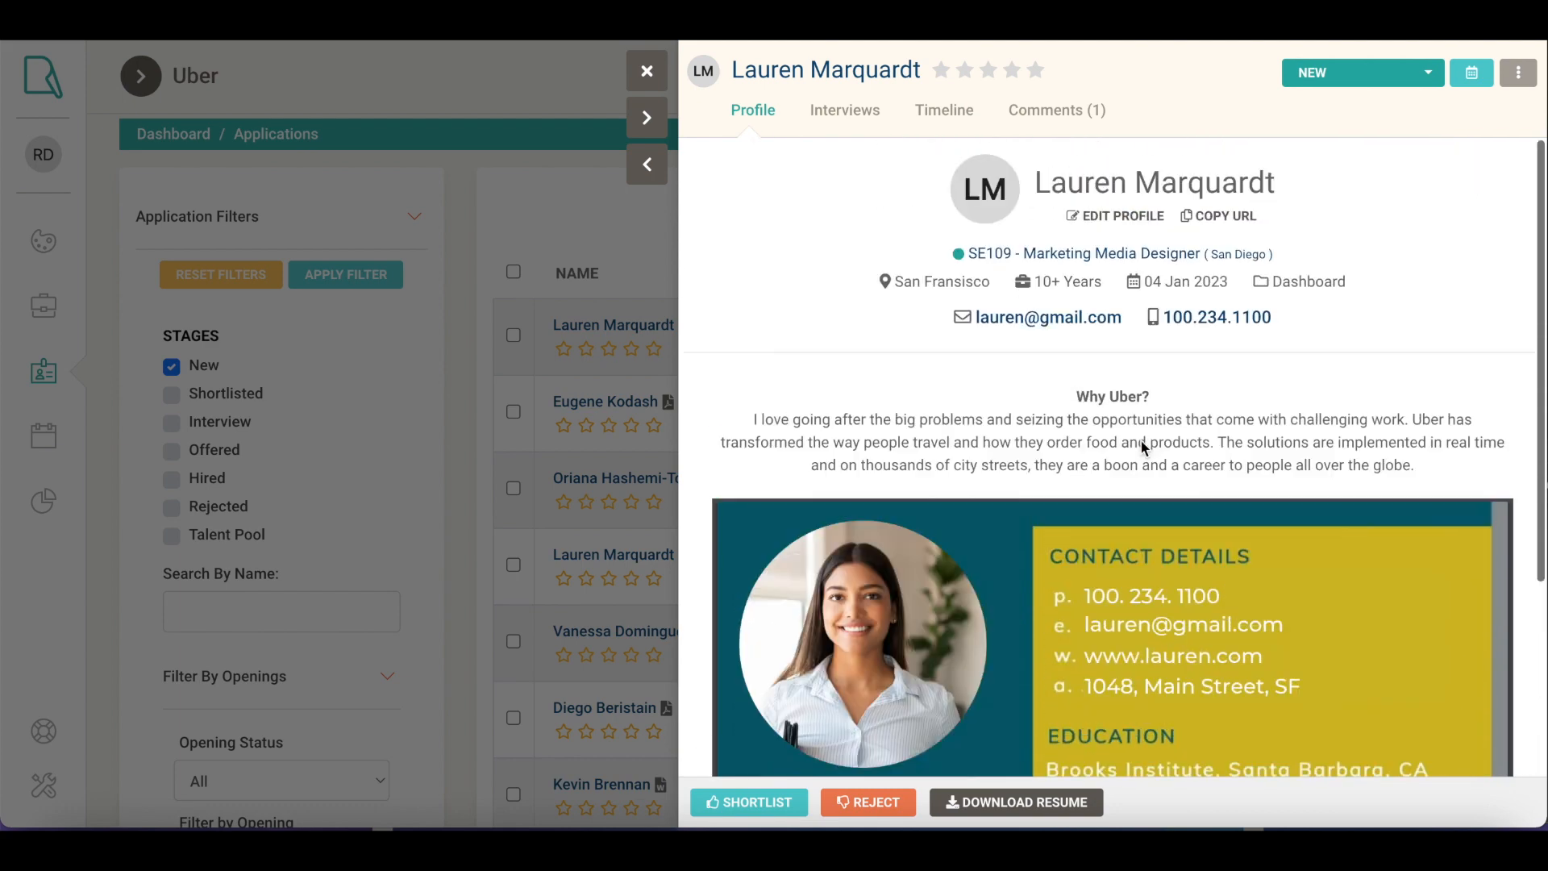
pyautogui.click(987, 69)
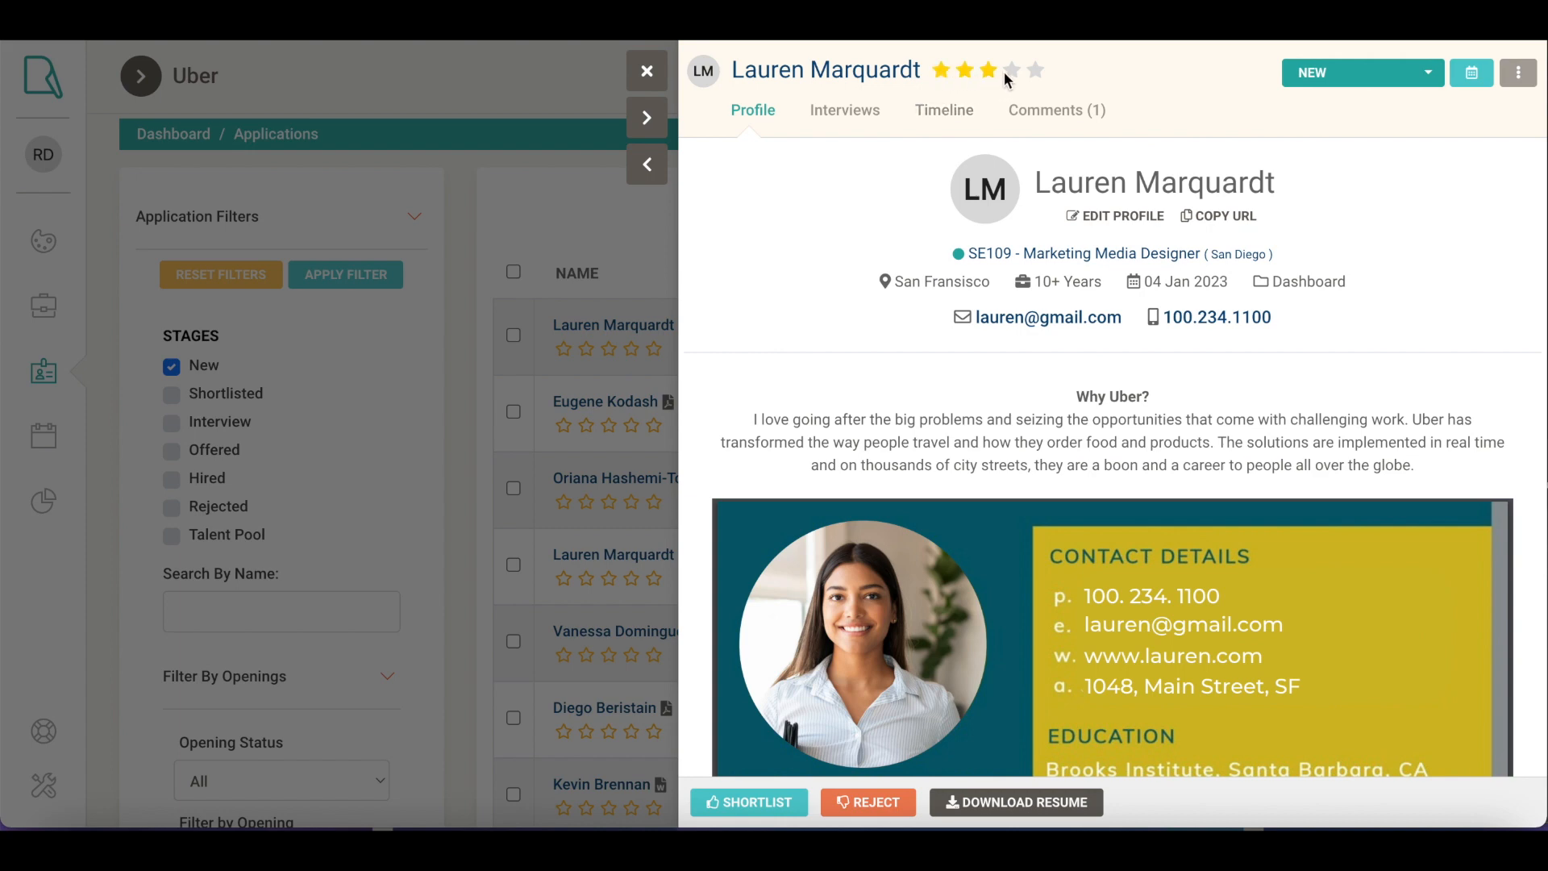
pyautogui.click(963, 70)
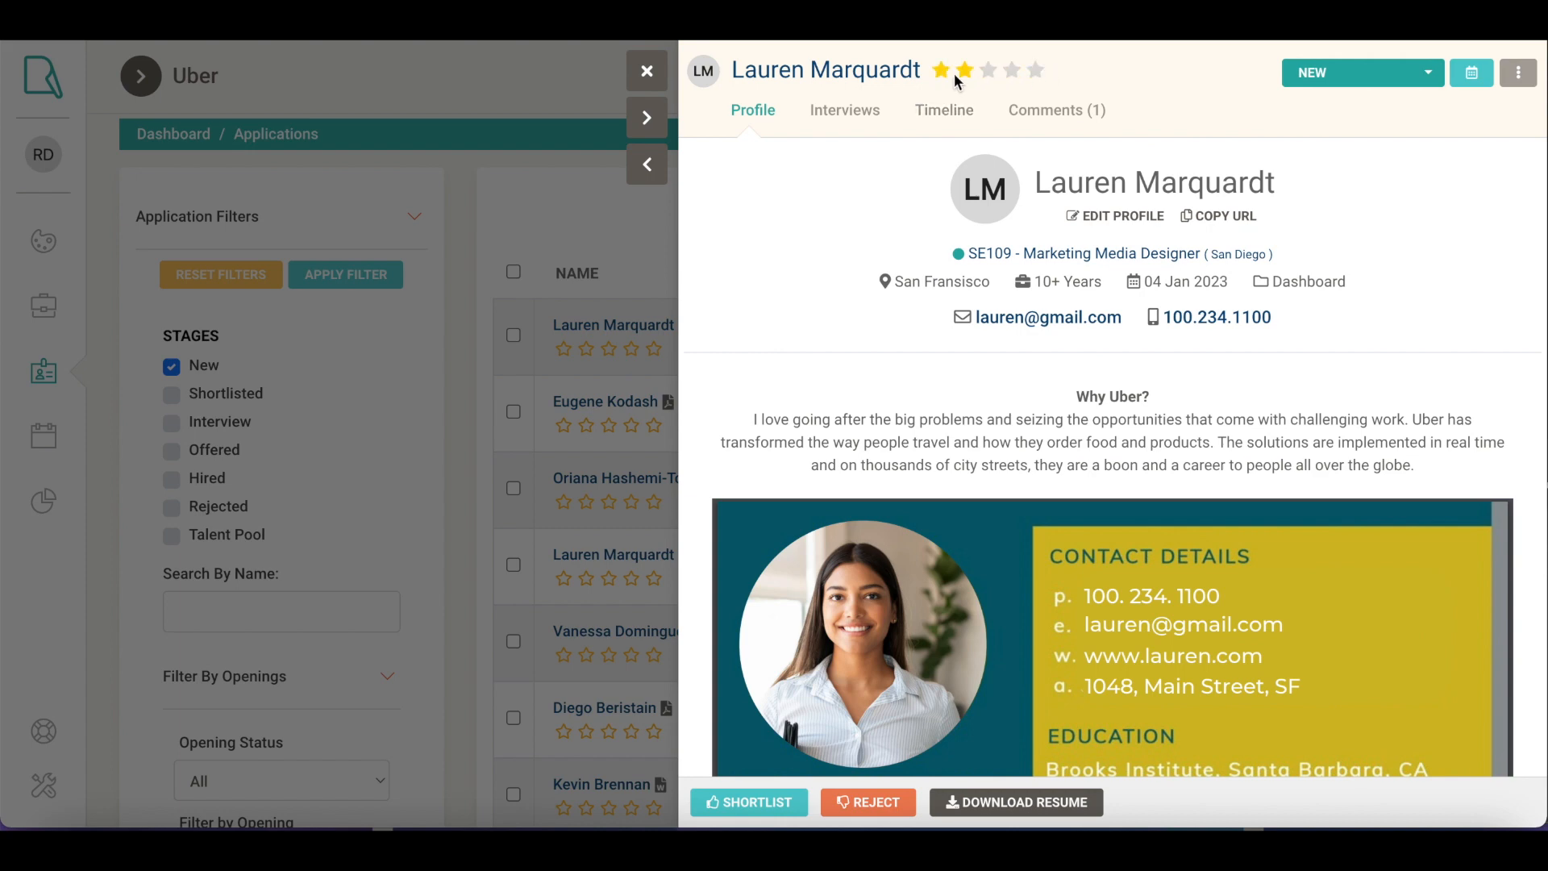
pyautogui.click(1055, 110)
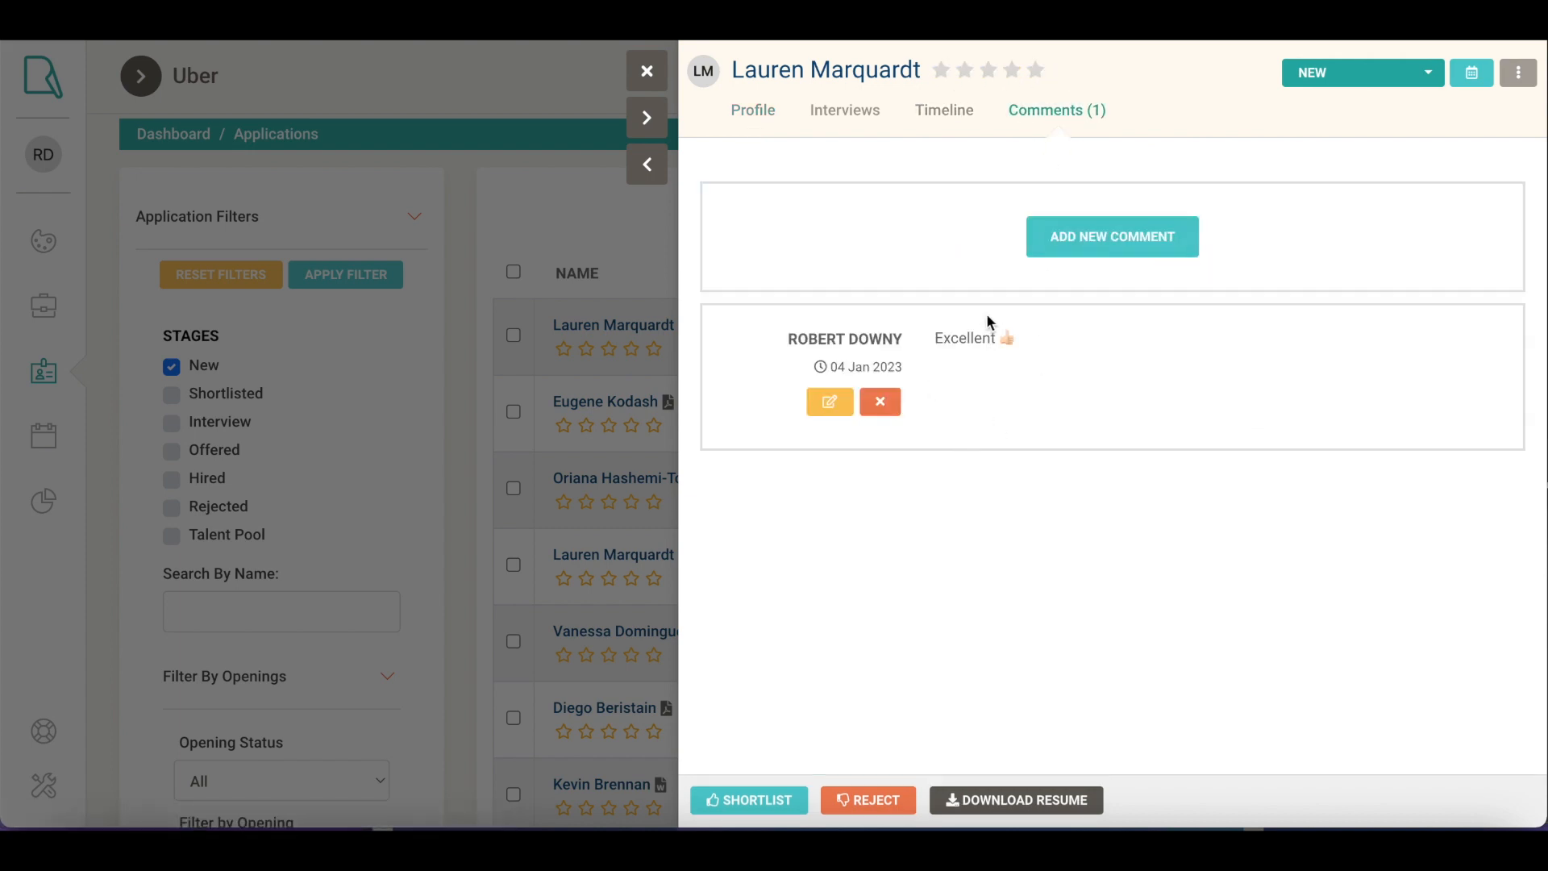
pyautogui.click(752, 110)
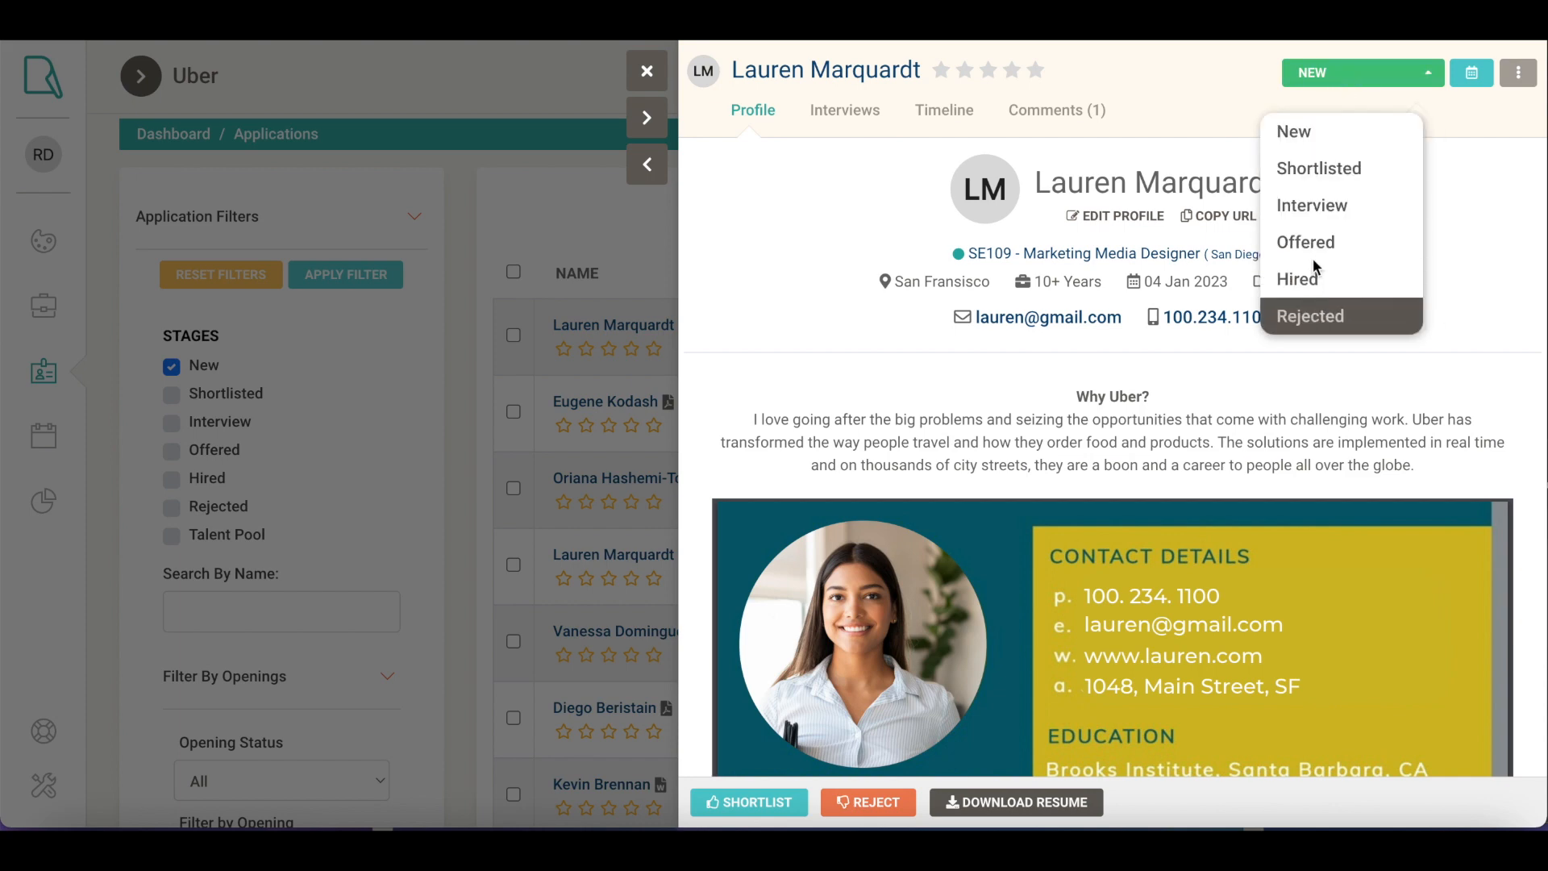
pyautogui.moveTo(1303, 131)
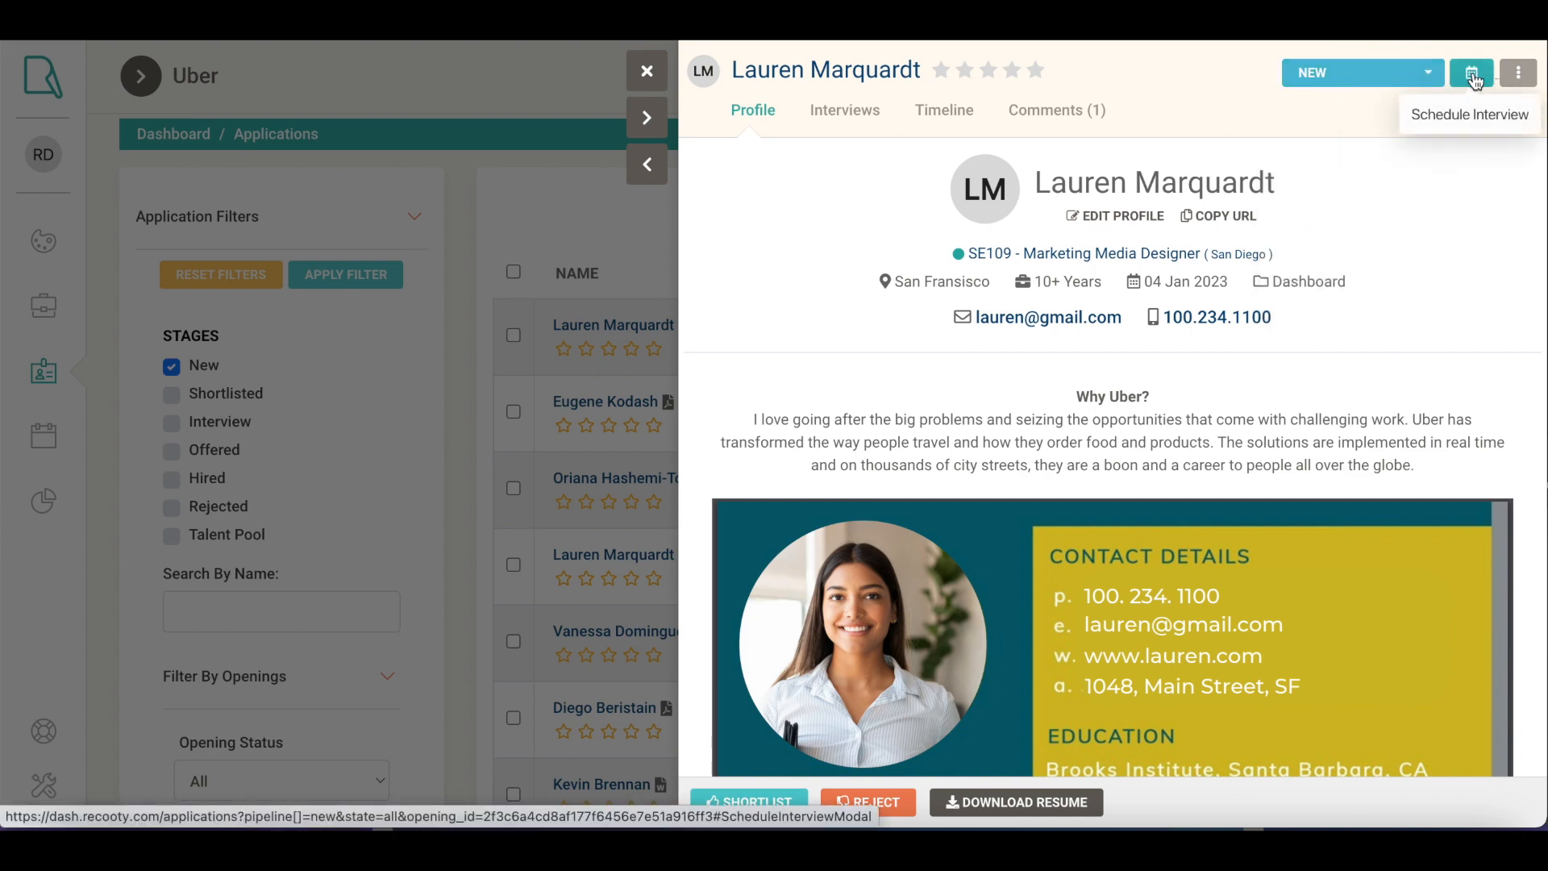
pyautogui.click(1471, 73)
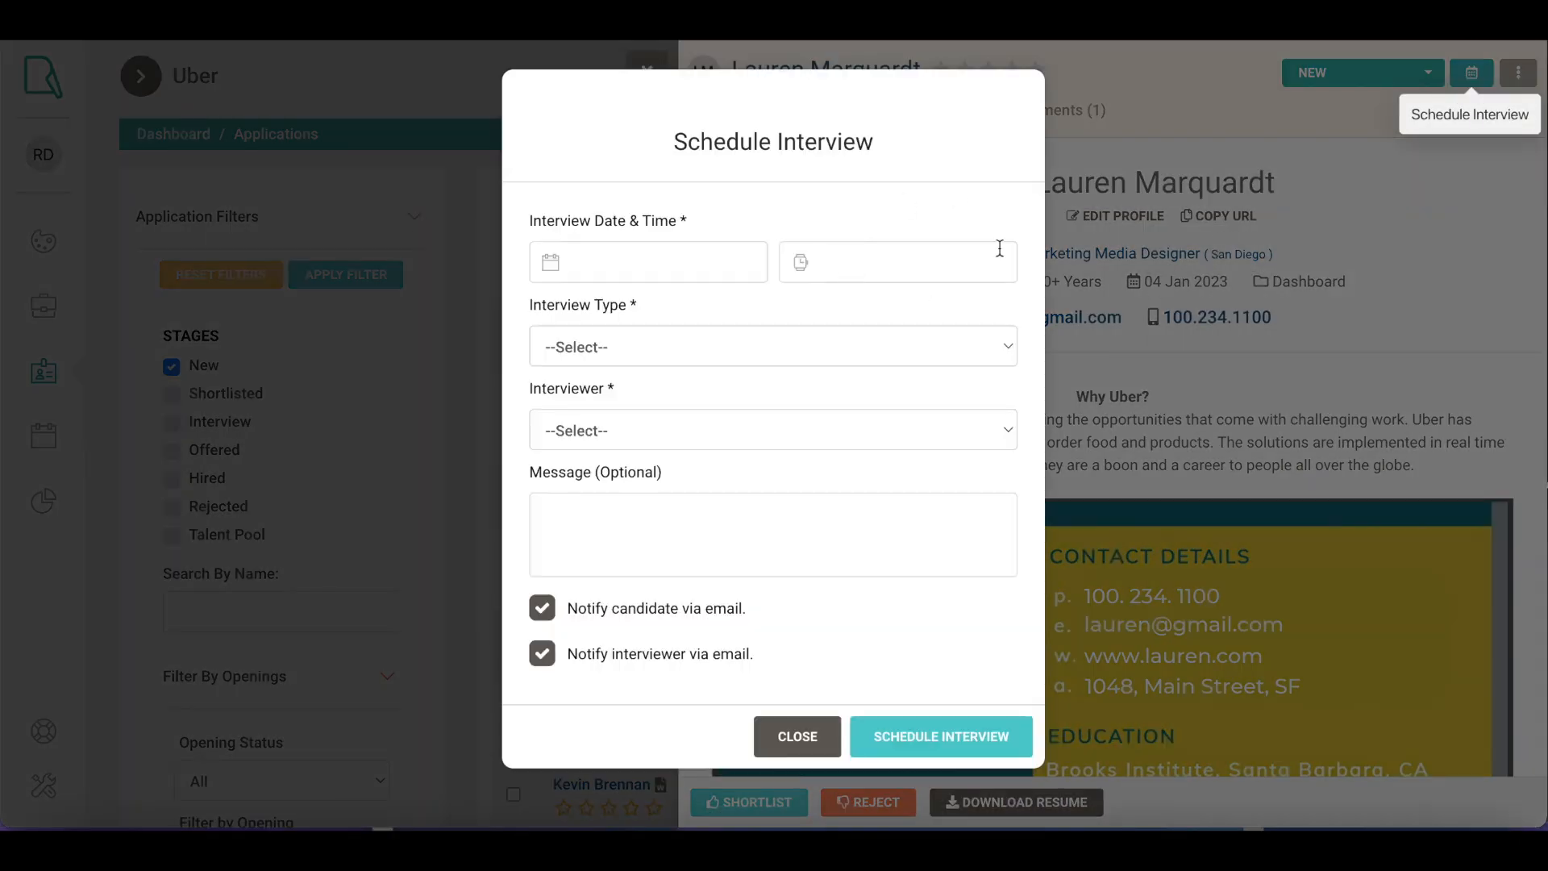
pyautogui.click(796, 735)
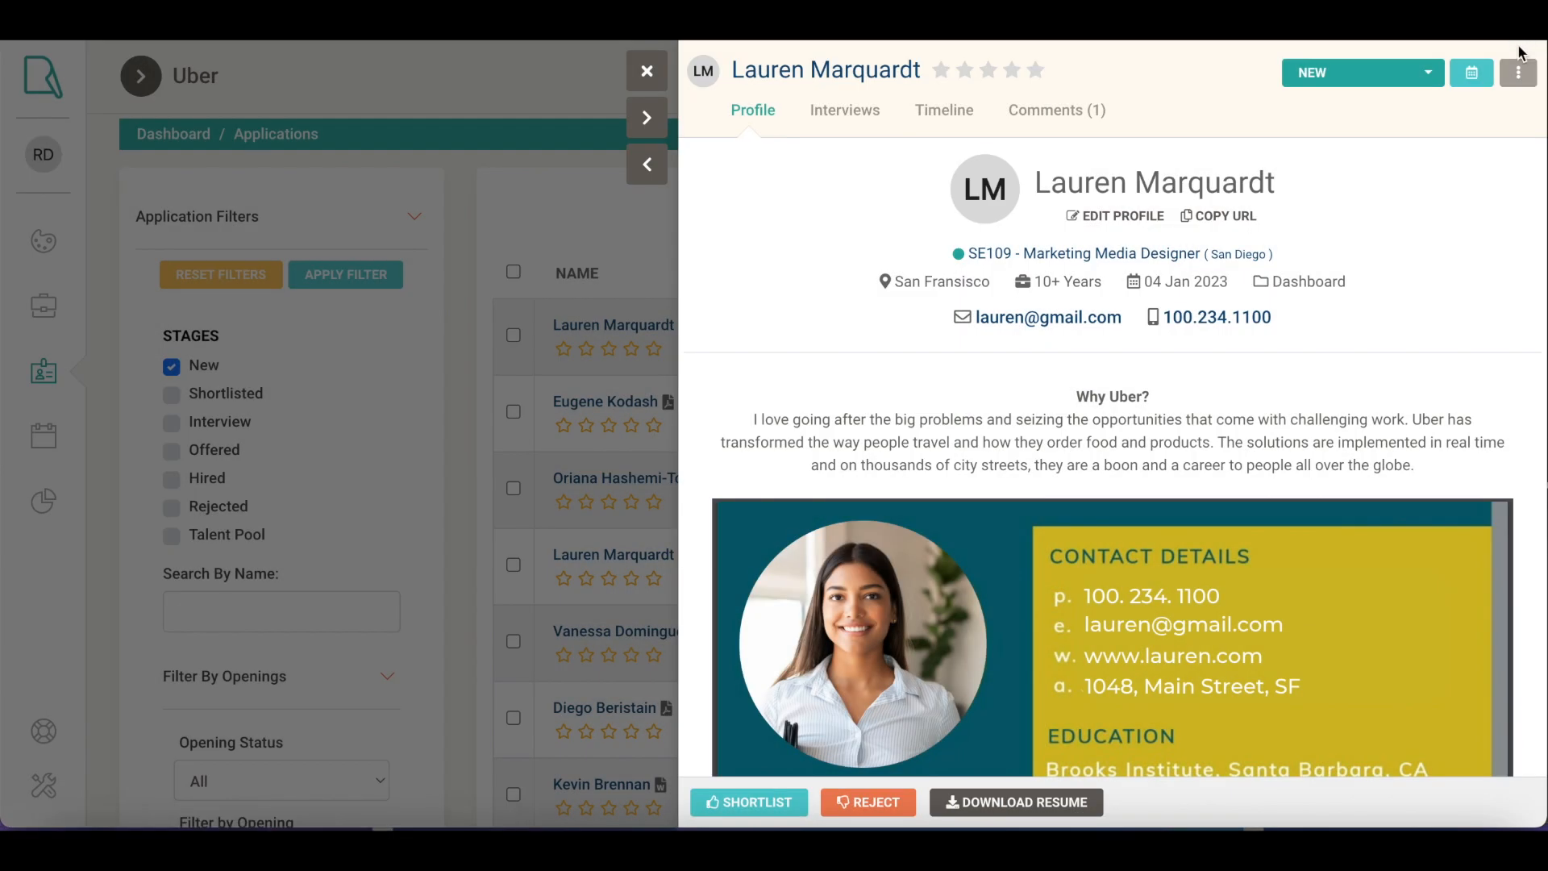
pyautogui.click(1518, 72)
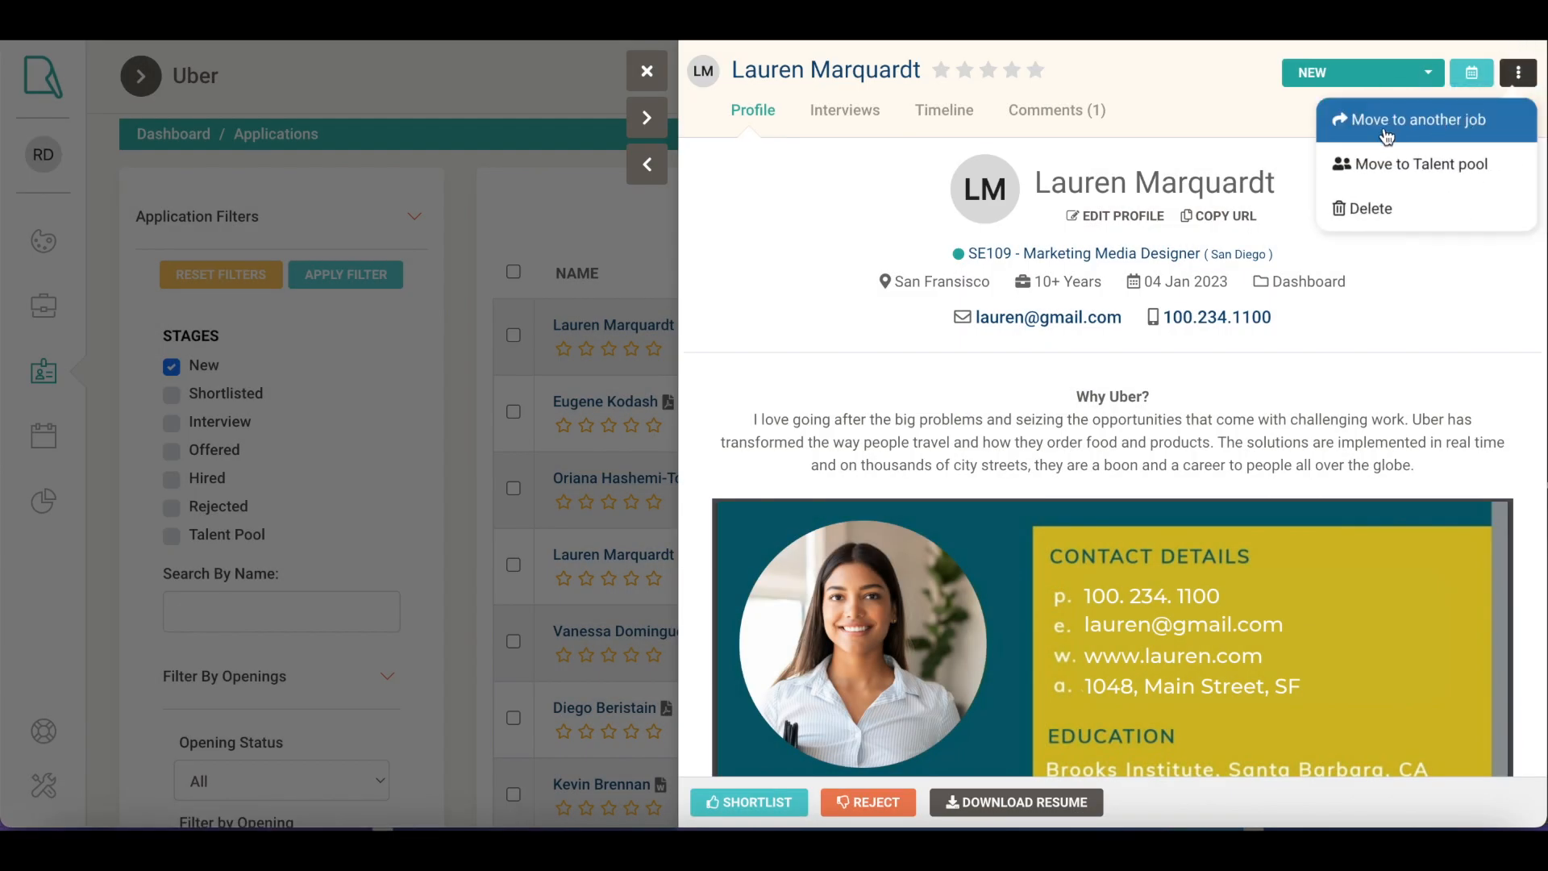
pyautogui.moveTo(1419, 164)
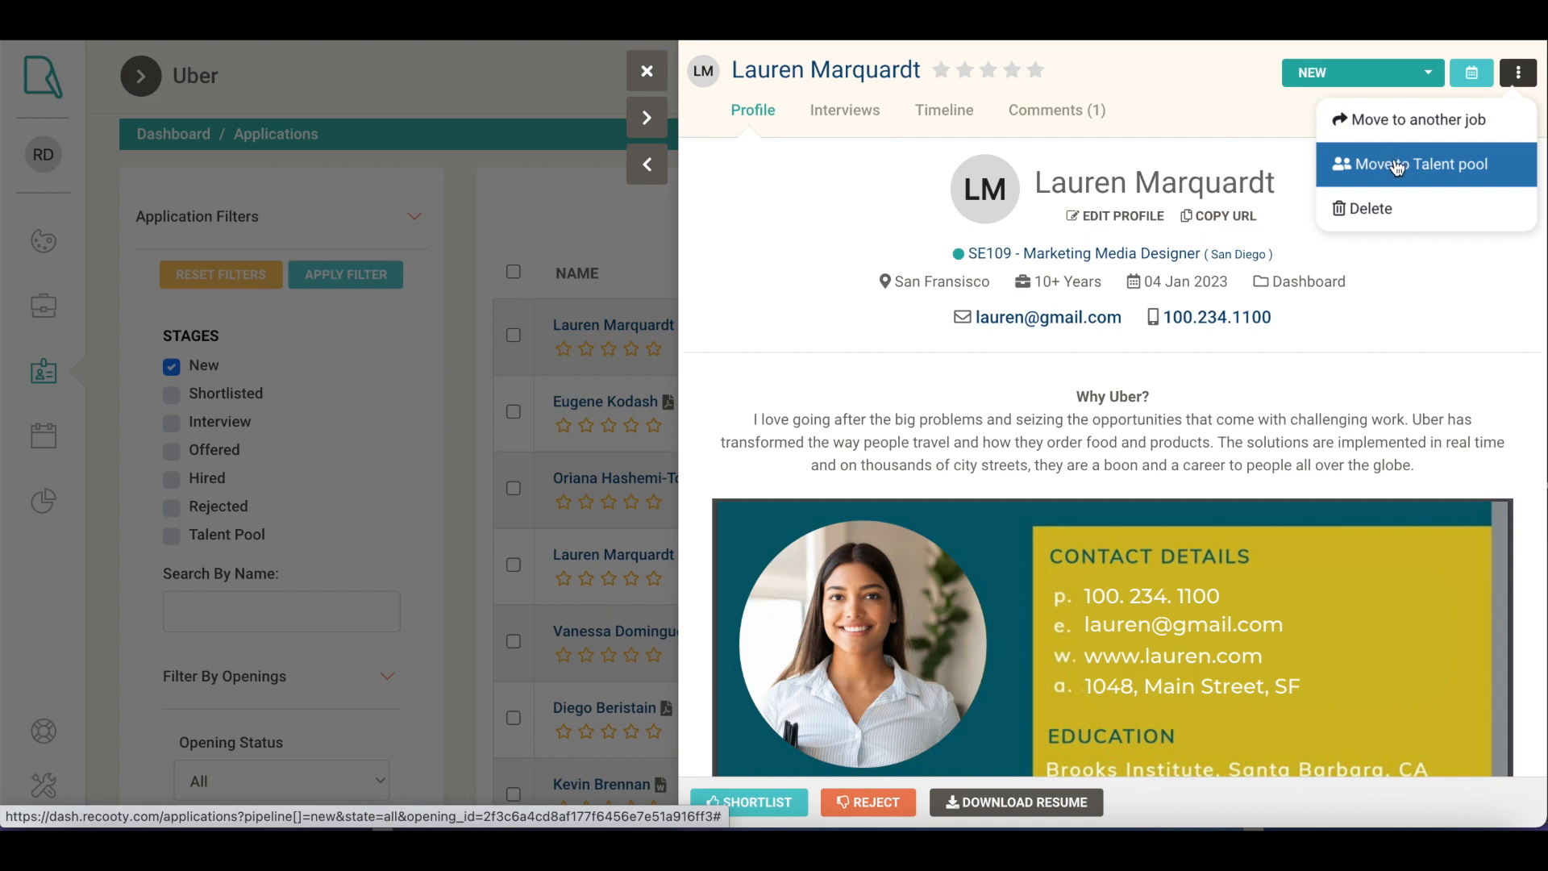
pyautogui.moveTo(1442, 171)
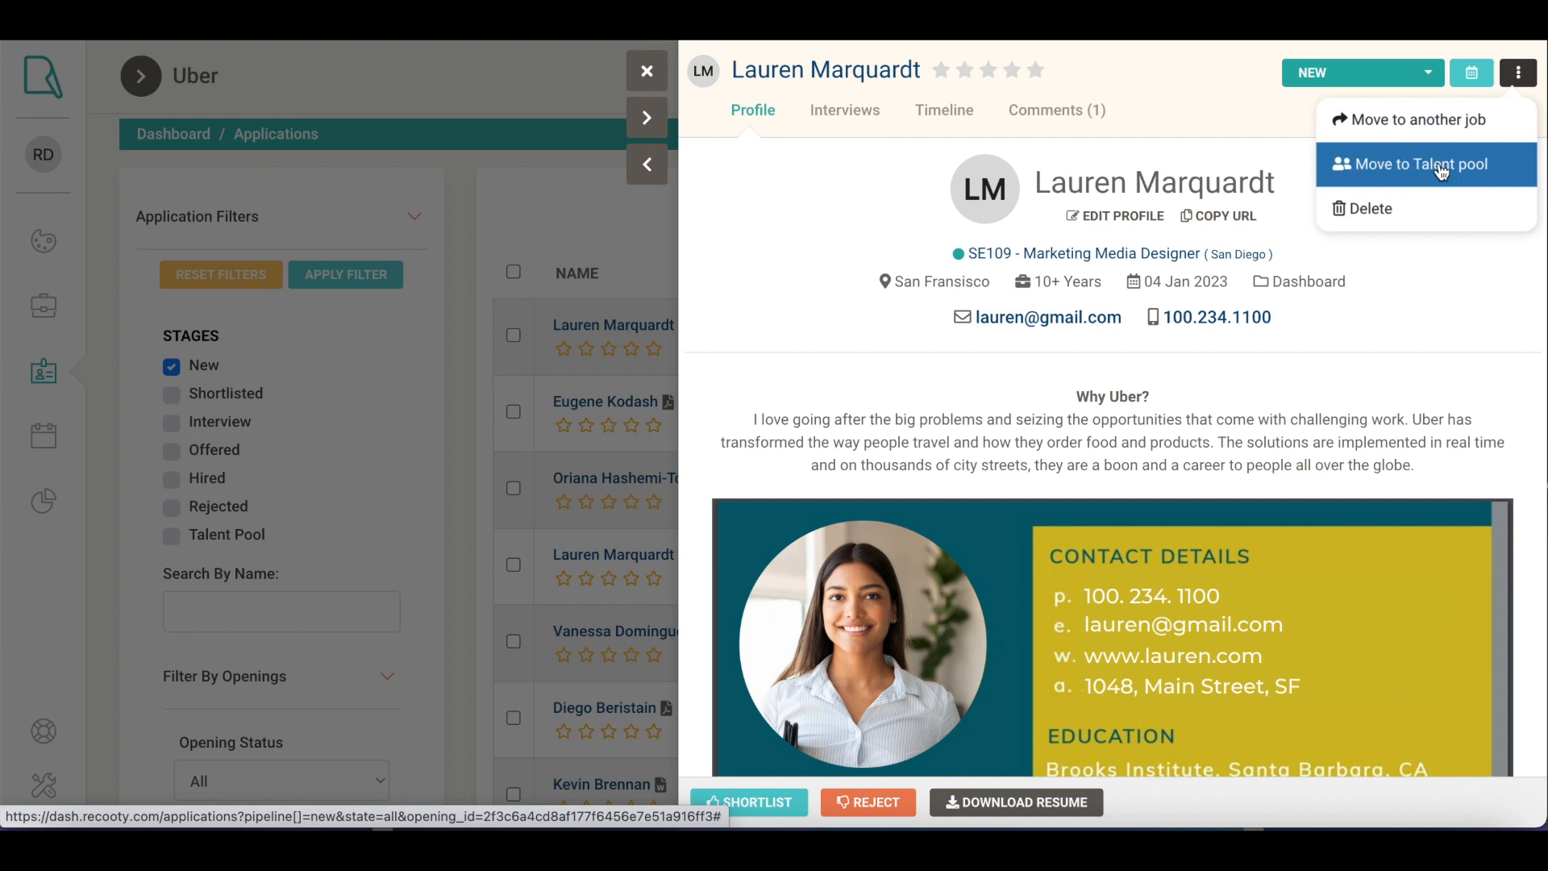
pyautogui.moveTo(1393, 172)
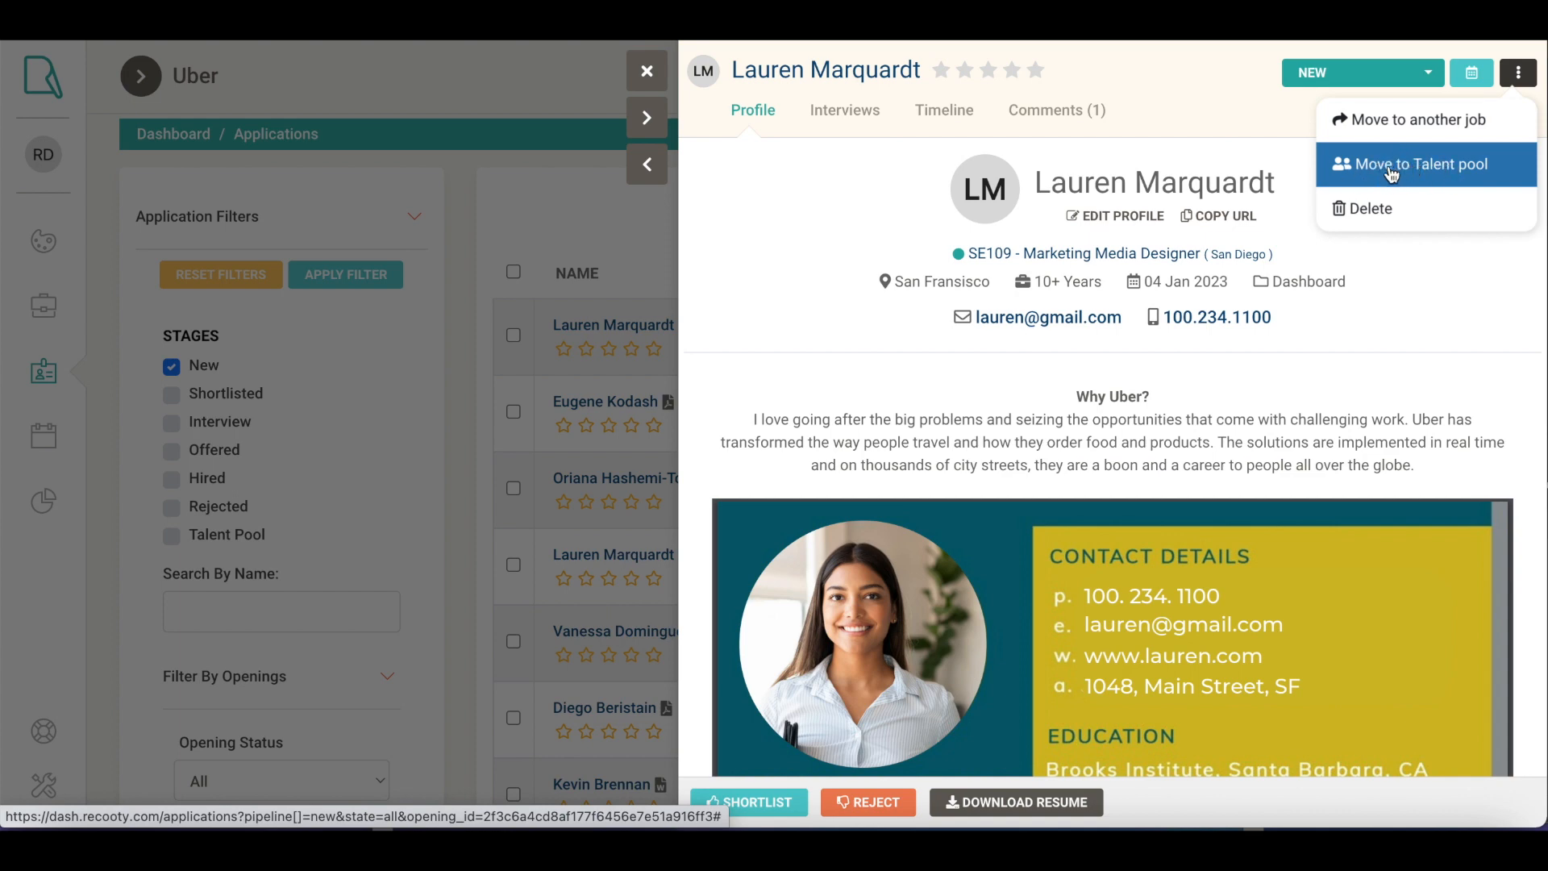
pyautogui.moveTo(1416, 221)
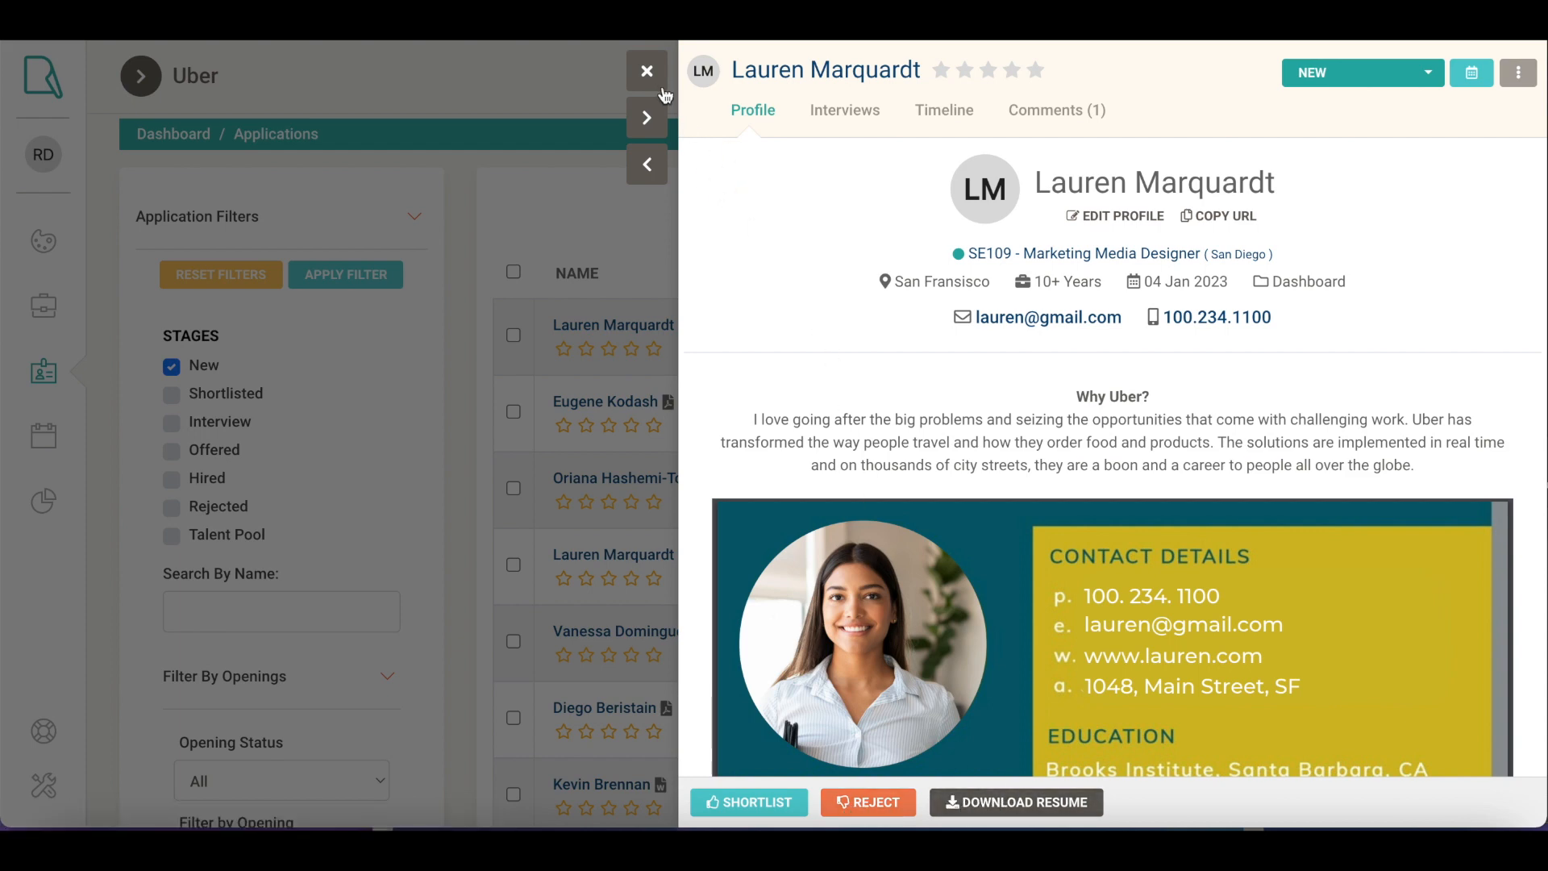
pyautogui.click(646, 71)
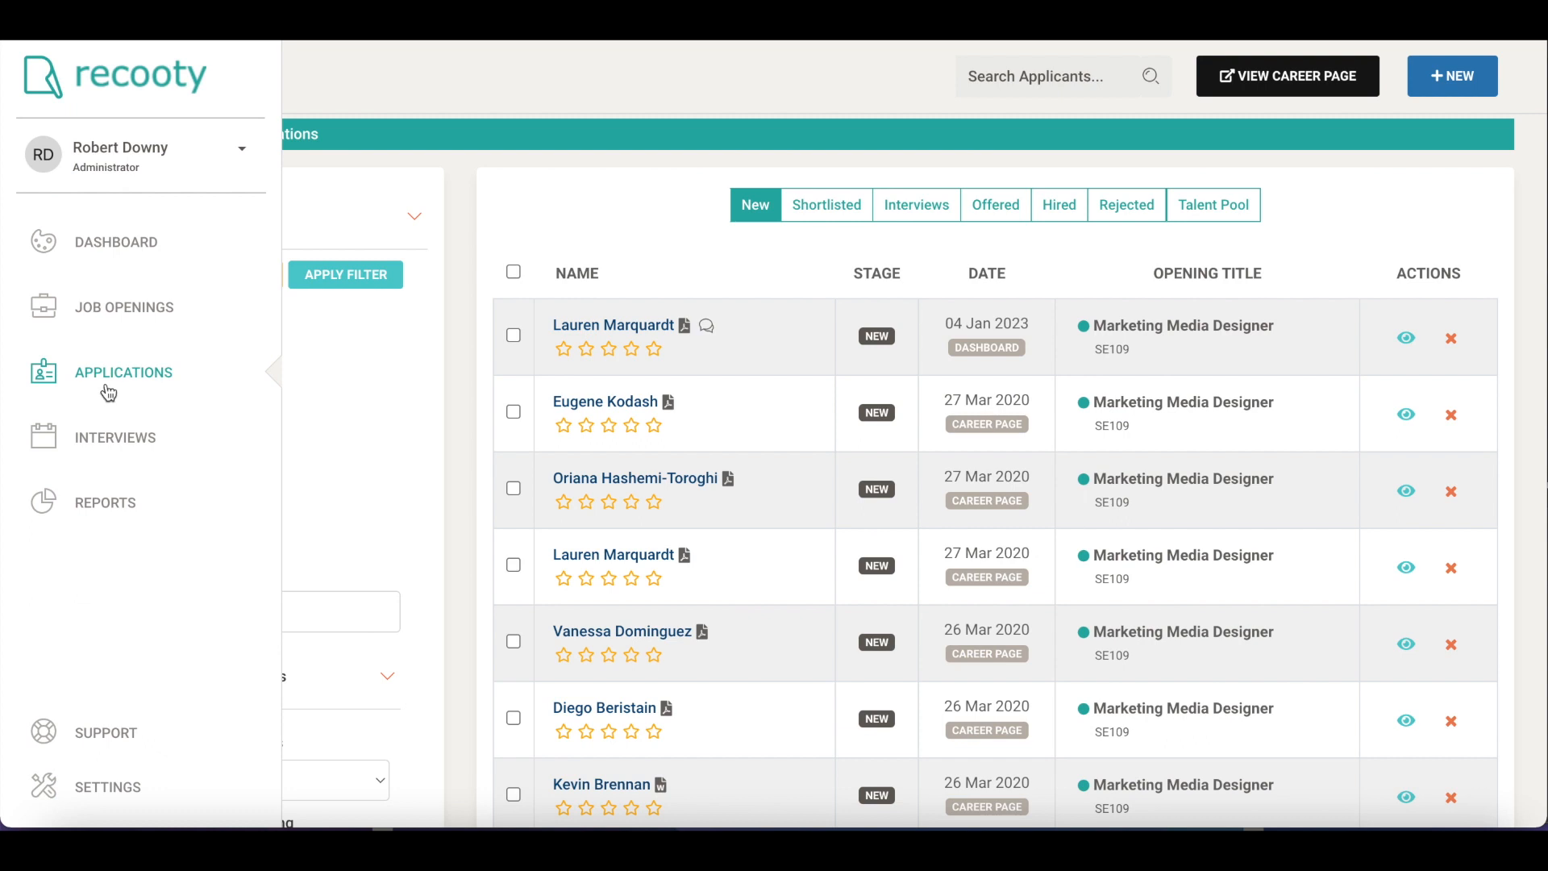
pyautogui.moveTo(102, 387)
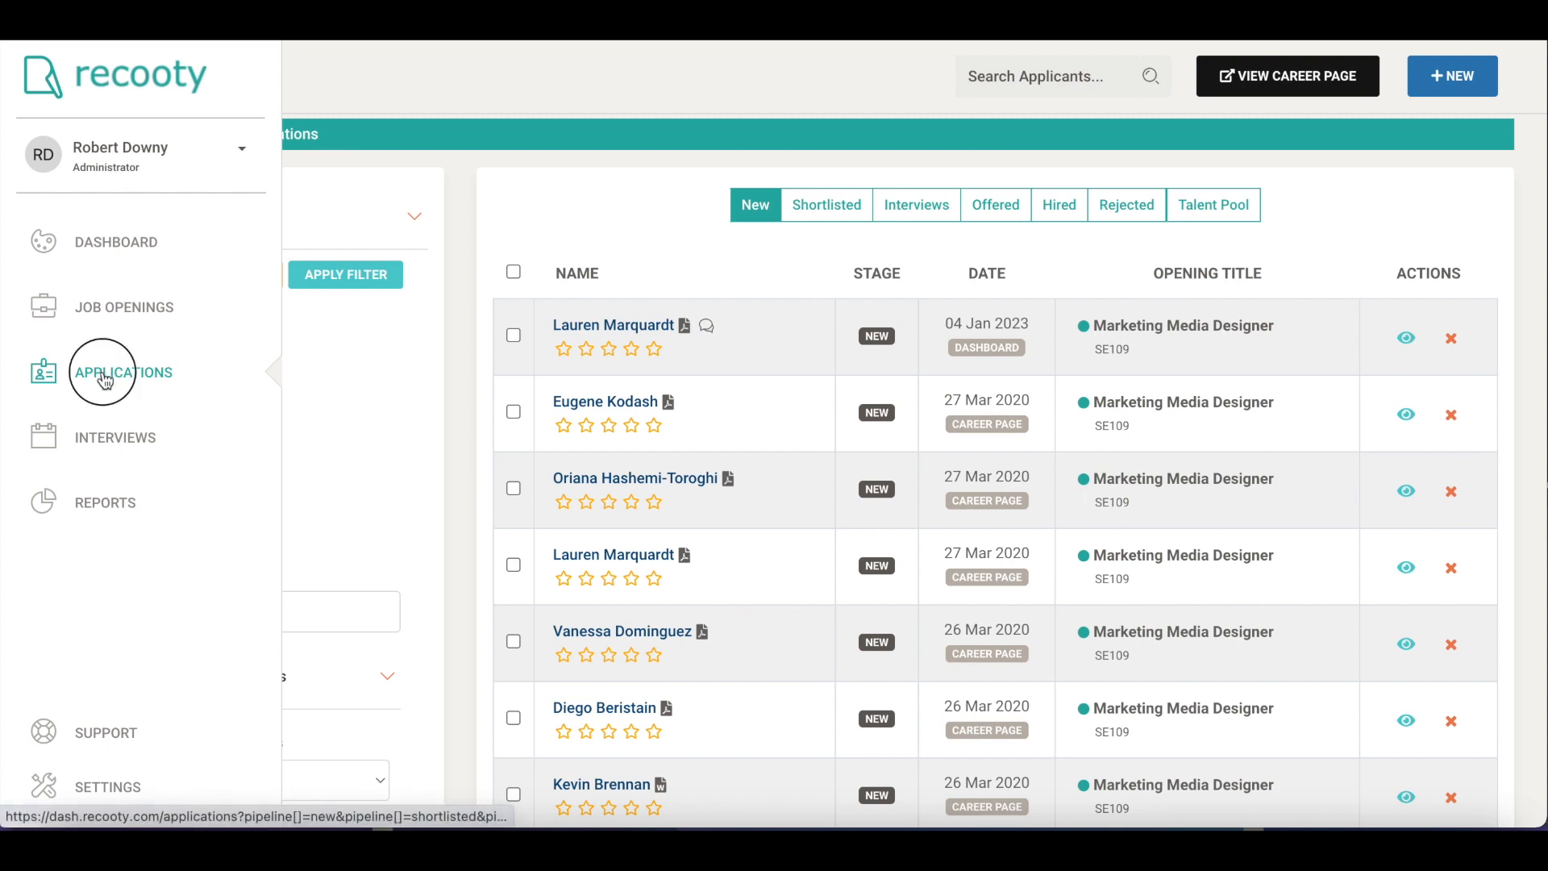
pyautogui.click(103, 372)
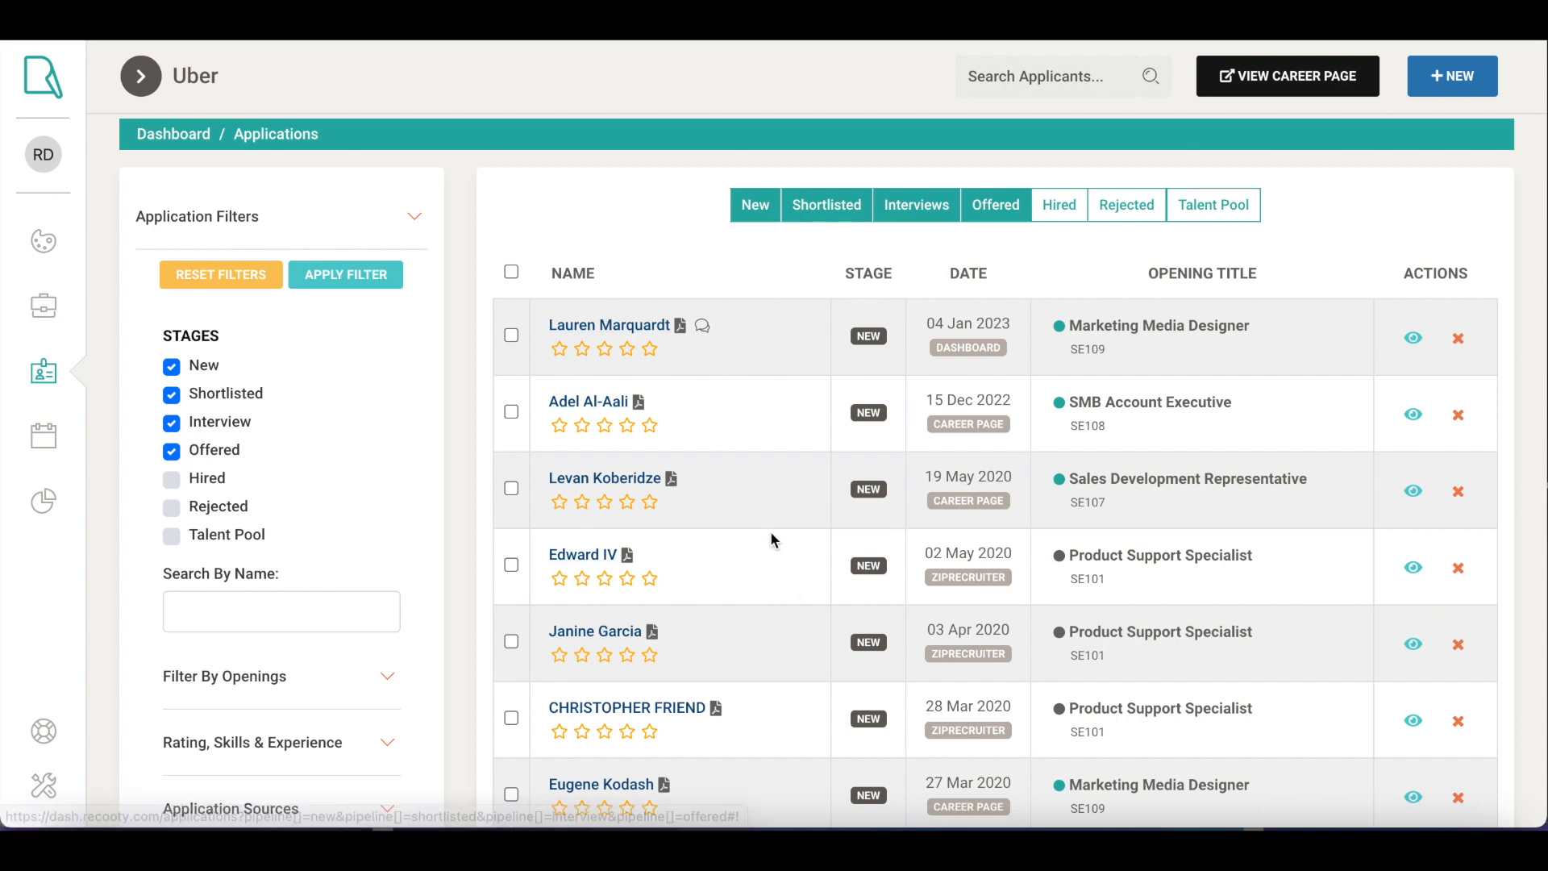
pyautogui.moveTo(558, 213)
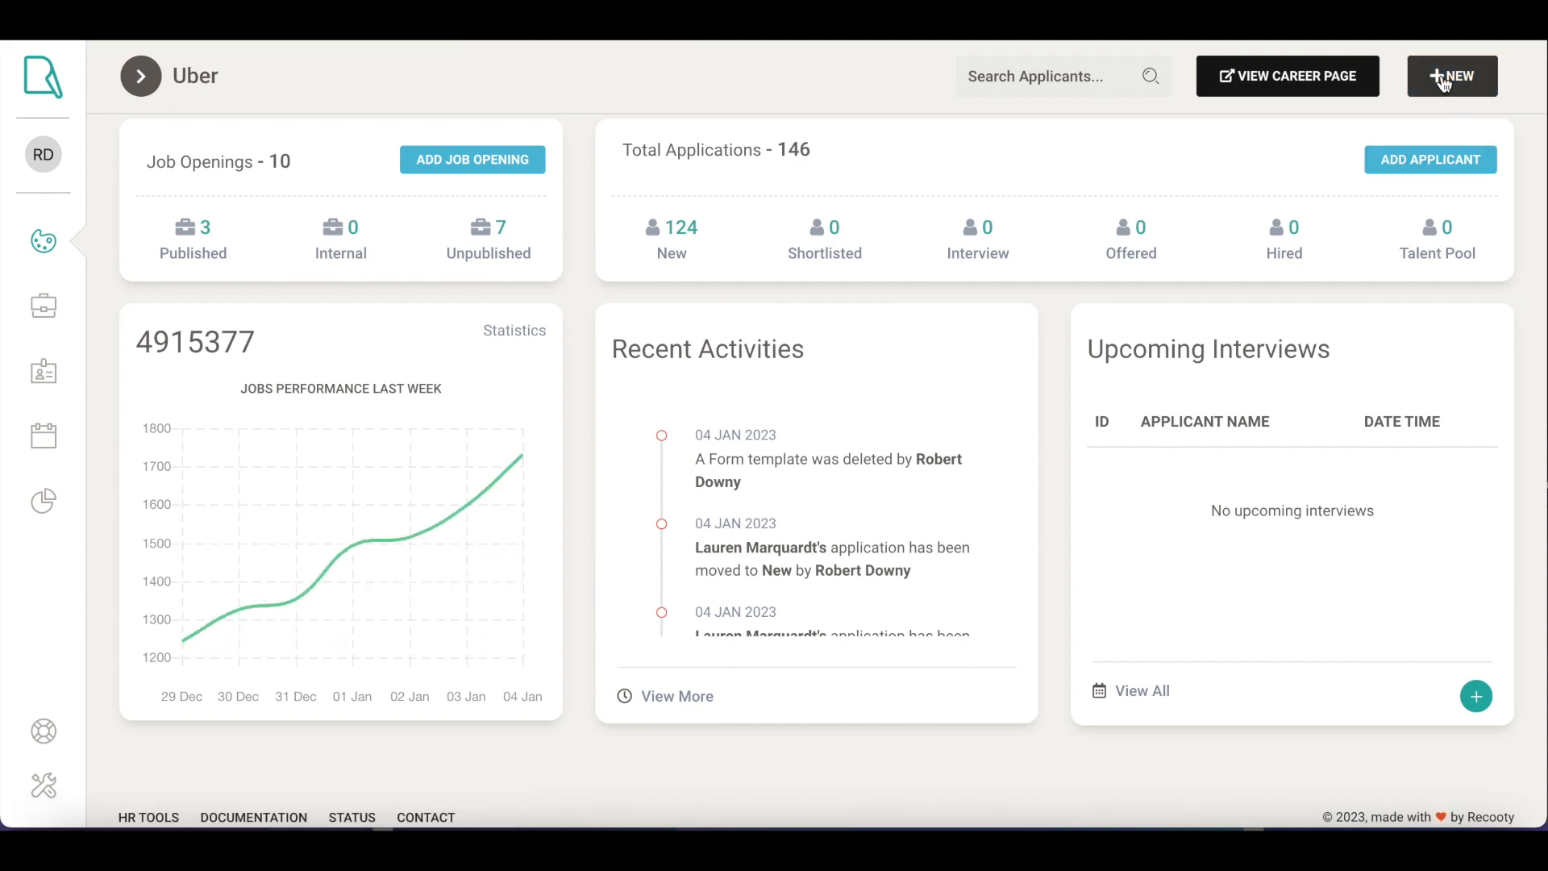
# Step: Start a new applicant from the + New menu and assign to SE108 - SMB Account Executive
pyautogui.click(1451, 75)
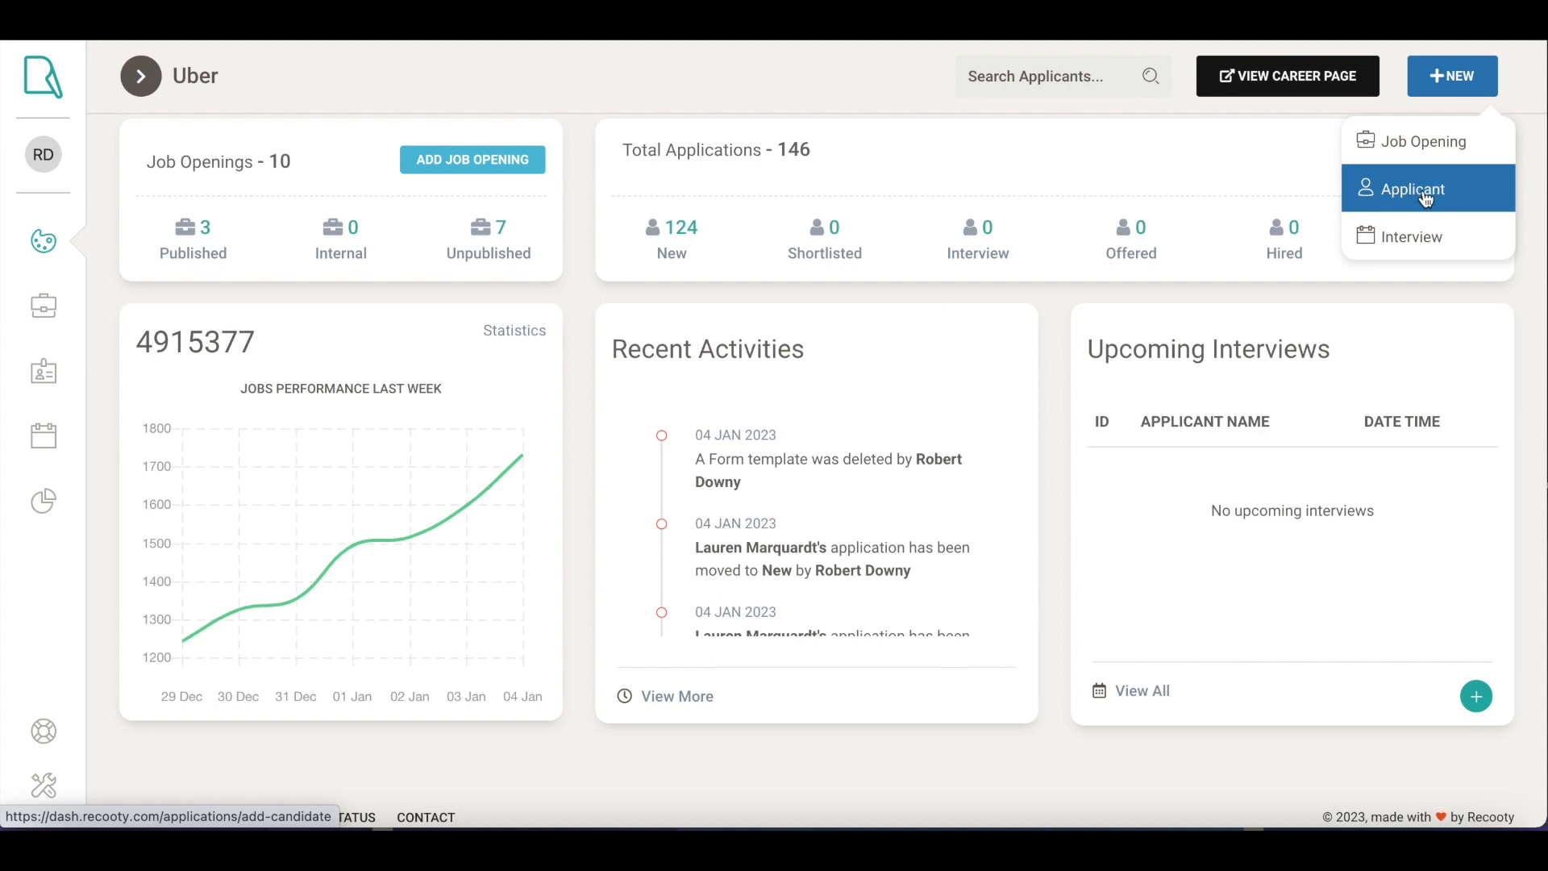
pyautogui.click(1411, 189)
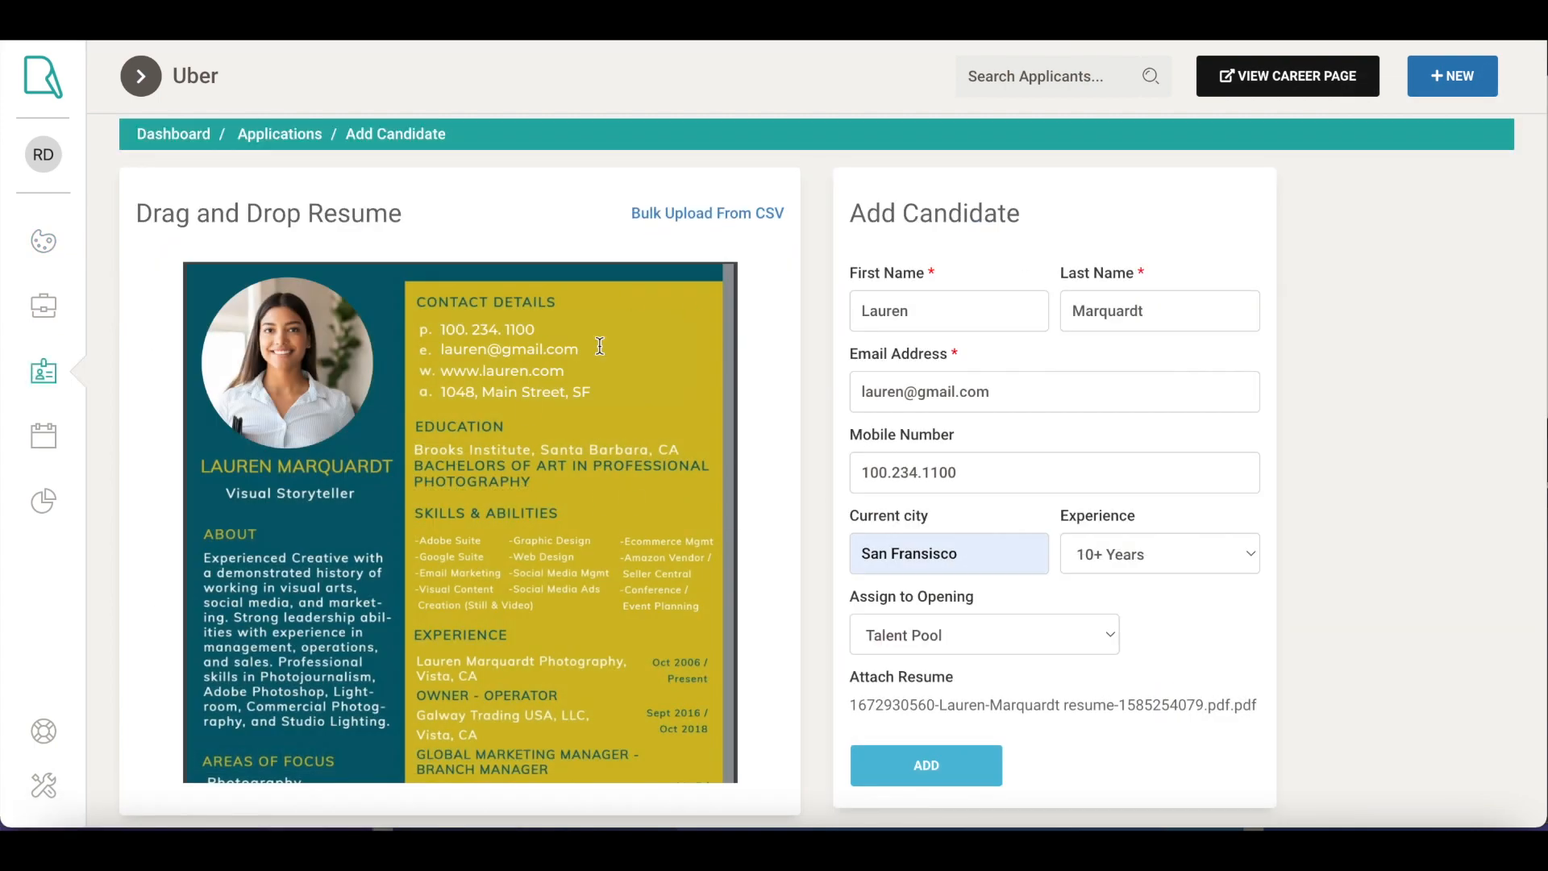
pyautogui.moveTo(960, 630)
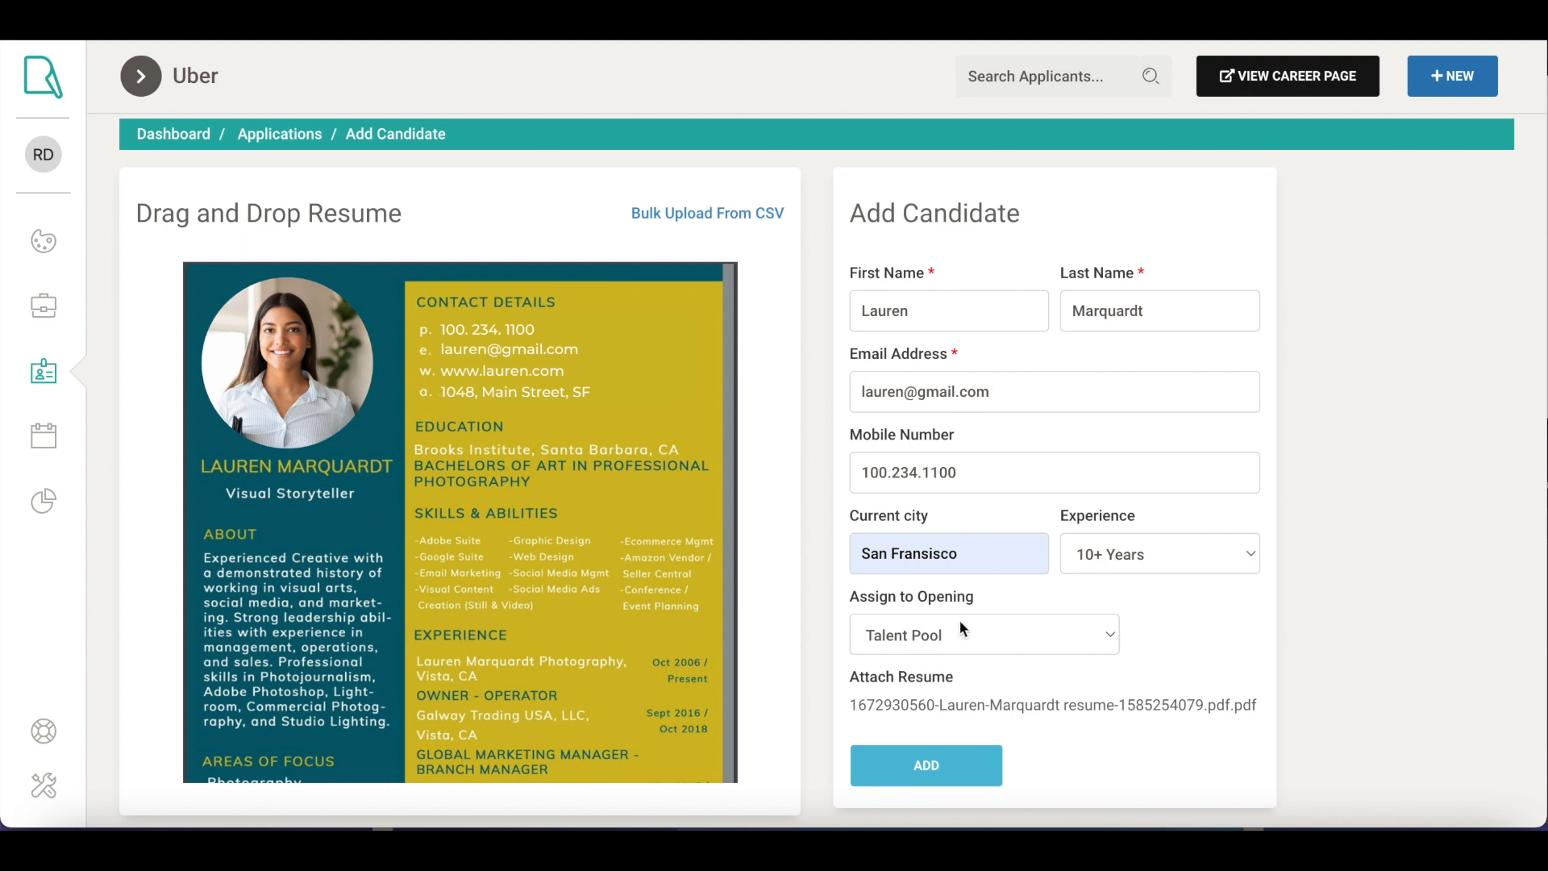
pyautogui.click(982, 634)
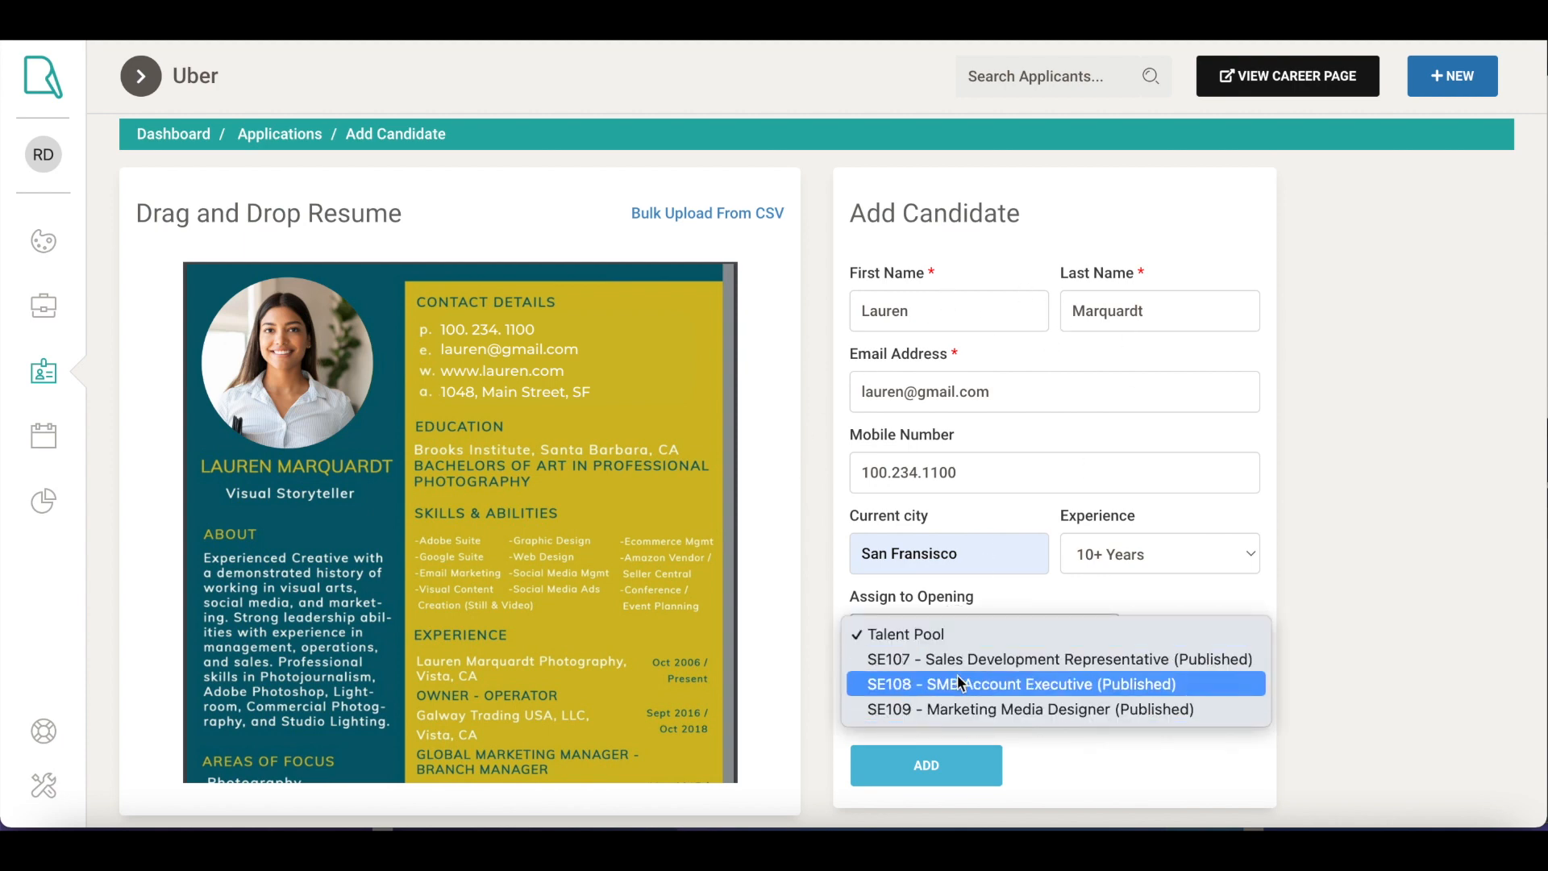
pyautogui.click(1023, 683)
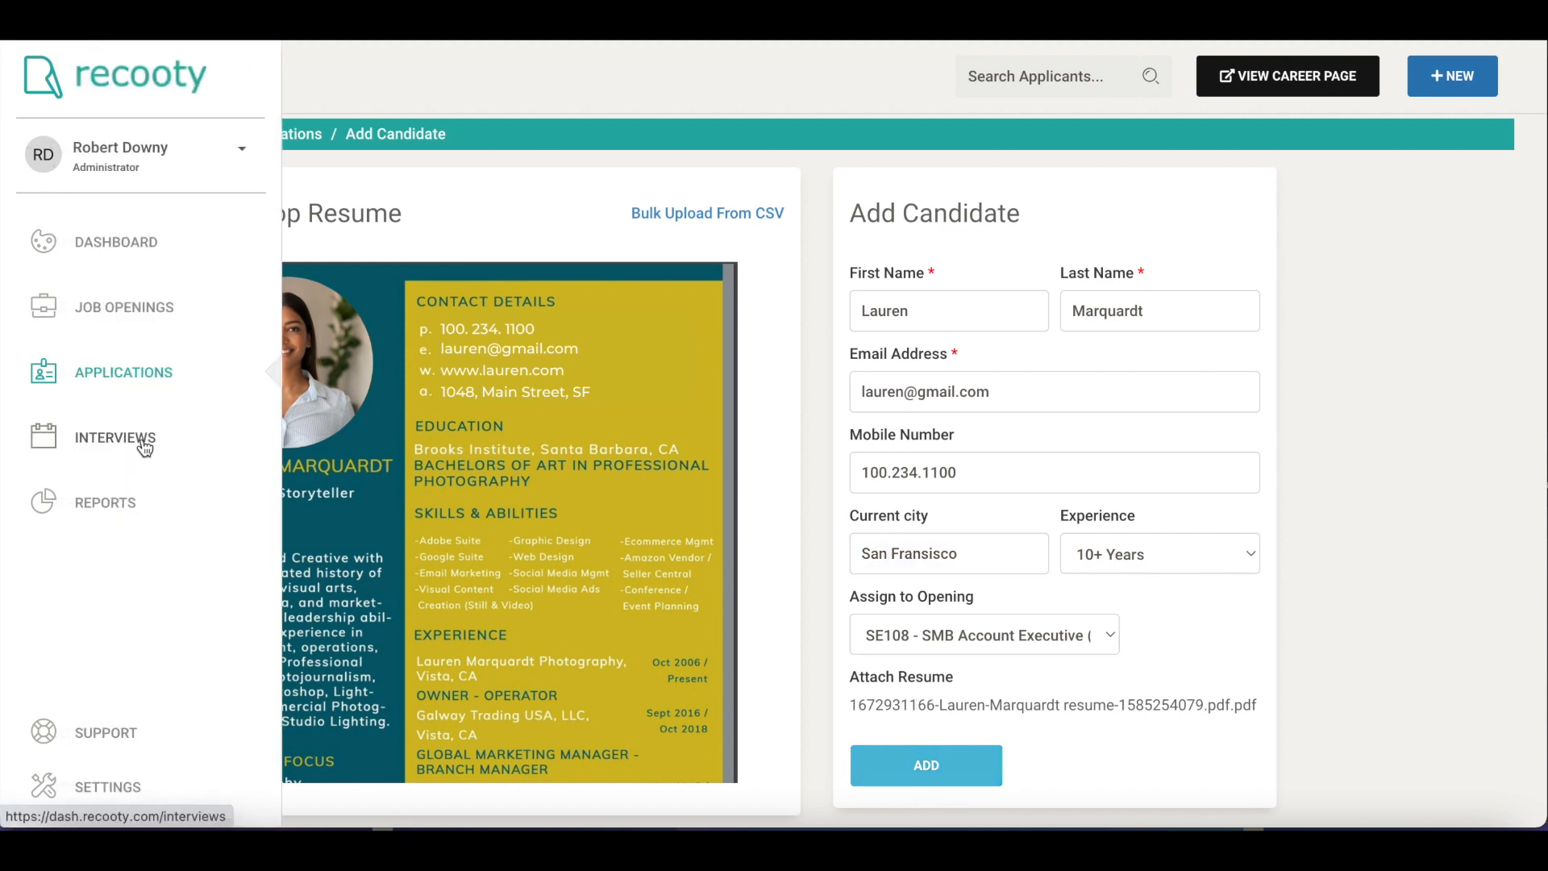
# Step: Look at the Interviews calendar, then browse the Settings tiles
pyautogui.click(114, 437)
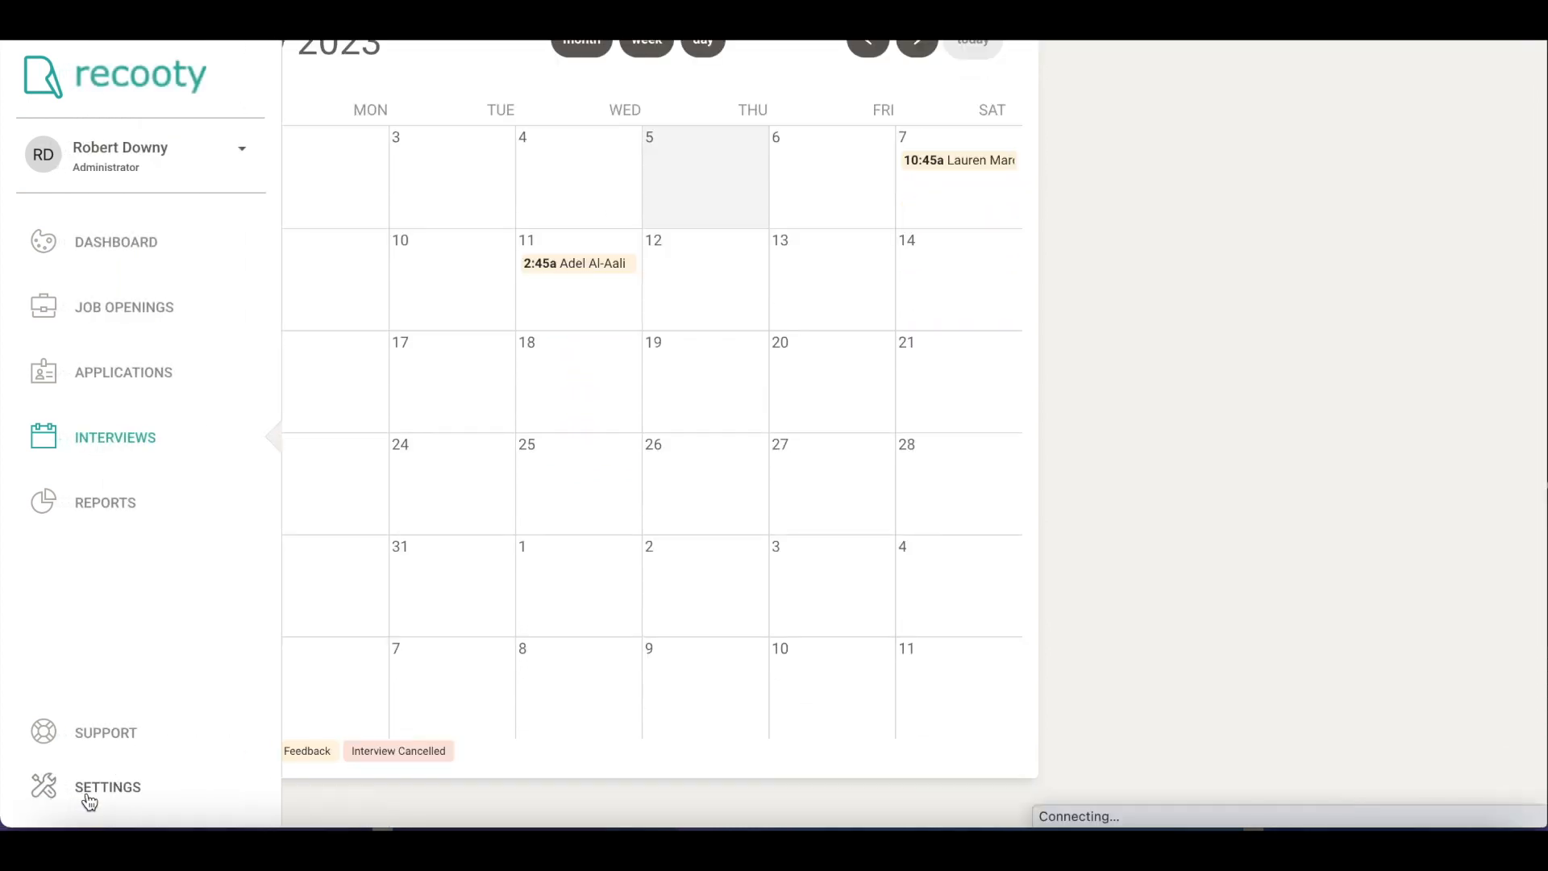
pyautogui.click(106, 787)
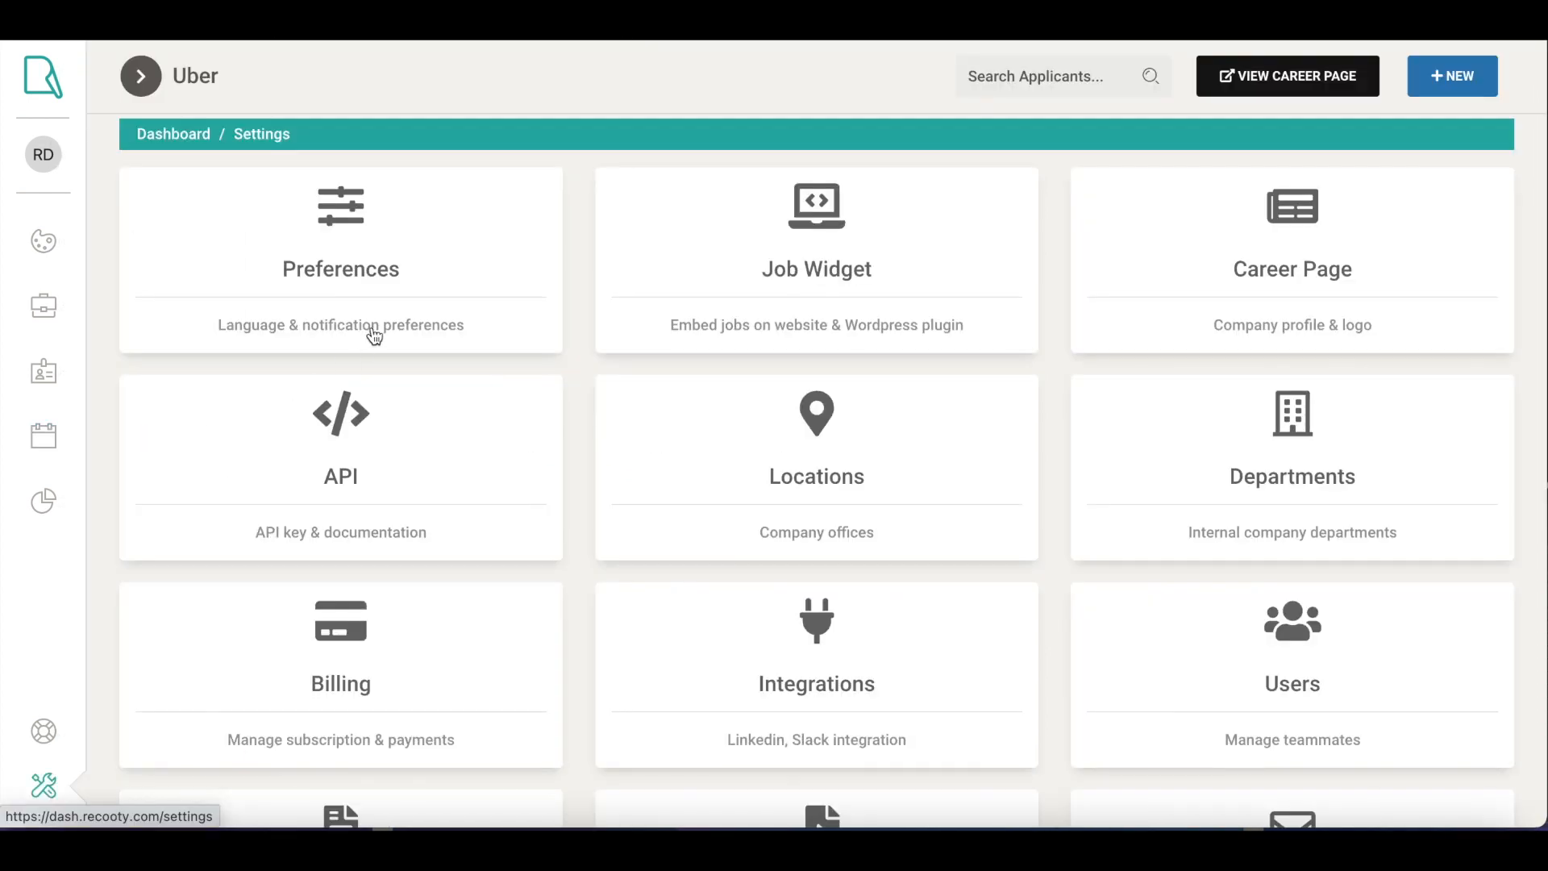
pyautogui.click(340, 260)
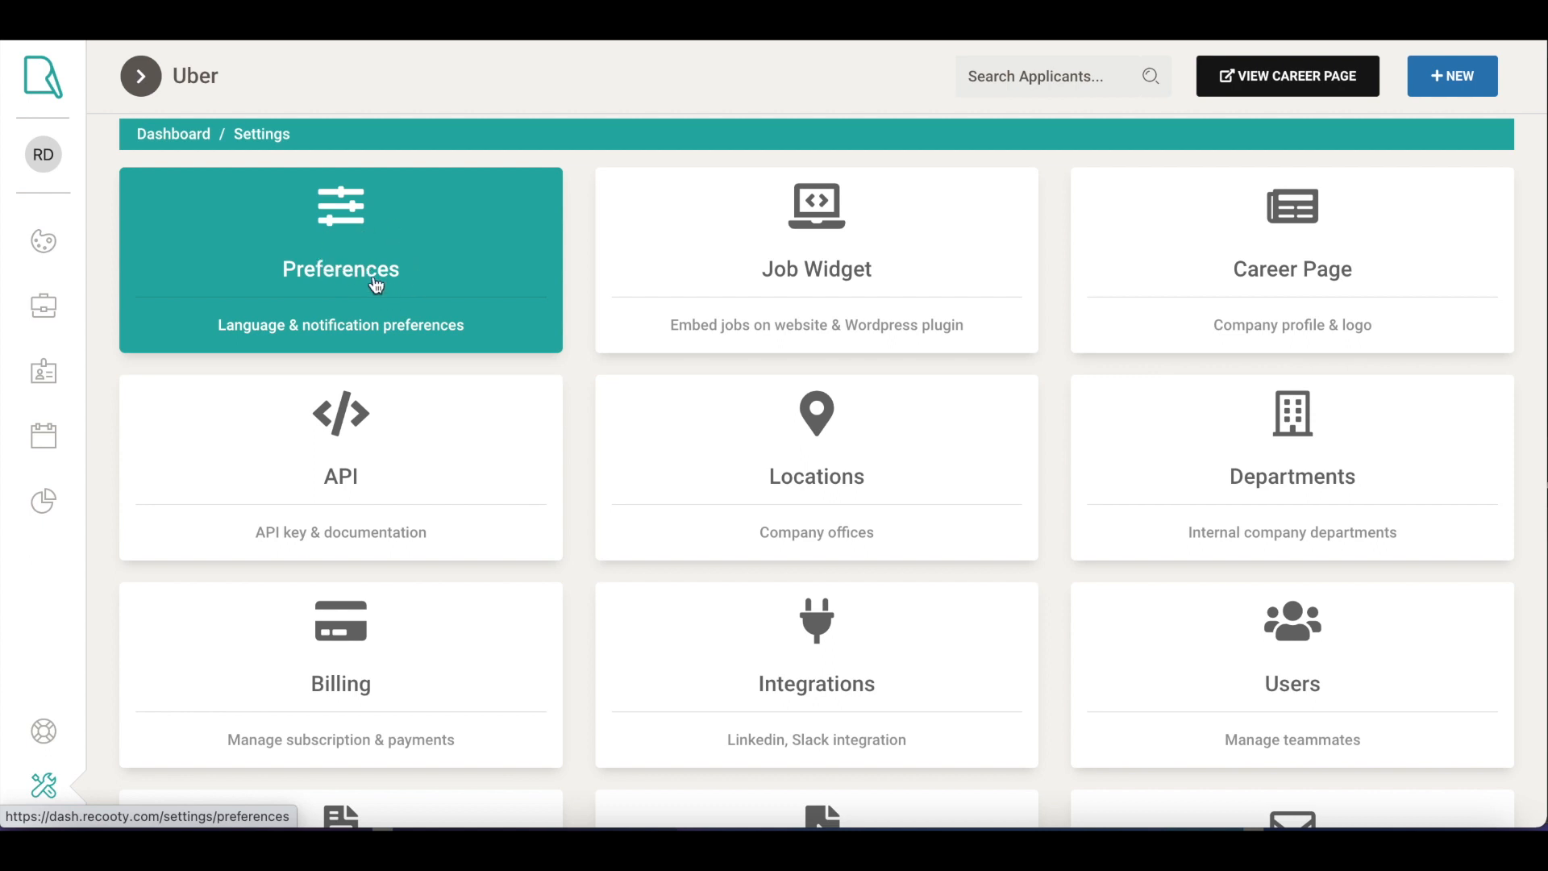
pyautogui.scroll(-3)
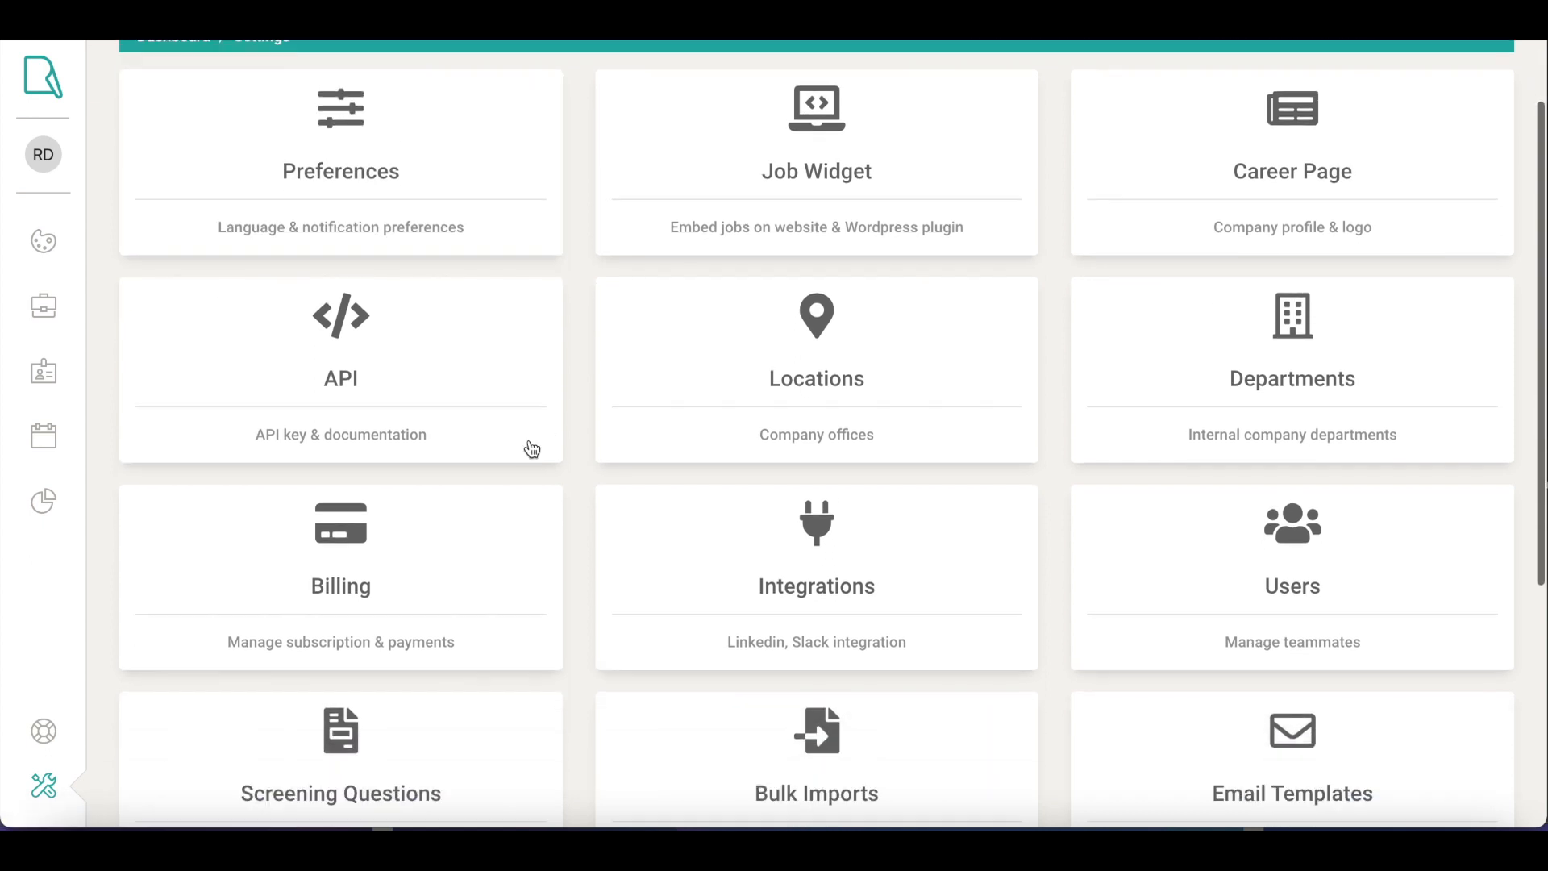
pyautogui.scroll(-3)
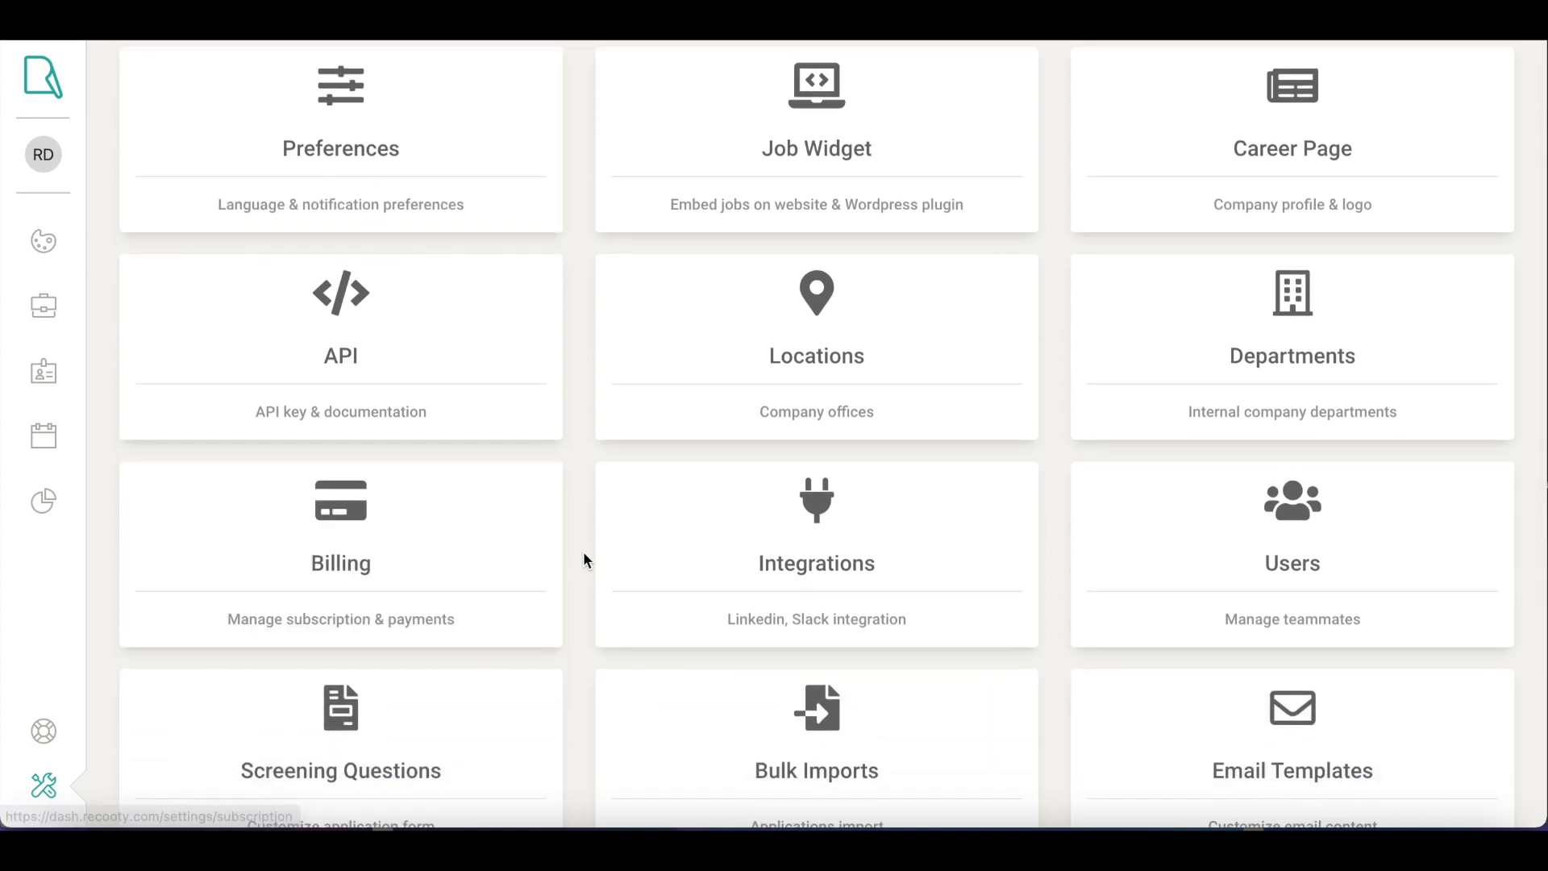
pyautogui.click(815, 553)
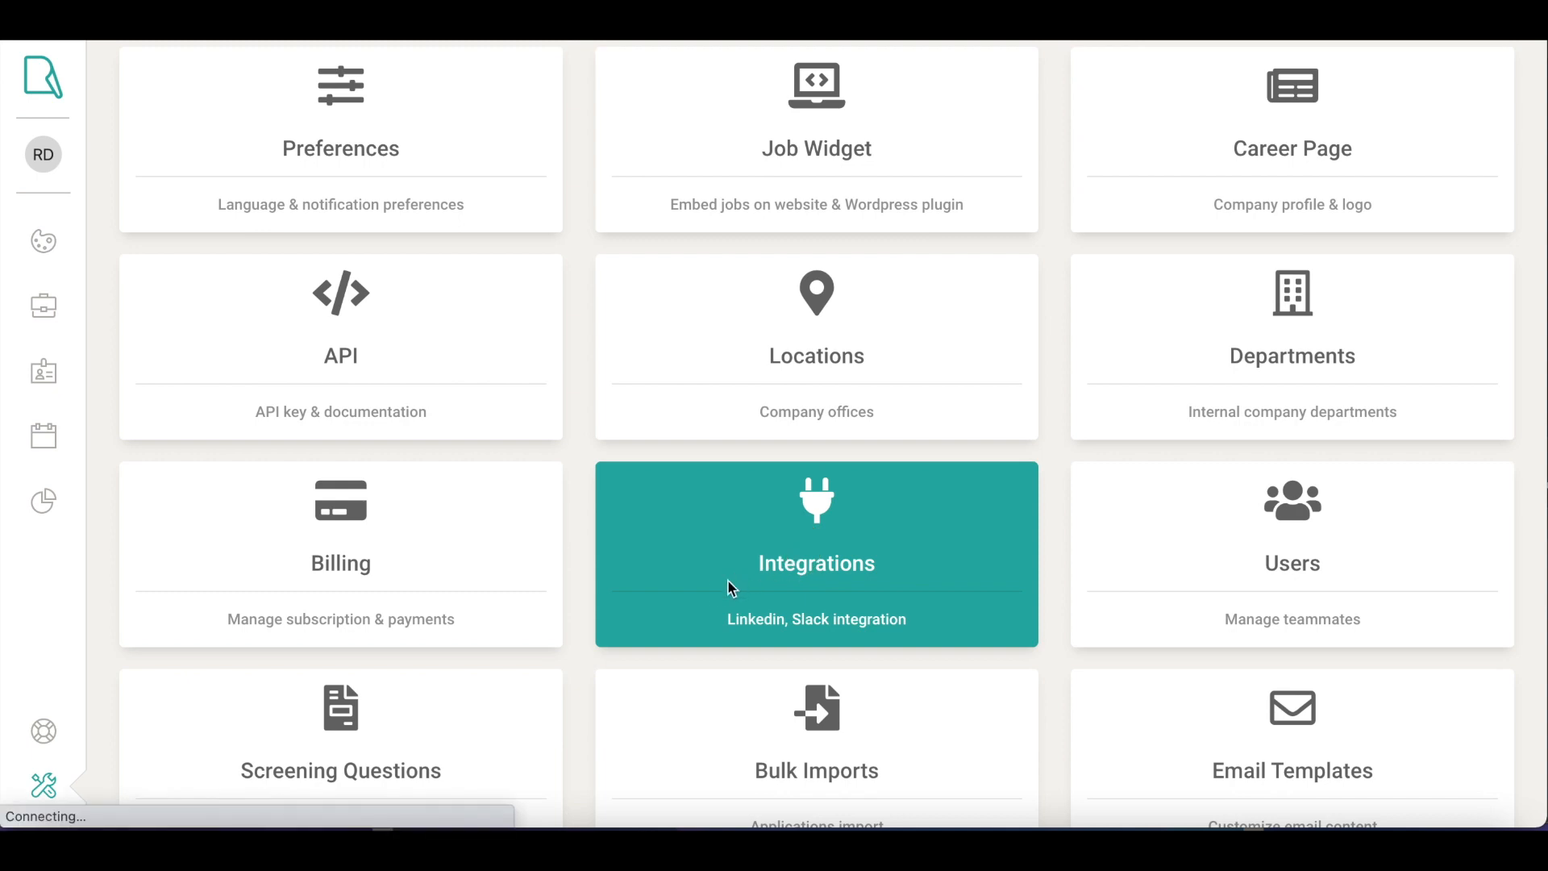
pyautogui.click(815, 554)
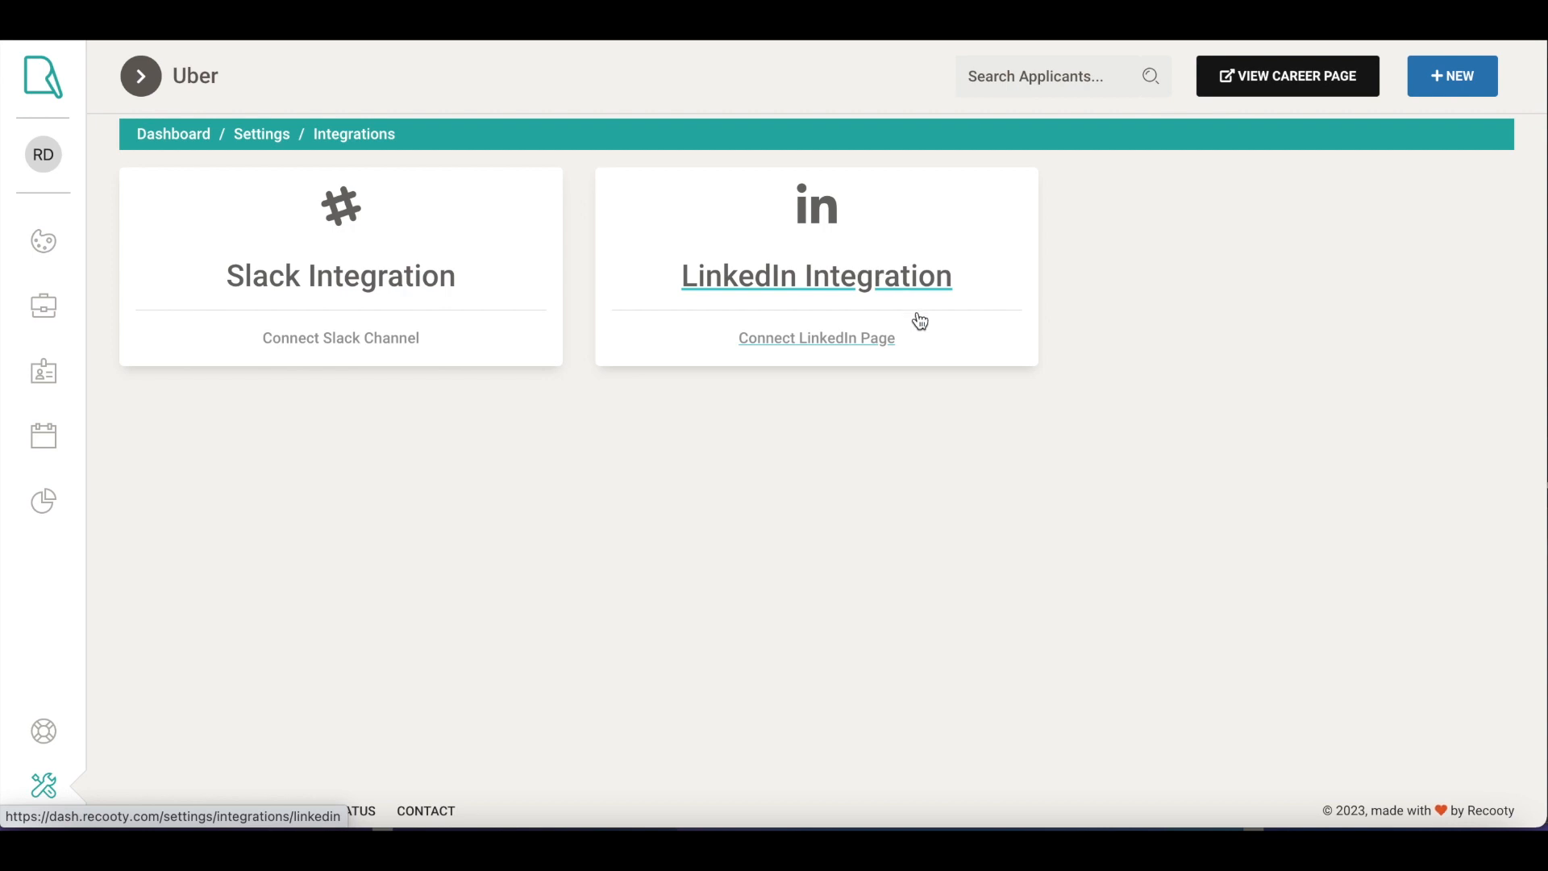
pyautogui.moveTo(917, 329)
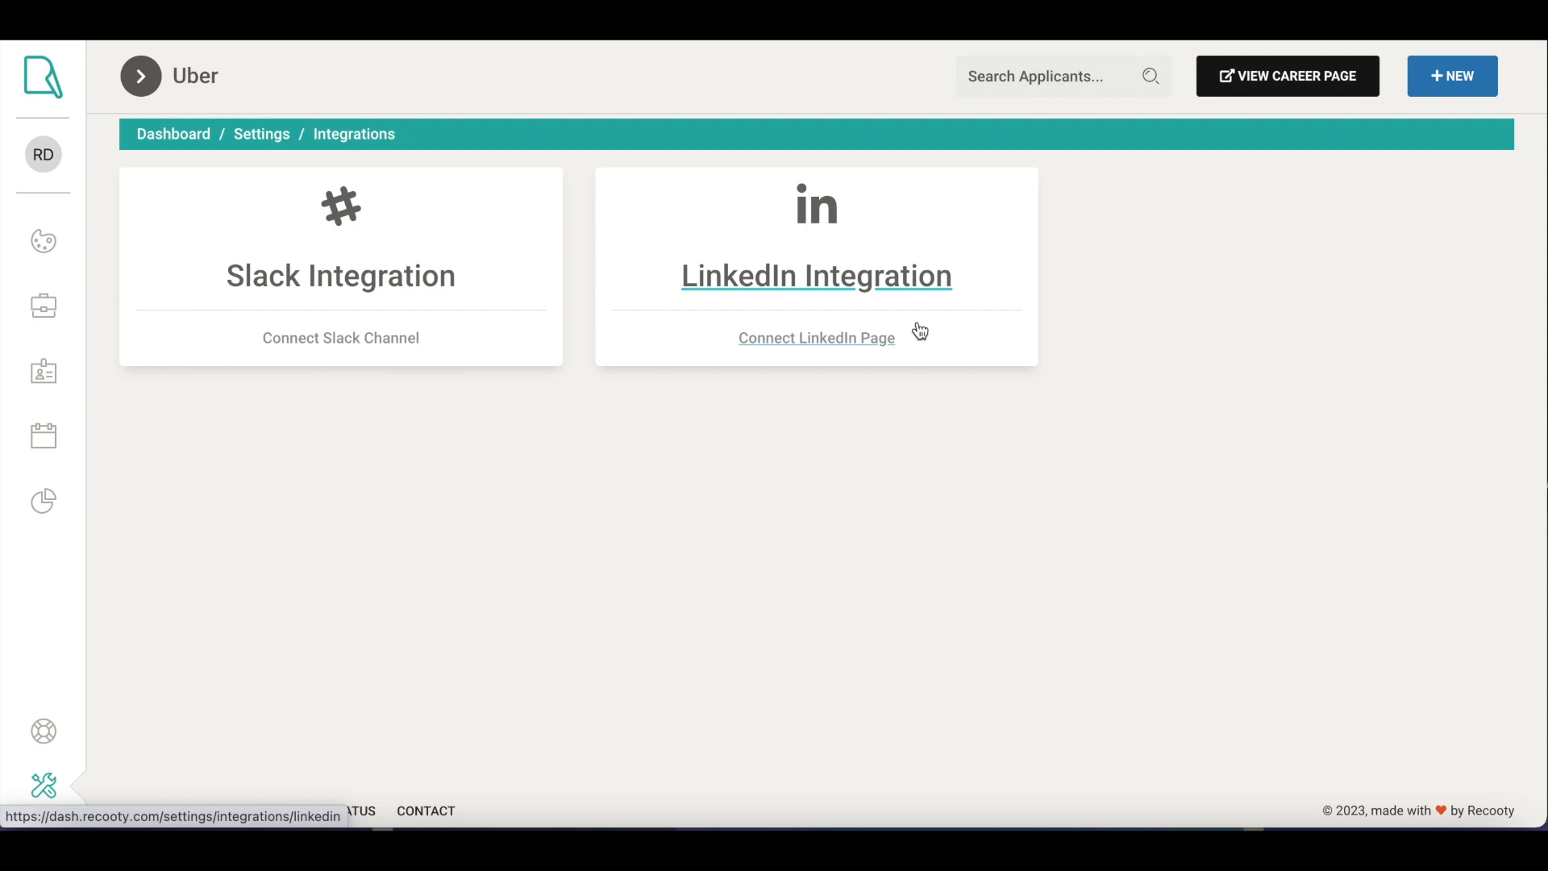
pyautogui.click(262, 133)
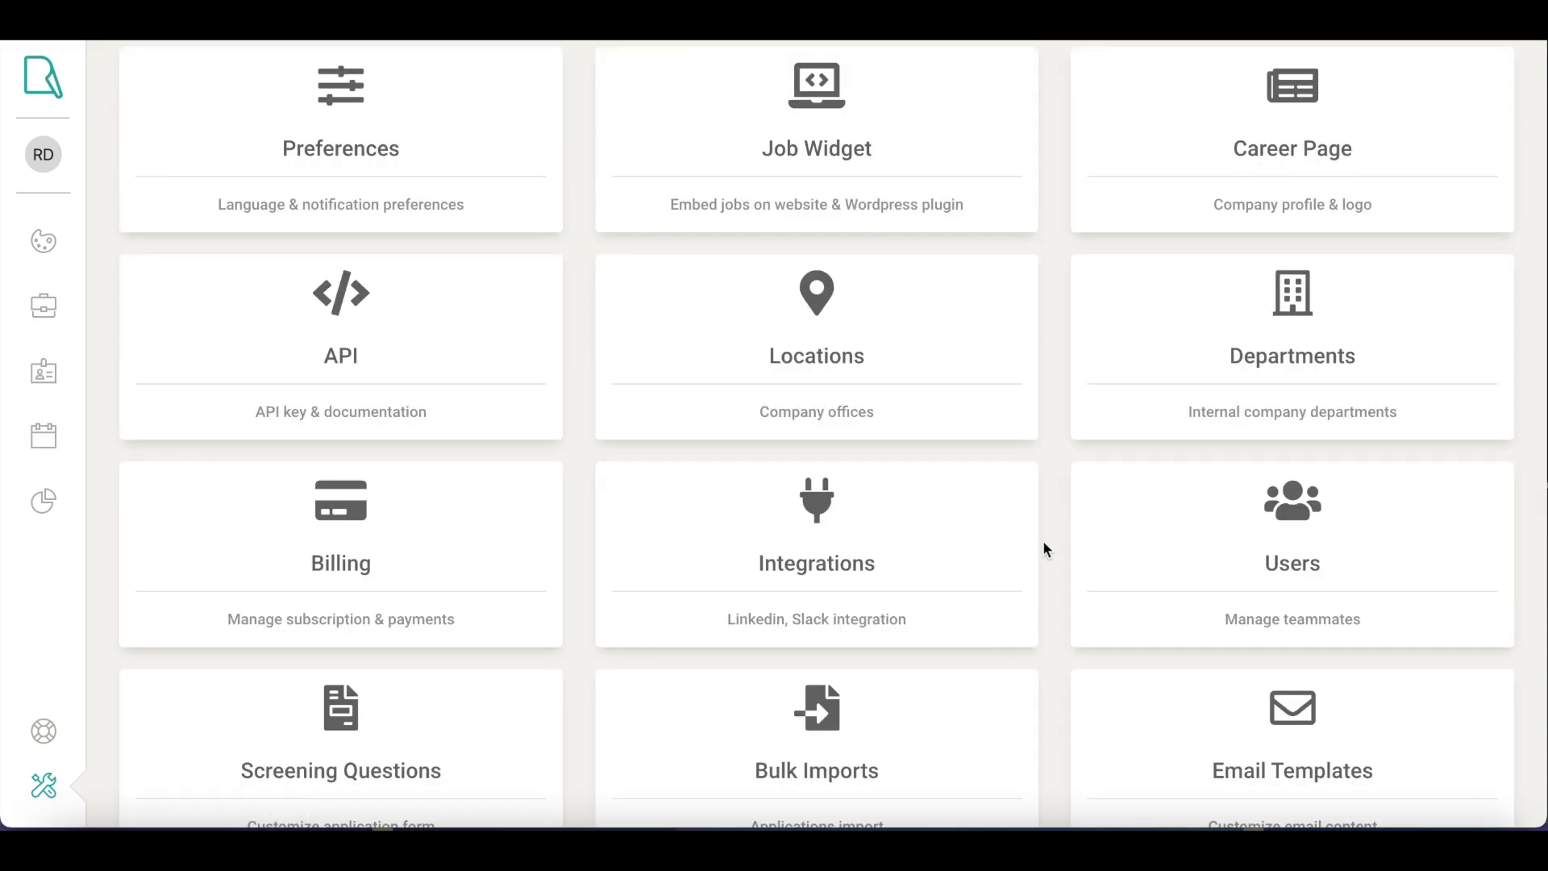
pyautogui.scroll(-3)
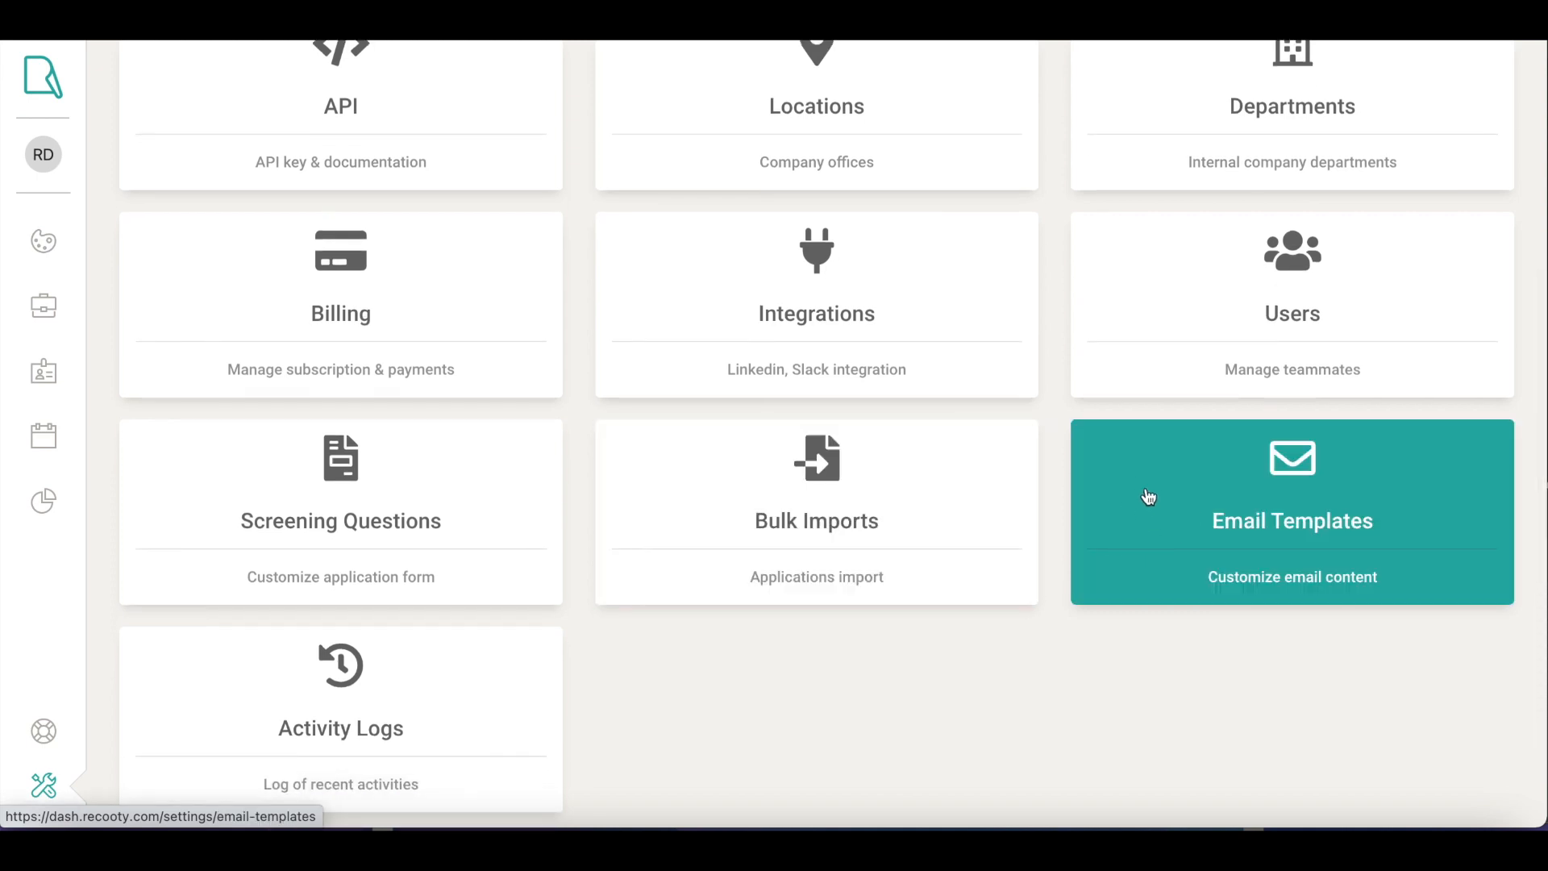
pyautogui.moveTo(1160, 520)
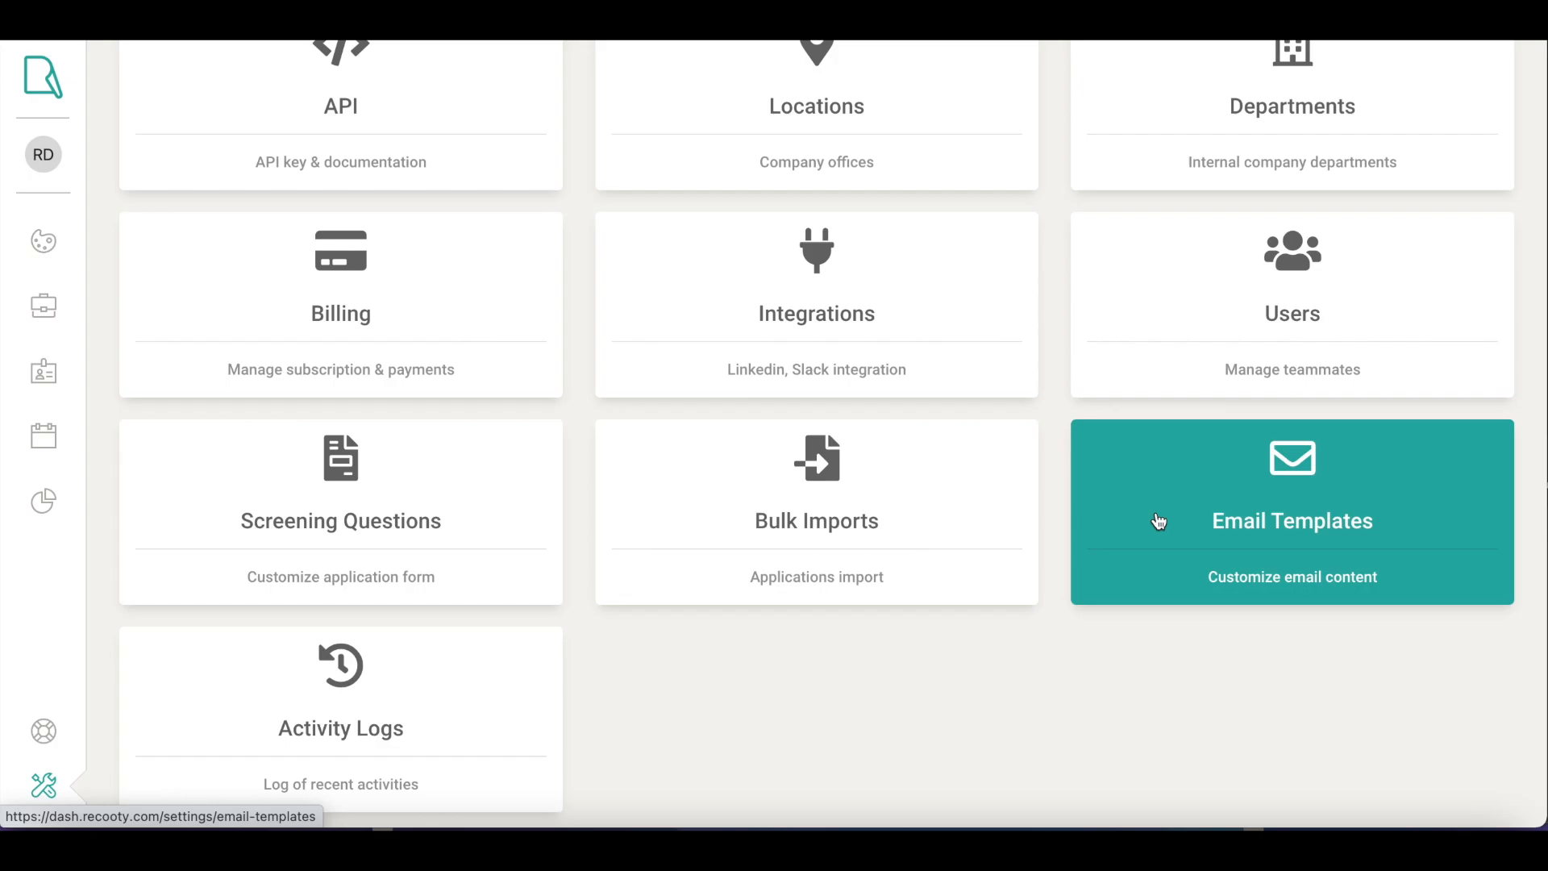